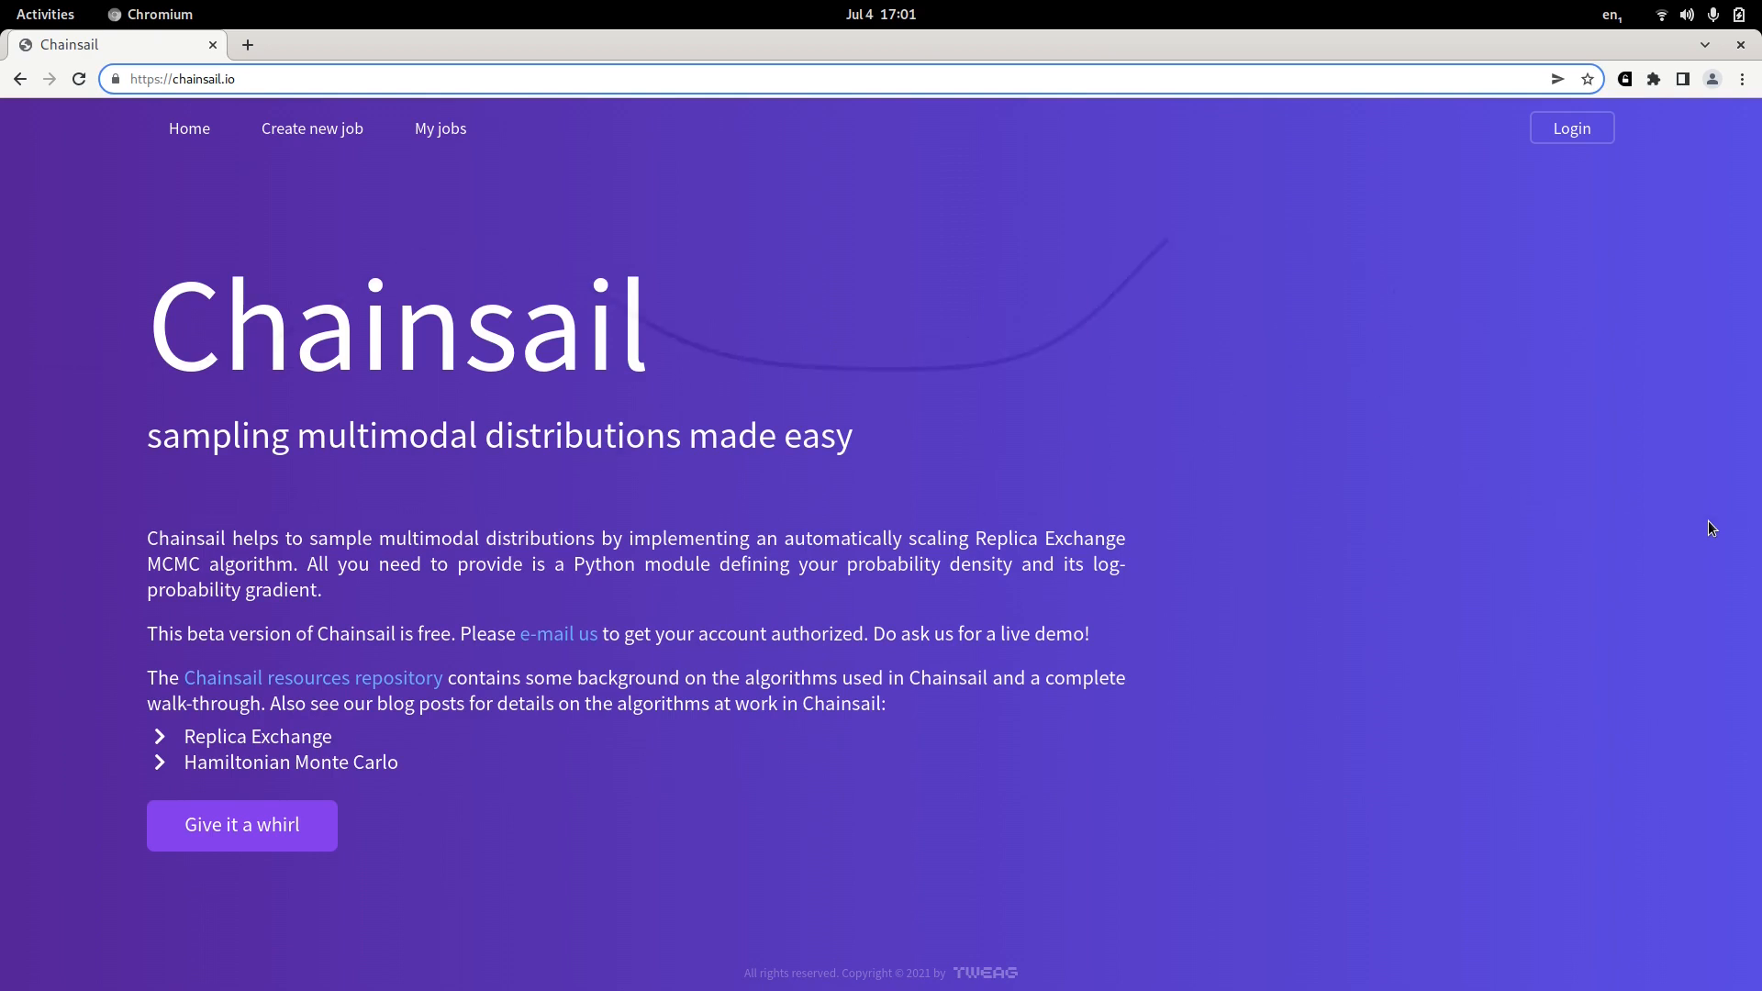
Bring up Image Viewer with the single-peaked unimodal.png p(x) plot.
left_click(185, 79)
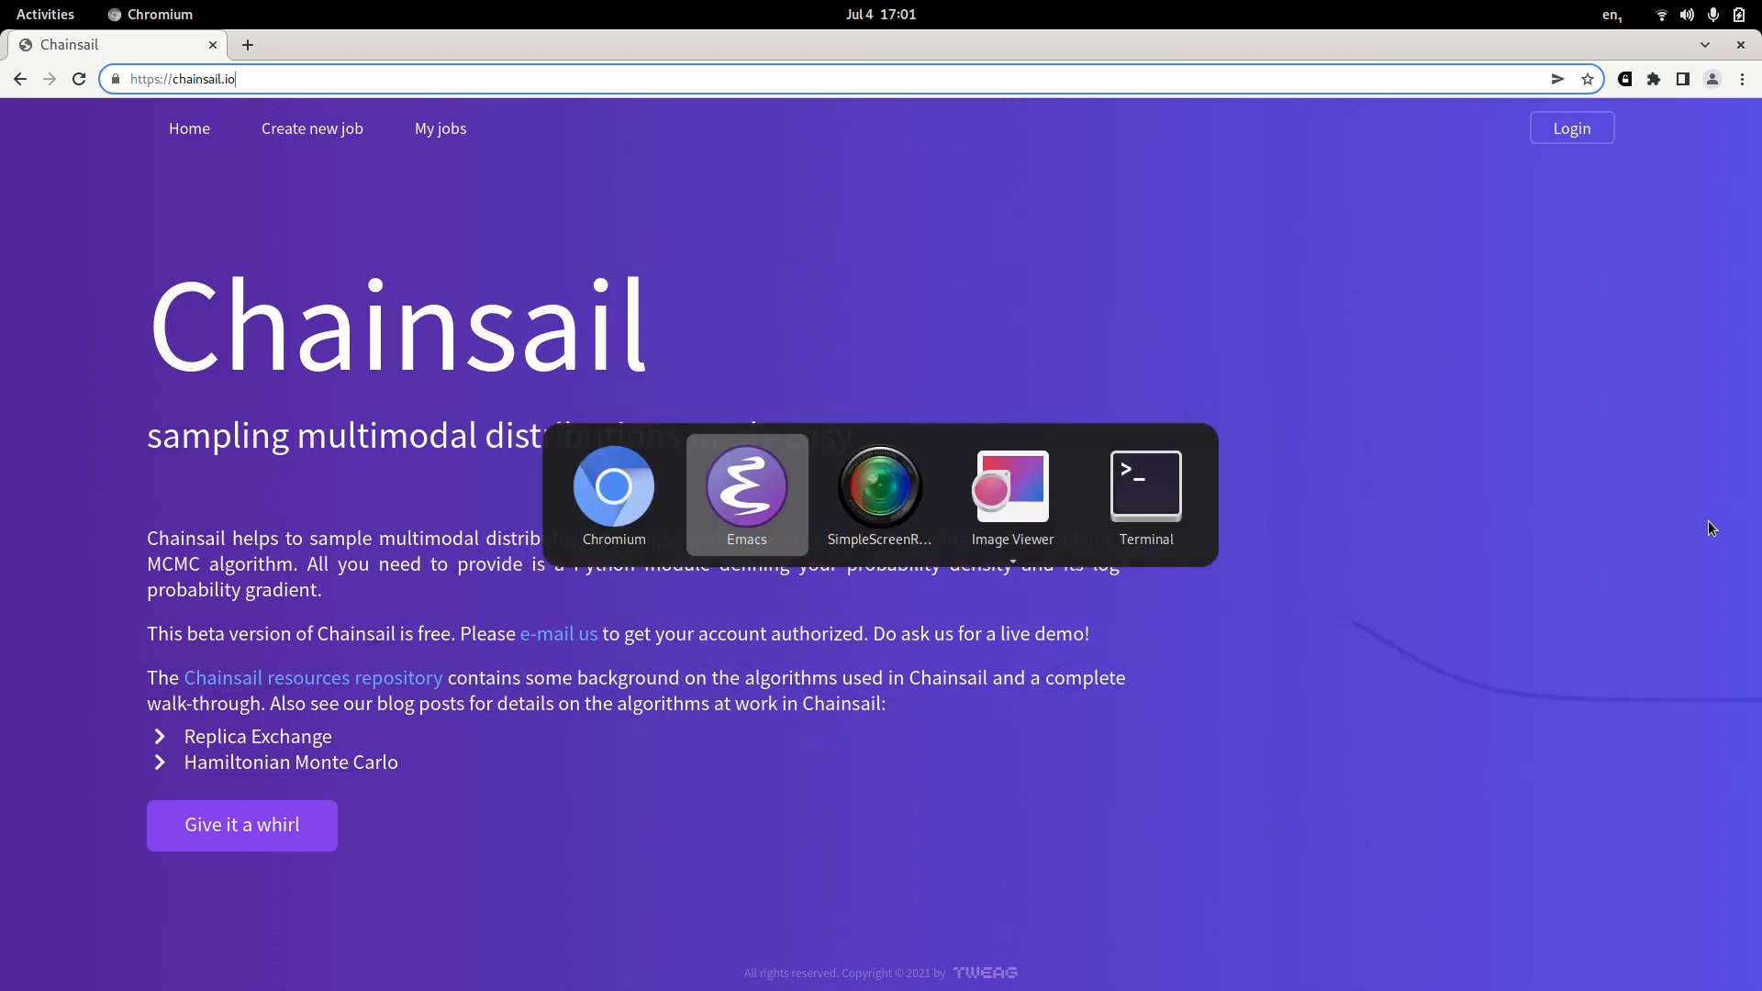
left_click(1009, 494)
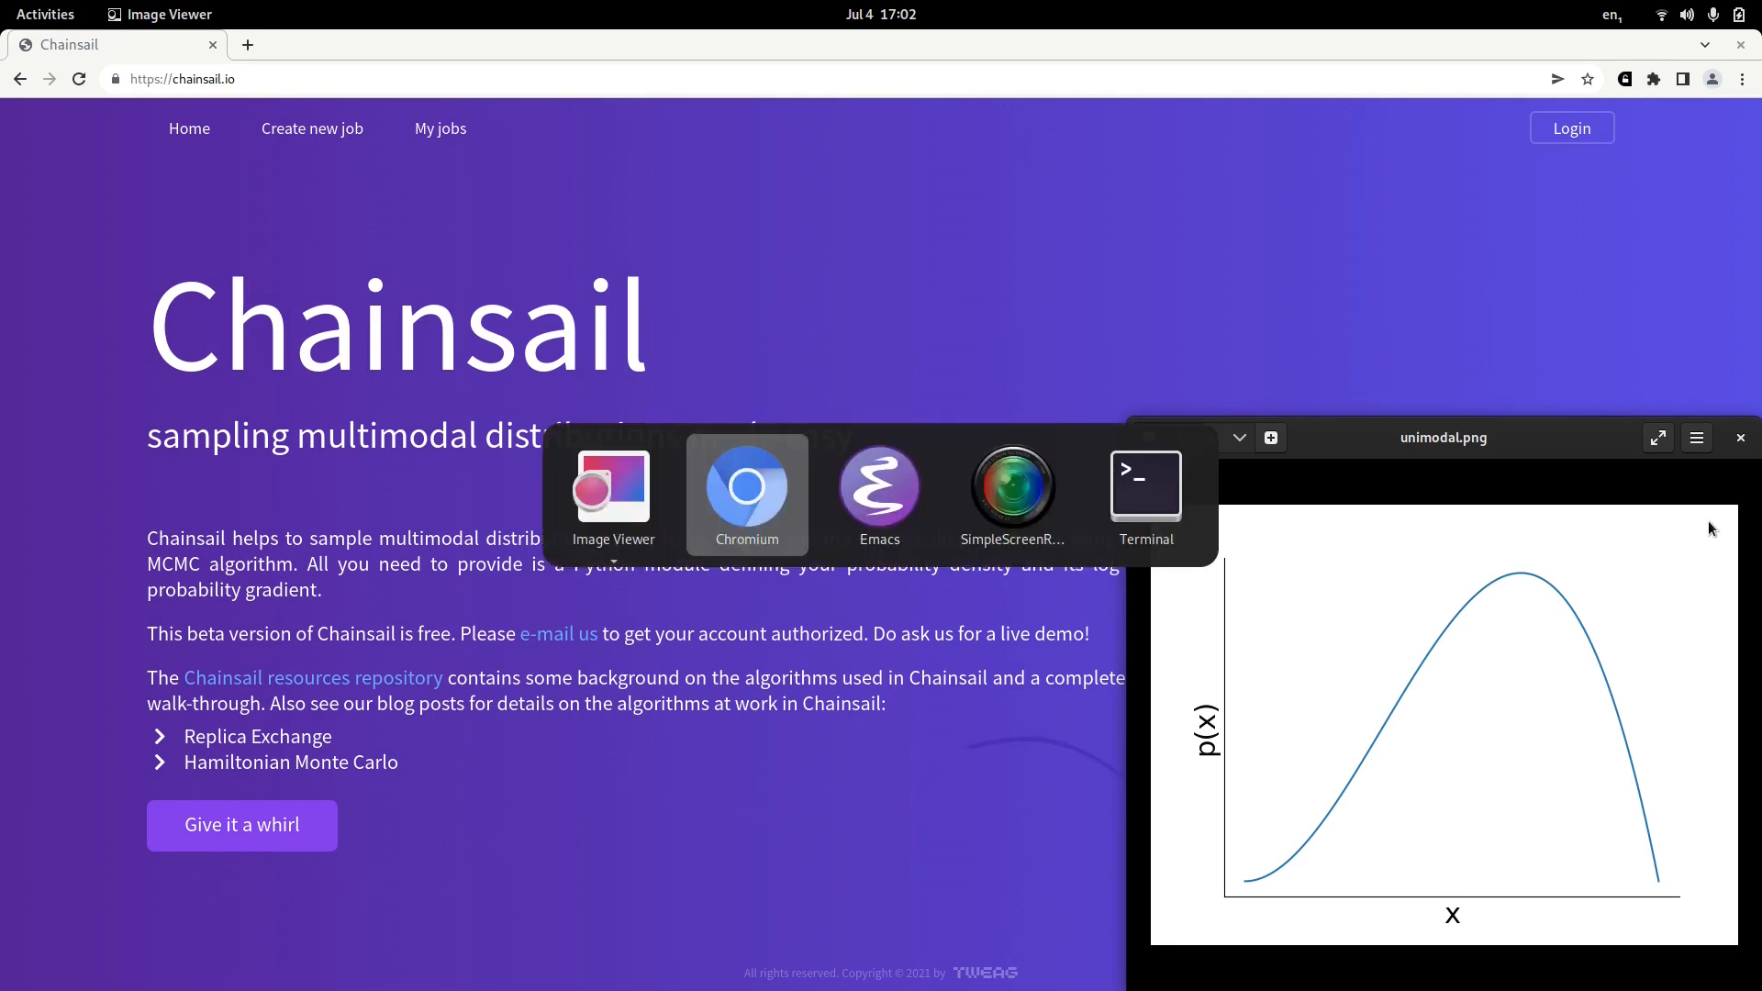
Advance Image Viewer to bimodal.png, the two-peaked p(x) curve.
left_click(614, 495)
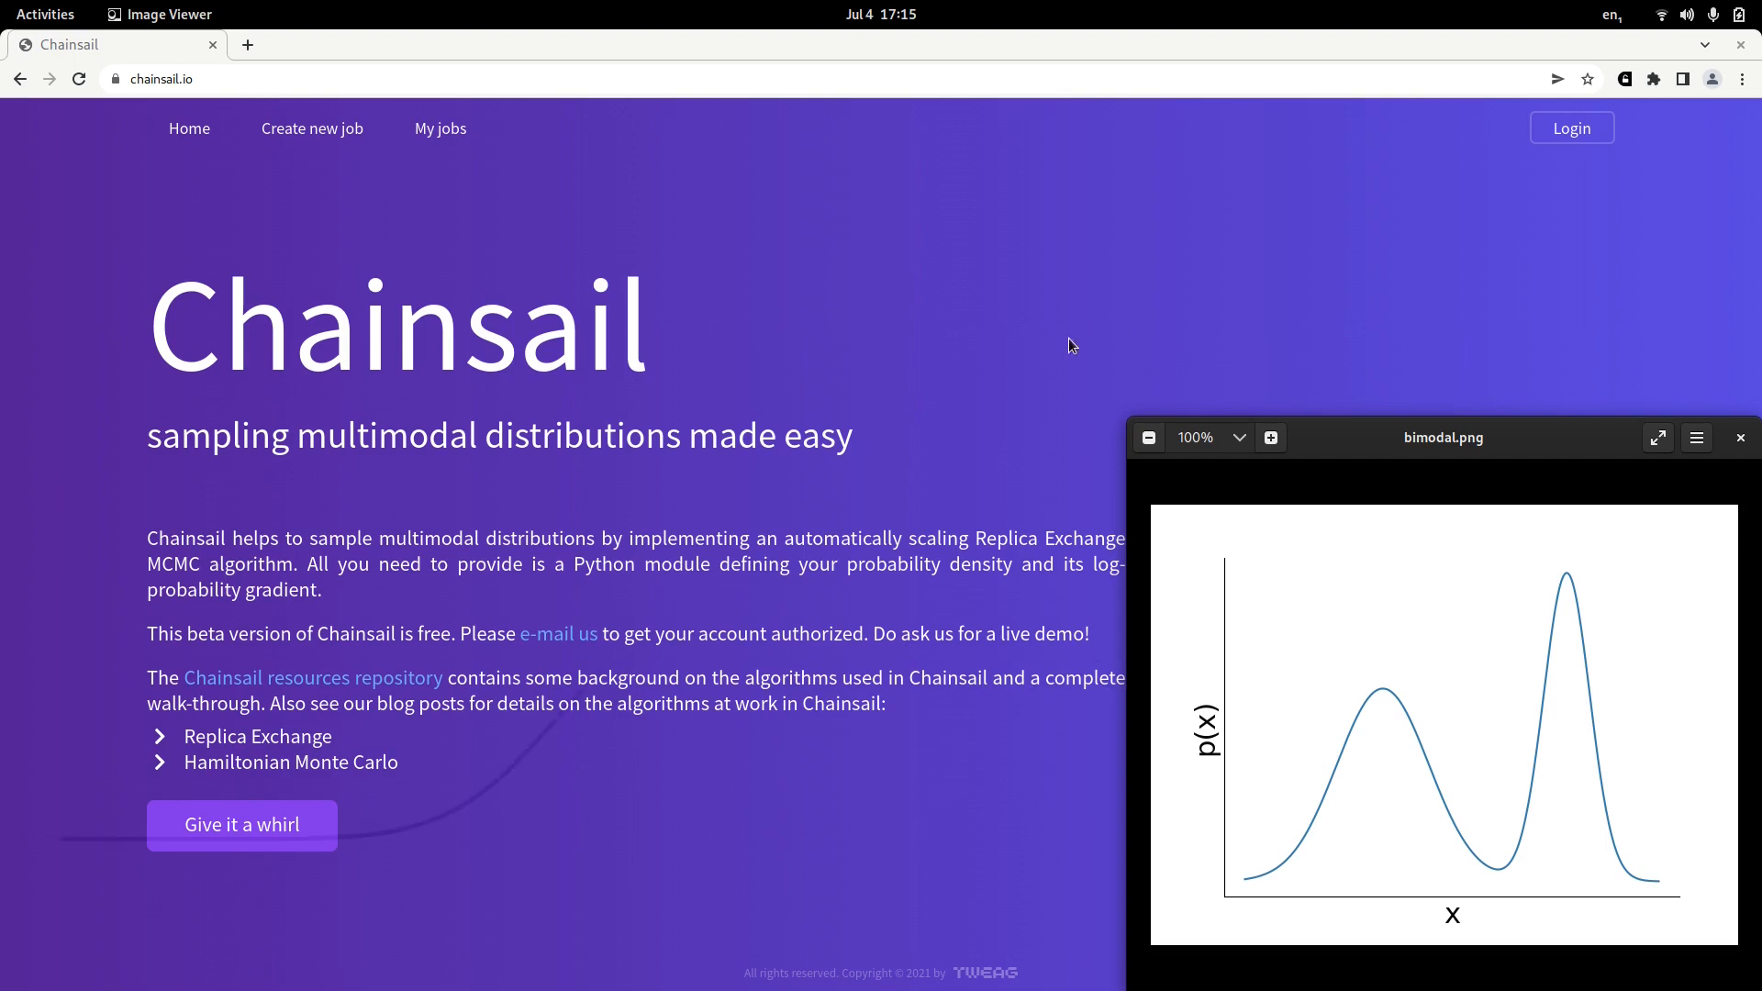
mouse_move(1358, 746)
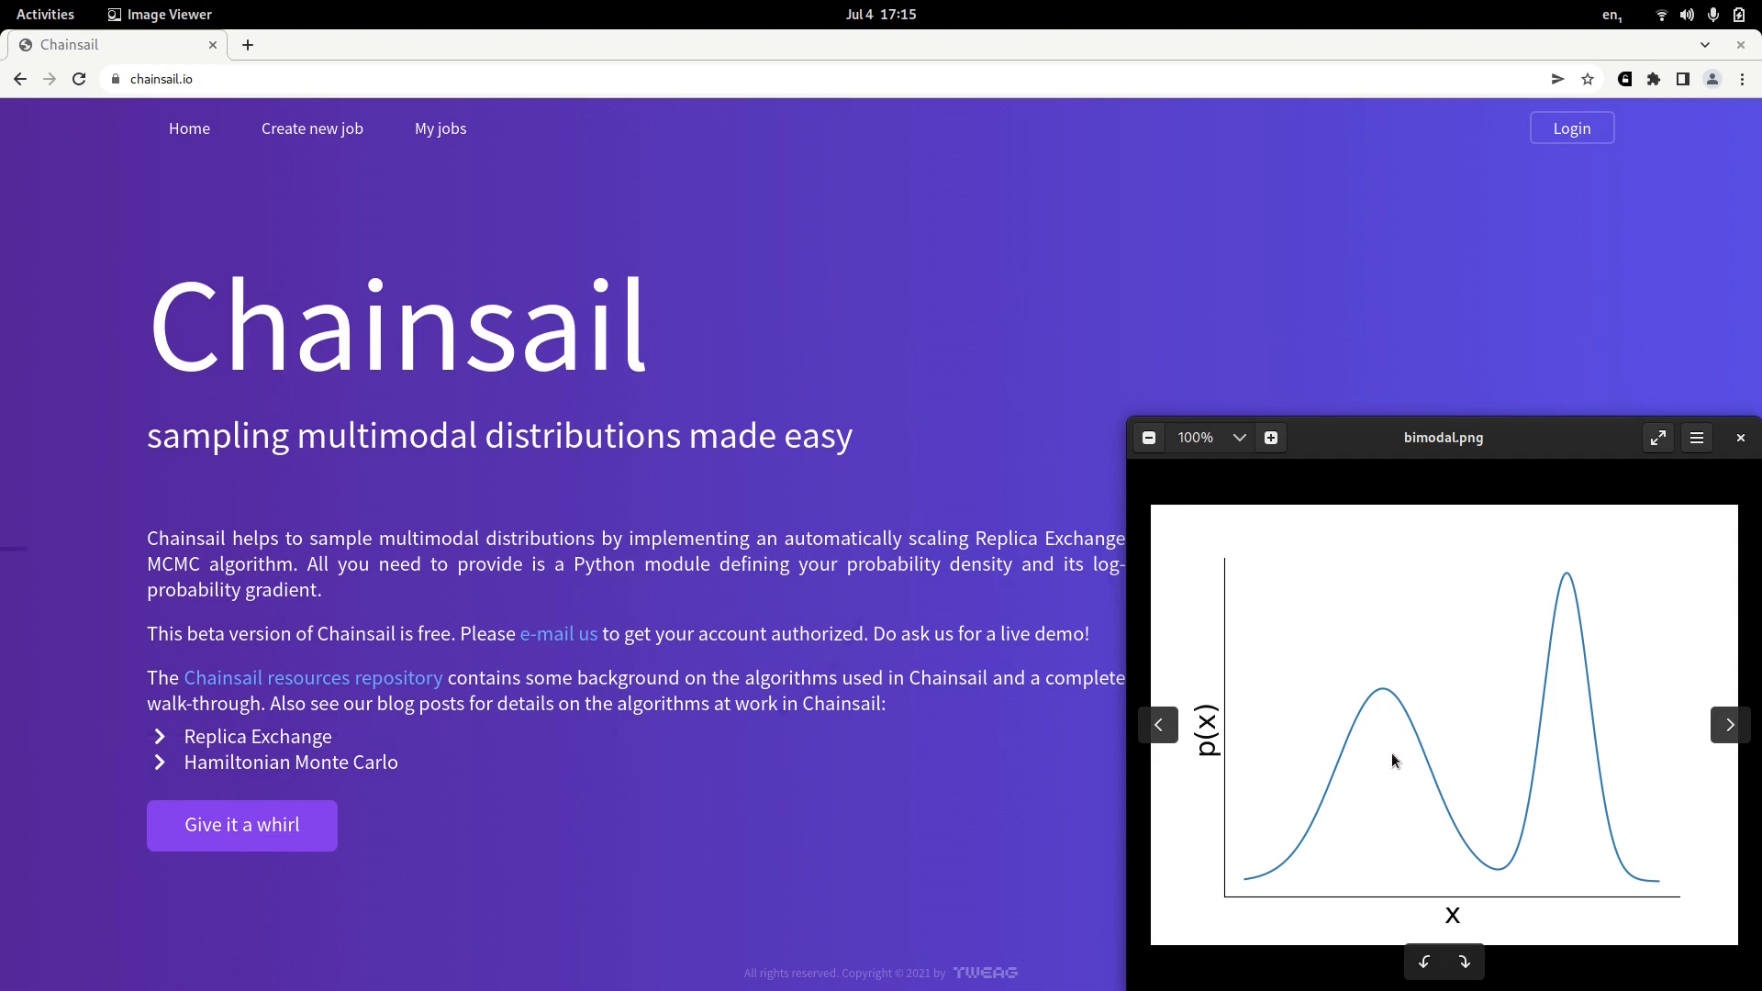
mouse_move(1450, 812)
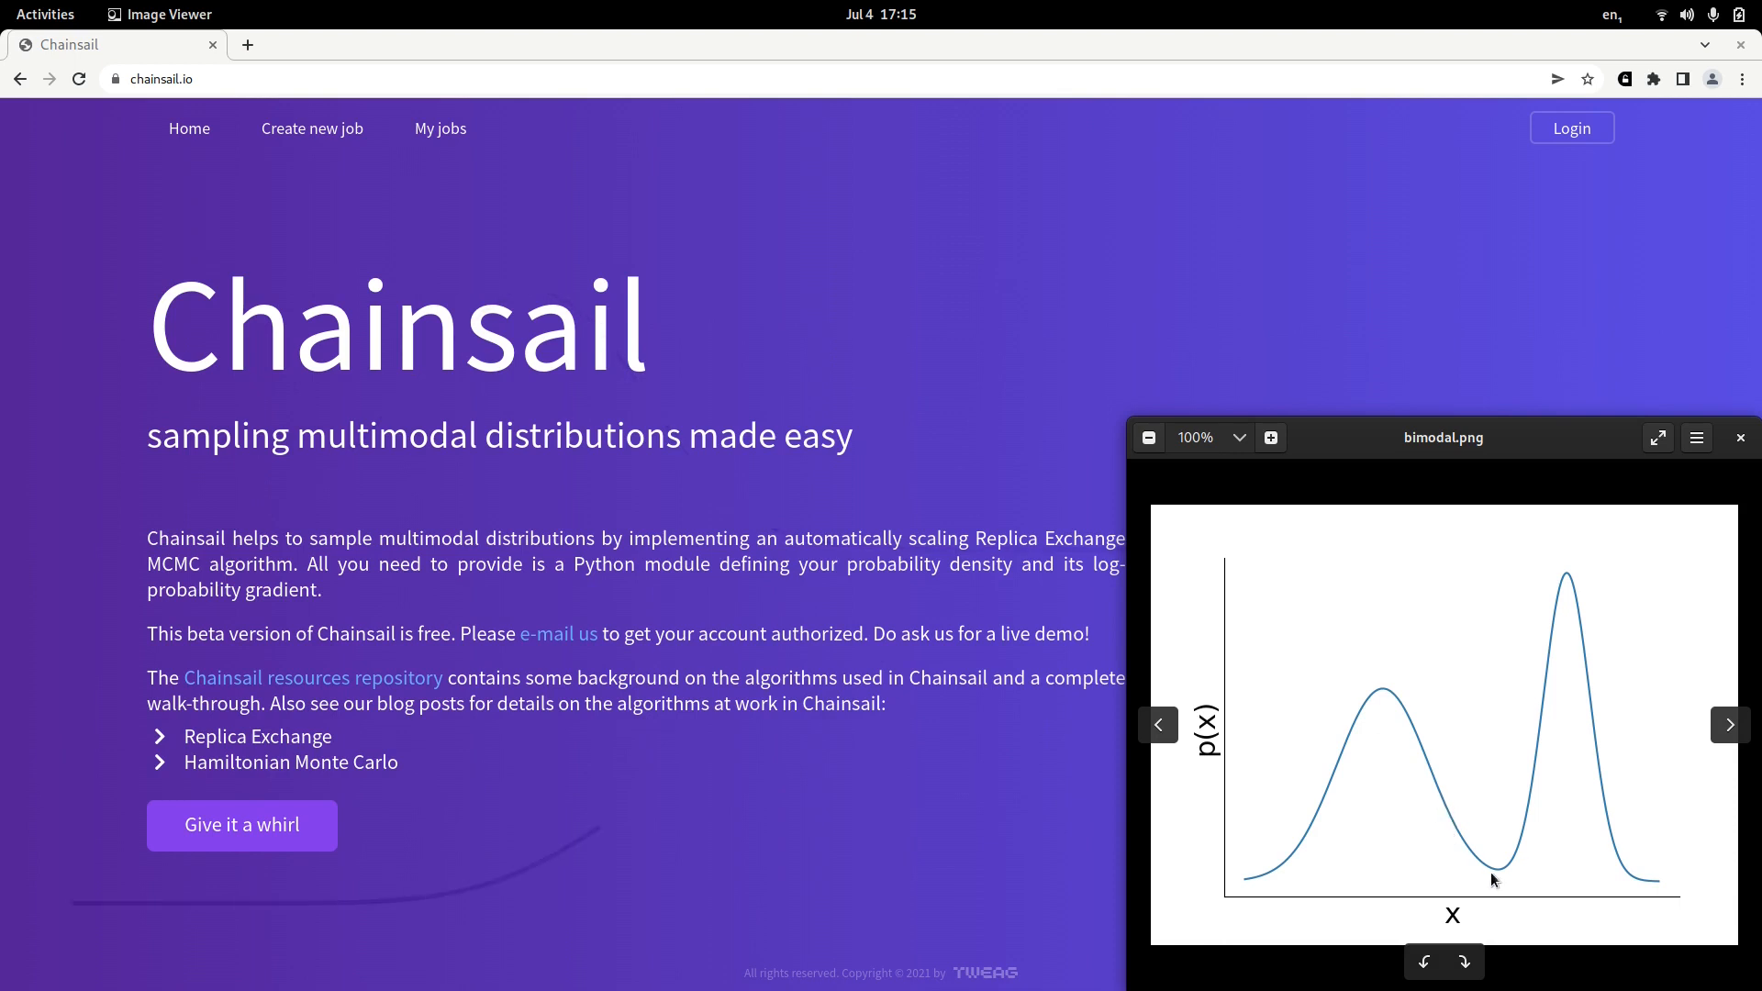
mouse_move(1387, 797)
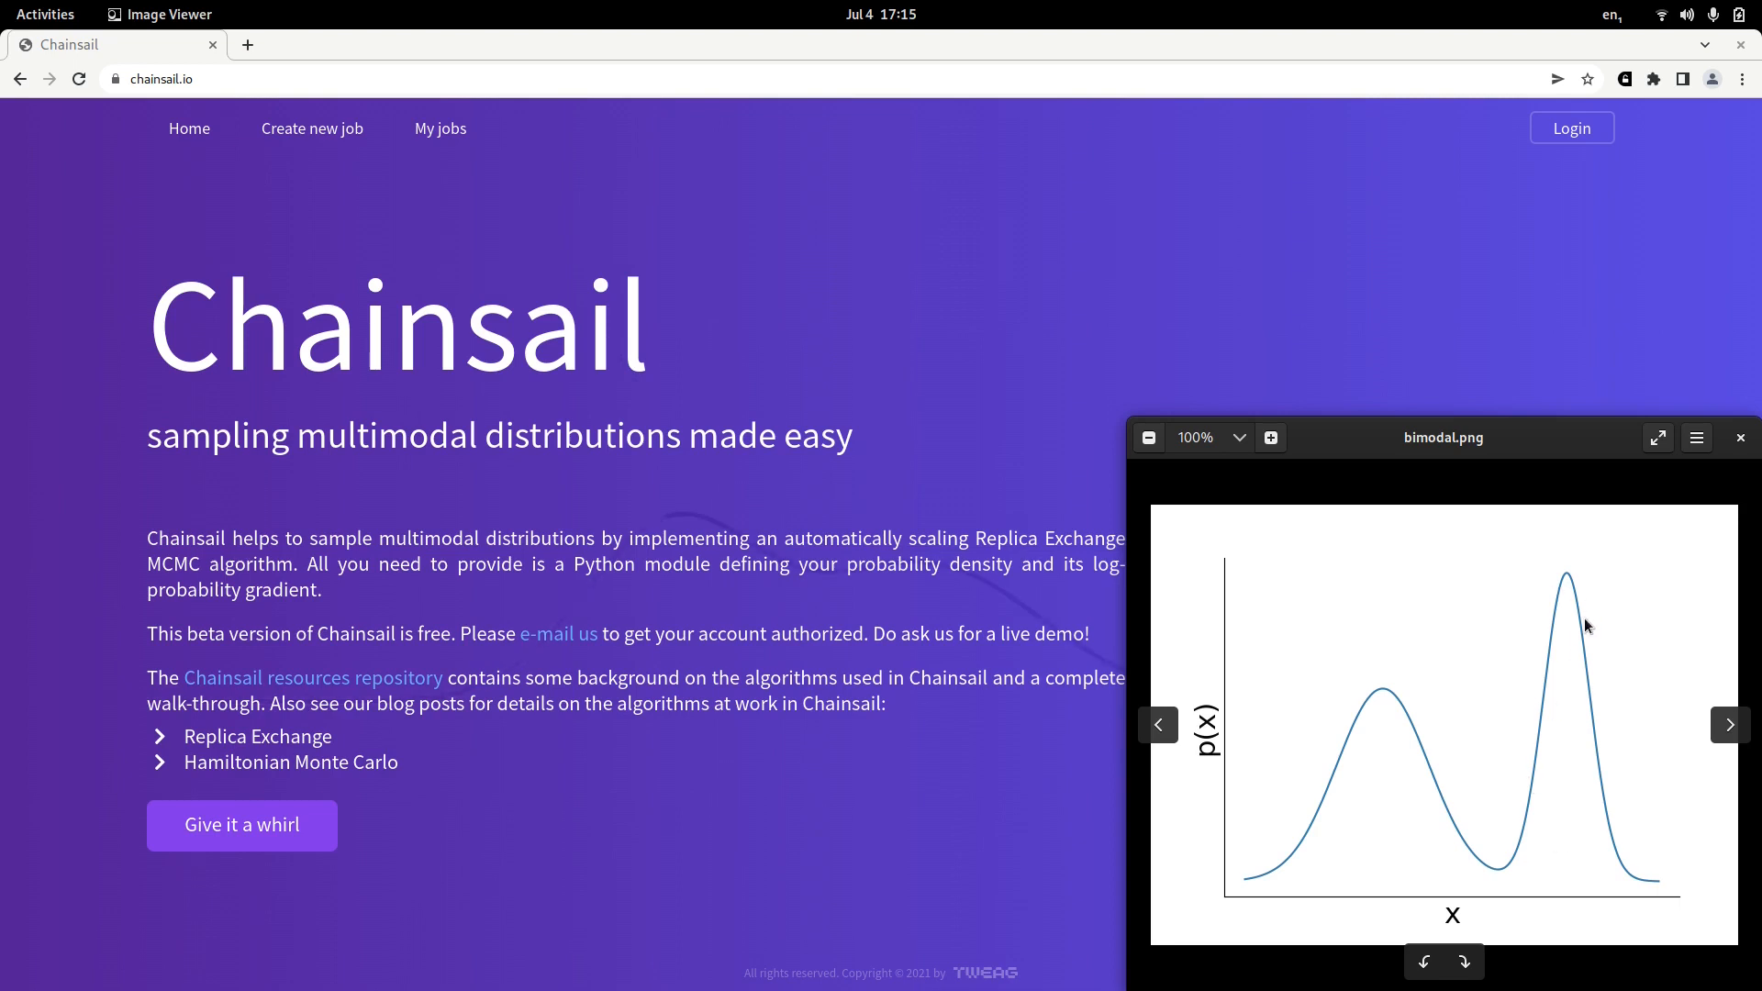
mouse_move(1582, 787)
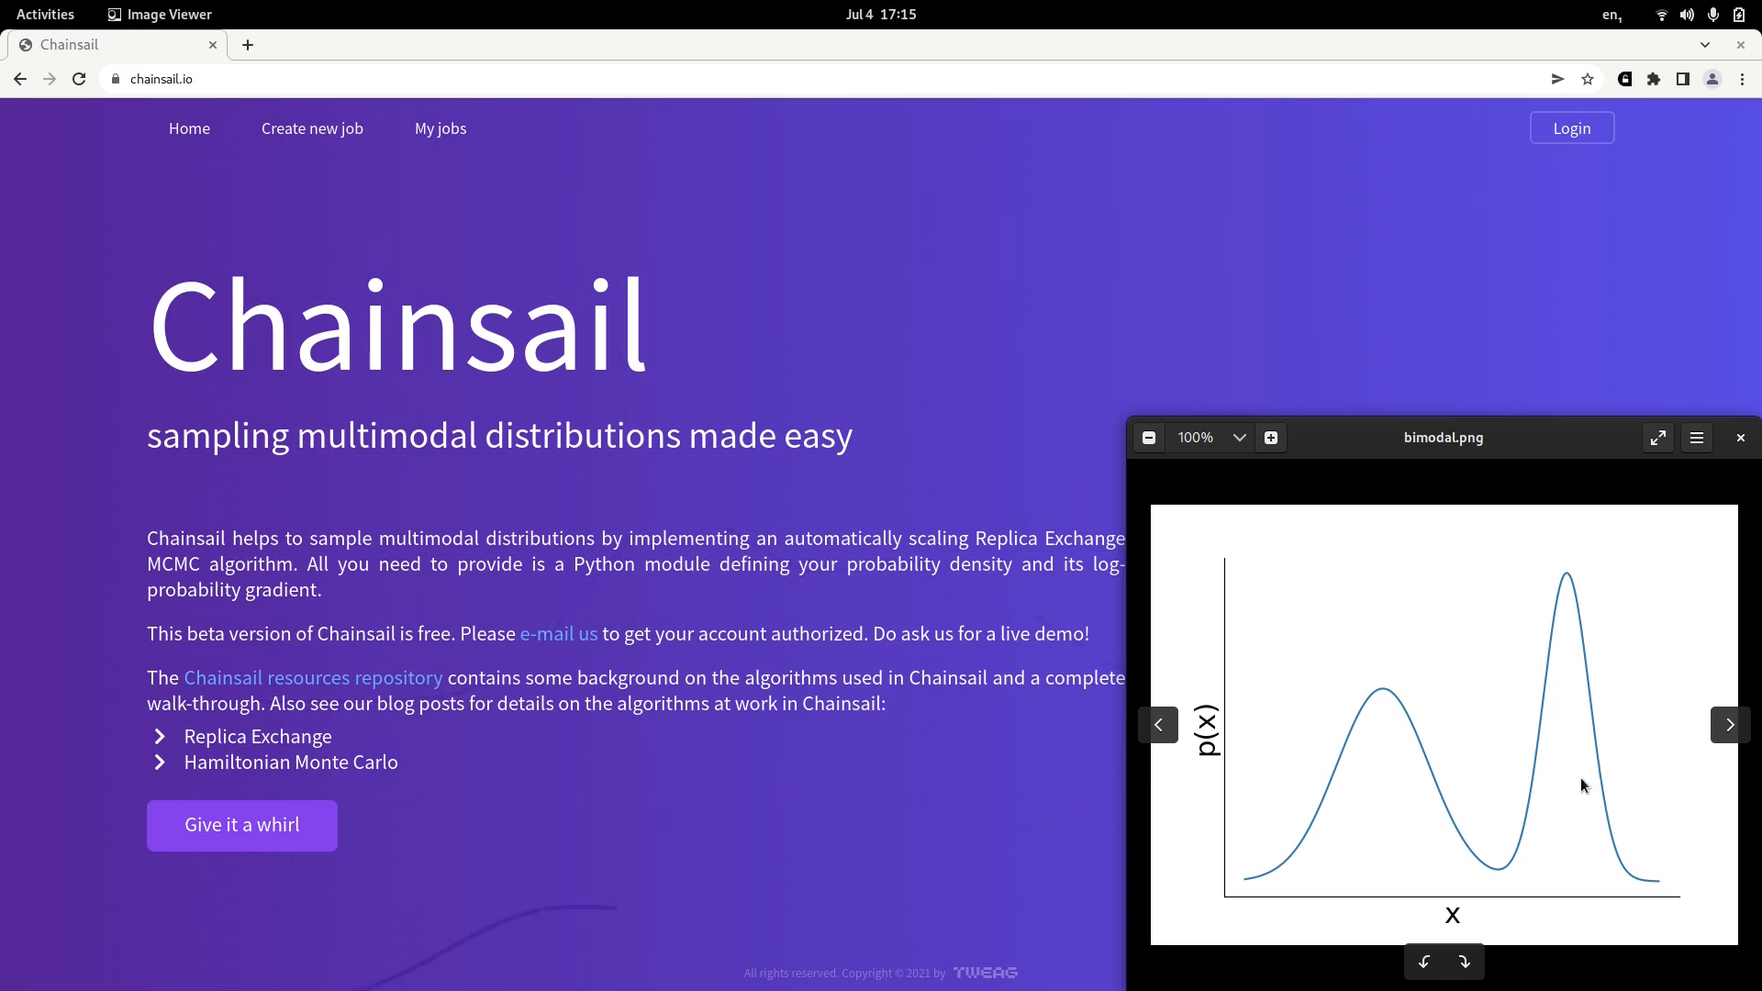
mouse_move(1530, 786)
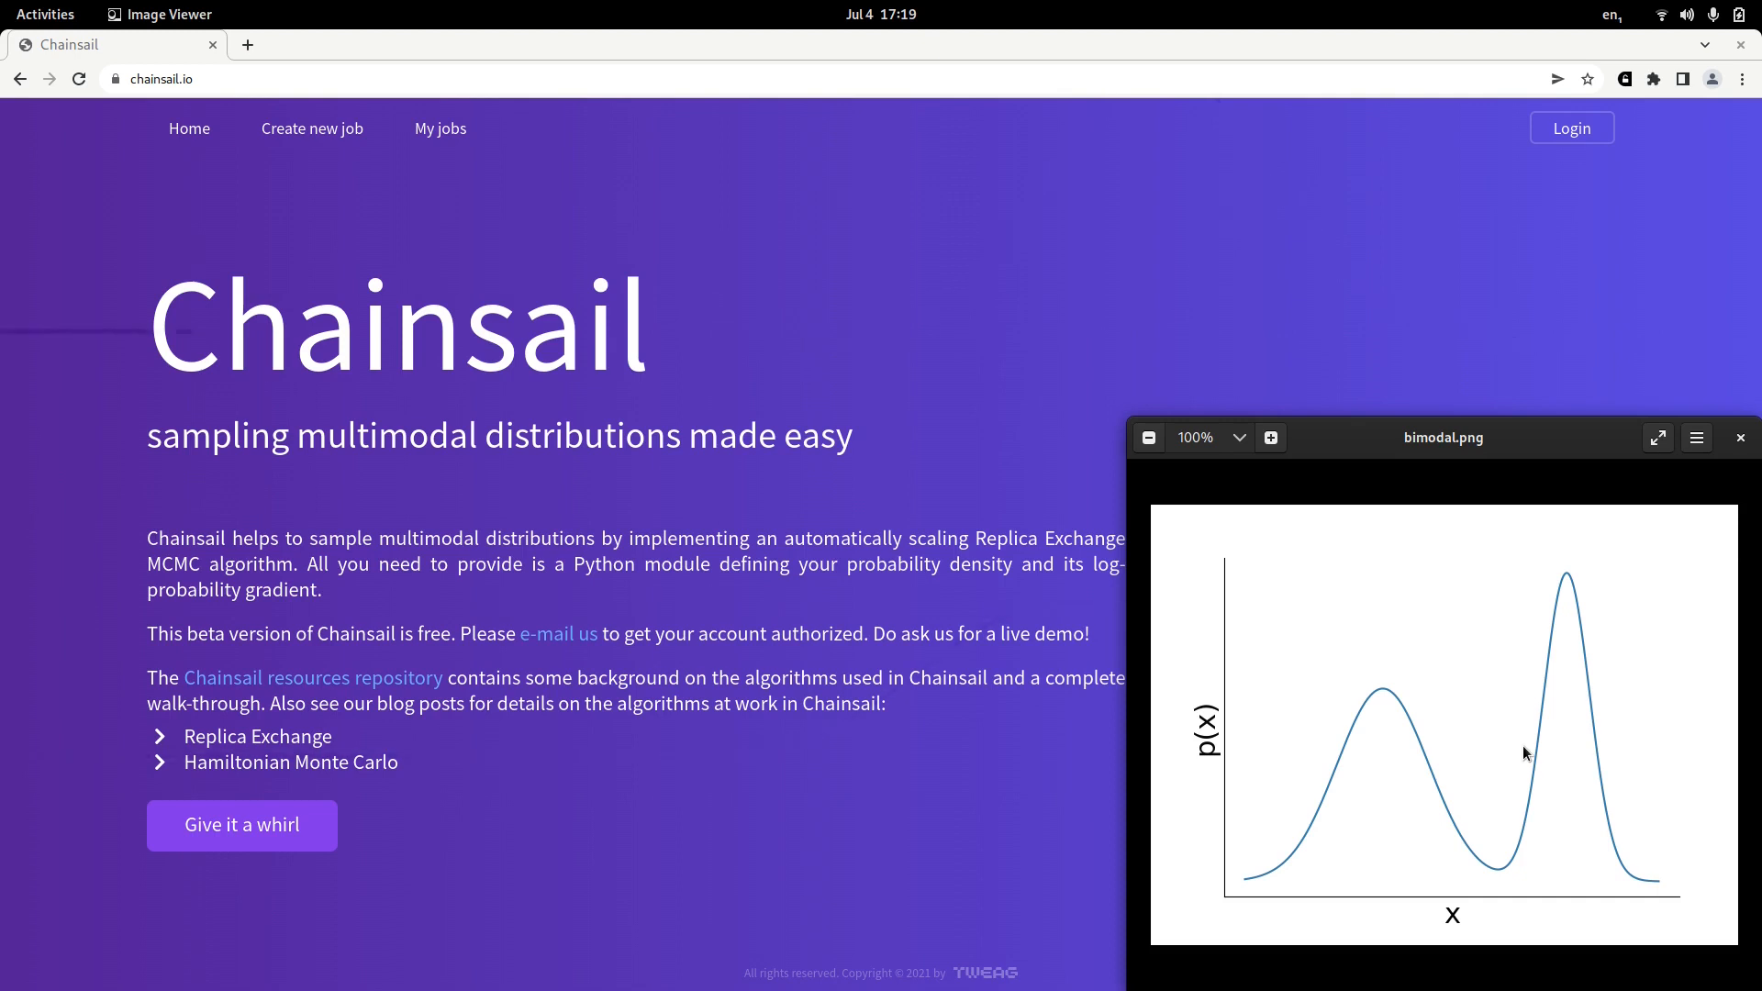
mouse_move(1107, 880)
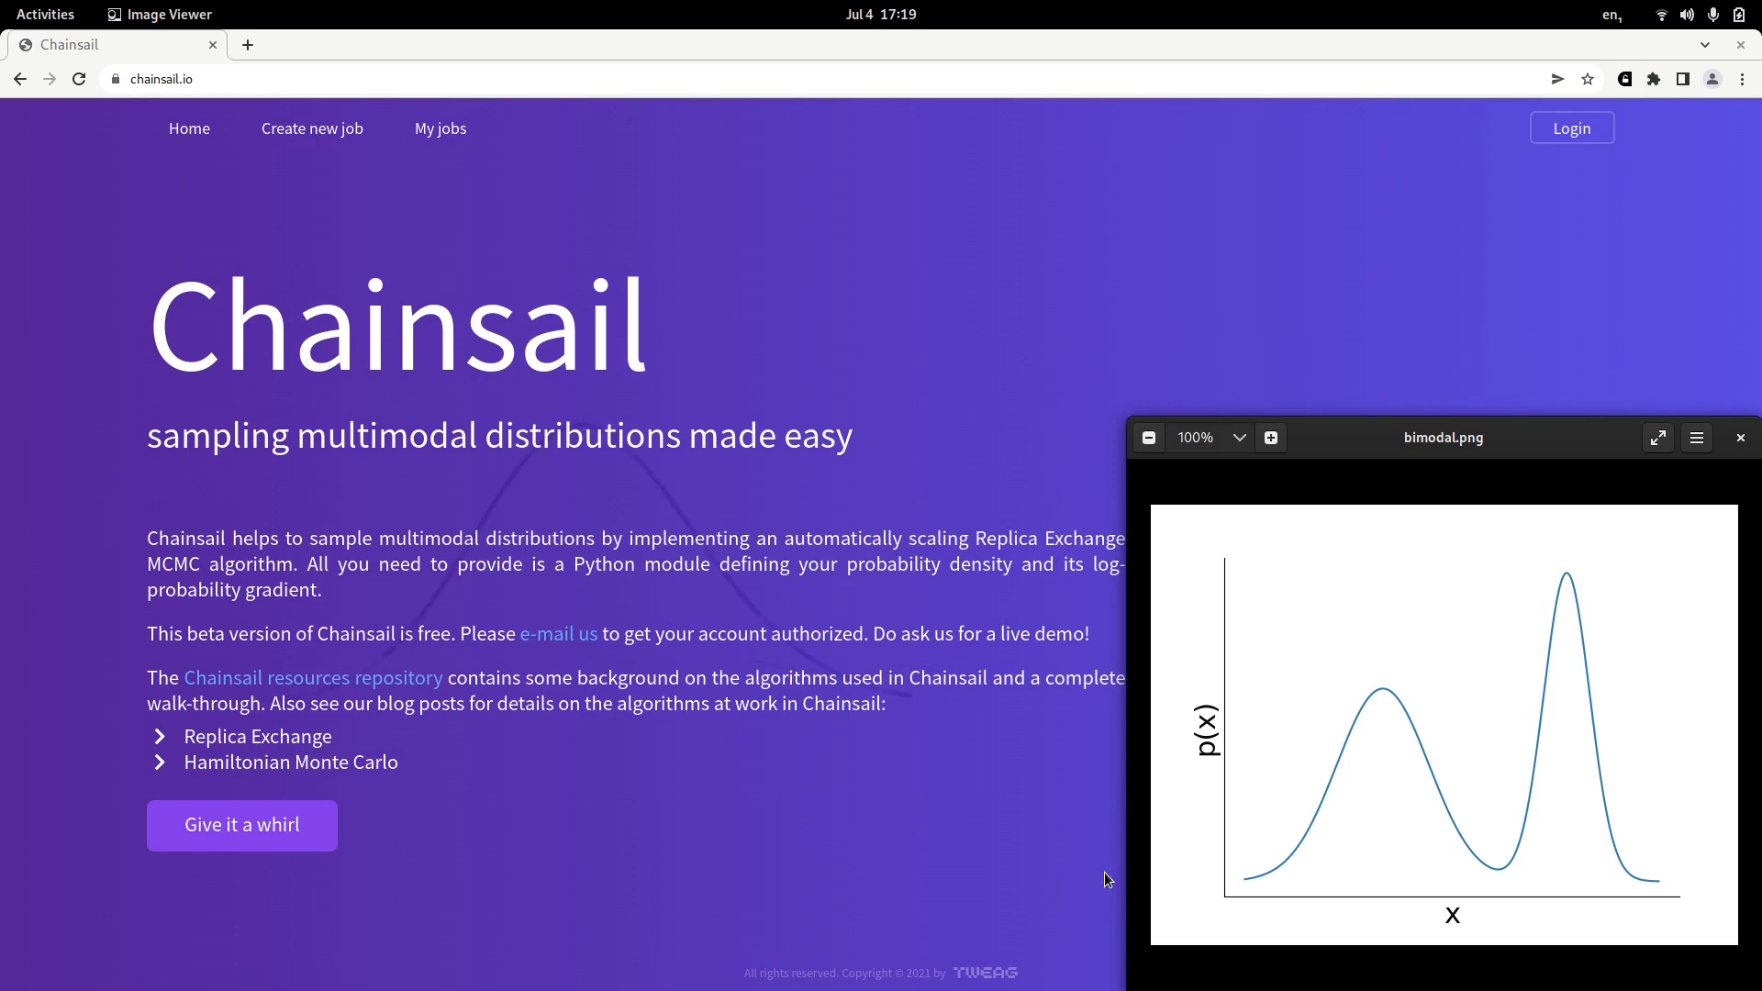
Run python single_chain.py in the Emacs terminal for single-chain sampling.
key("alt+Tab")
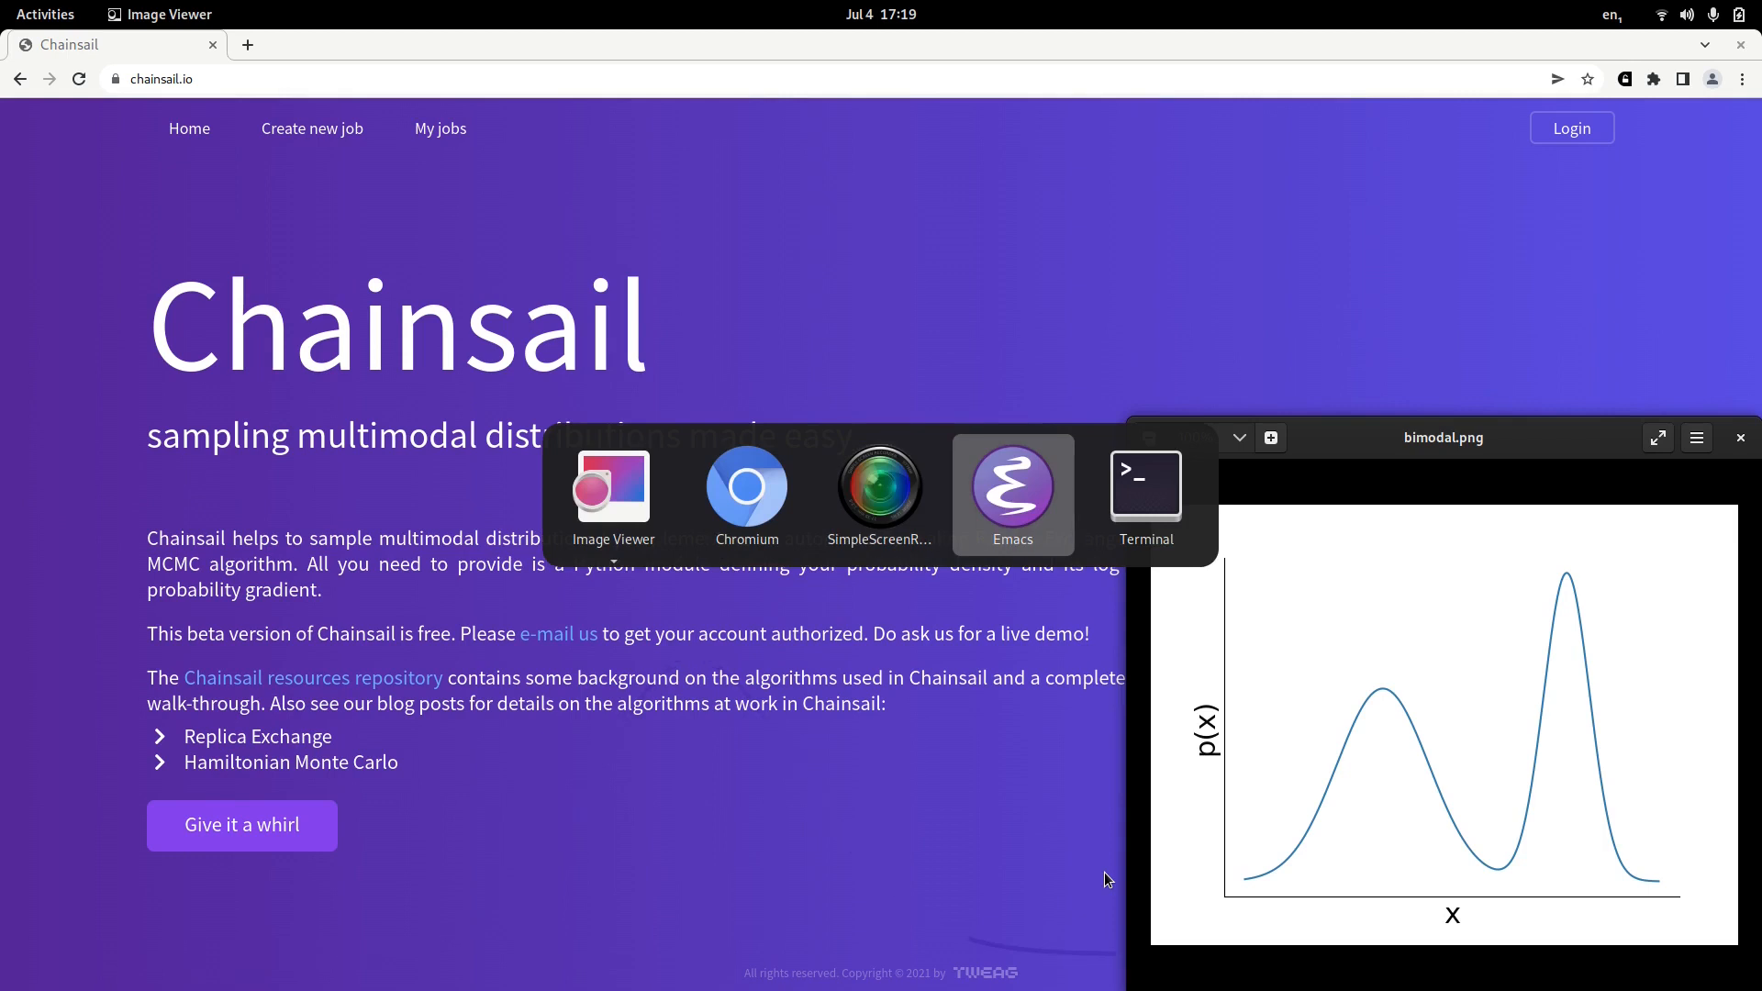
left_click(1011, 495)
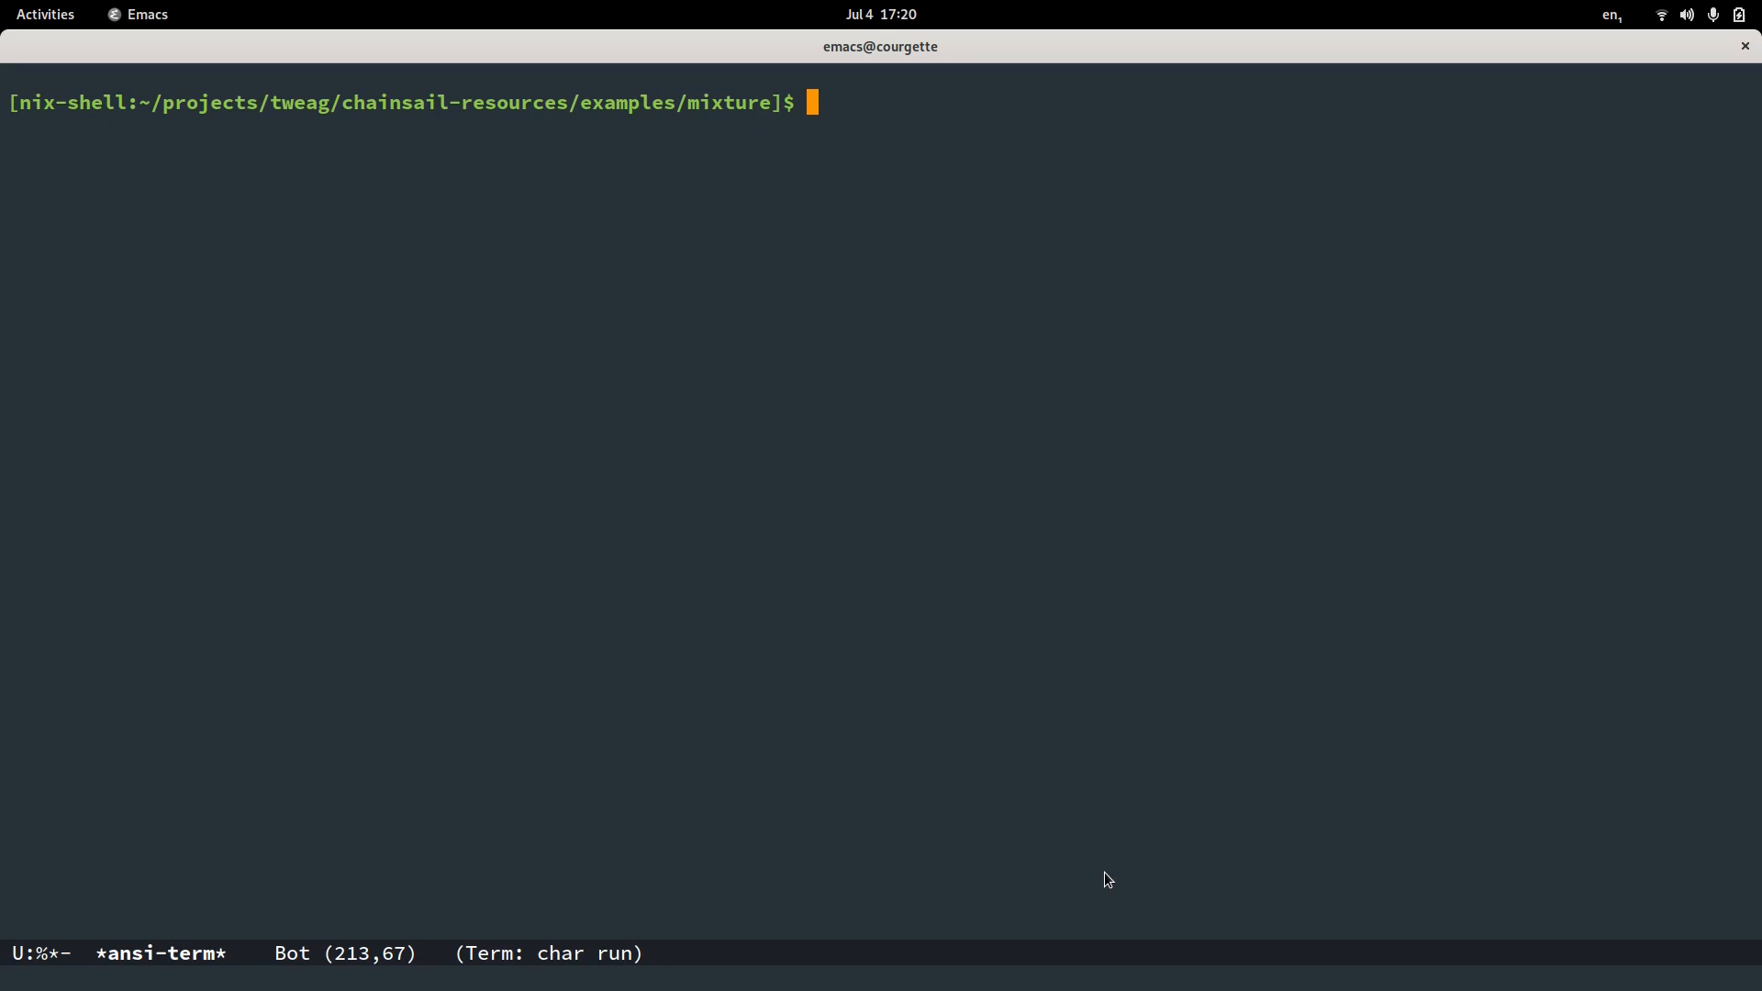
type("py")
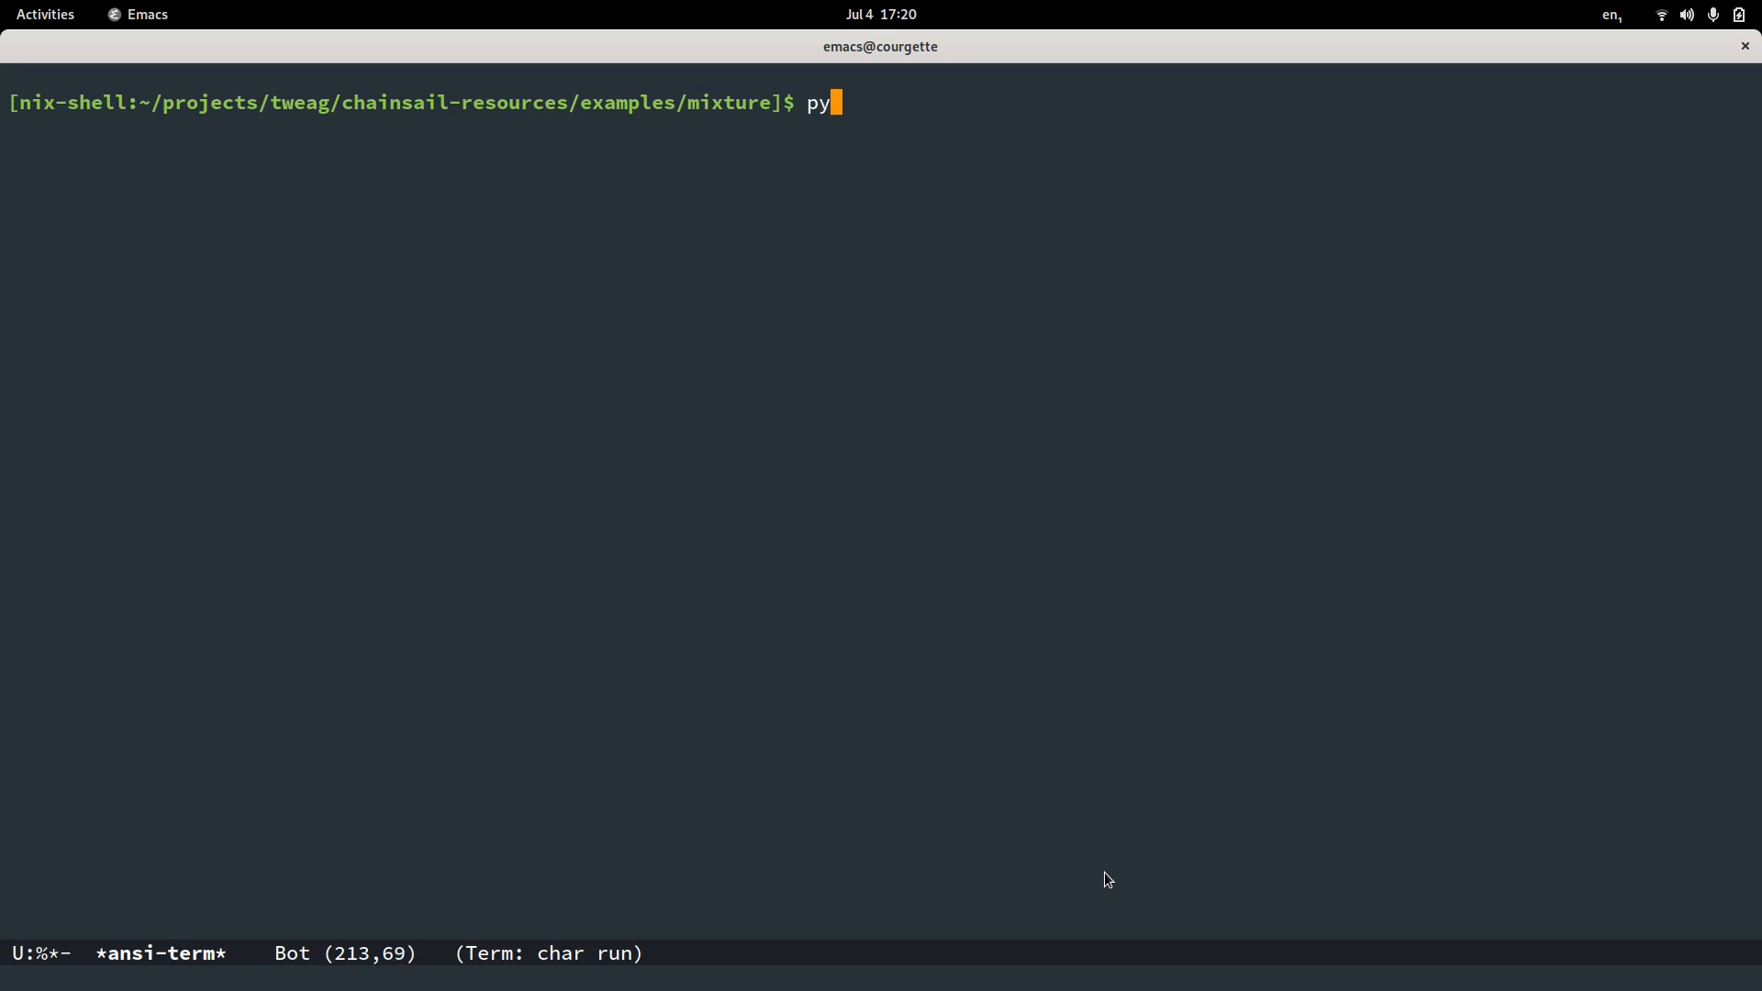
type("thon single_chain.py")
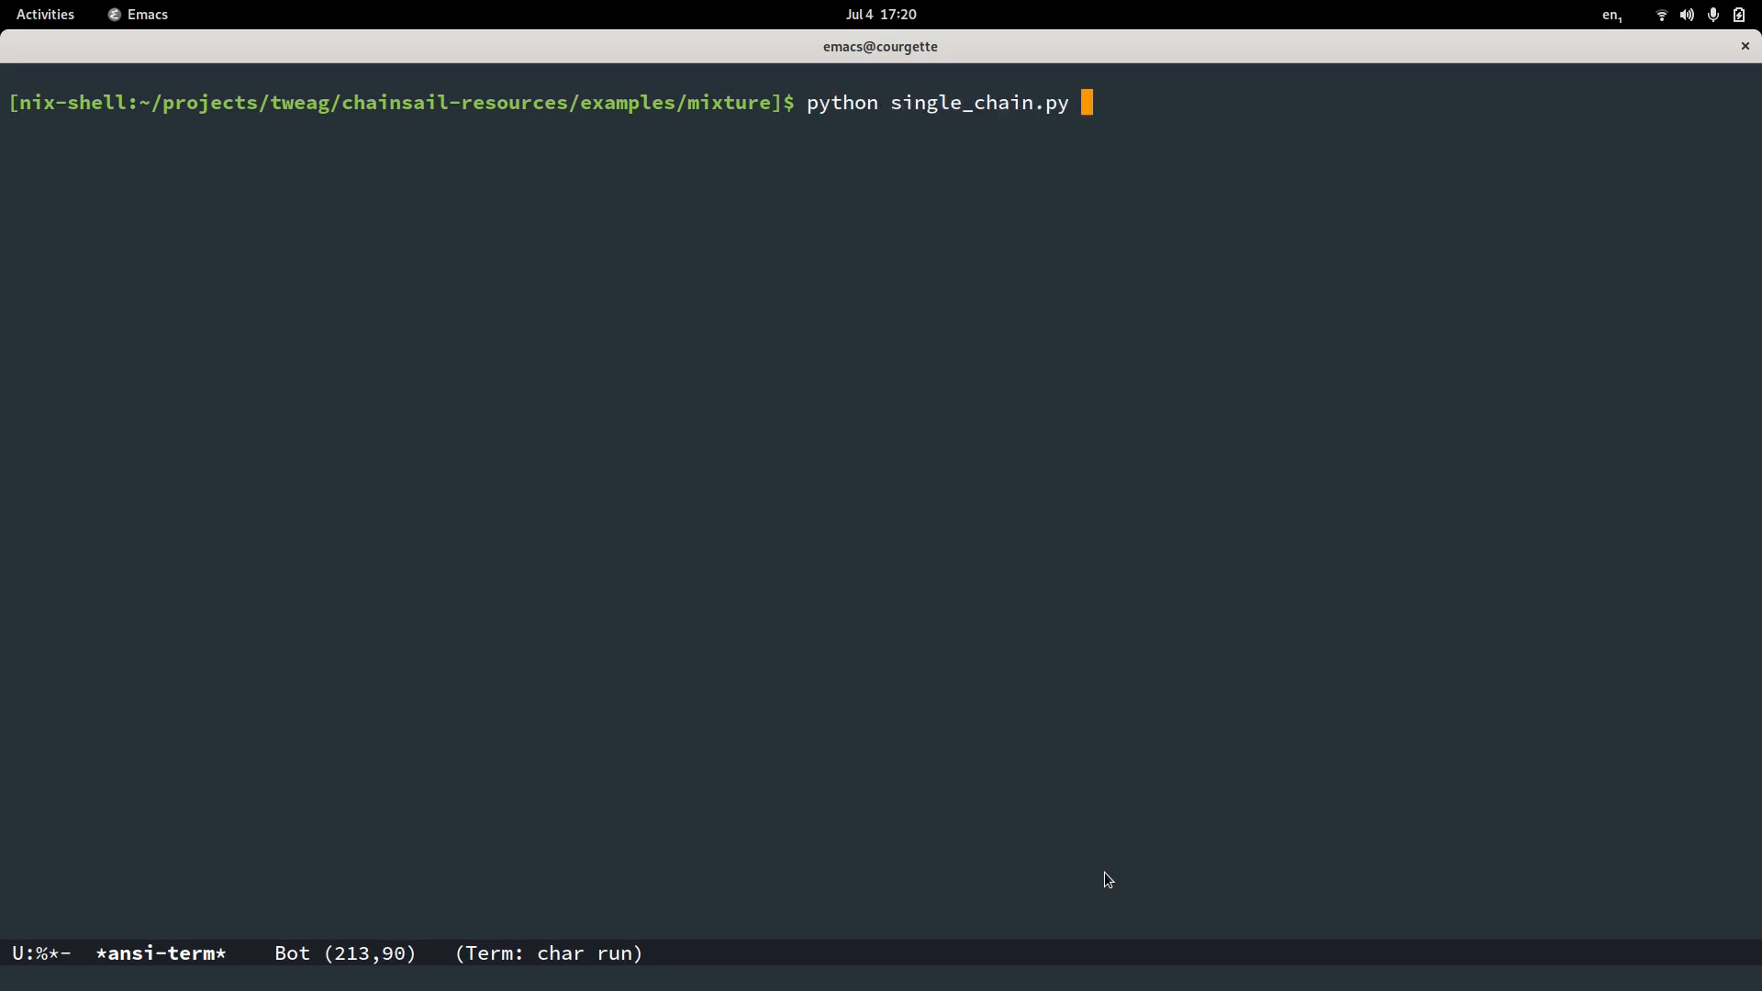
key("Return")
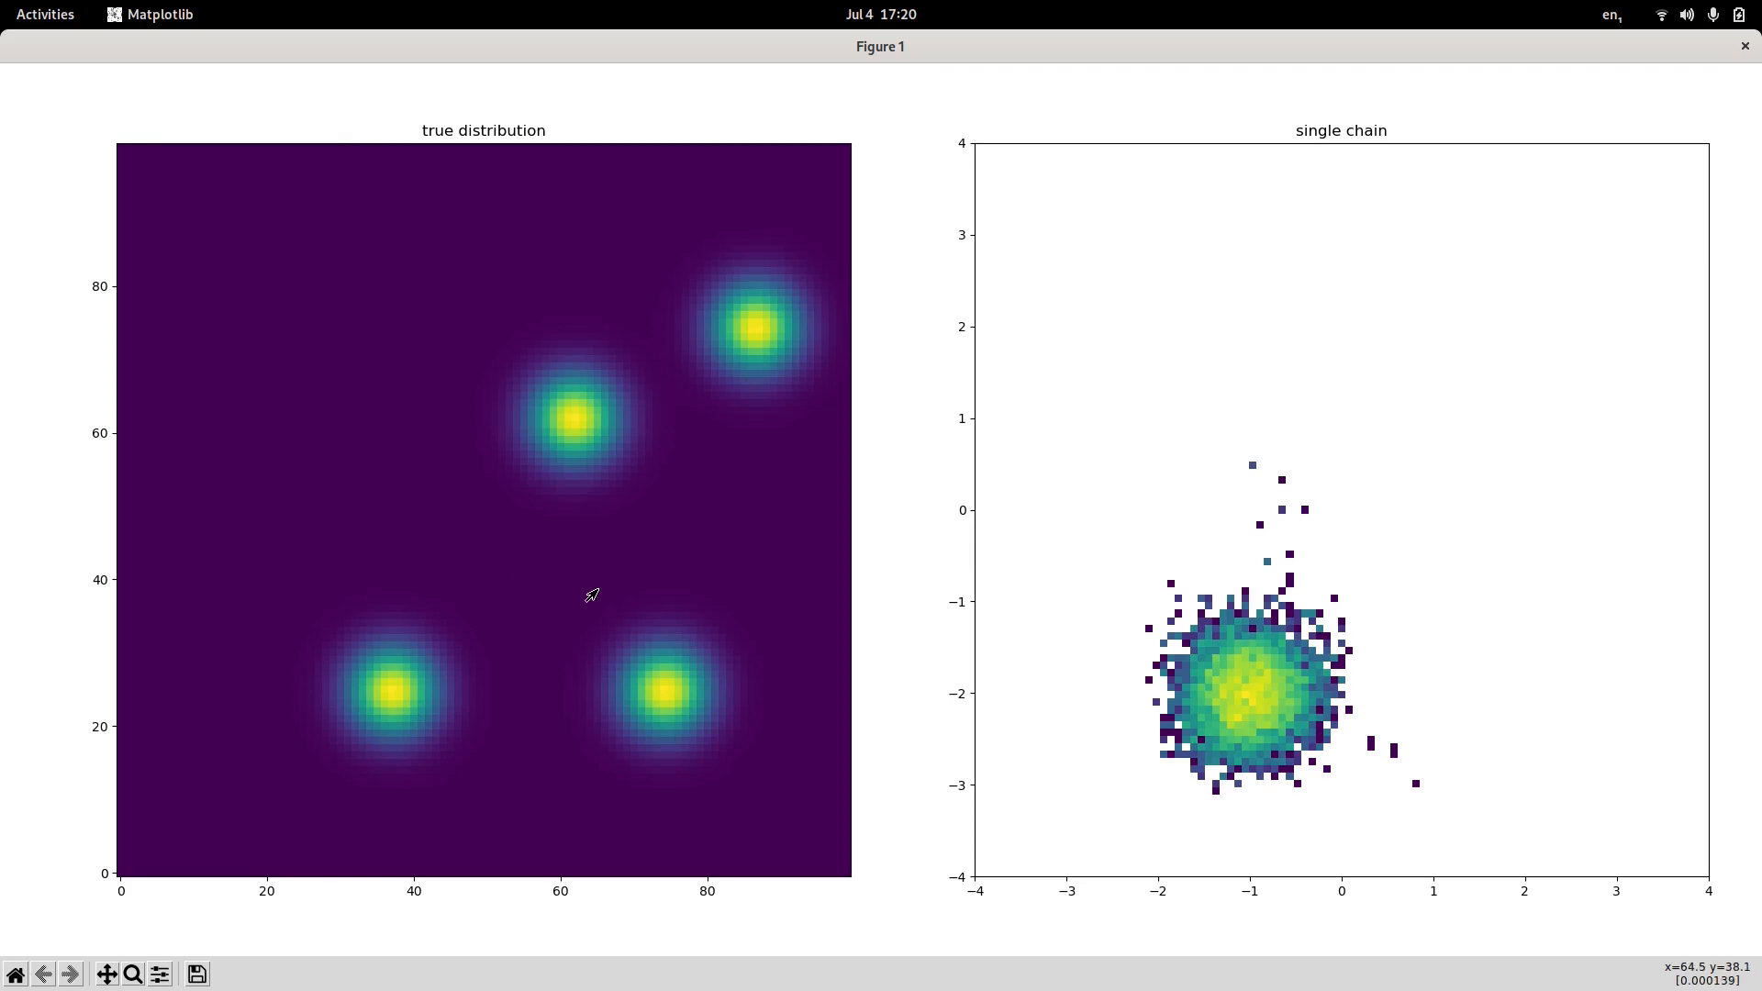
mouse_move(604, 549)
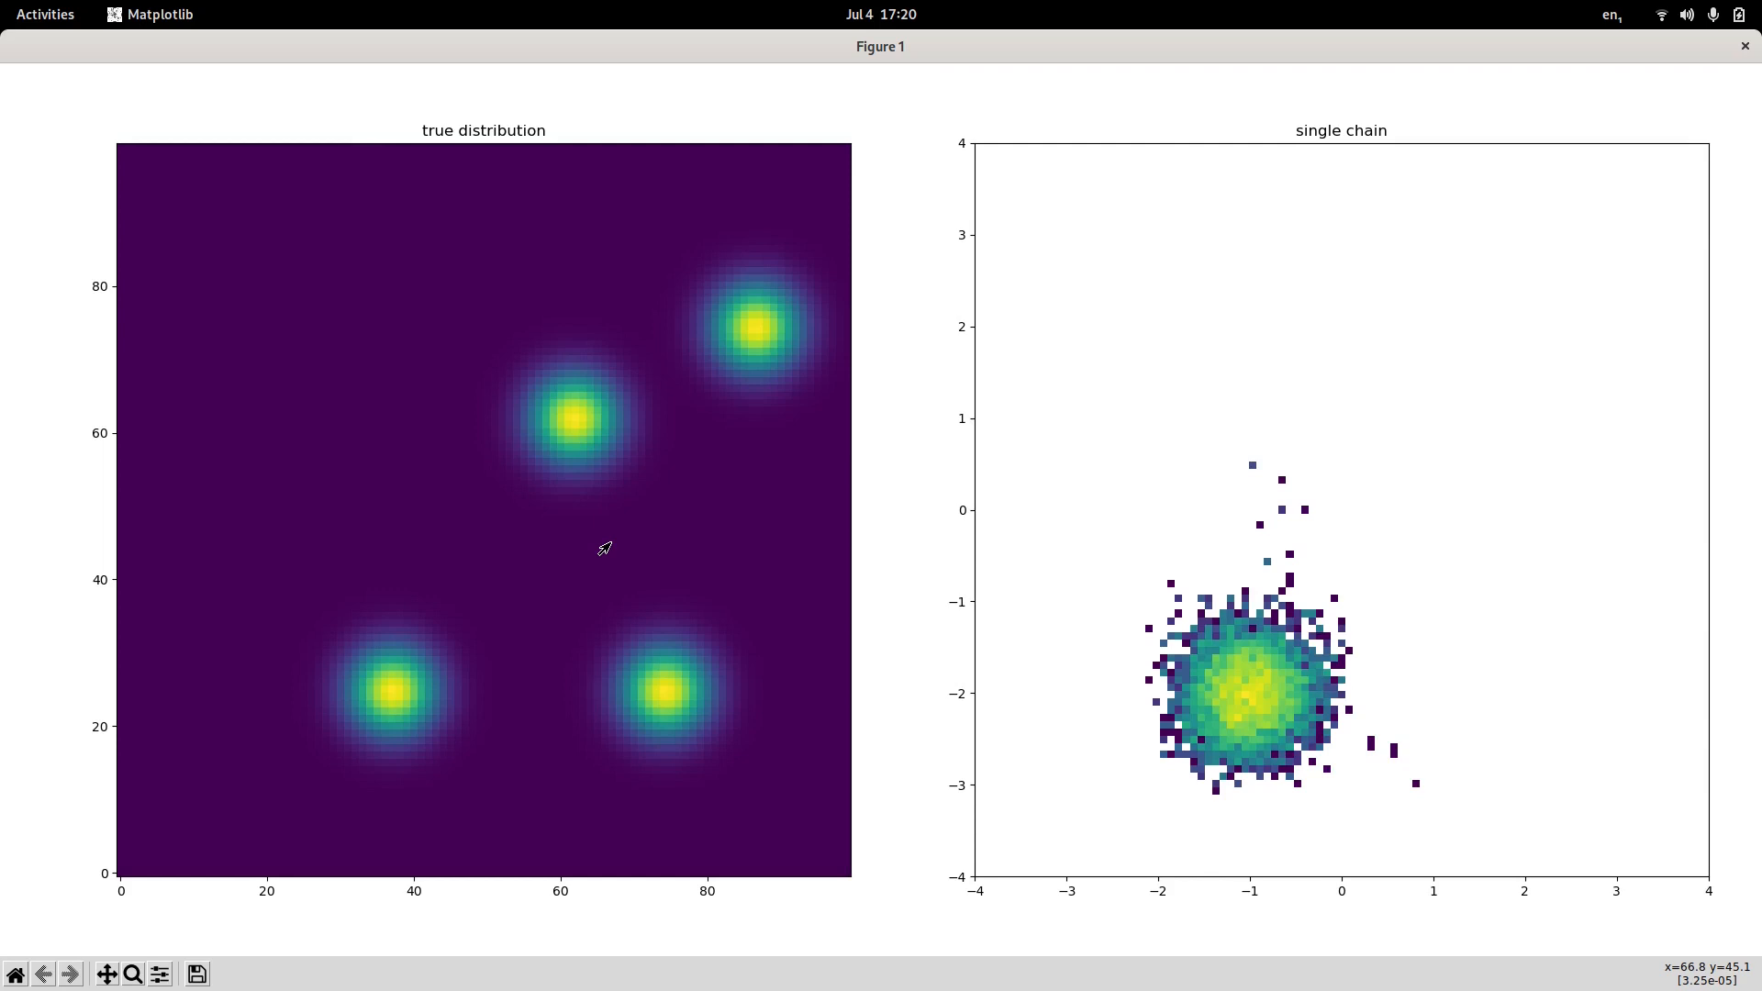
mouse_move(601, 546)
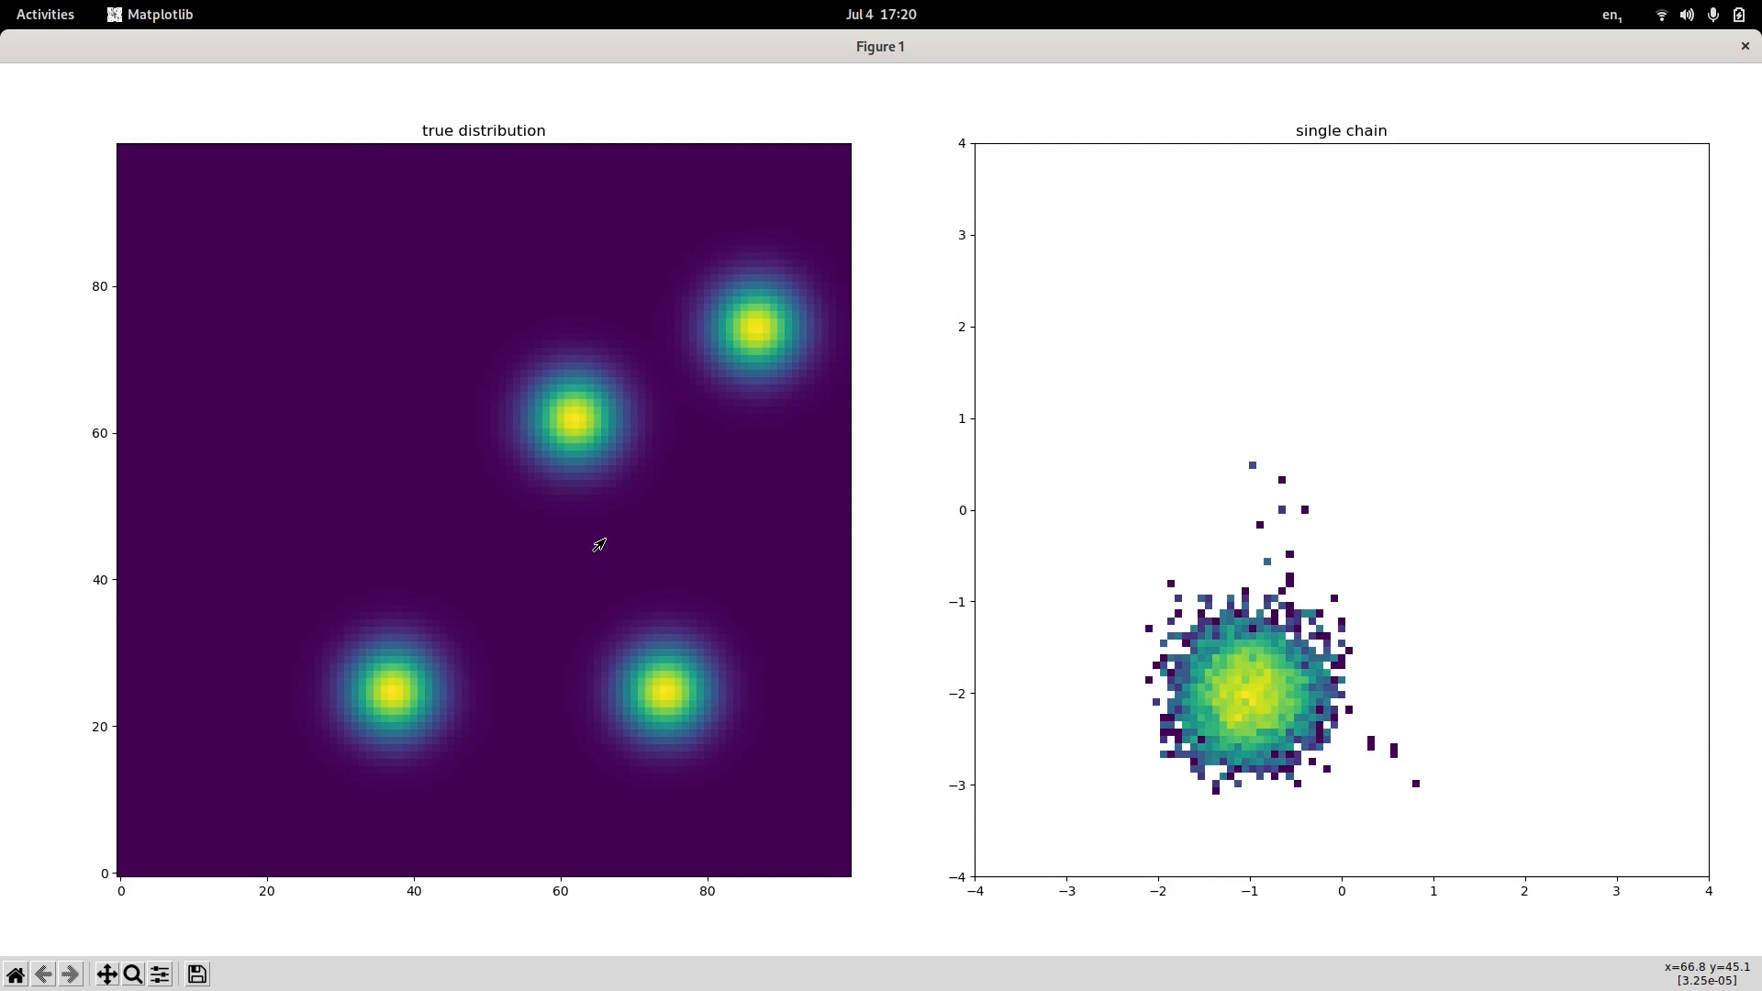
mouse_move(616, 678)
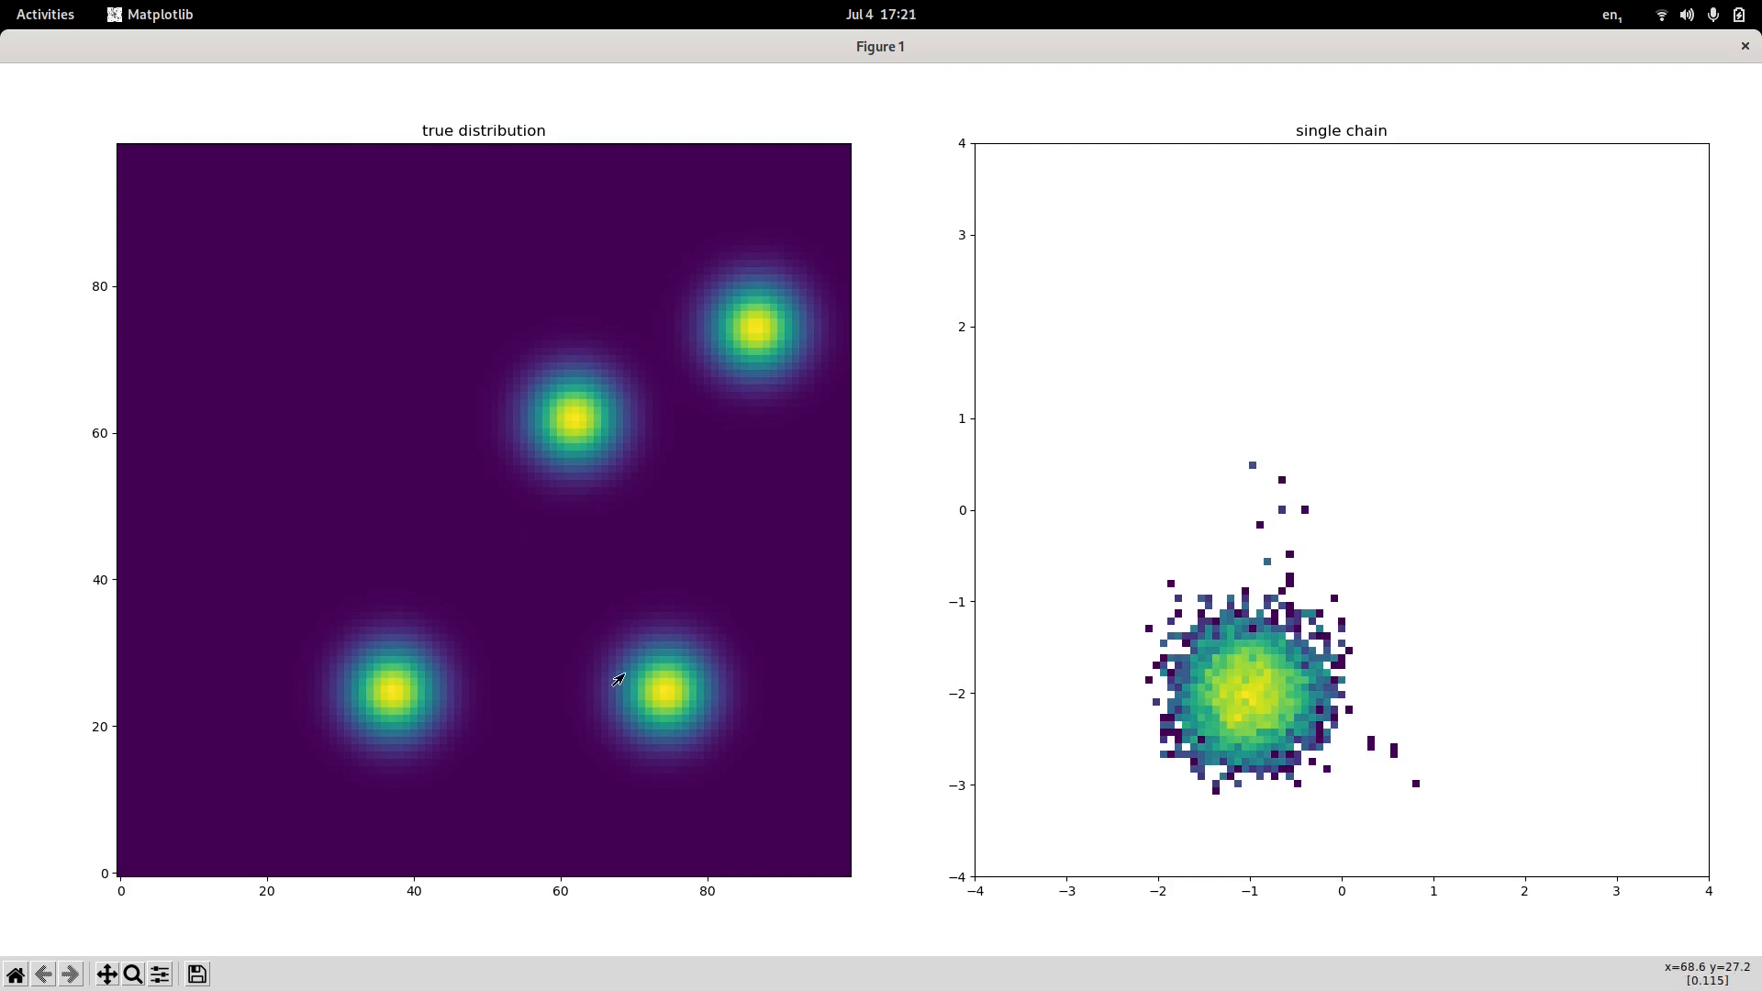
mouse_move(1396, 715)
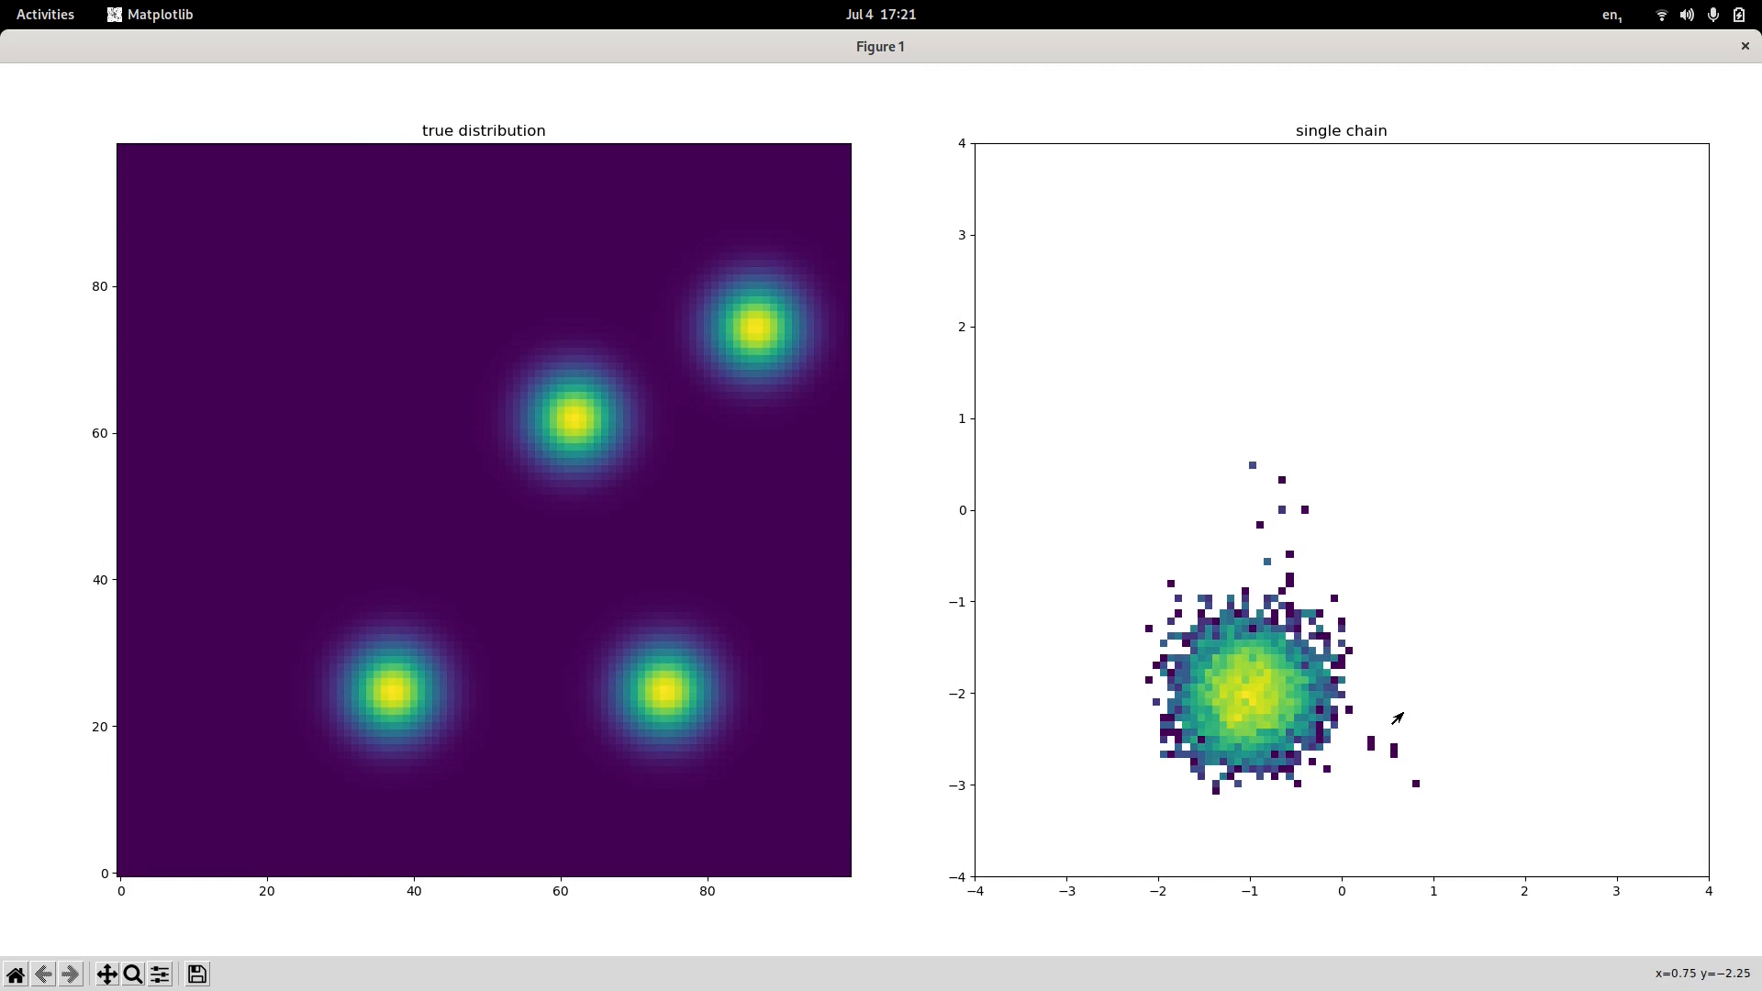
mouse_move(1233, 735)
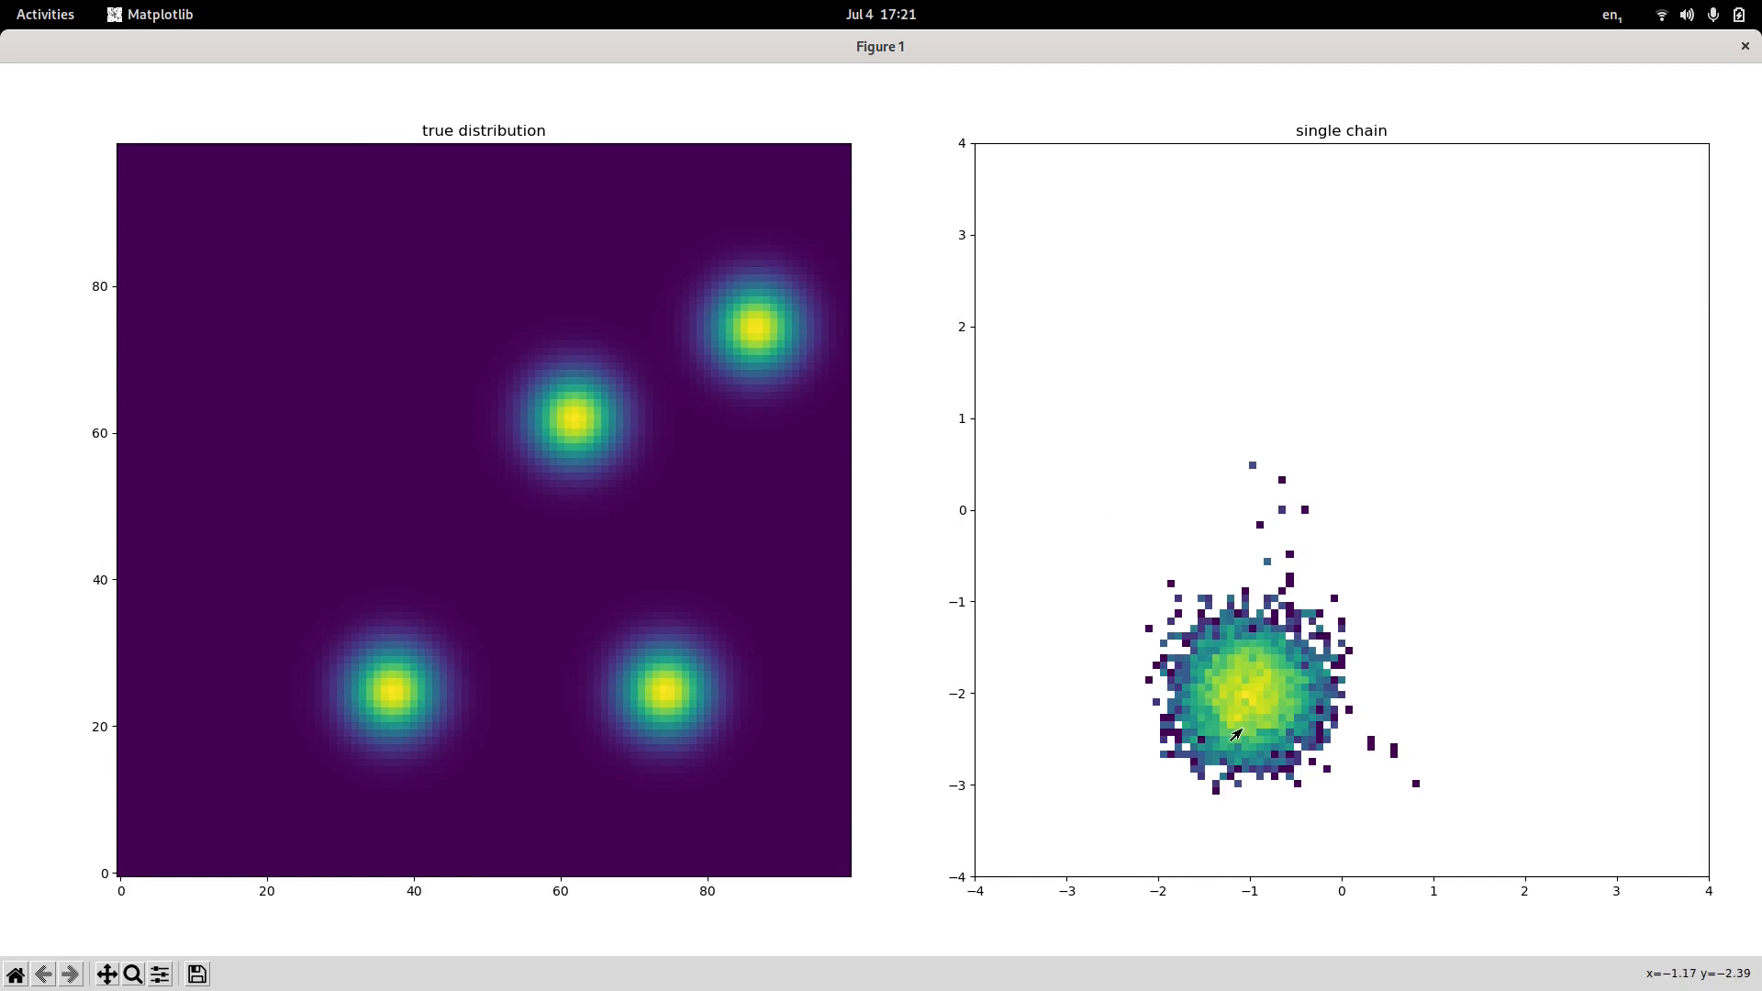
mouse_move(1291, 728)
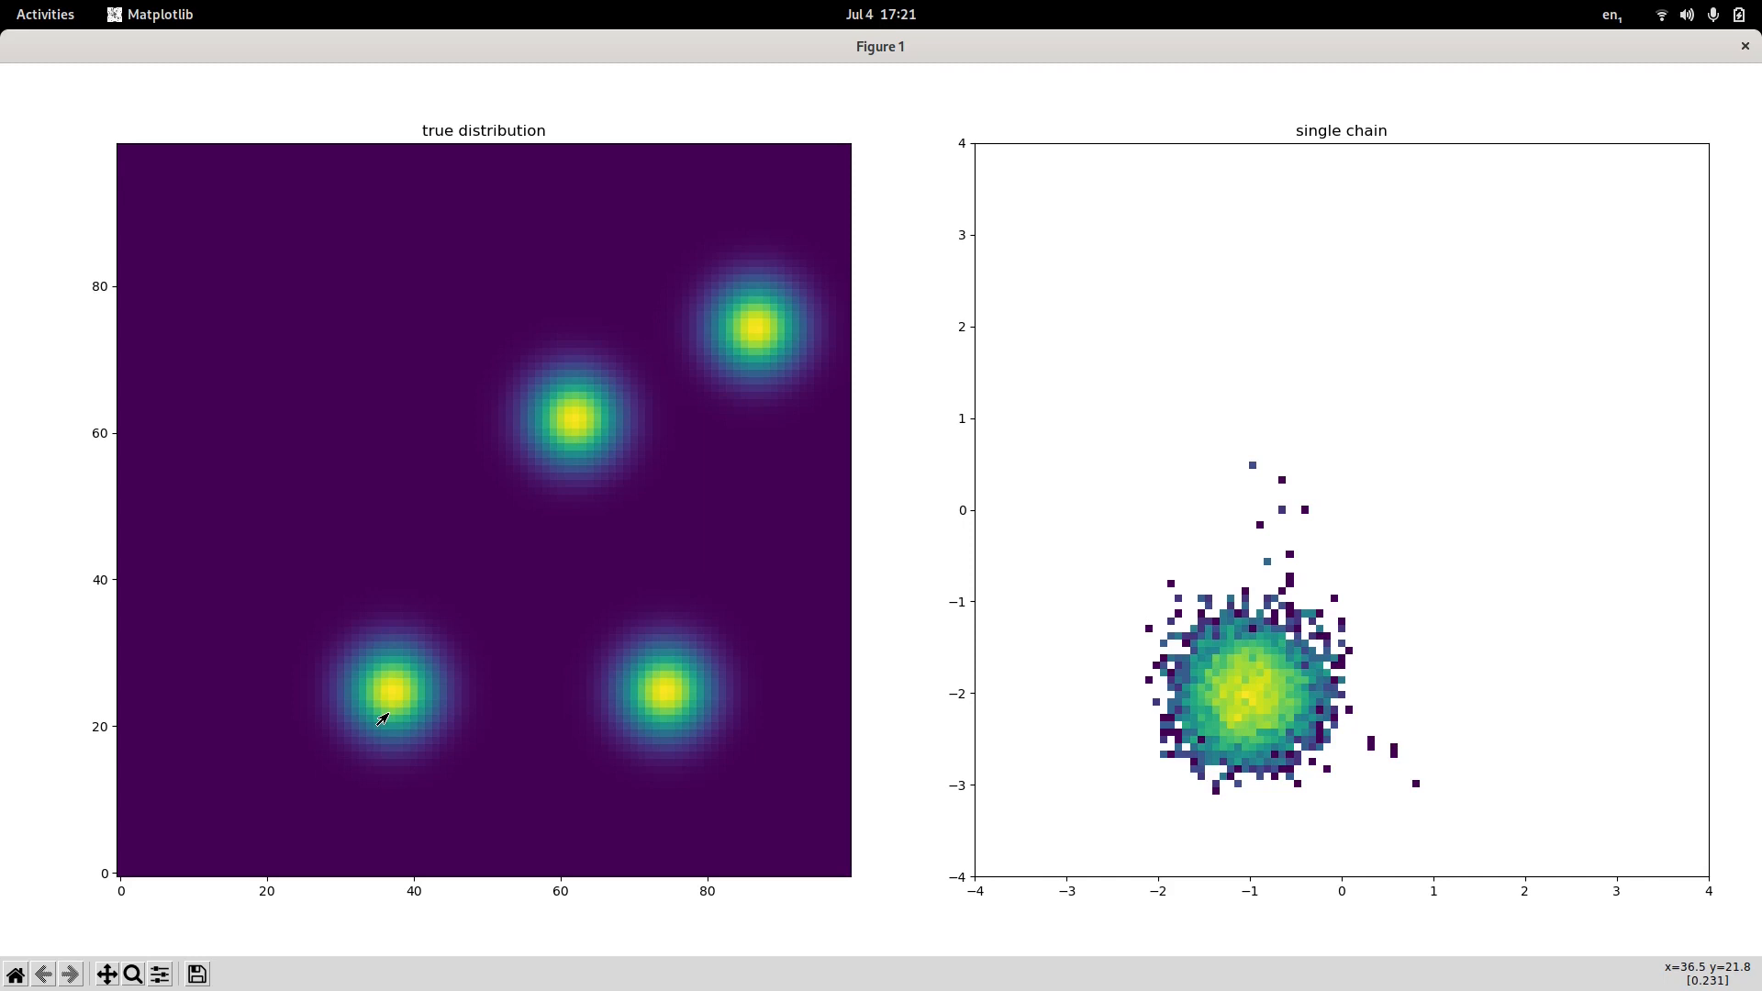
mouse_move(1259, 88)
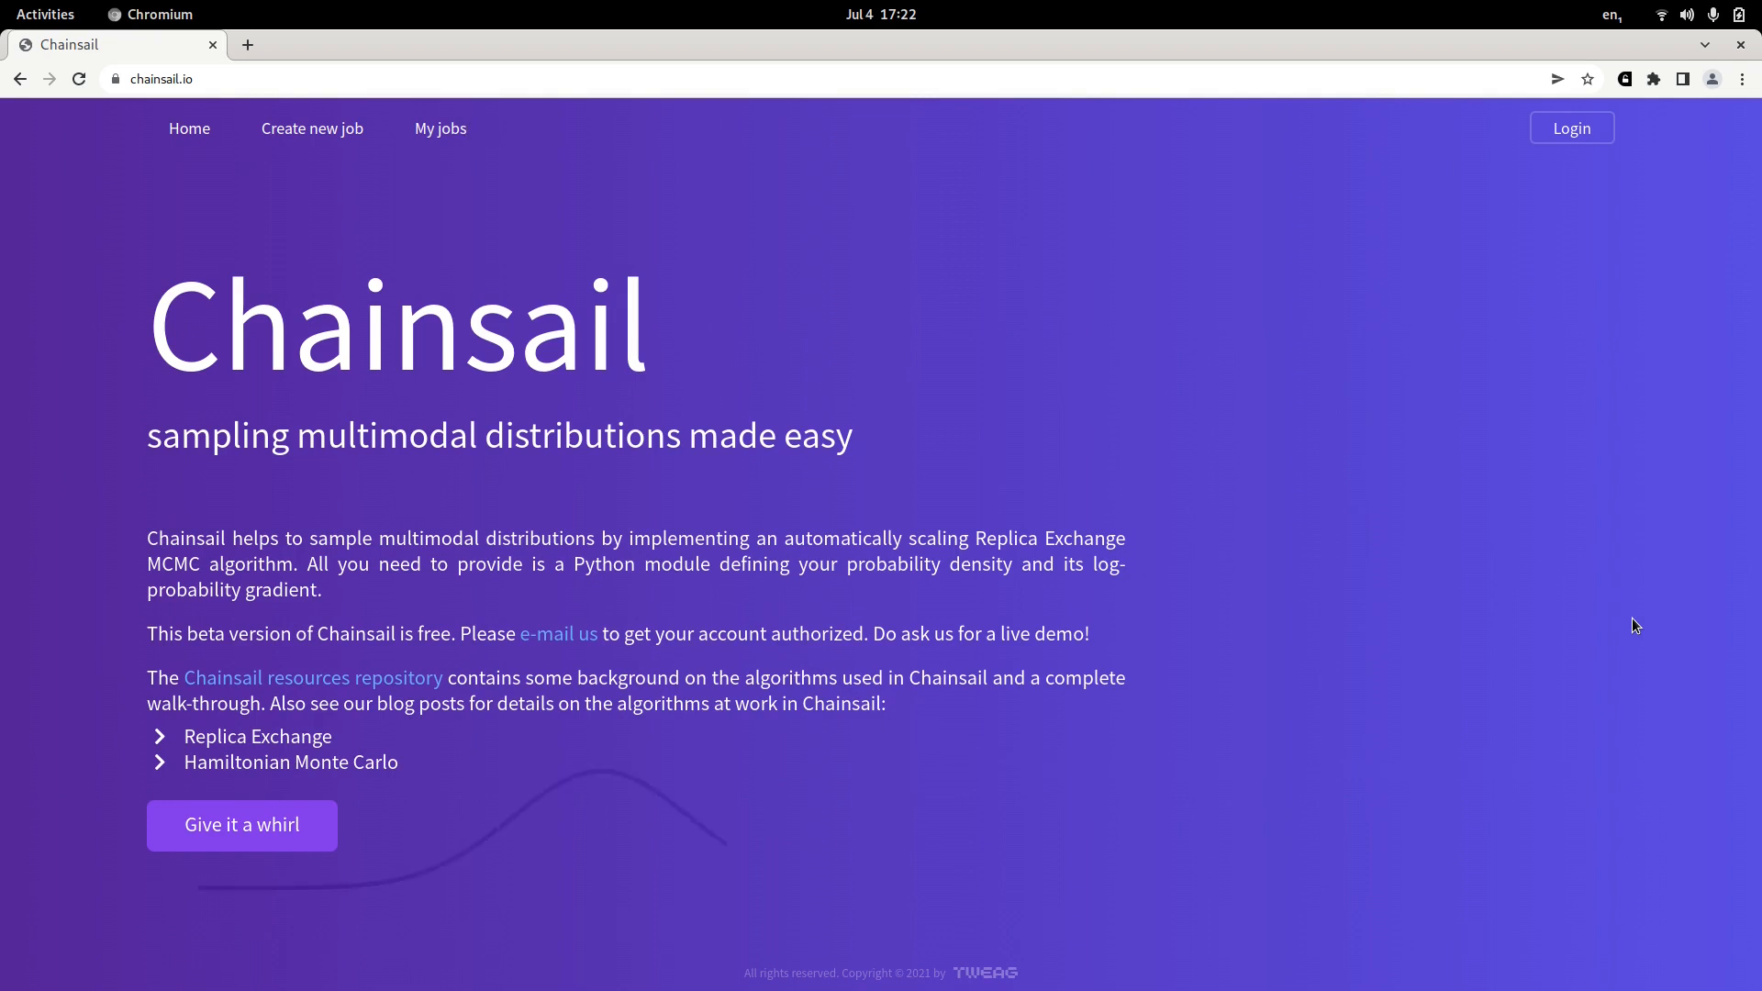
View the chainsail.io home page in Chromium, then switch toward Emacs.
left_click(440, 128)
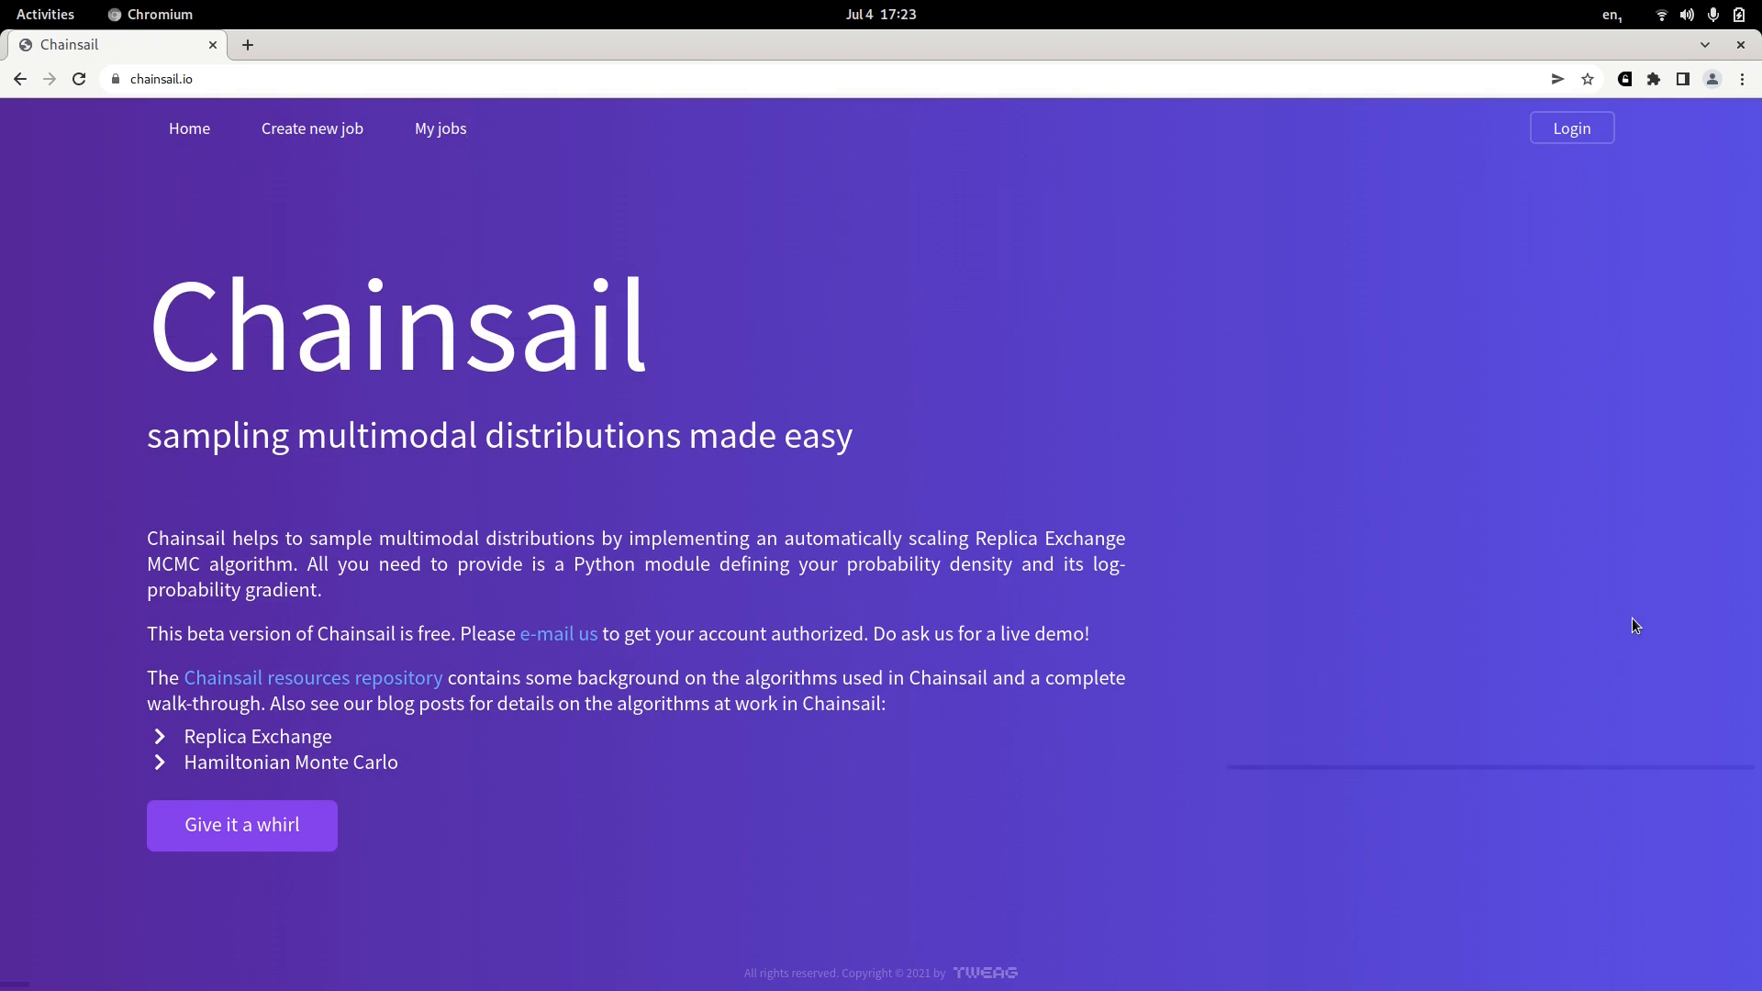
left_click(465, 129)
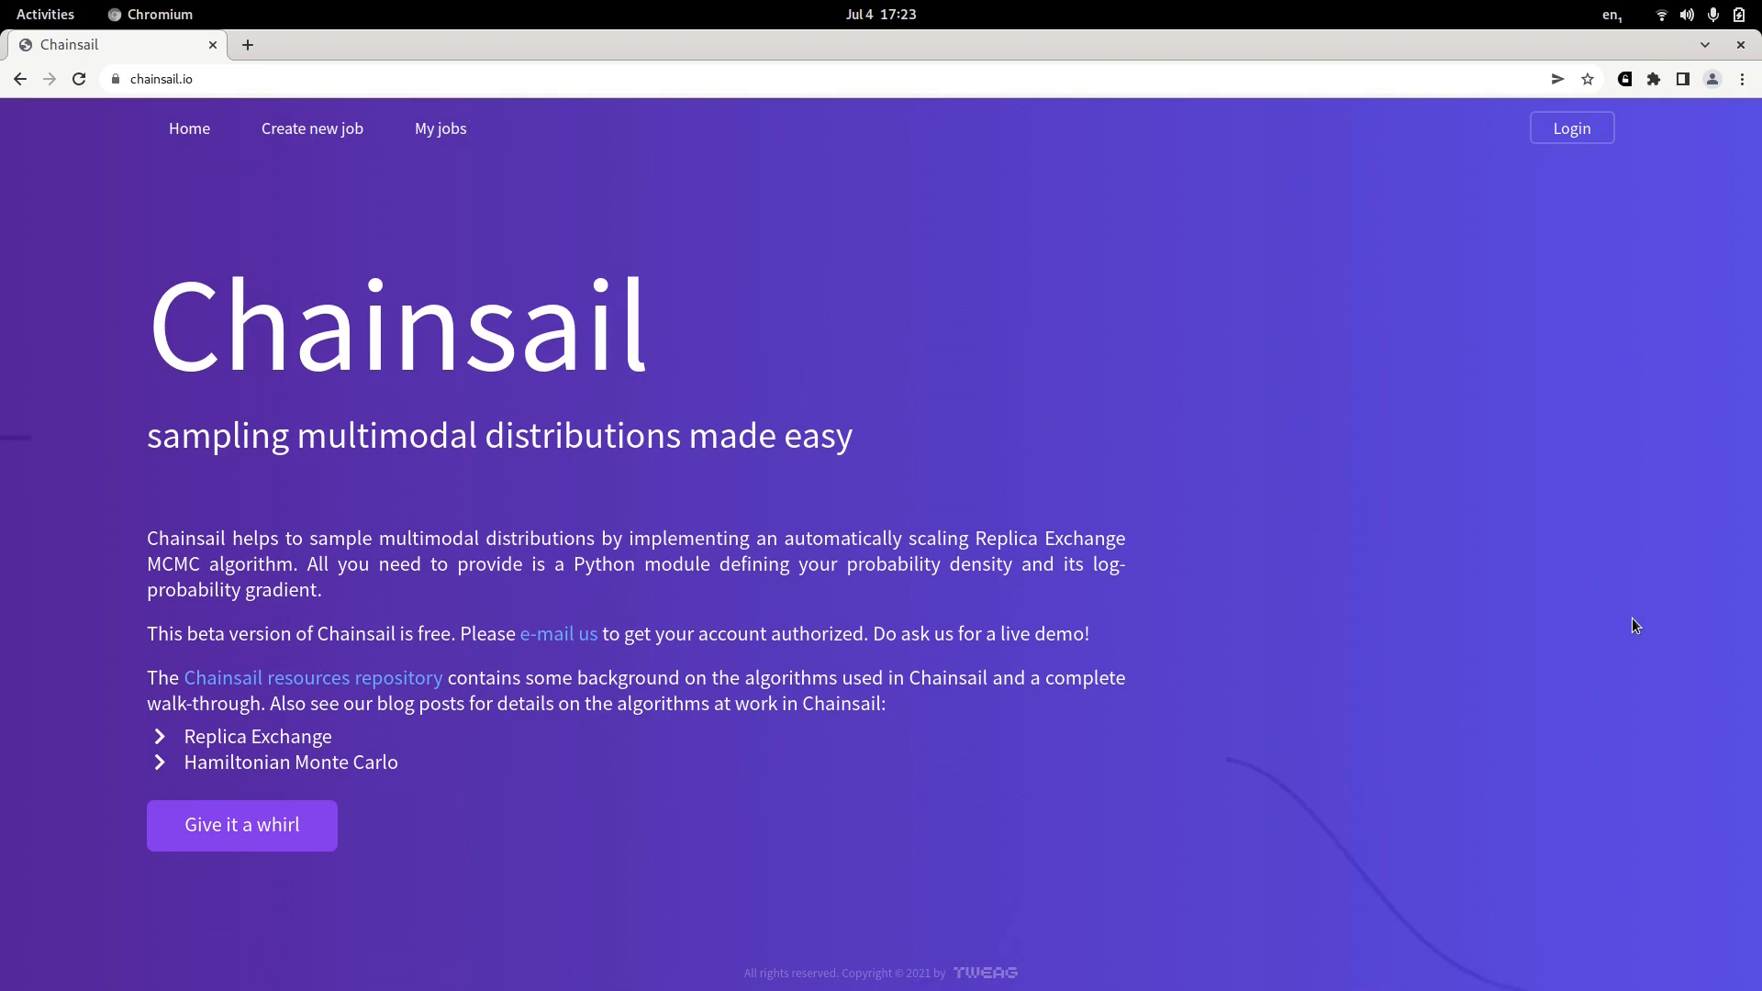
left_click(464, 129)
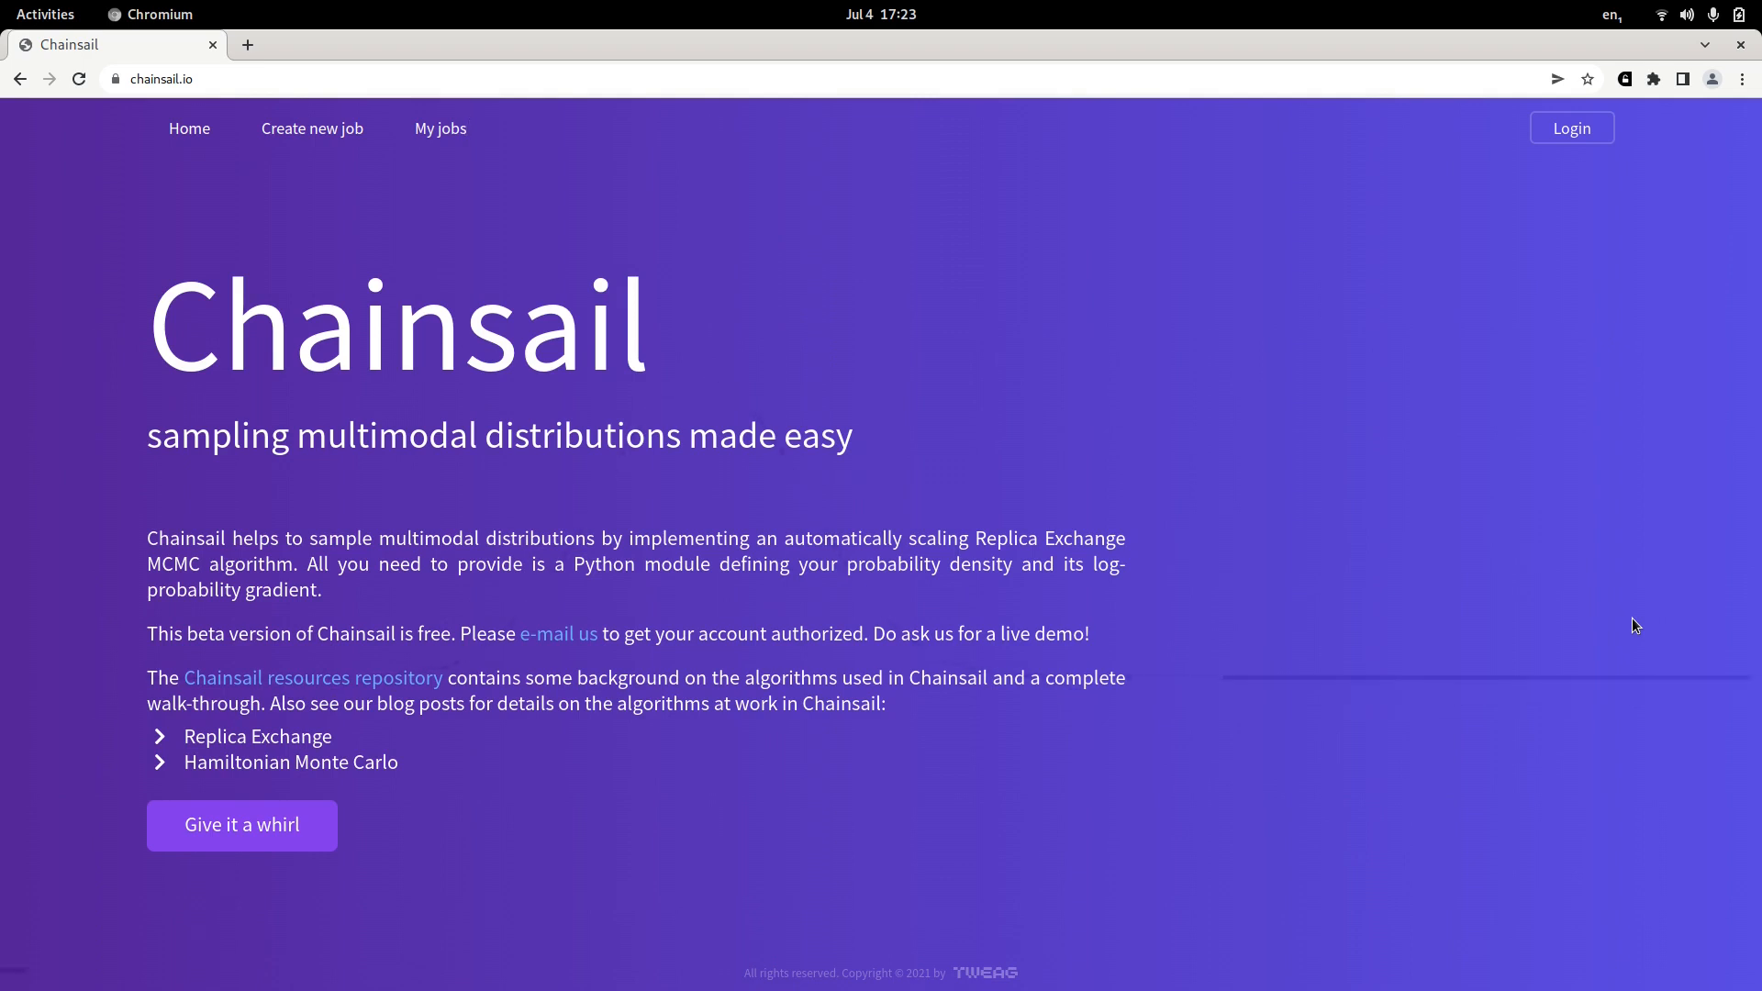
mouse_move(1232, 747)
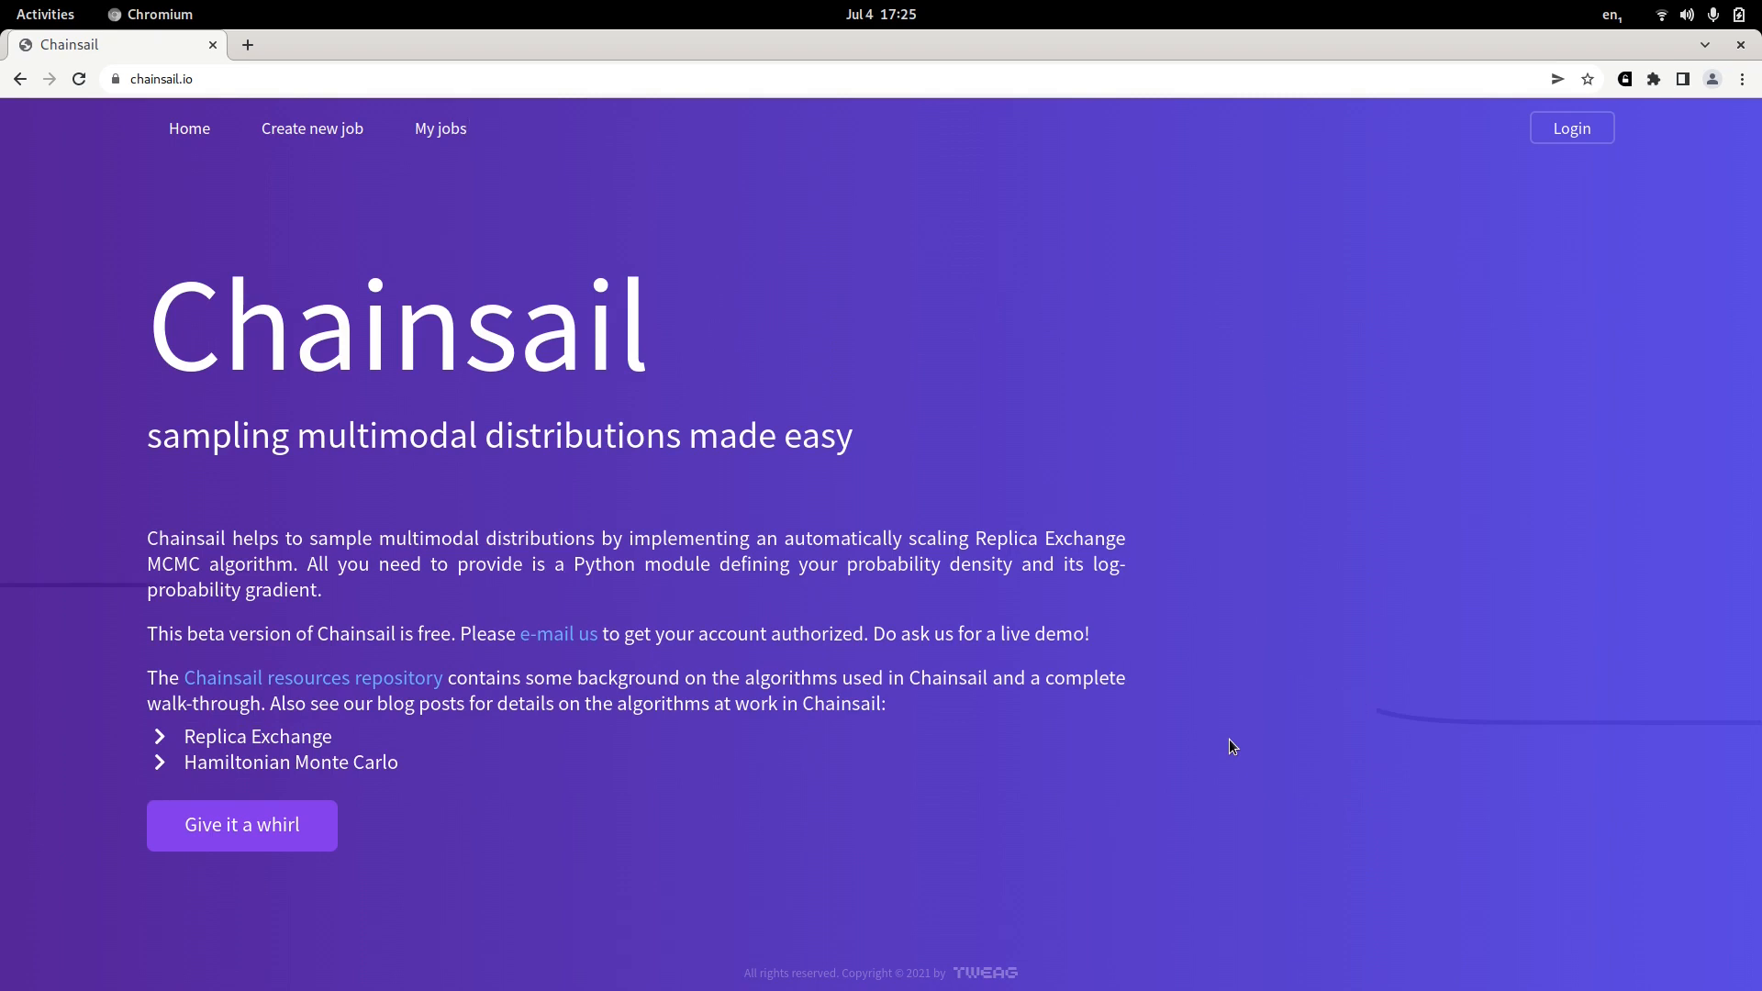
key("Alt+Tab")
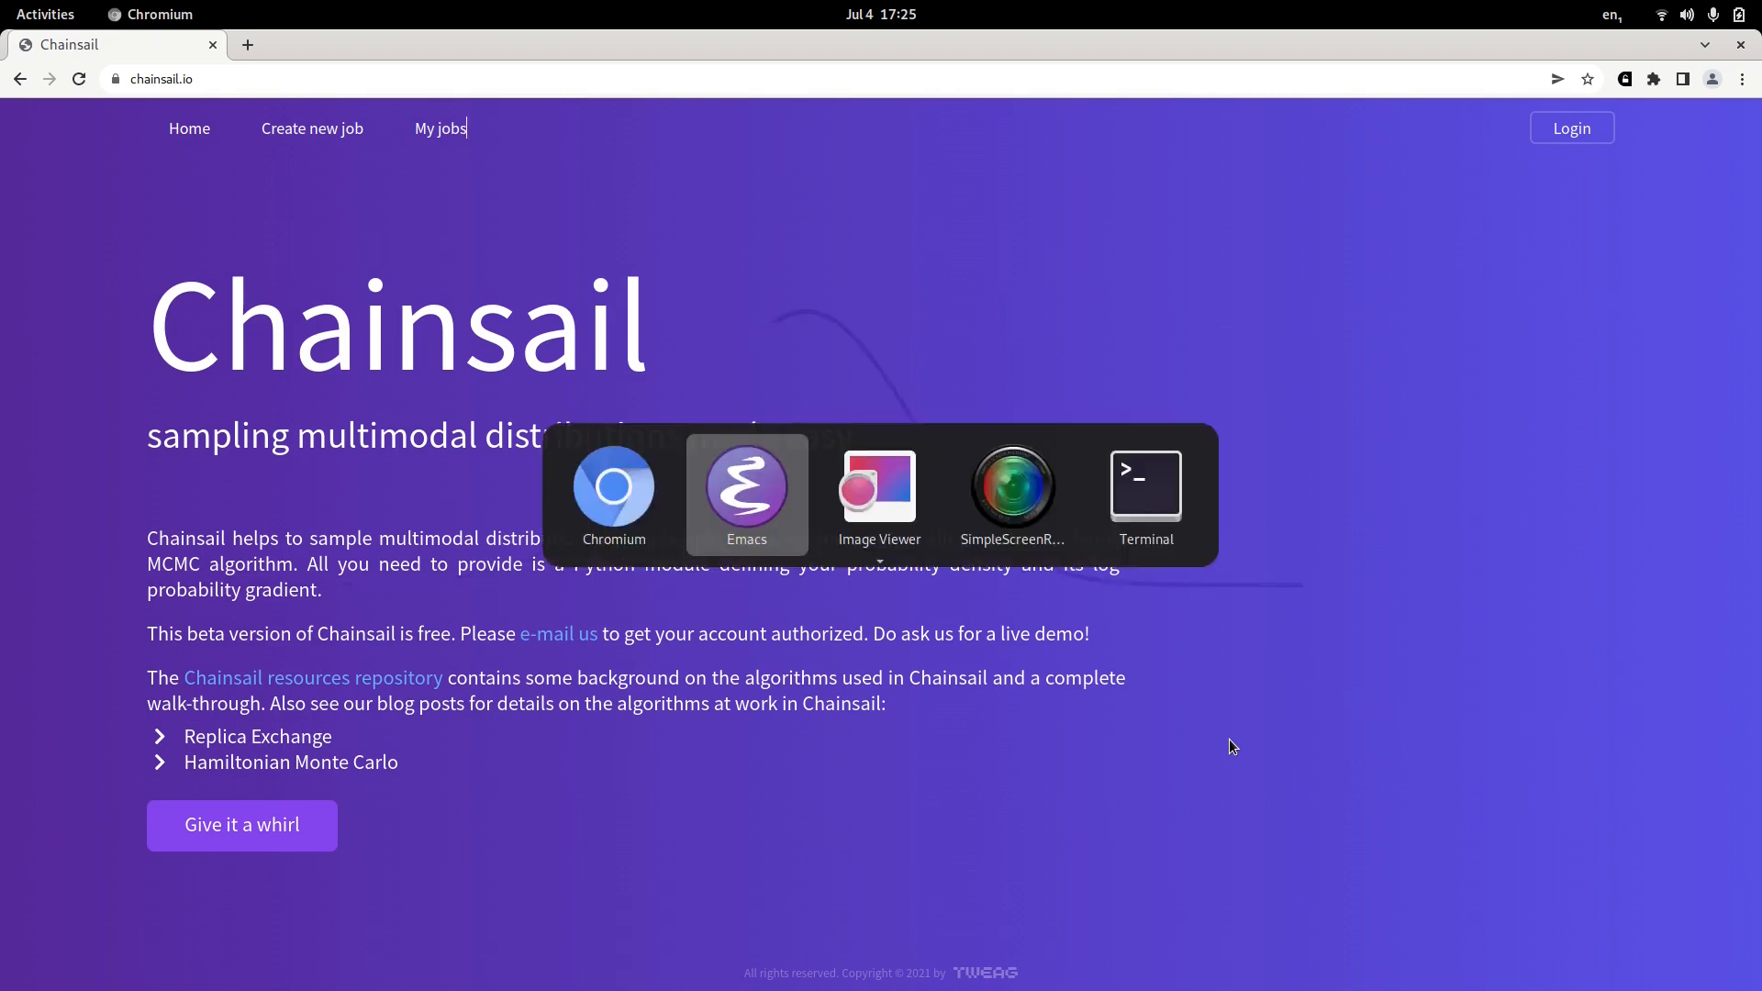
Focus probability.py in Emacs and scroll through its Gaussian mixture density.
left_click(746, 492)
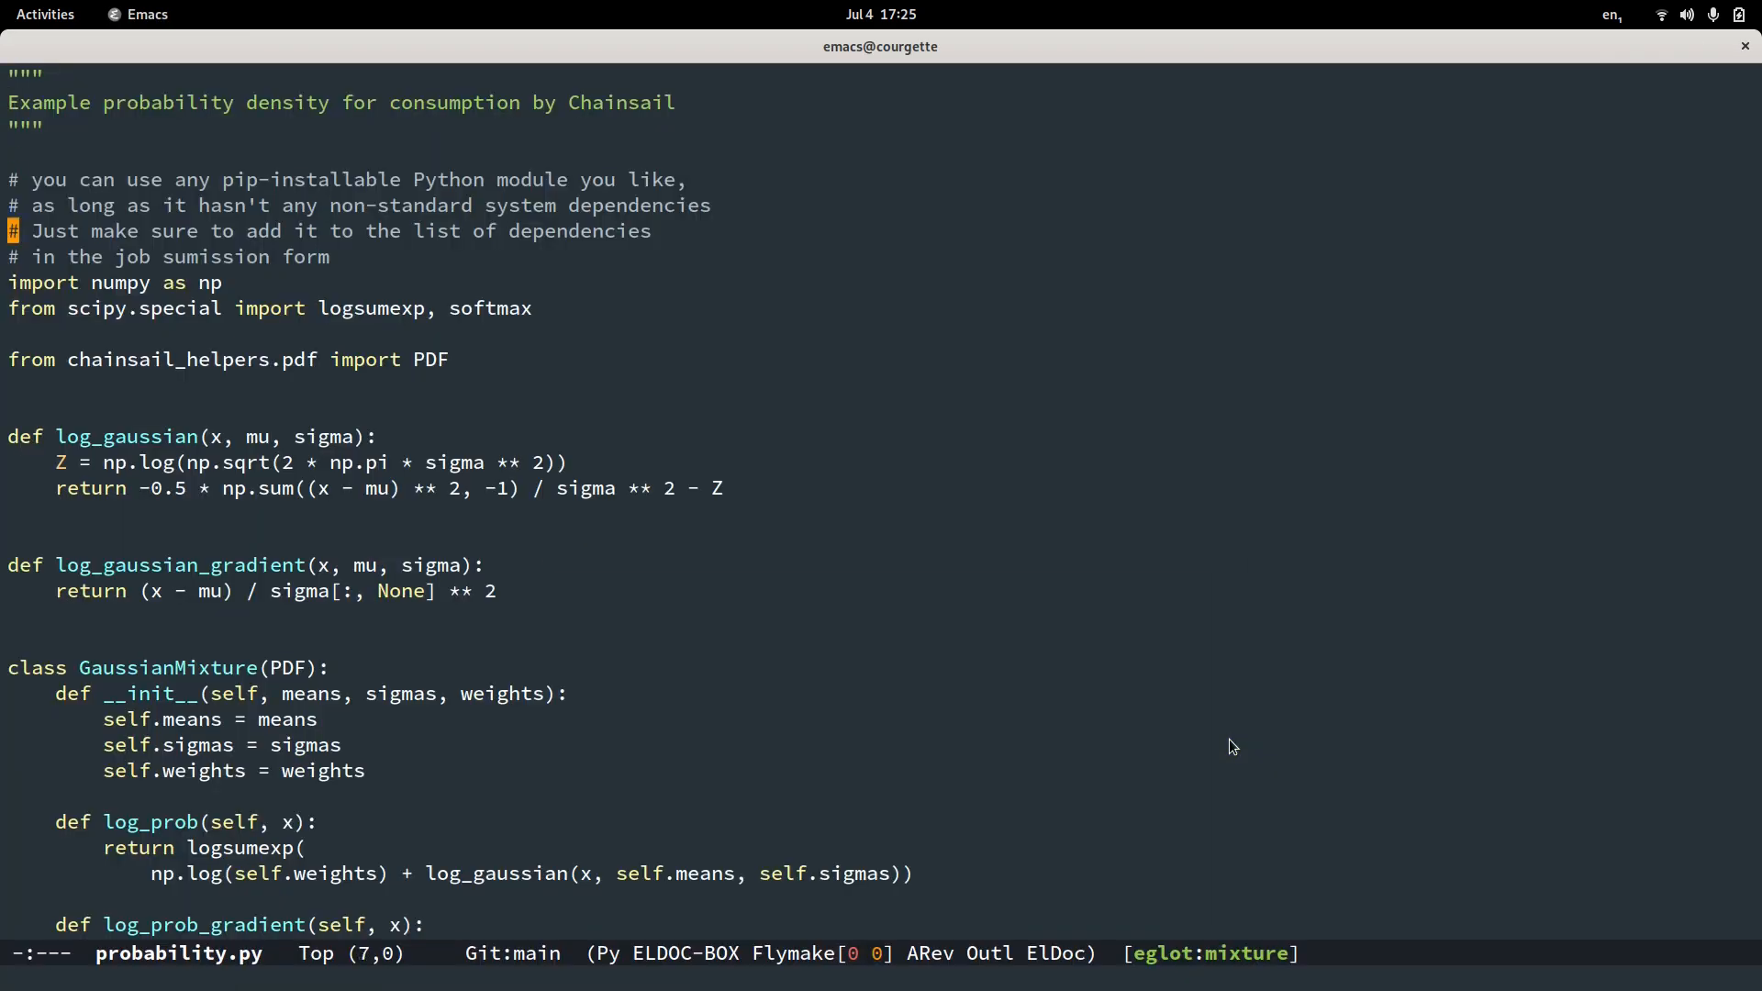
scroll("down", 3)
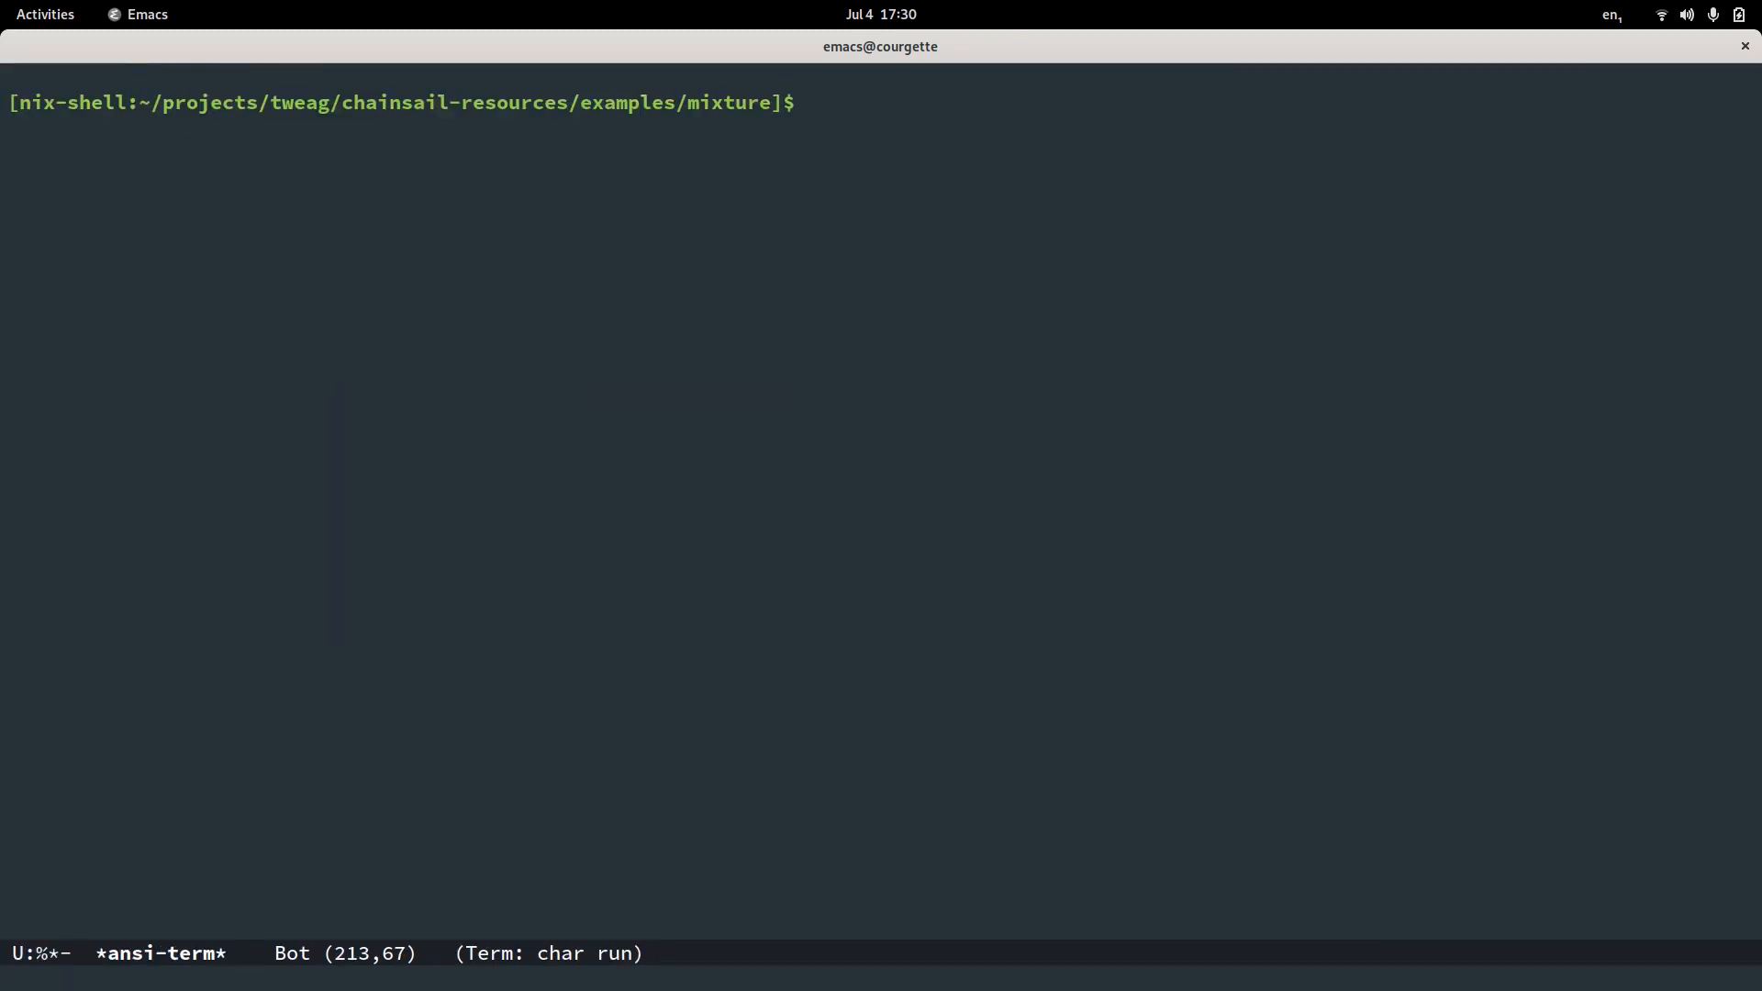
Zip probability.py into mixture.zip from the terminal, then switch toward Chromium.
type("mi")
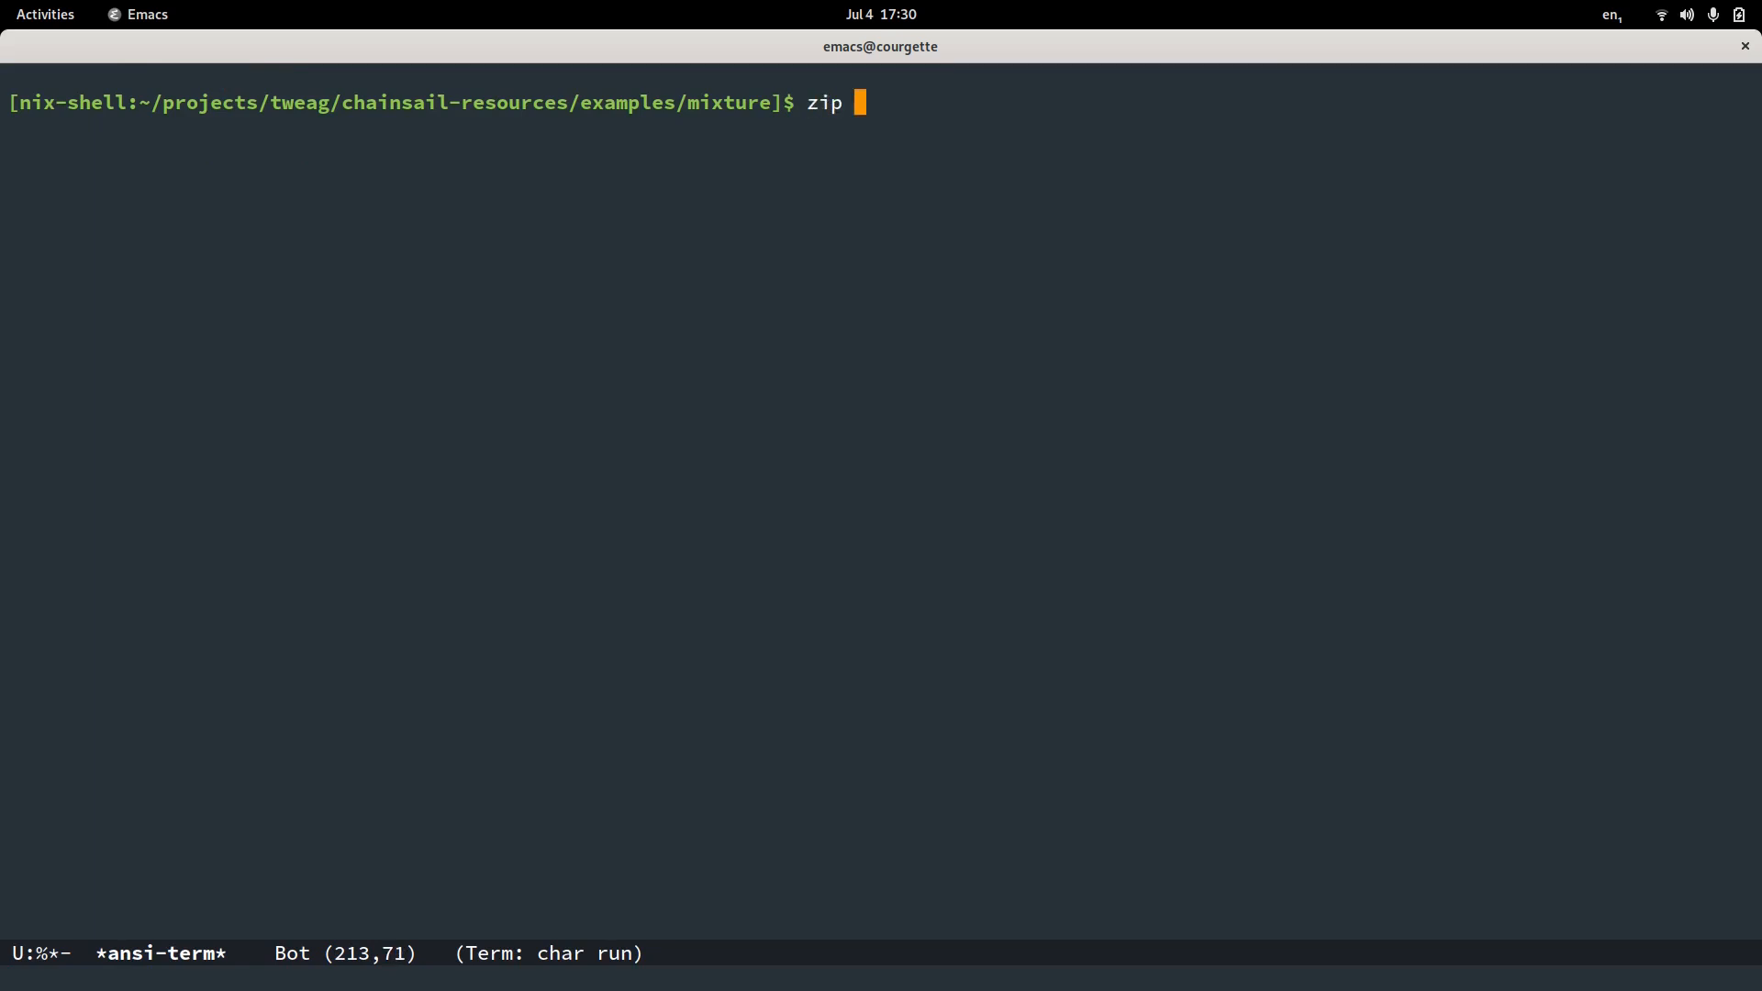
type("mixture.zip probability.py")
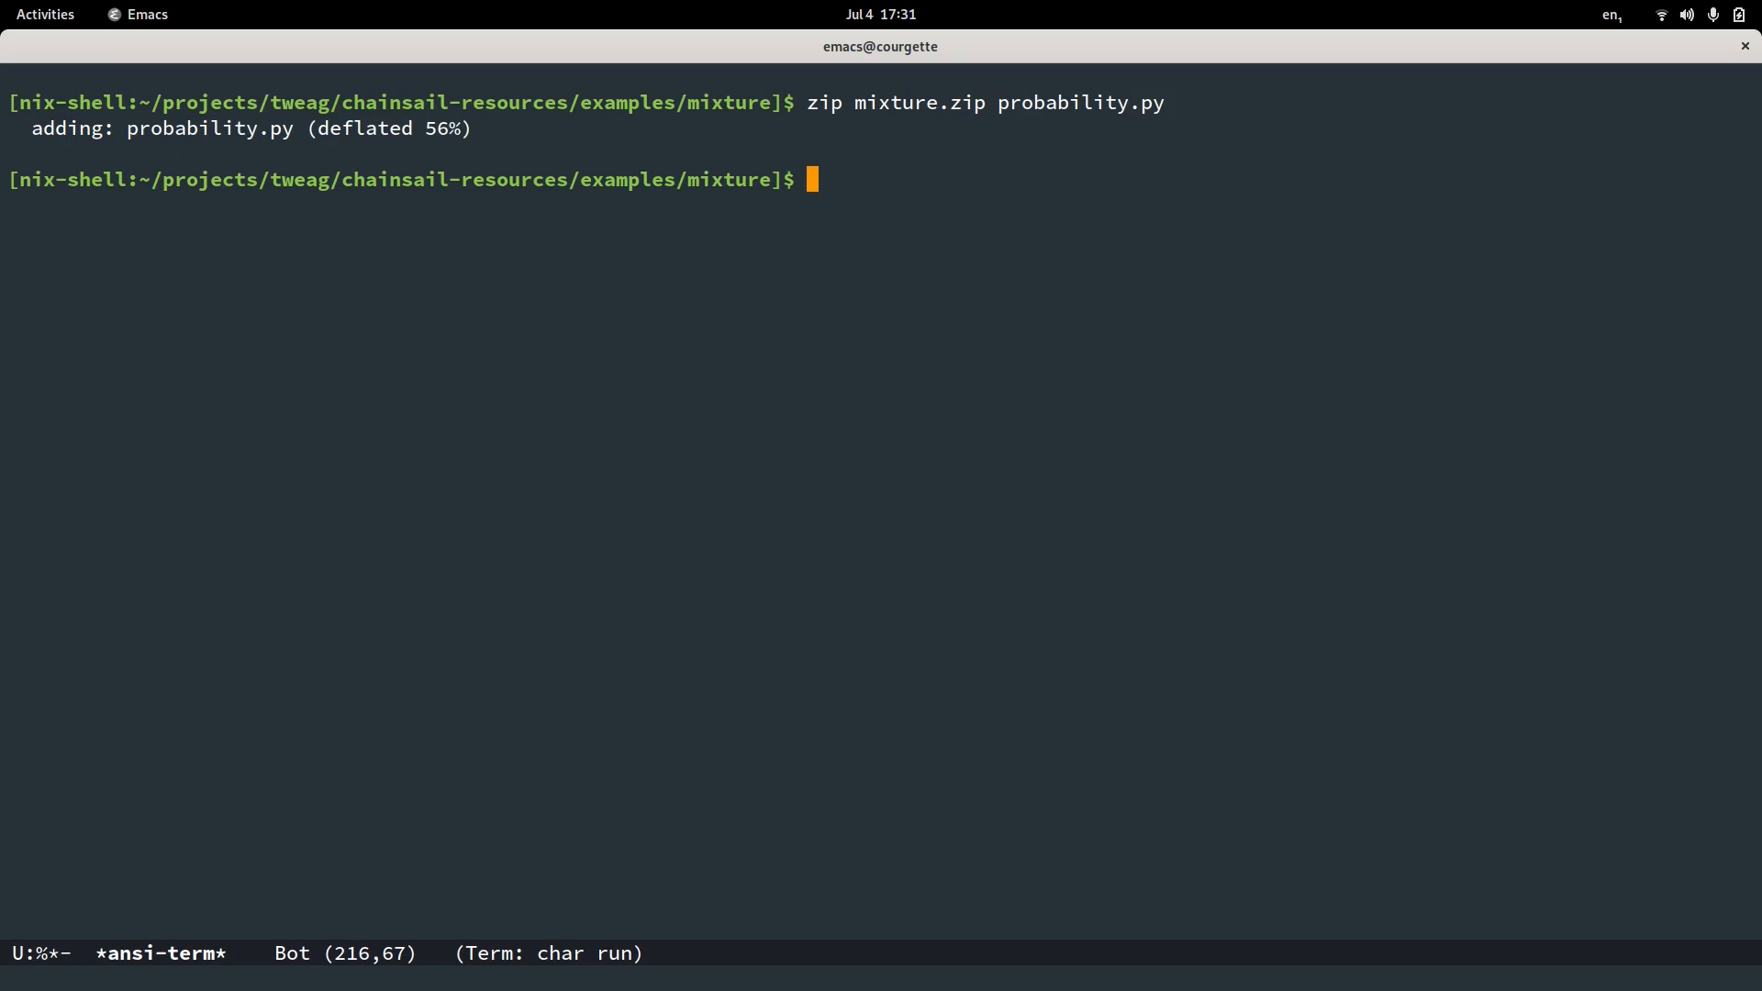
key("Alt+Tab")
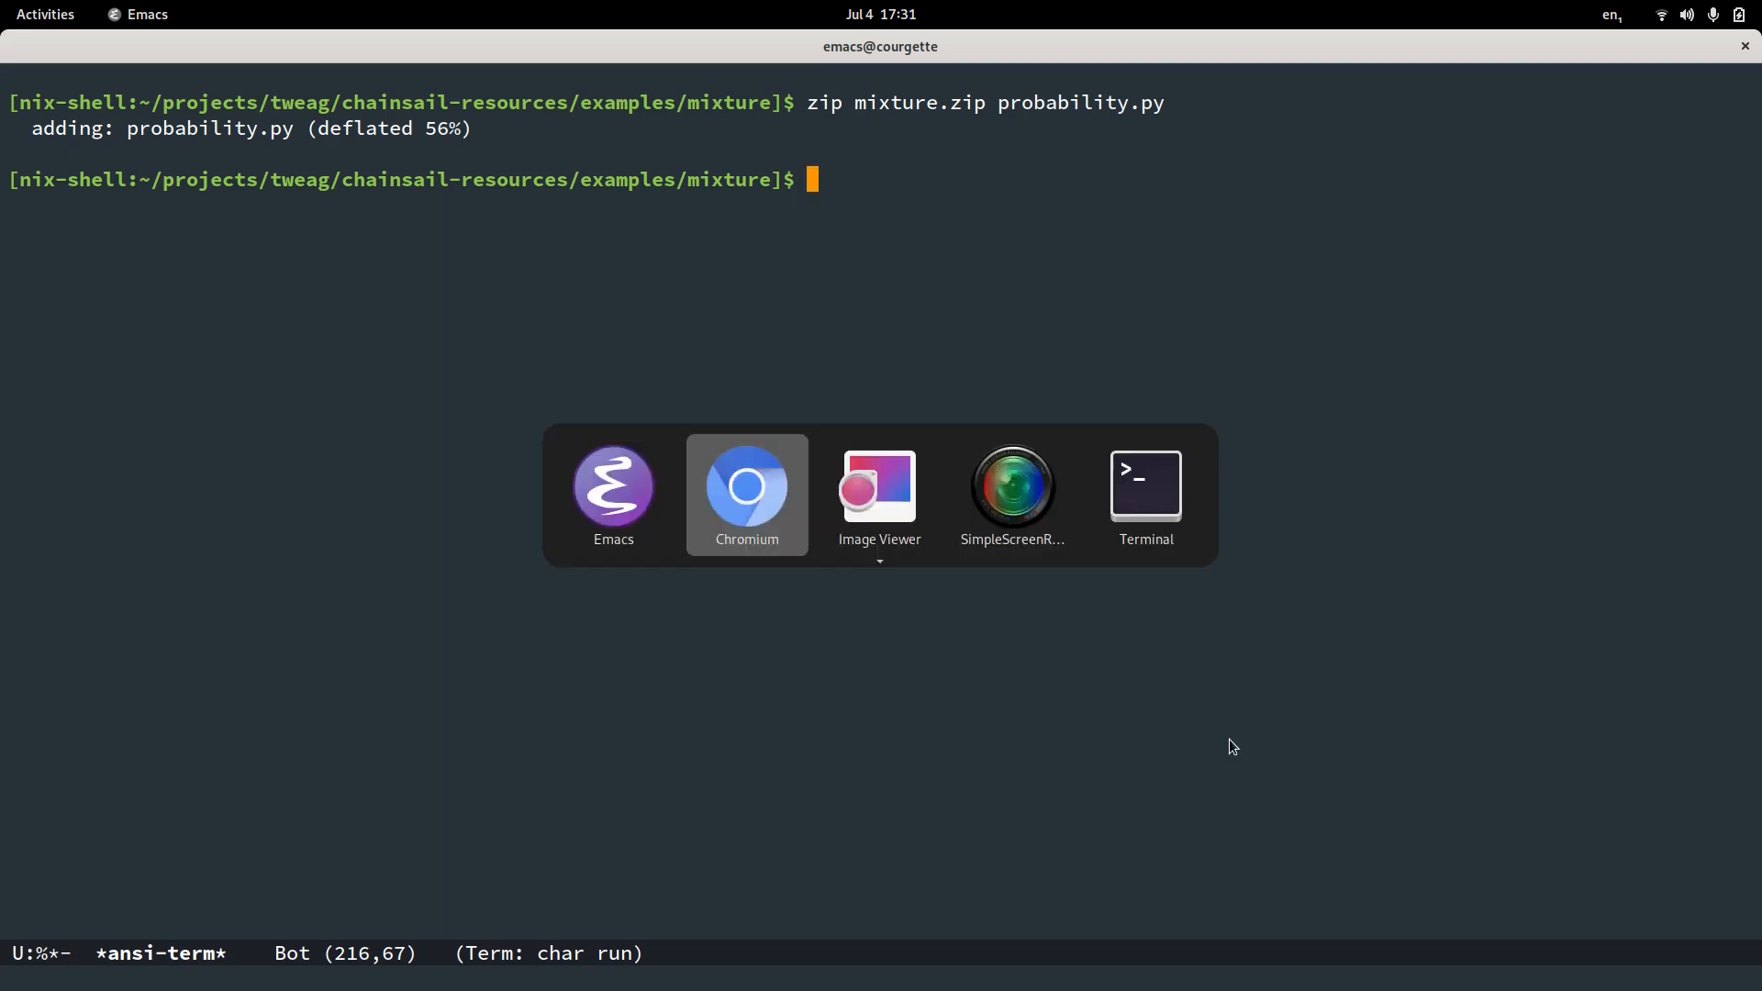
Log in to Chainsail in Chromium using Sign in with Google.
left_click(746, 489)
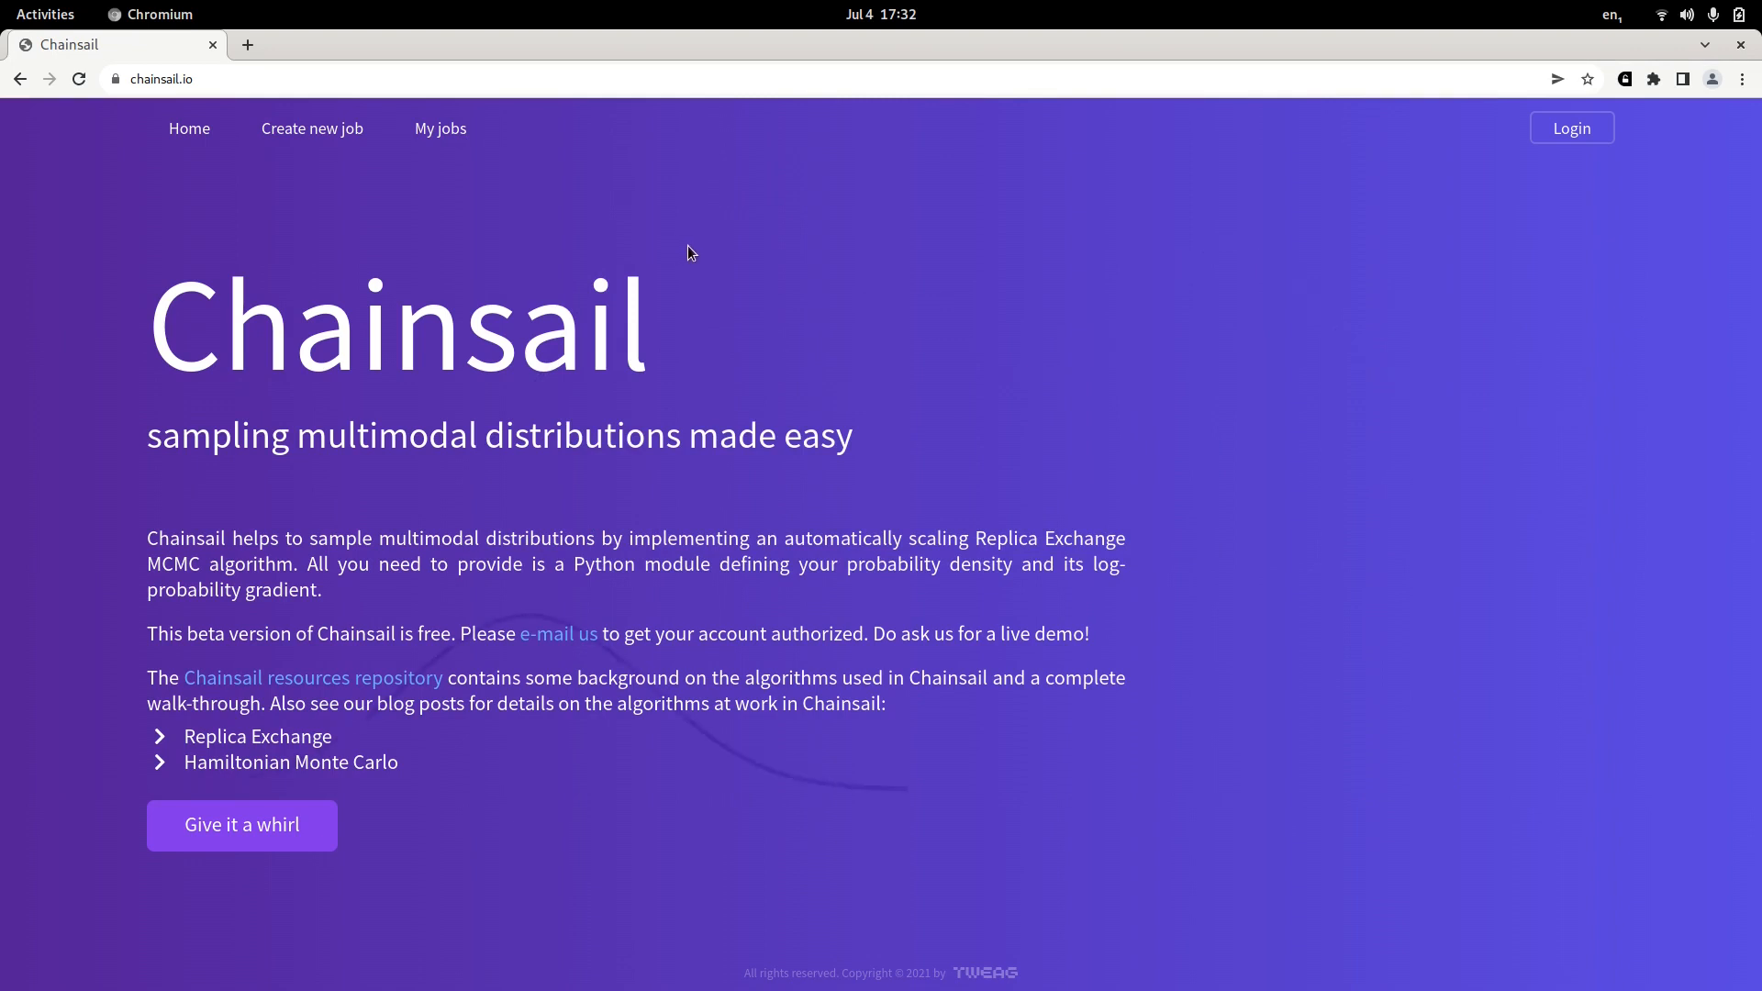
mouse_move(1571, 127)
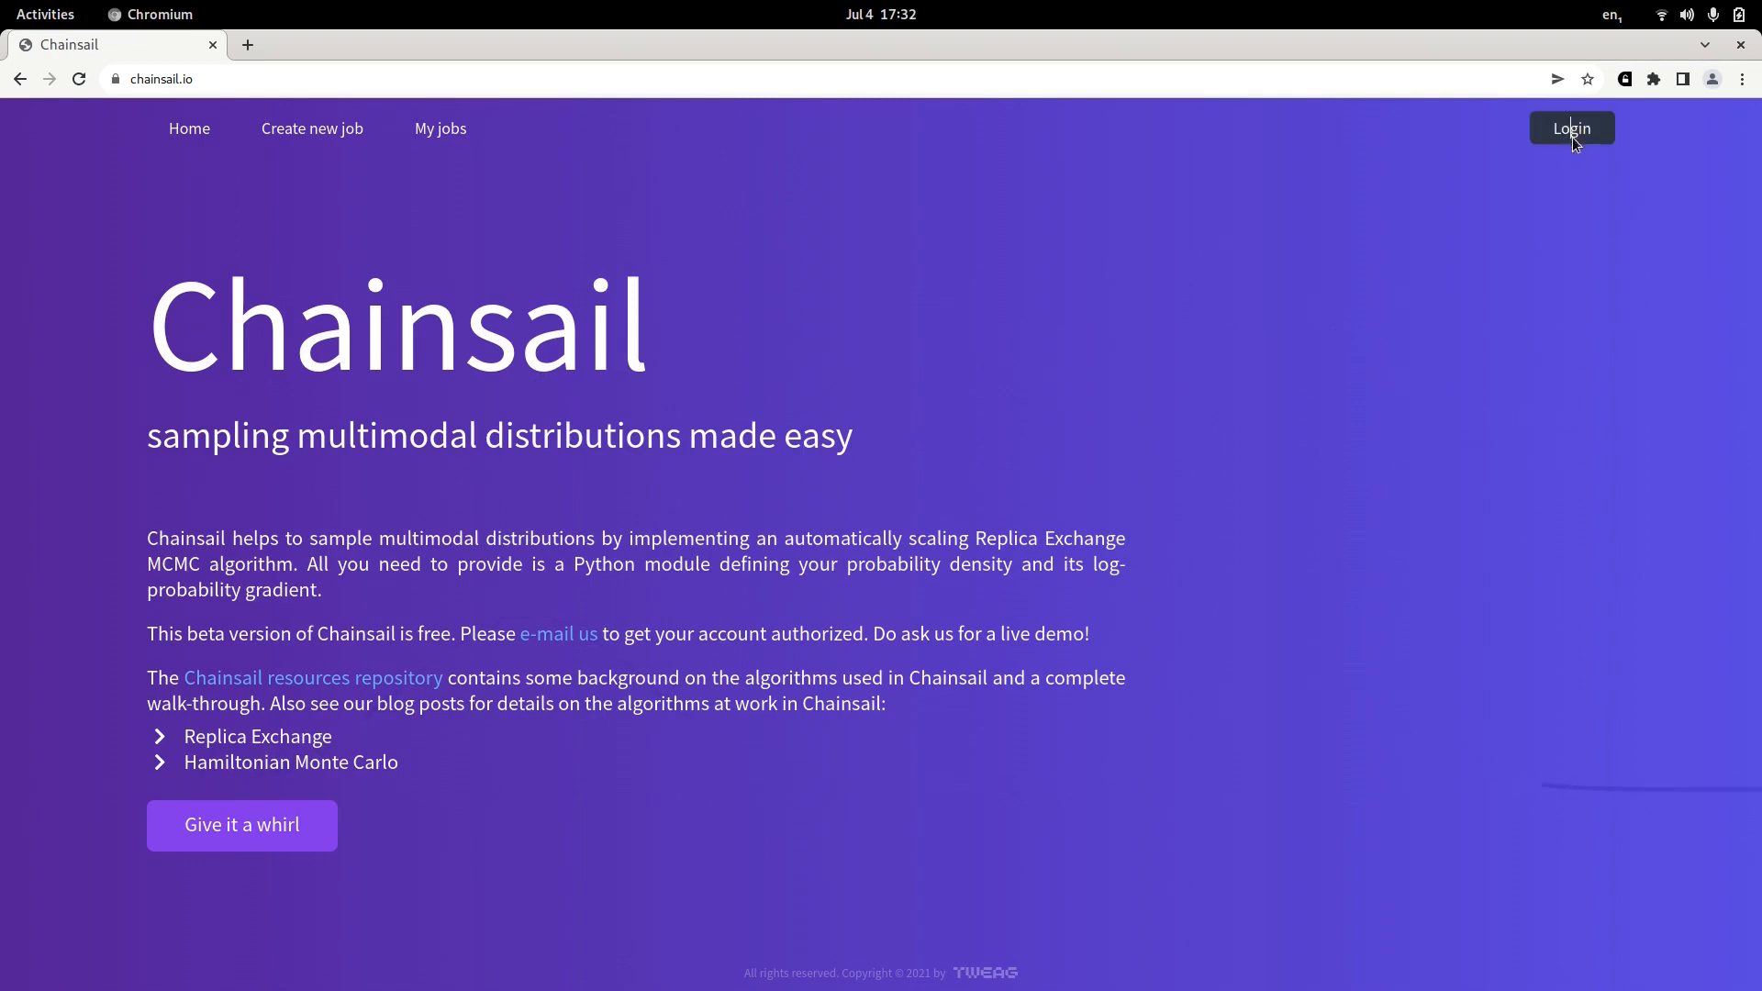
left_click(1571, 127)
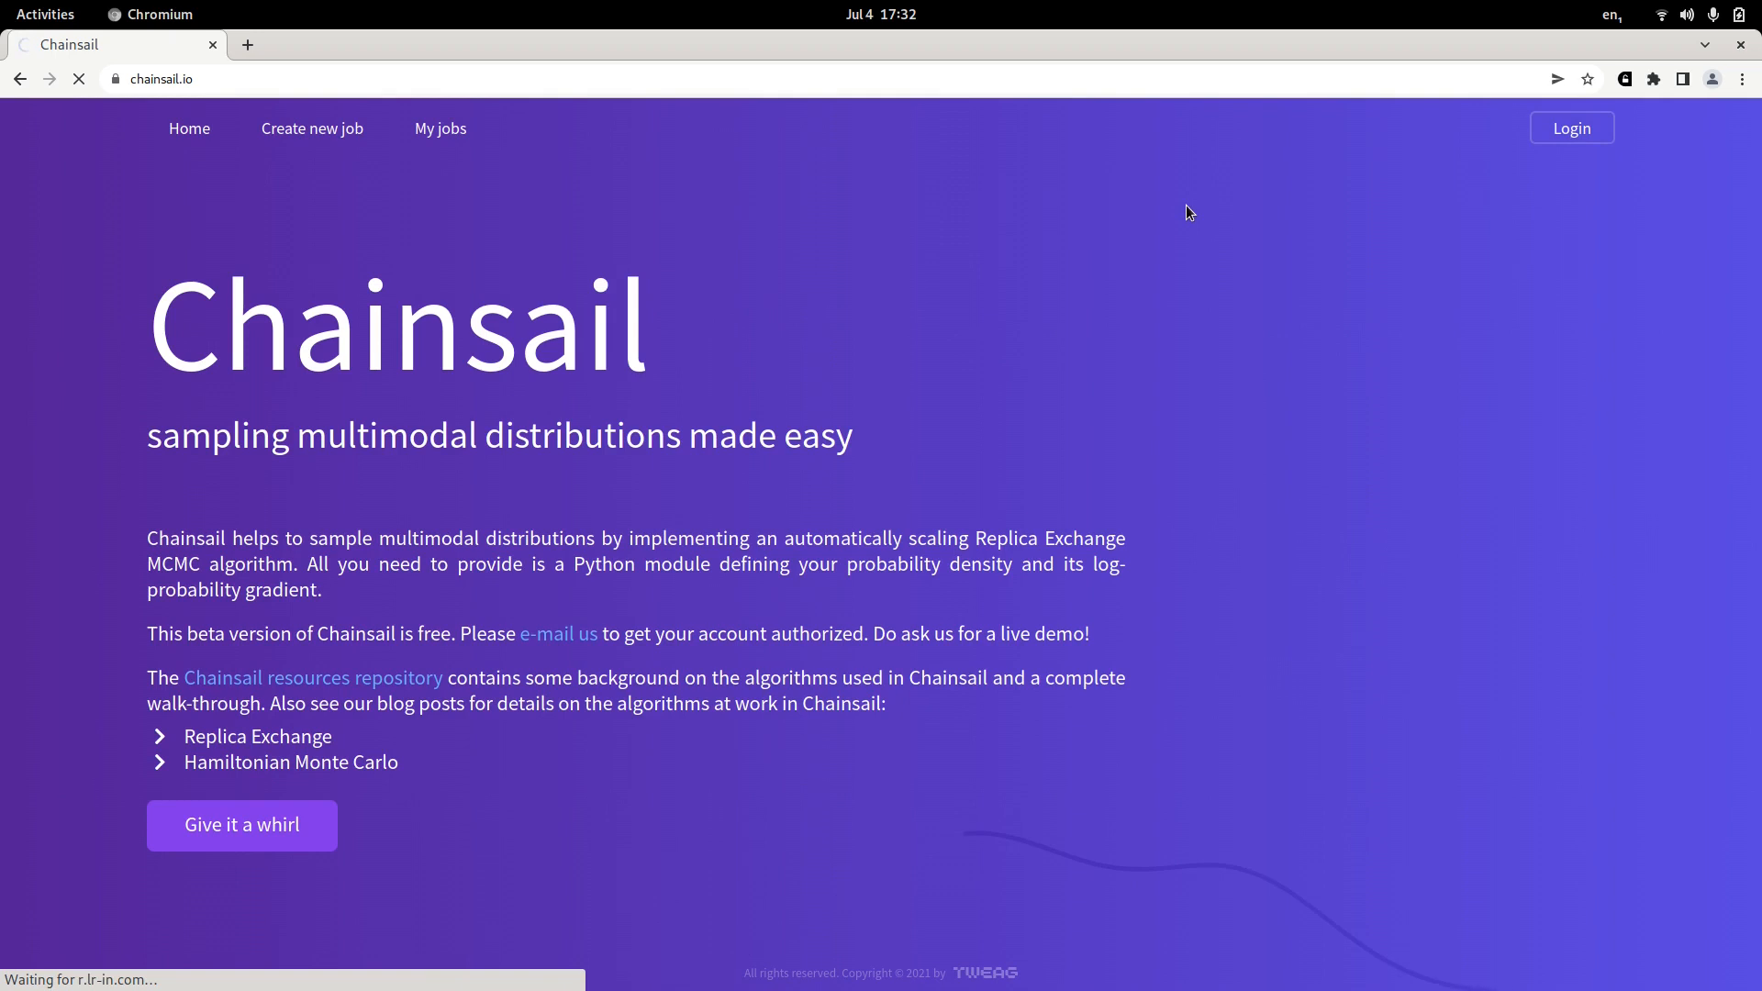
left_click(1571, 127)
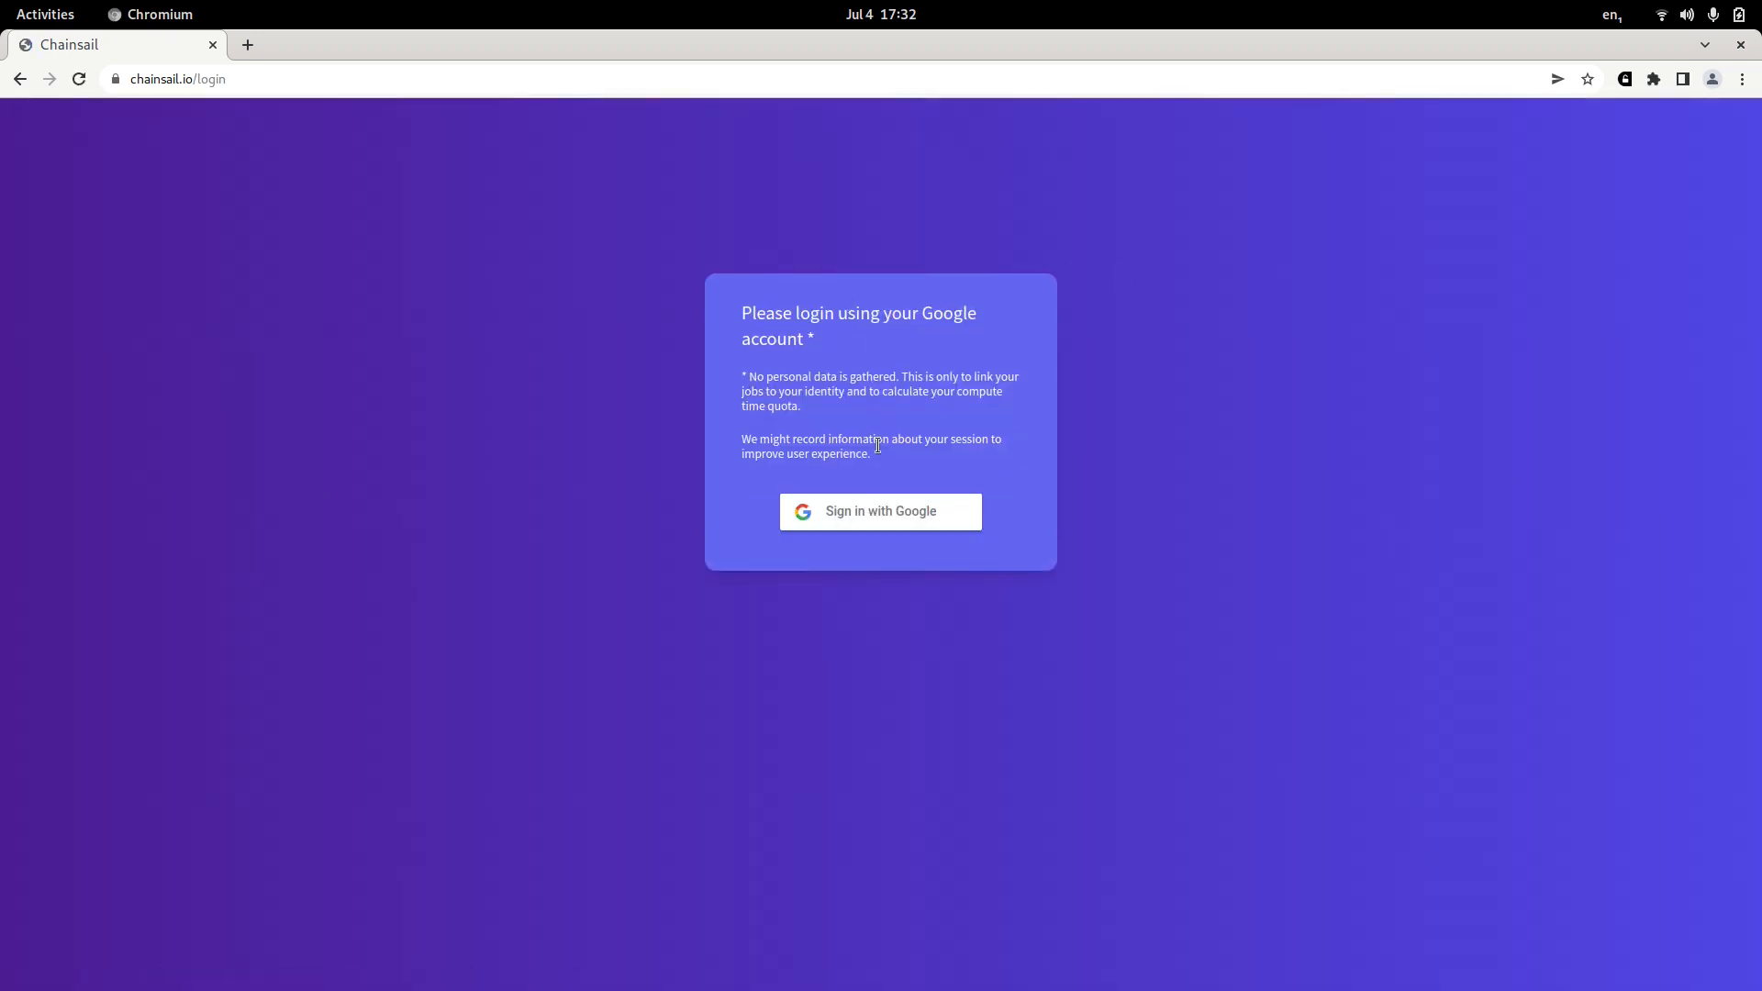
mouse_move(848, 535)
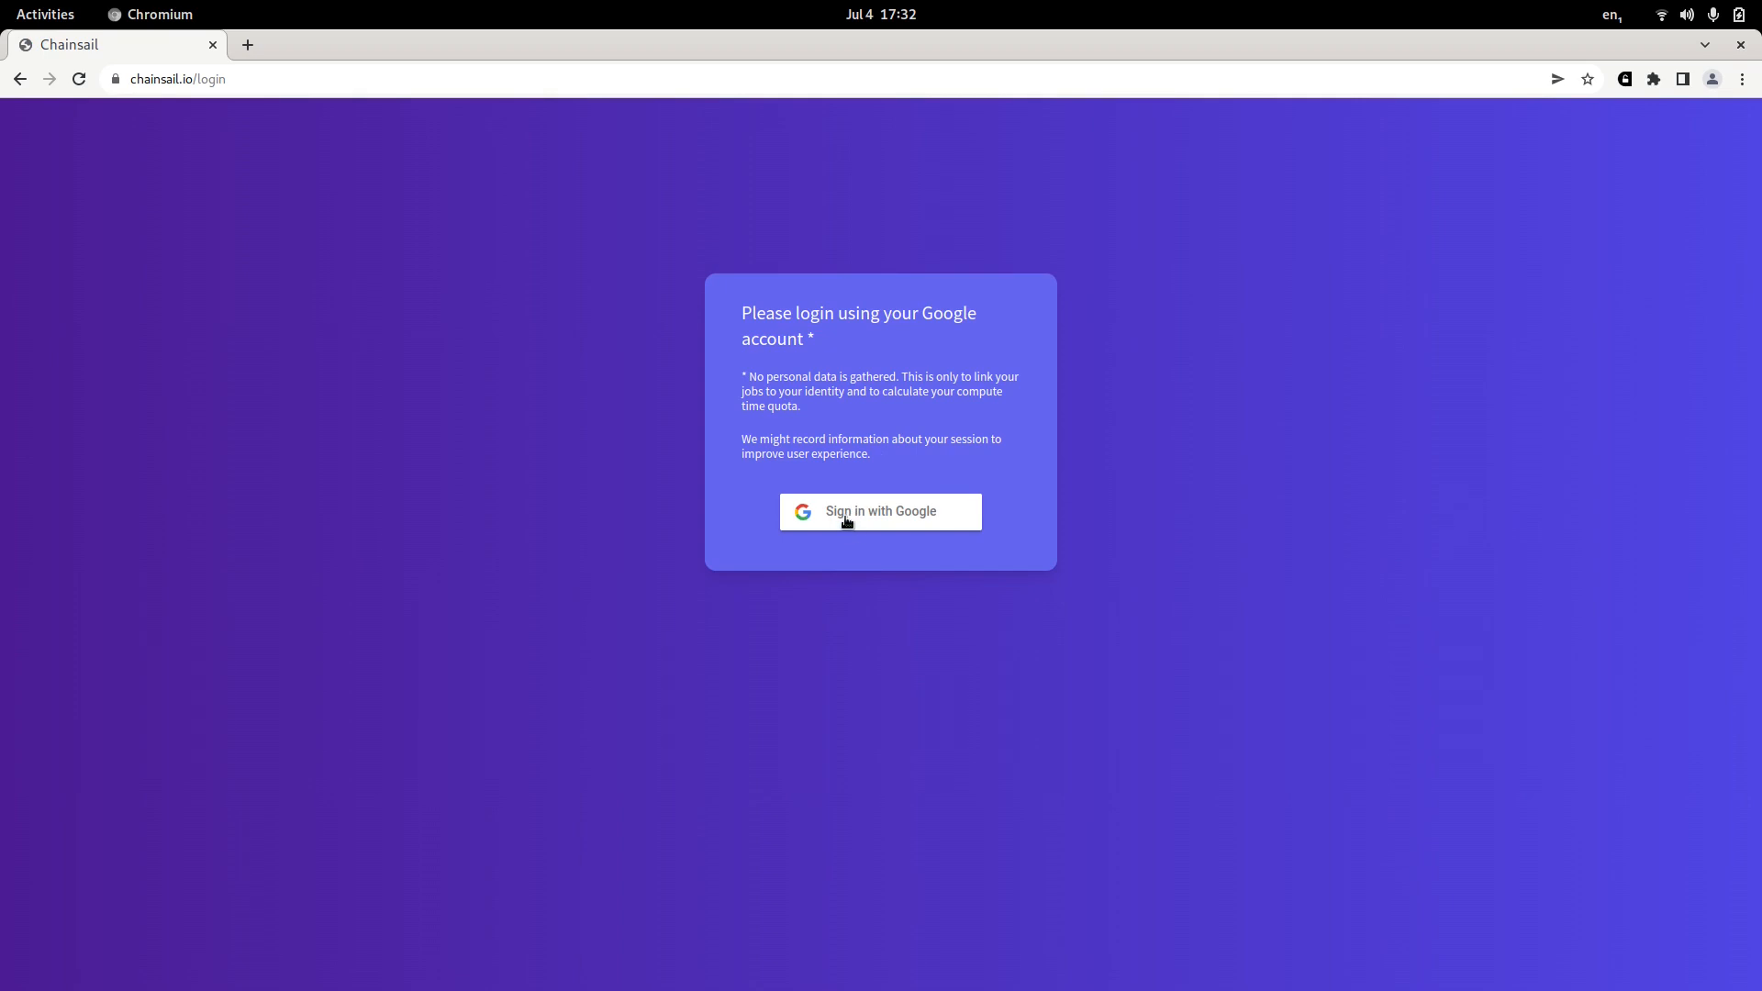
left_click(880, 510)
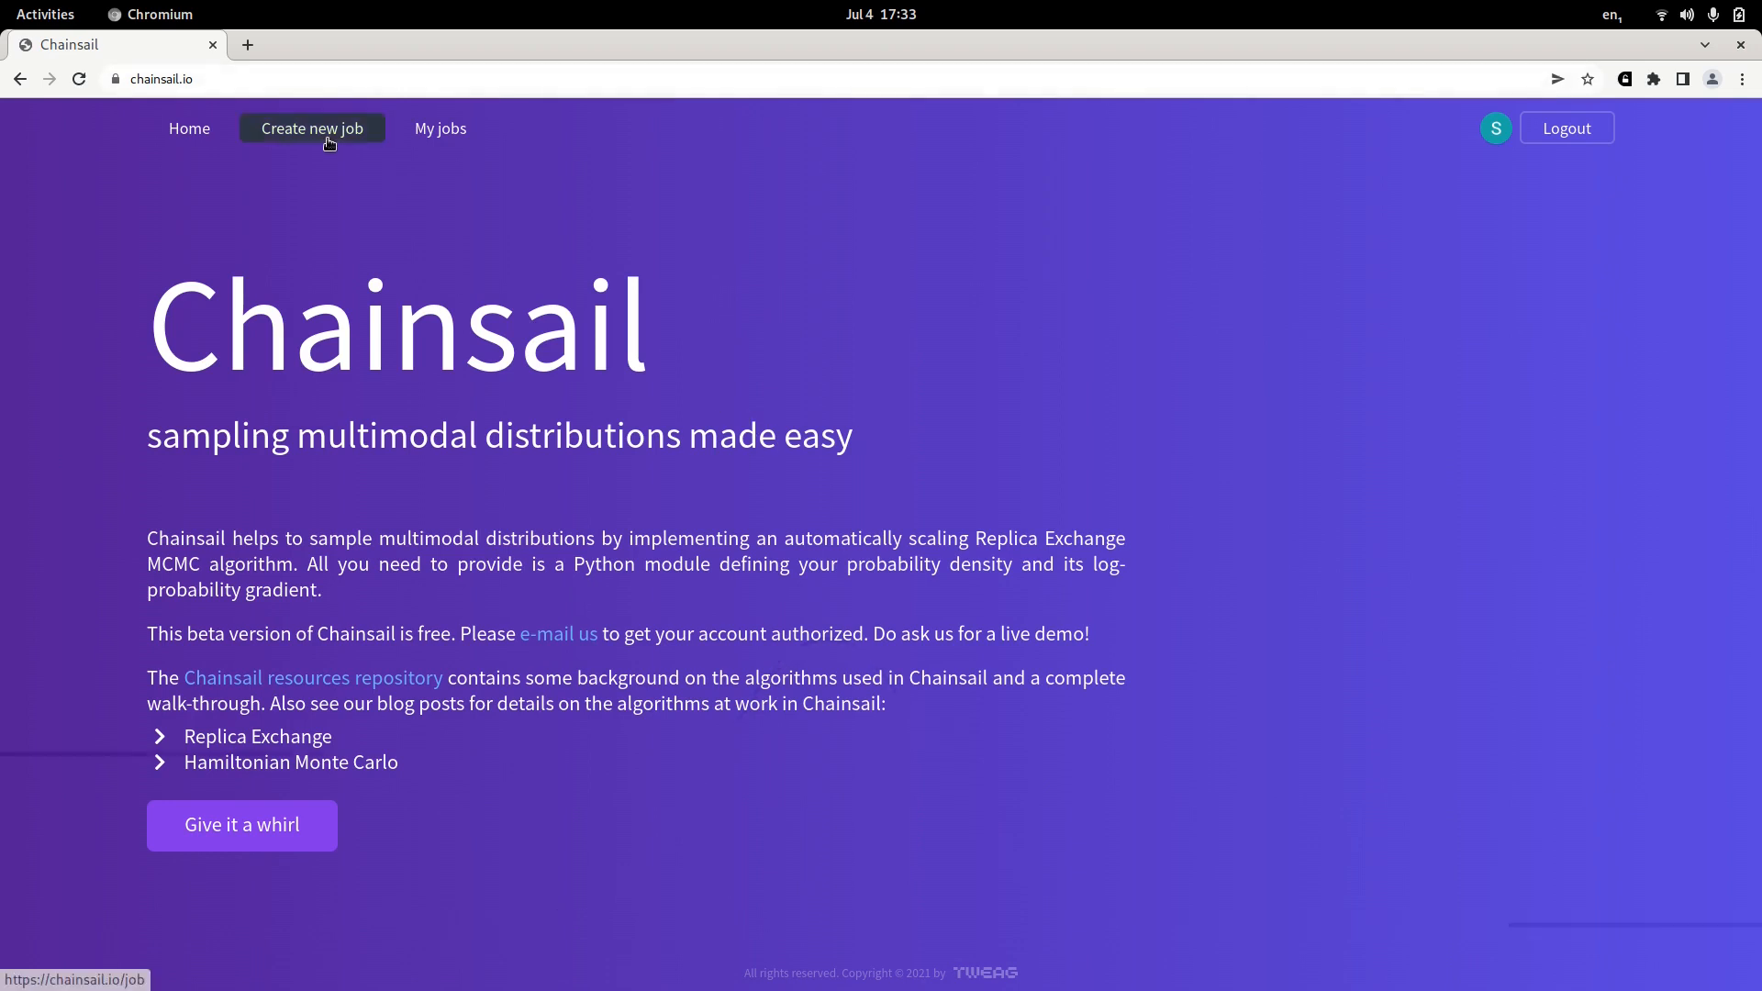
Start a new job named my_first_mixture_job, check production samples, and choose the archive file.
left_click(311, 128)
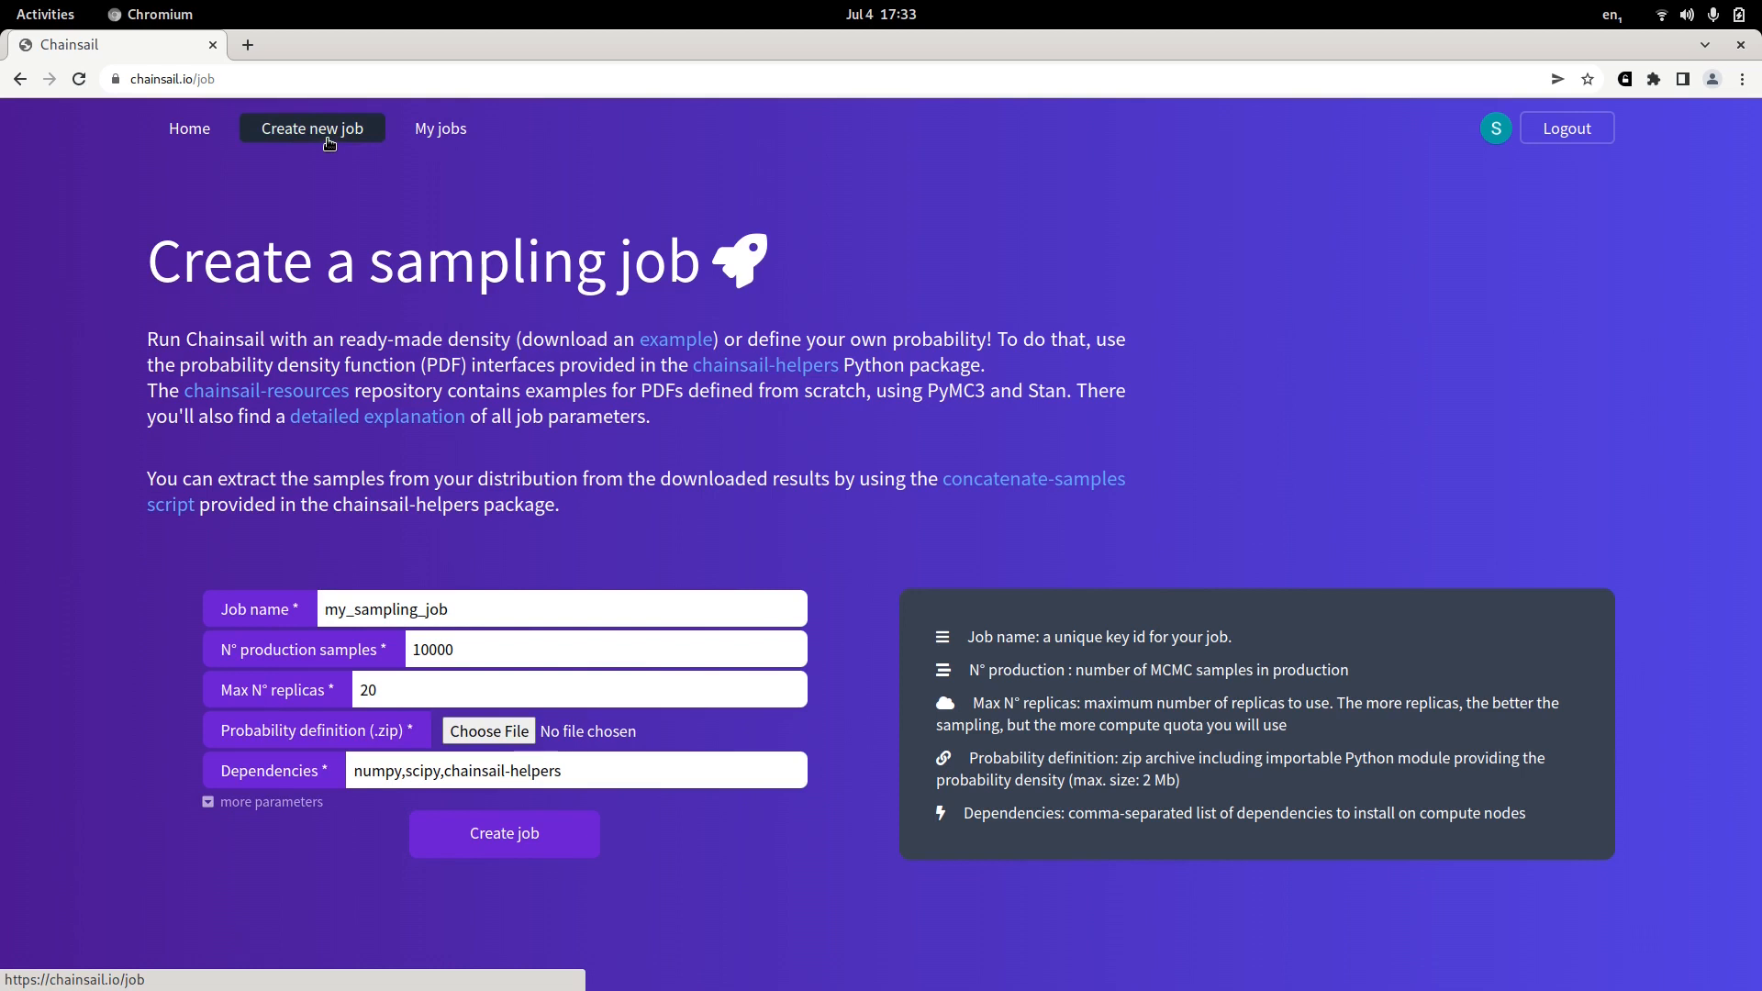
mouse_move(415, 167)
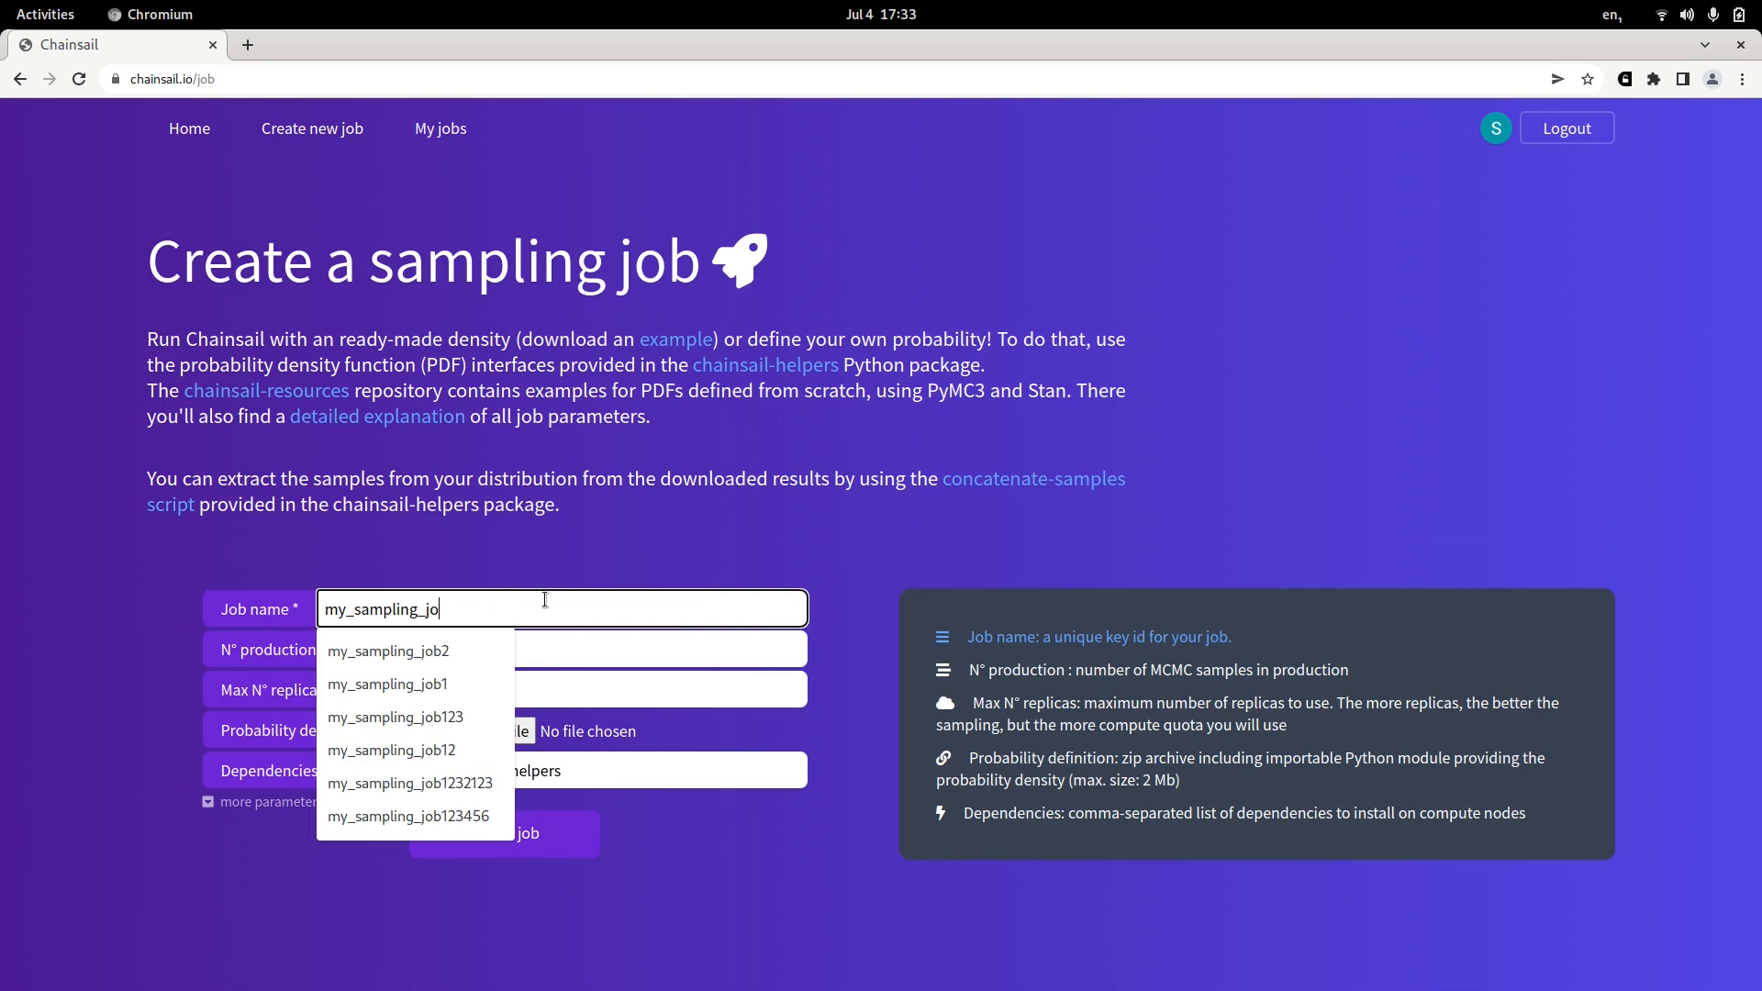
type("my")
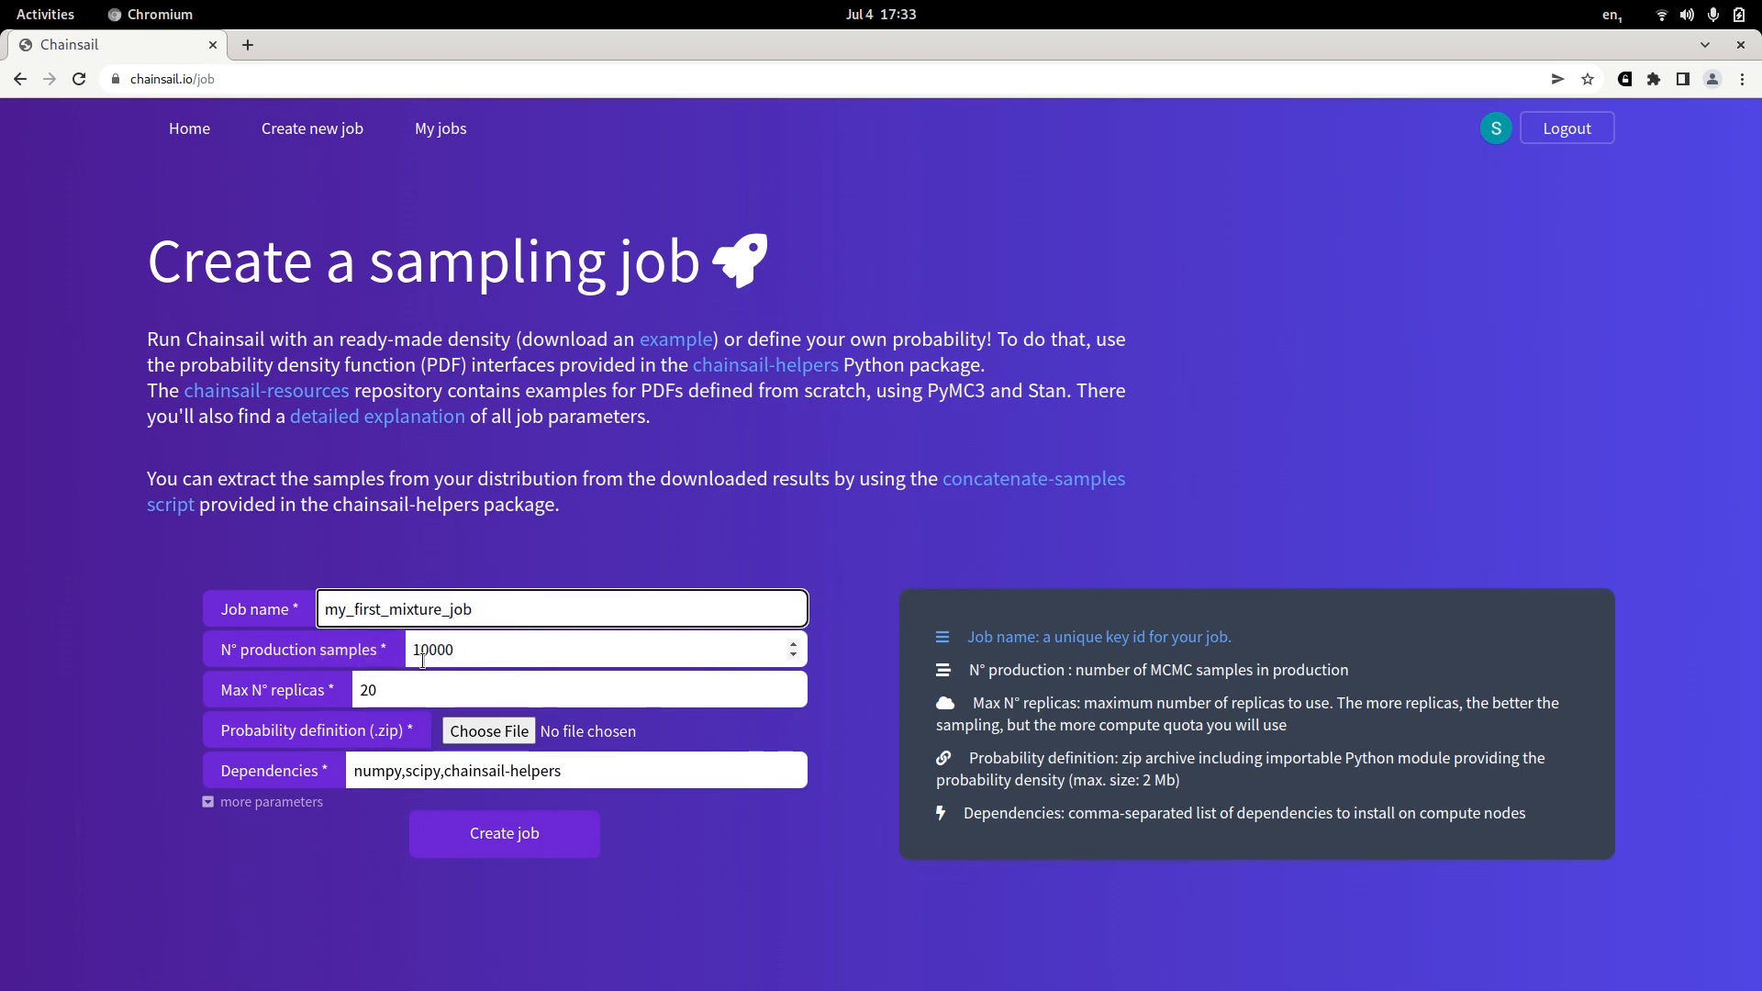
left_click(603, 649)
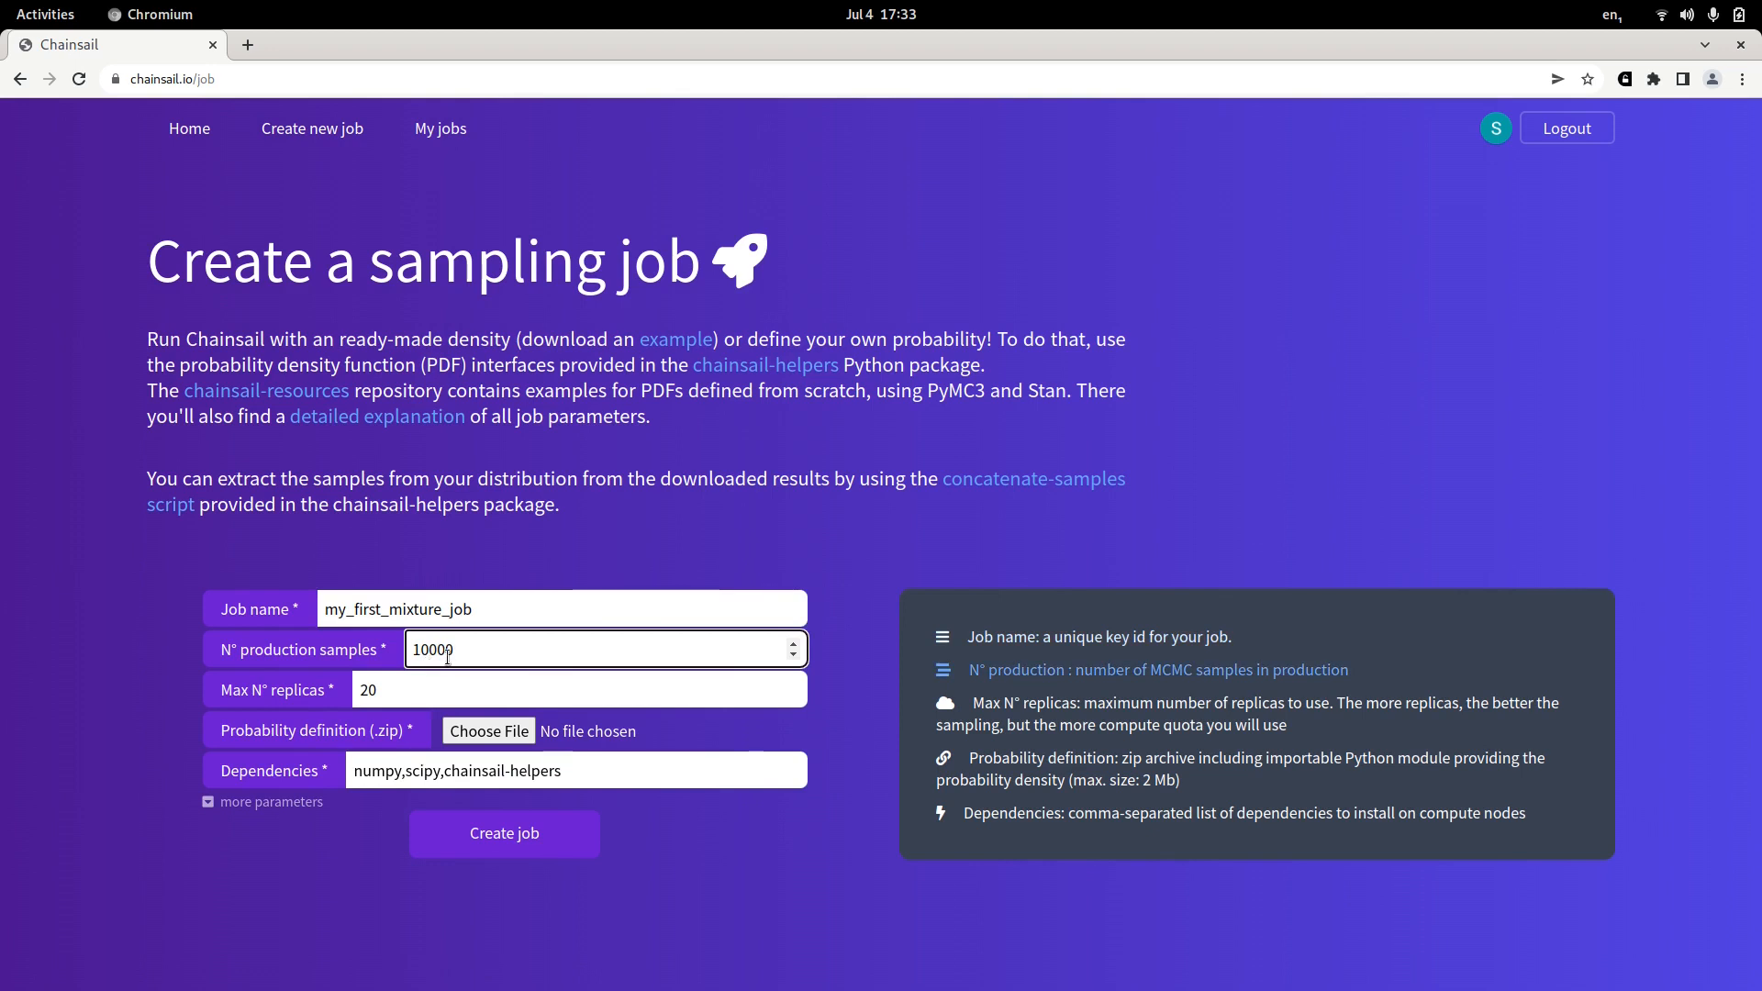
left_click(573, 690)
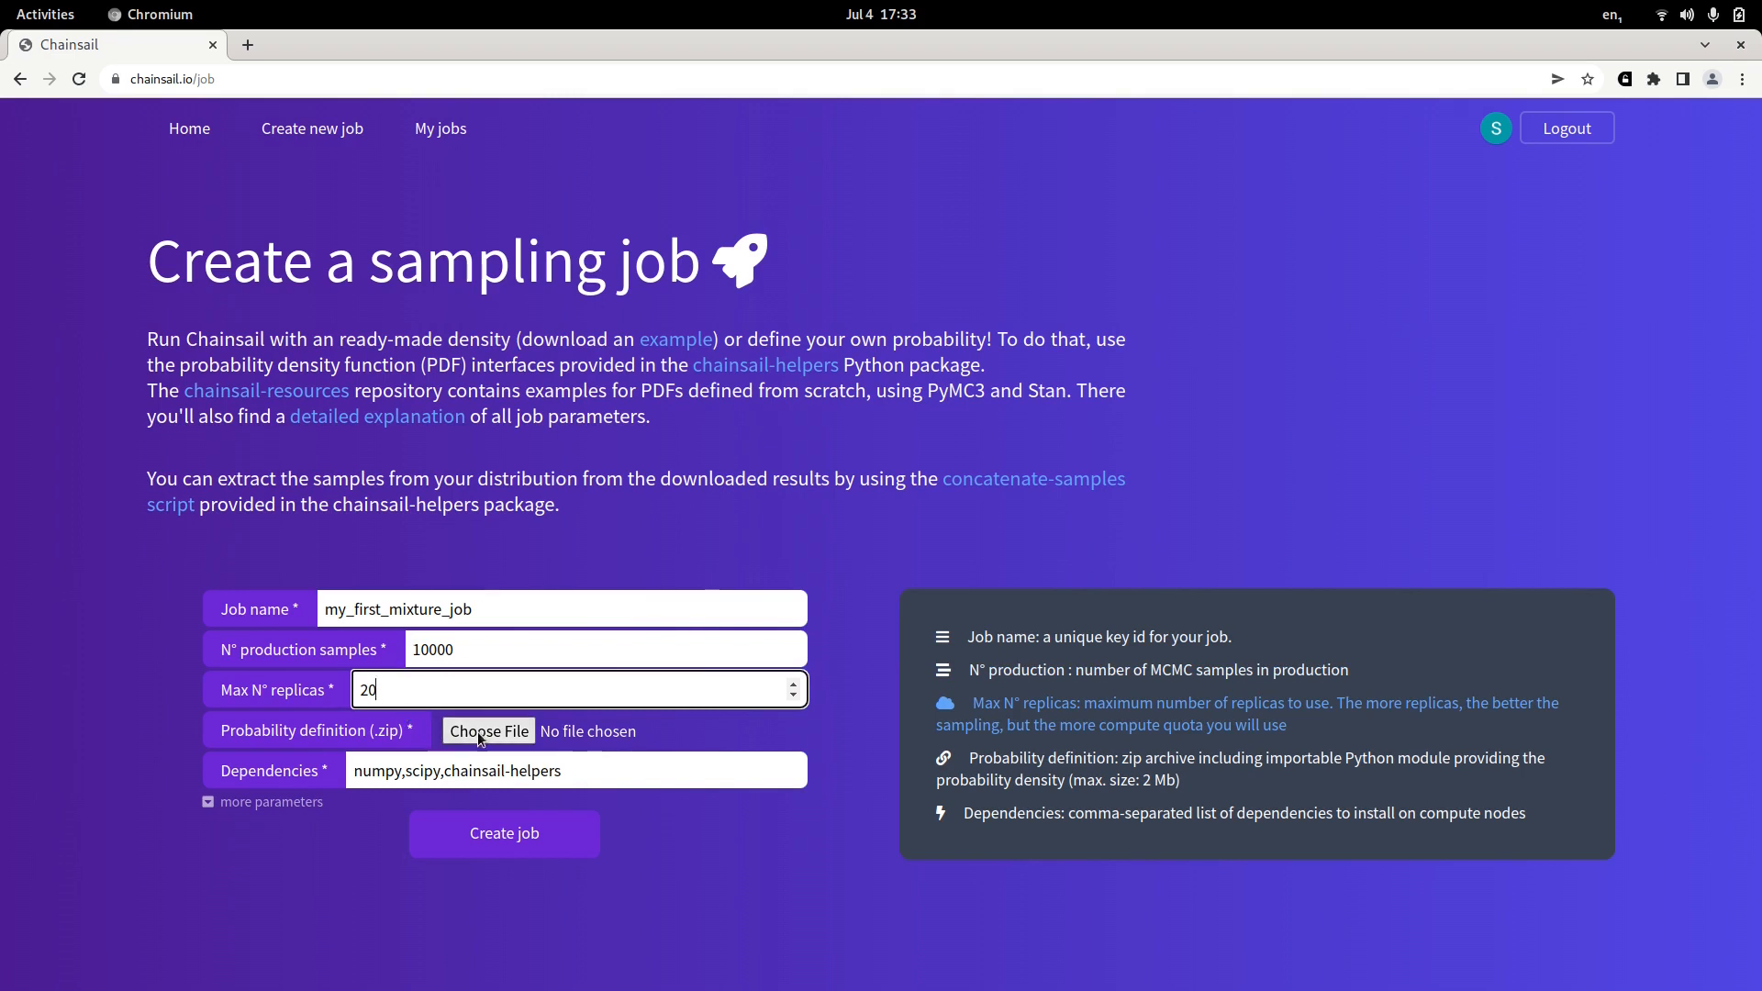
left_click(489, 730)
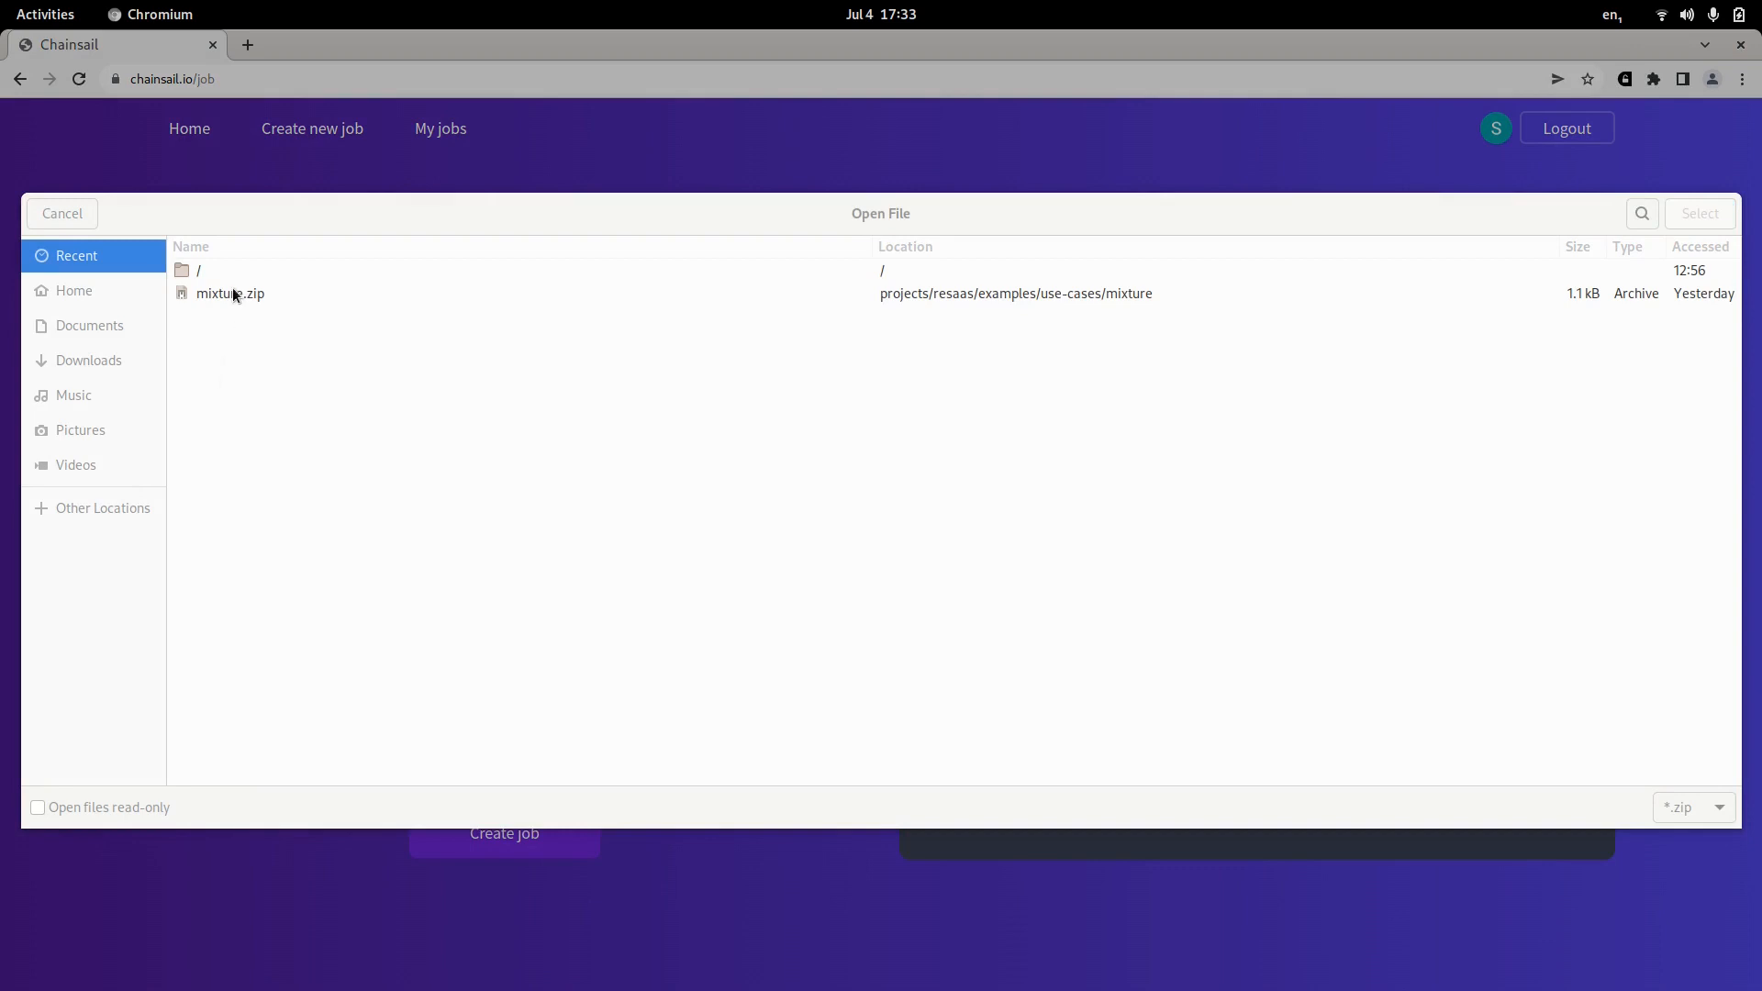
Attach mixture.zip as the probability definition and expand the additional job parameters.
left_click(231, 294)
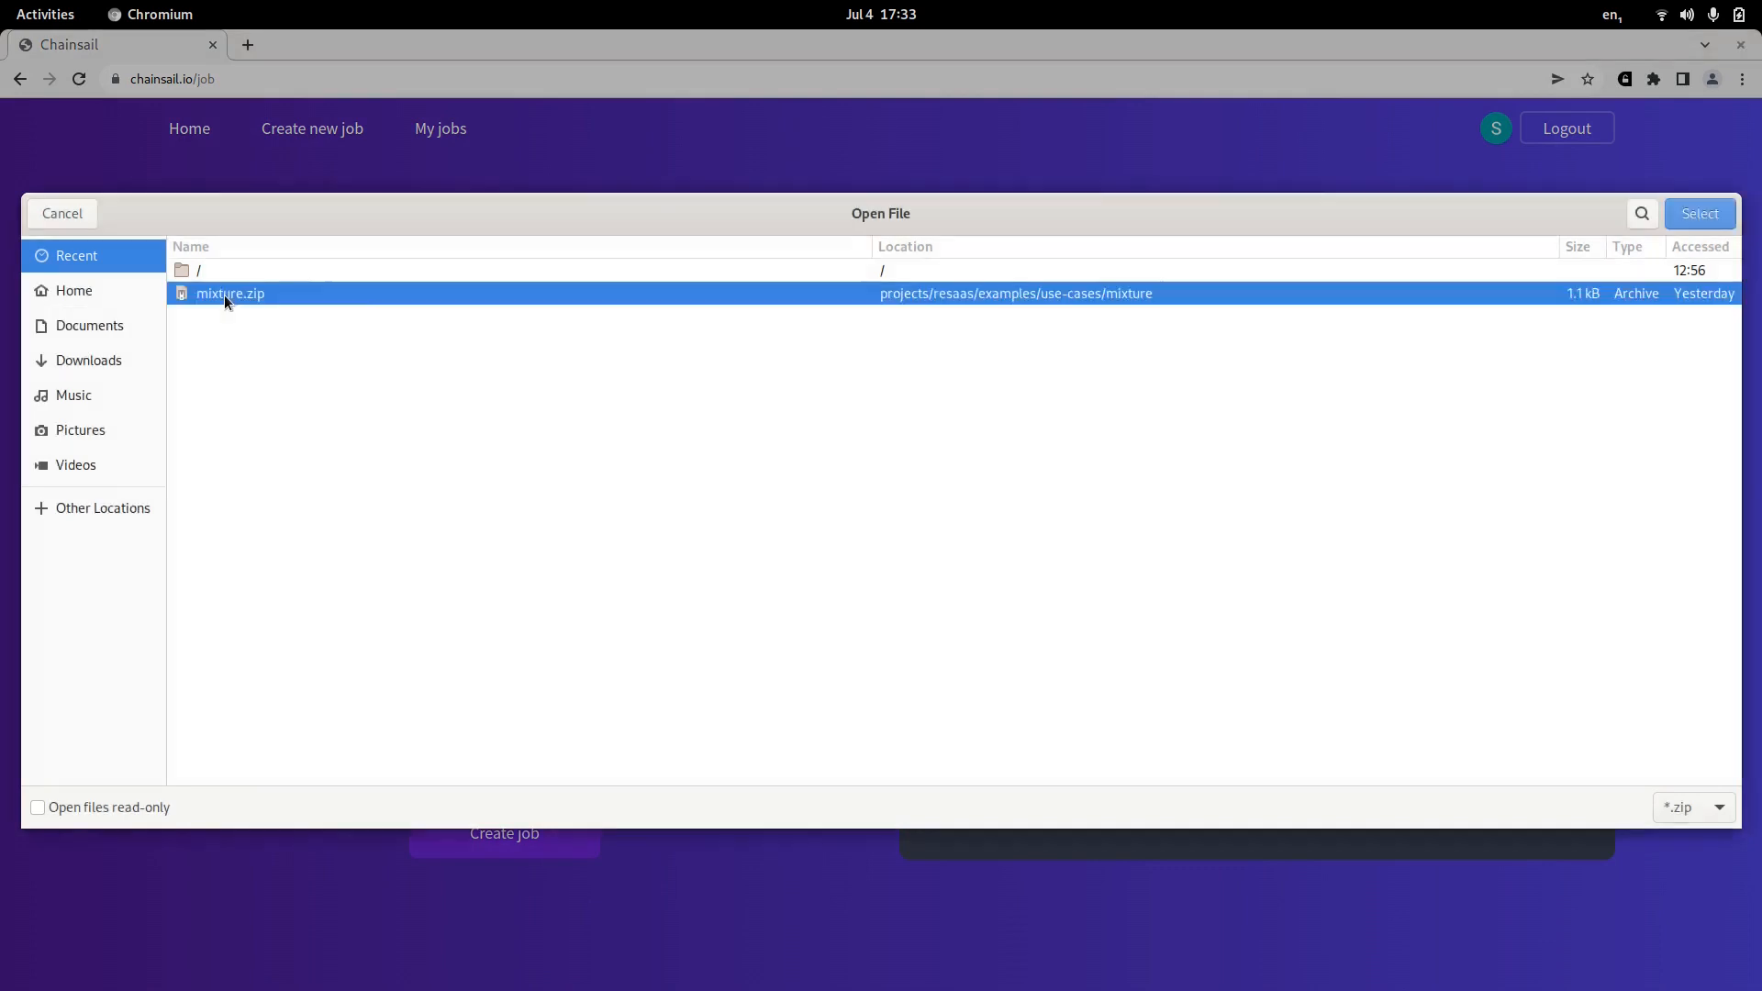
left_click(1699, 214)
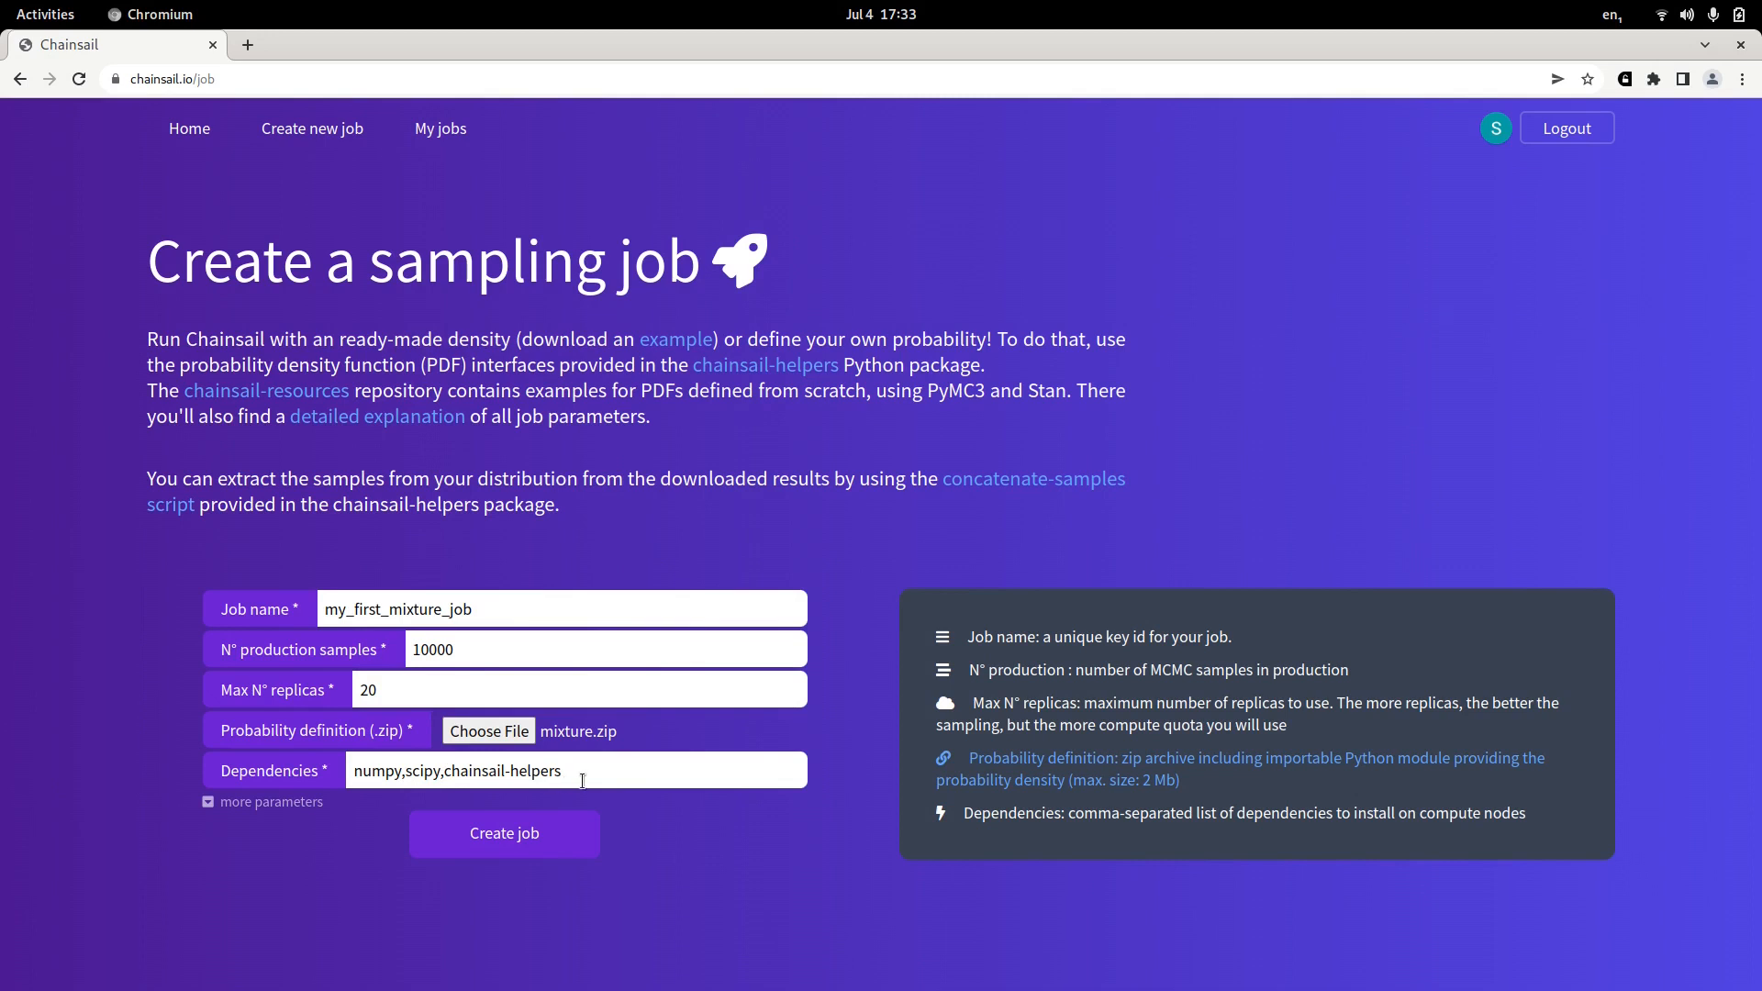
mouse_move(395, 761)
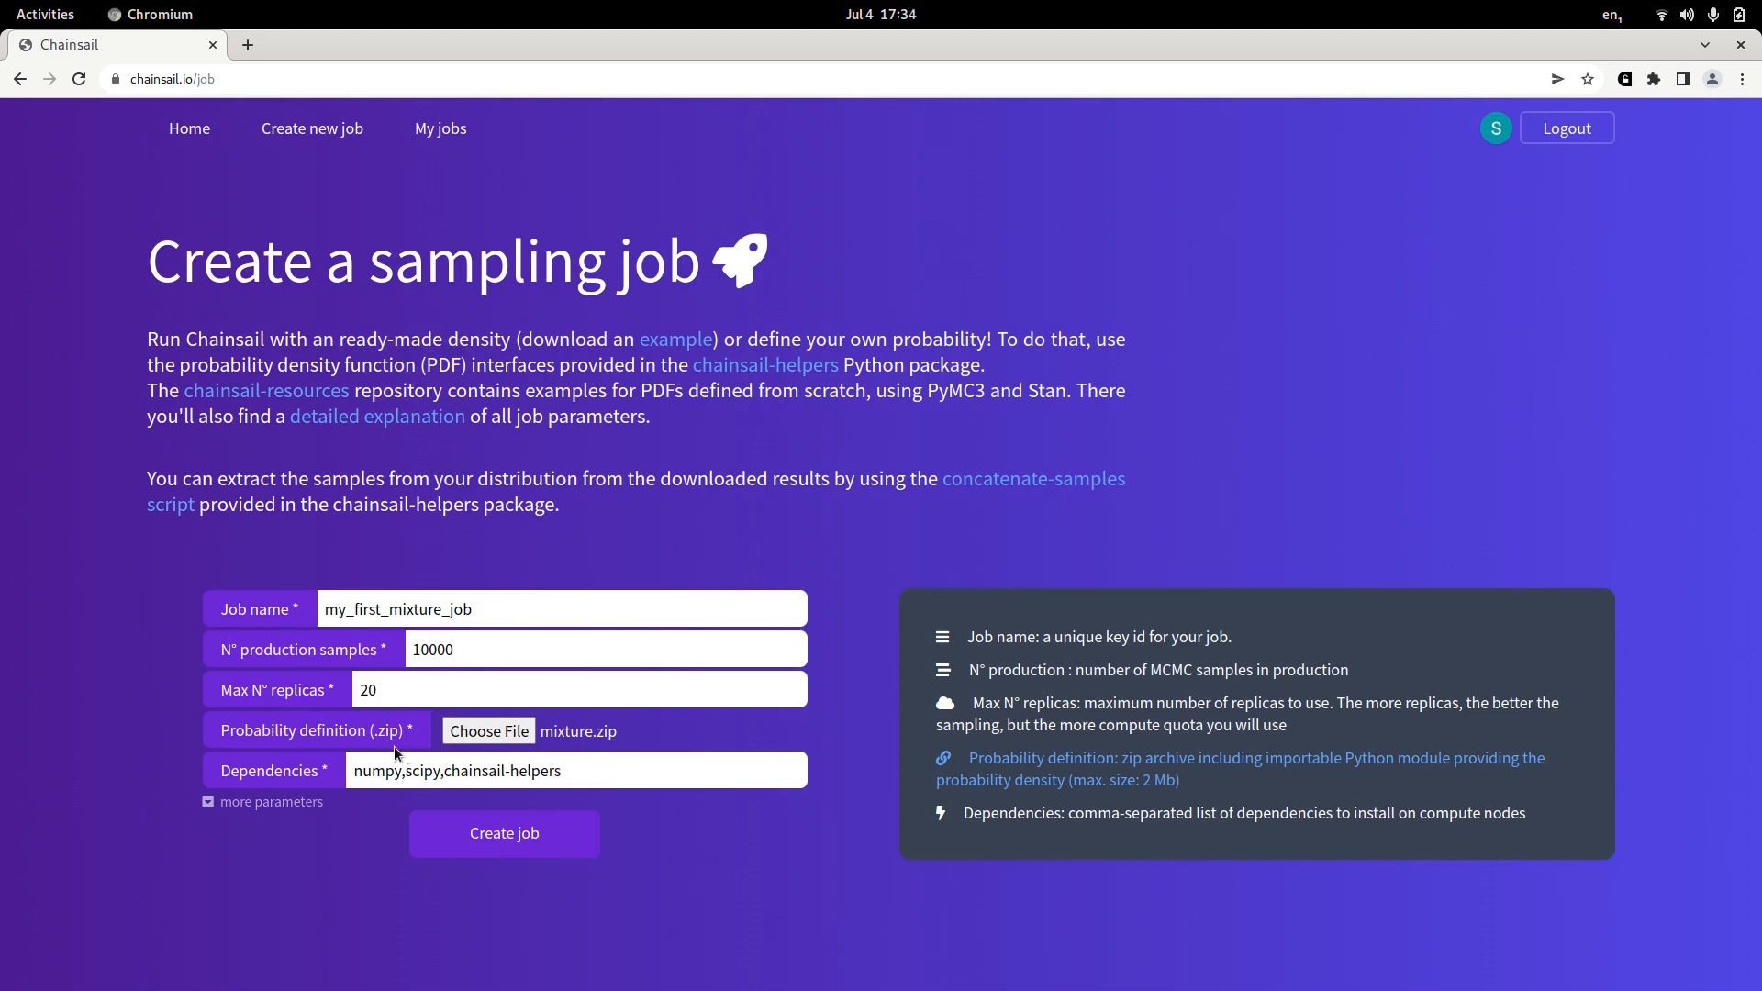
left_click(210, 801)
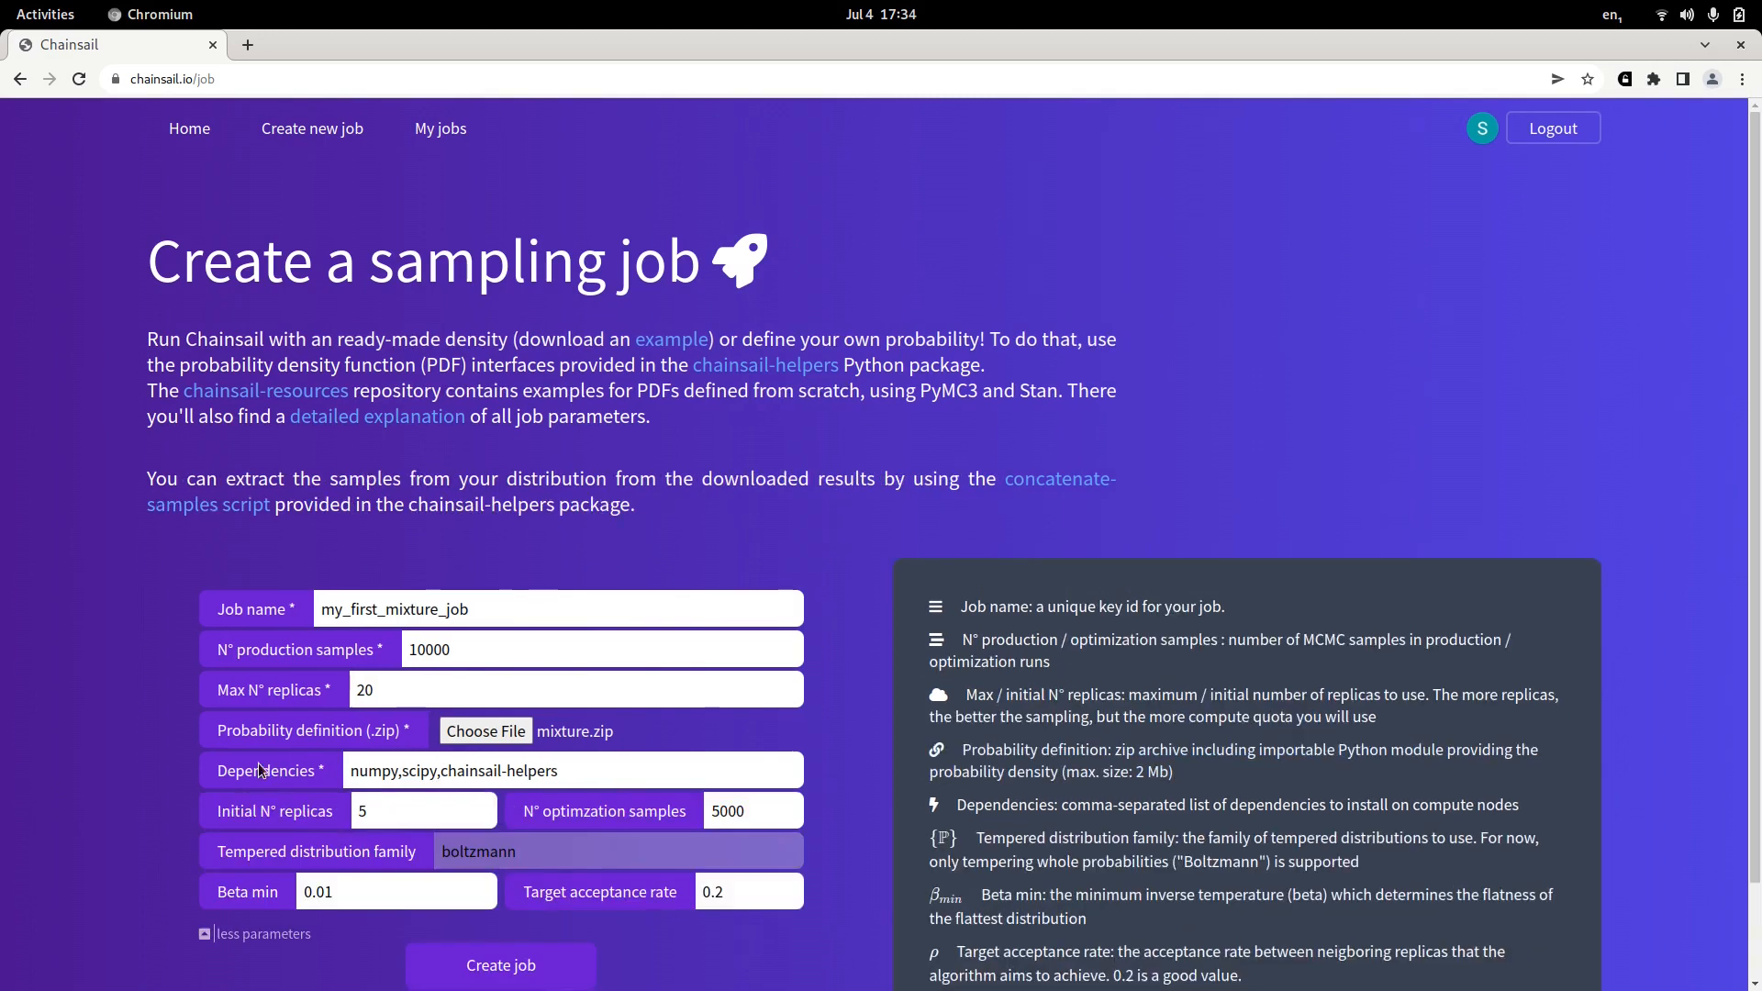
scroll("down", 3)
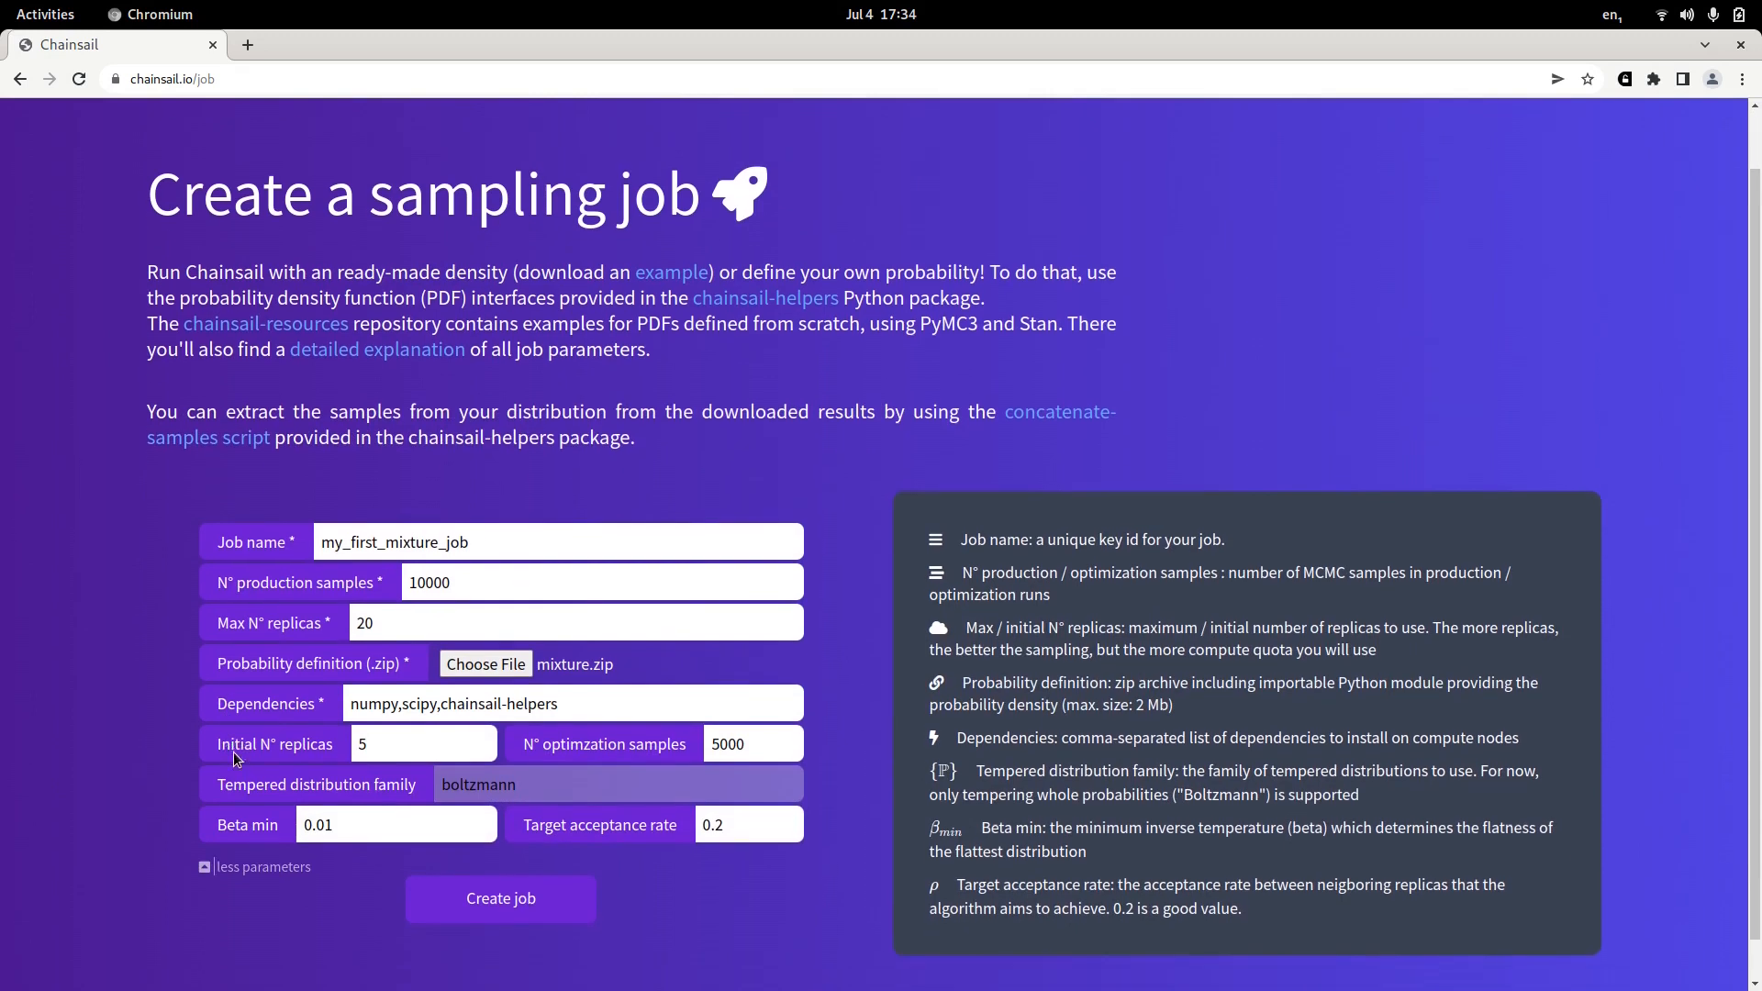
scroll("down", 3)
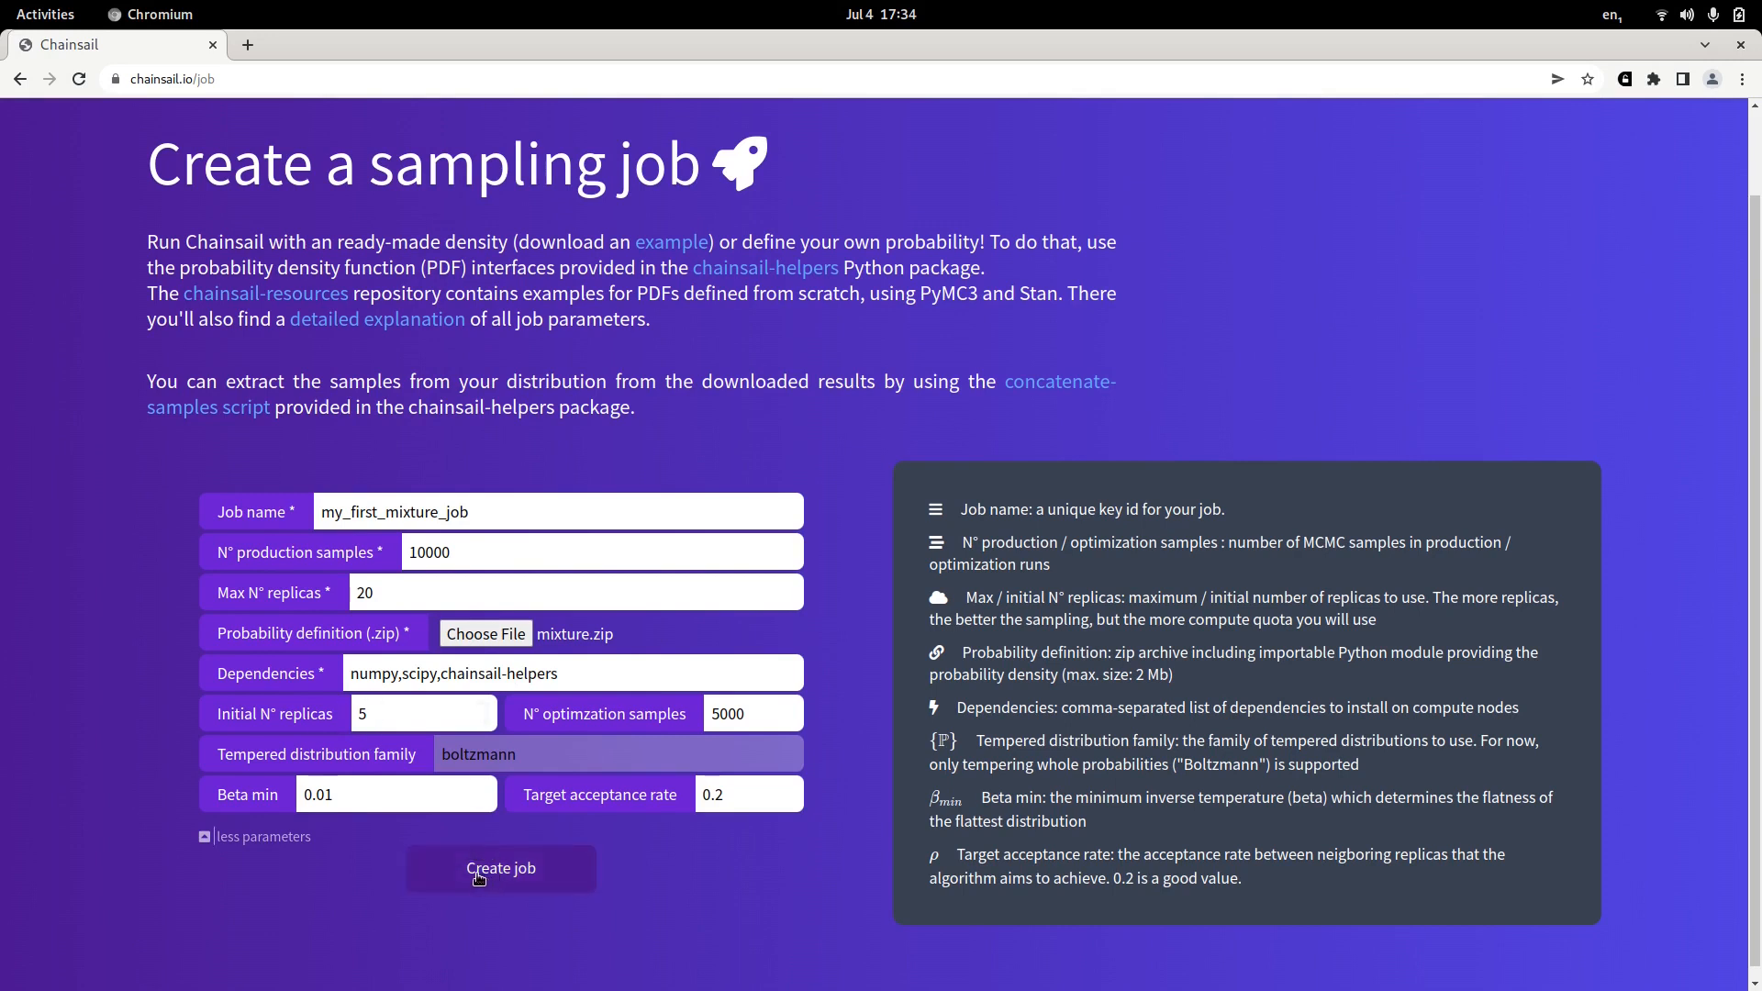
Submit my_first_mixture_job, go to the jobs list, and start job 4.
left_click(500, 867)
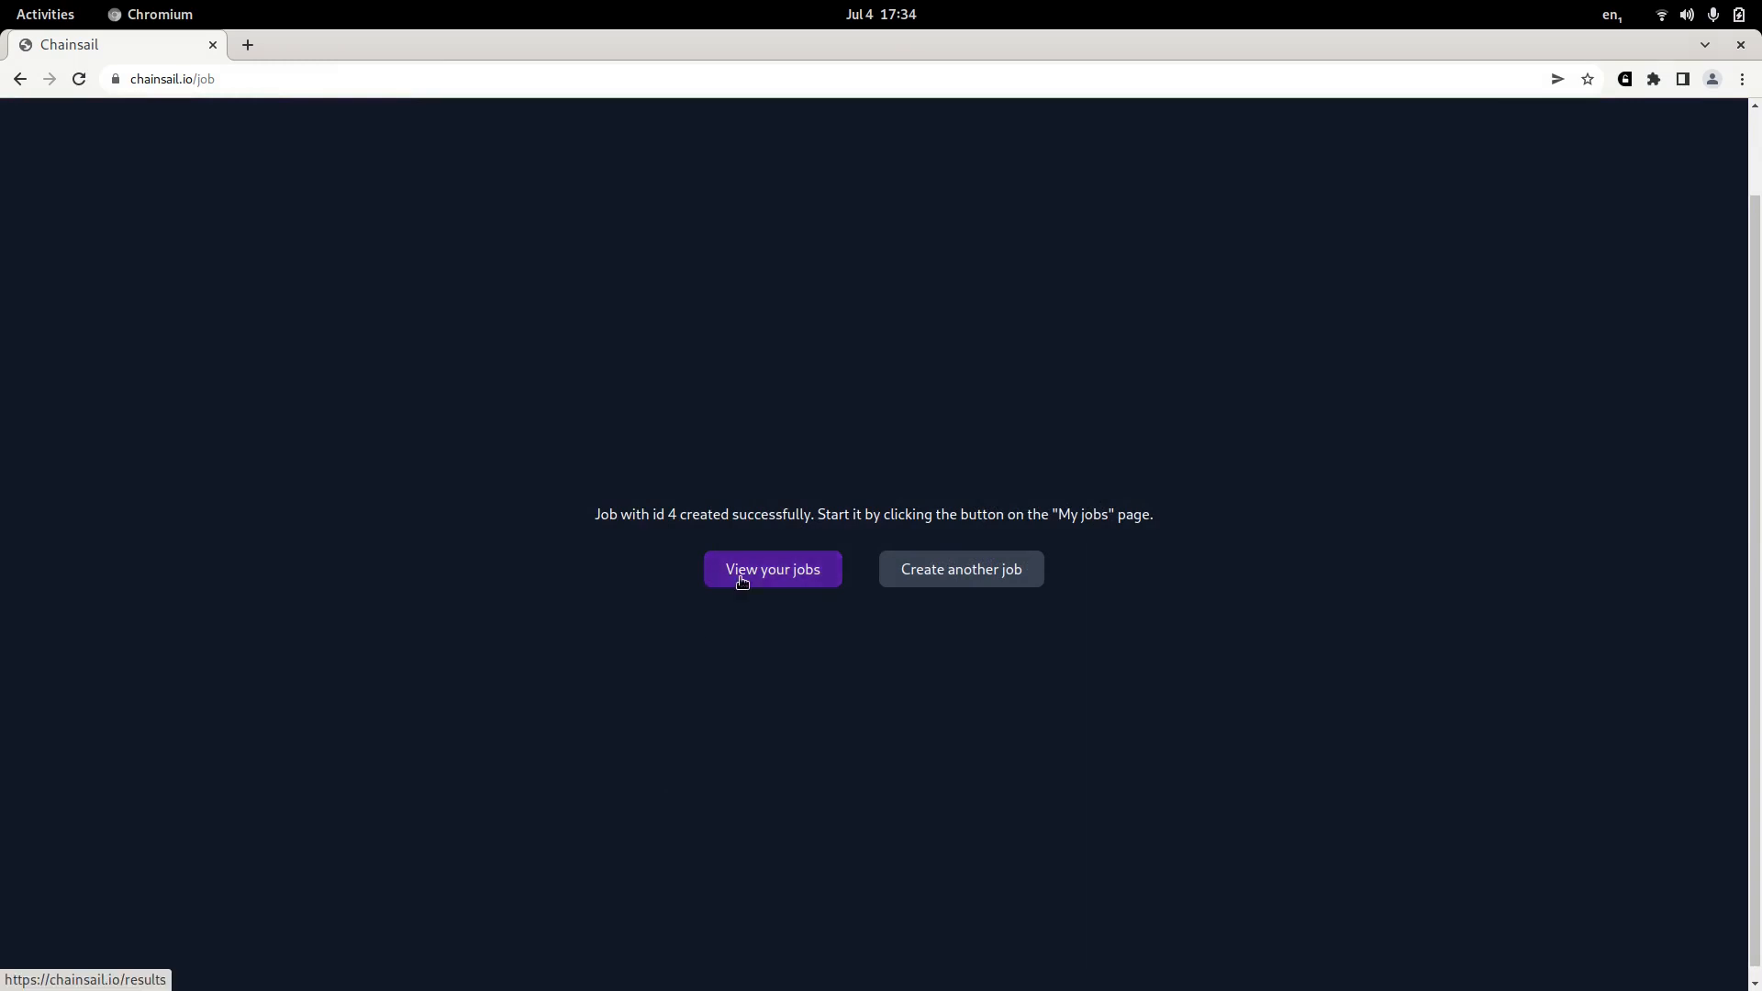
mouse_move(765, 586)
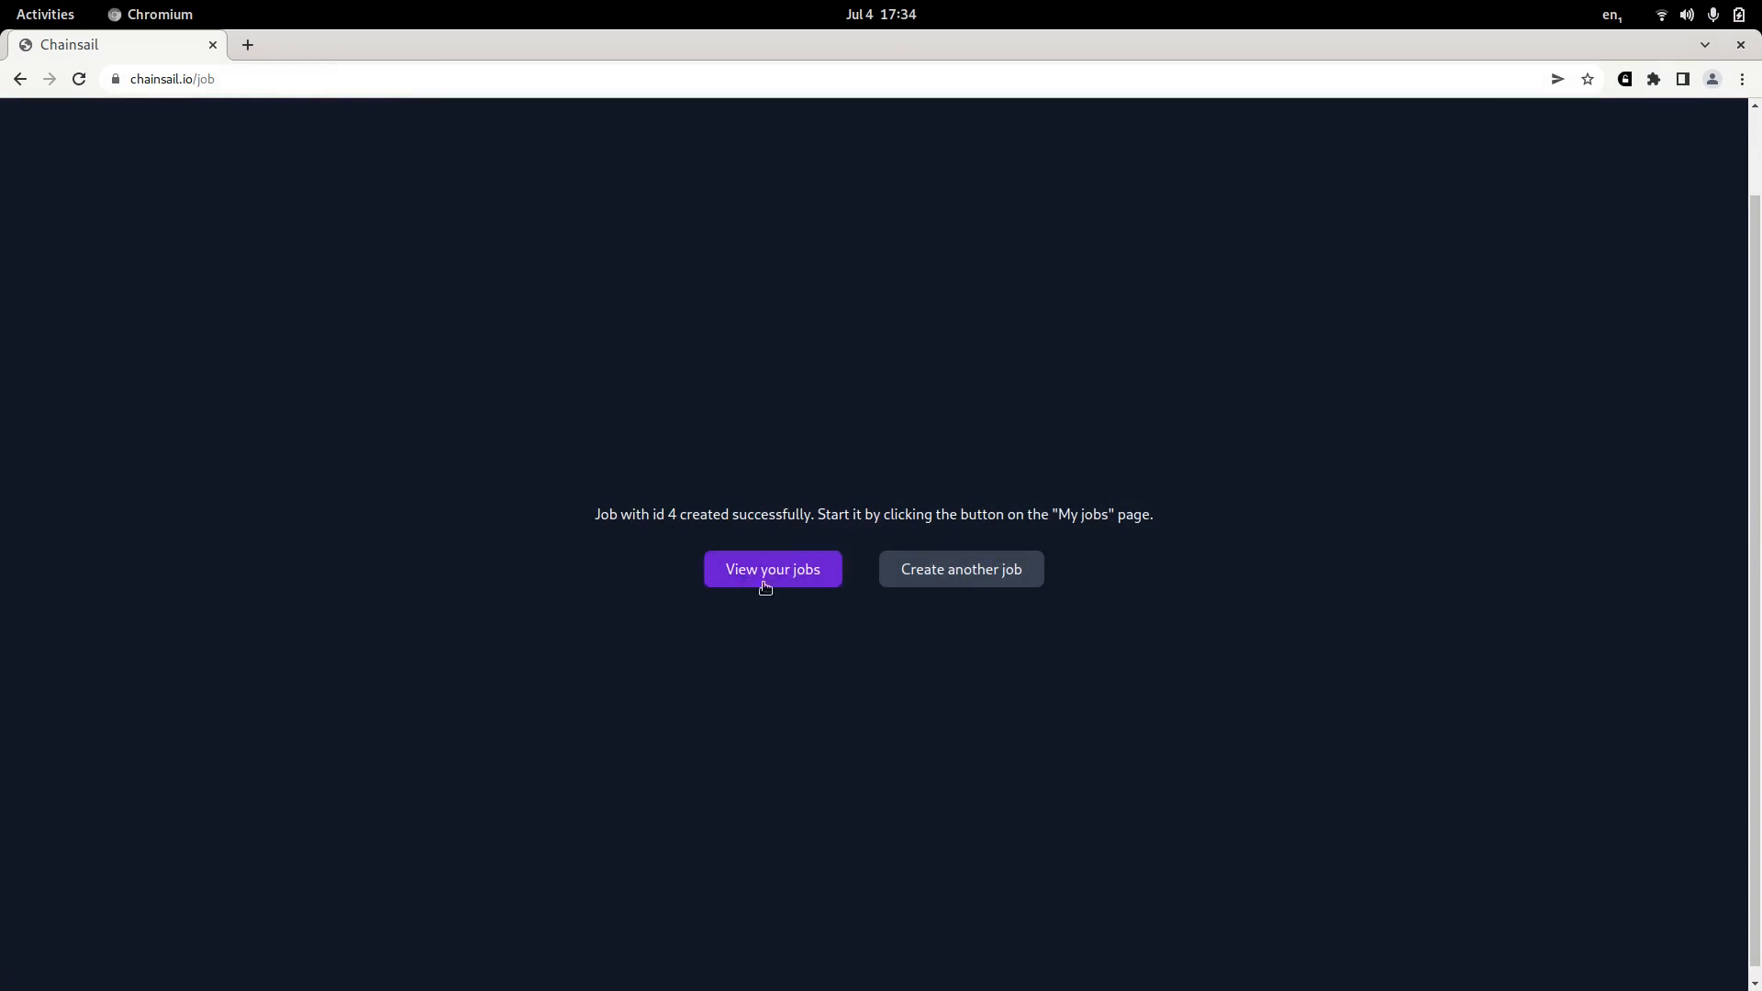
left_click(772, 569)
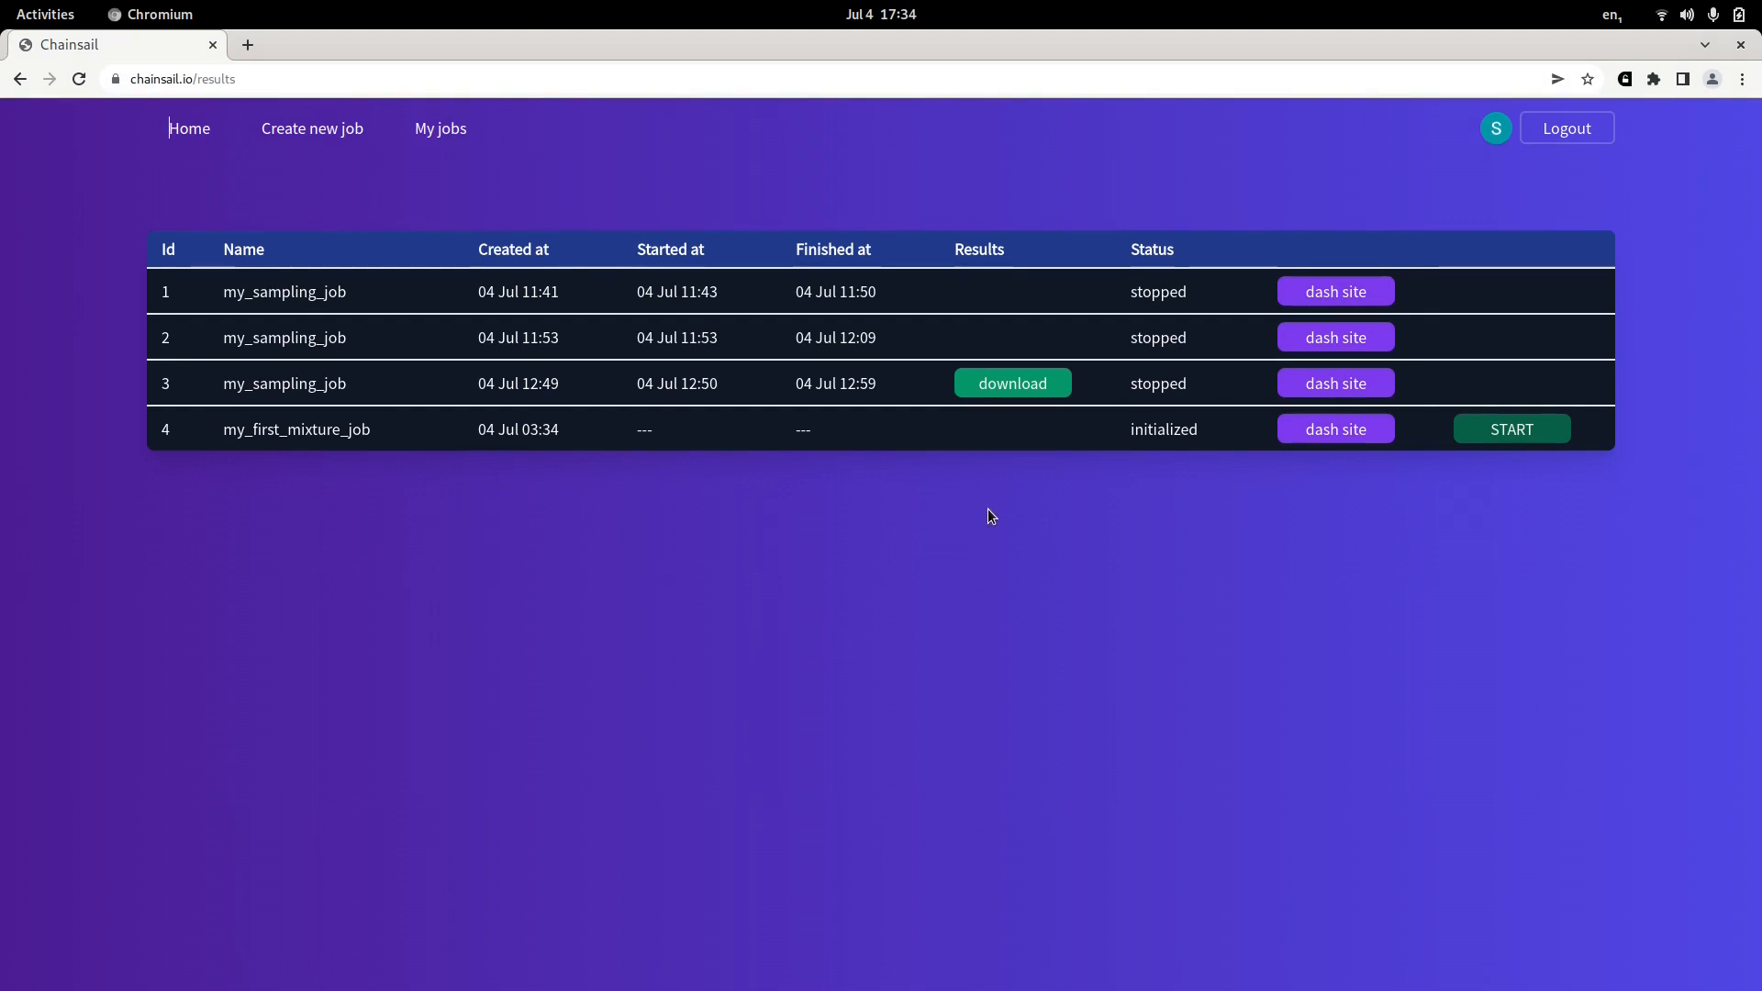
mouse_move(993, 514)
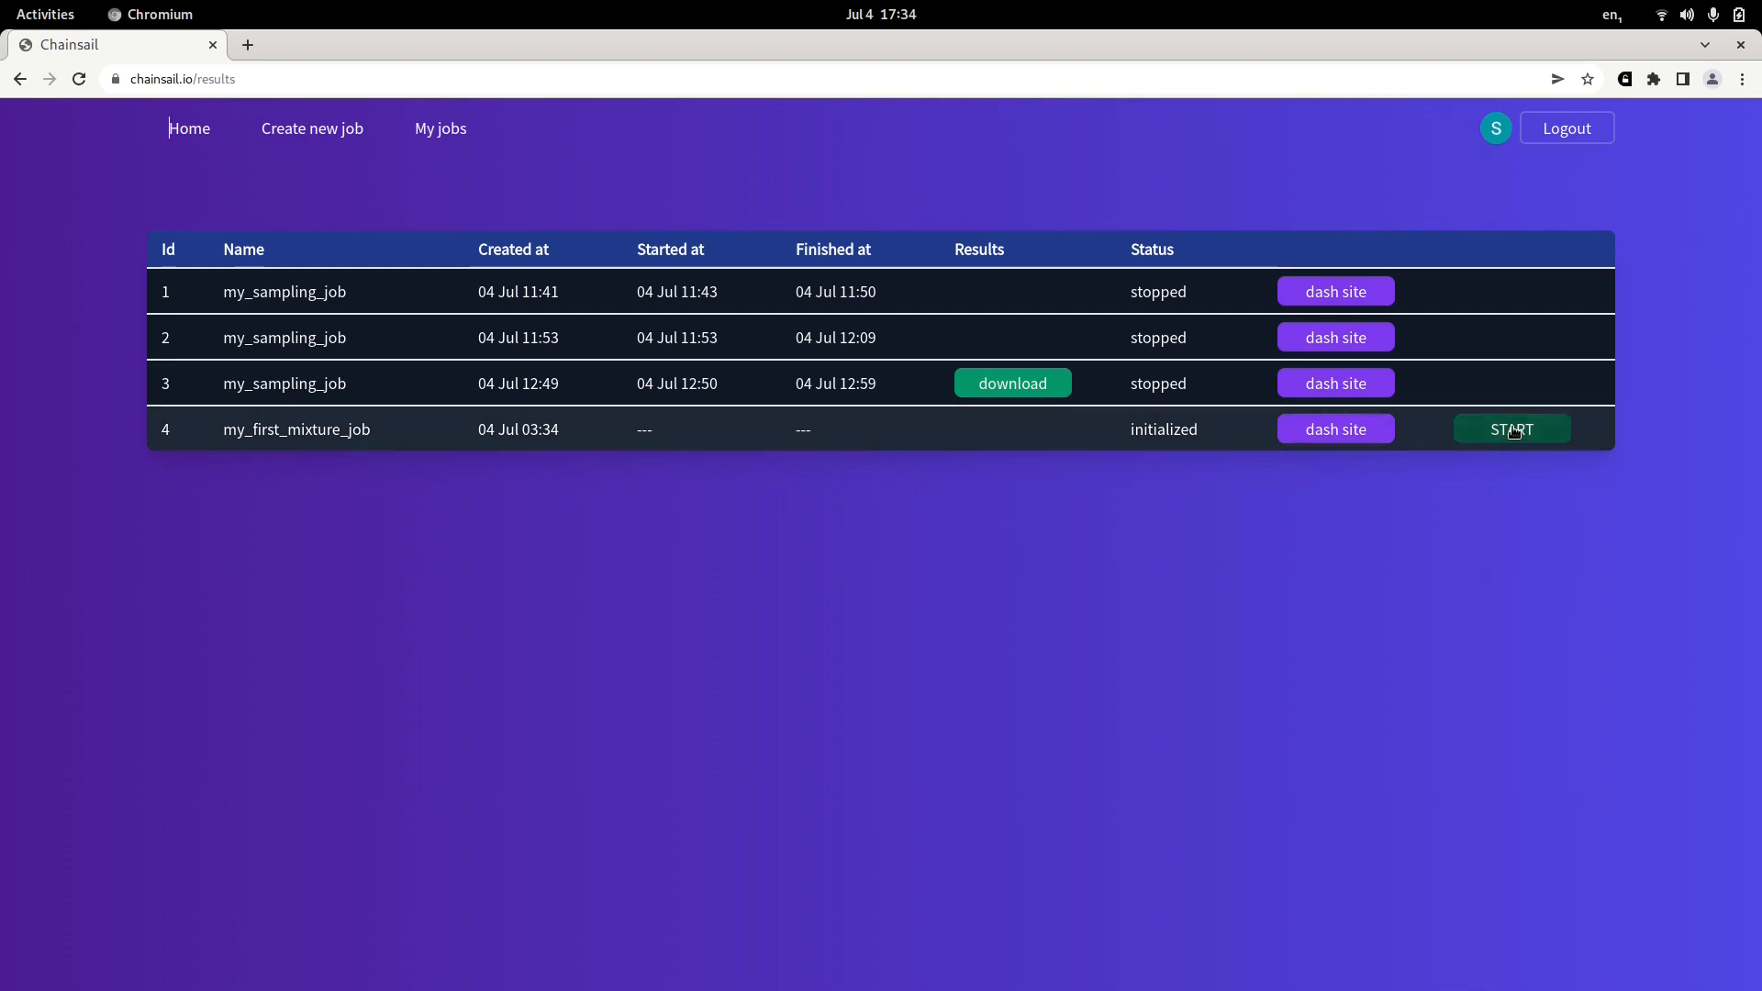
left_click(1512, 428)
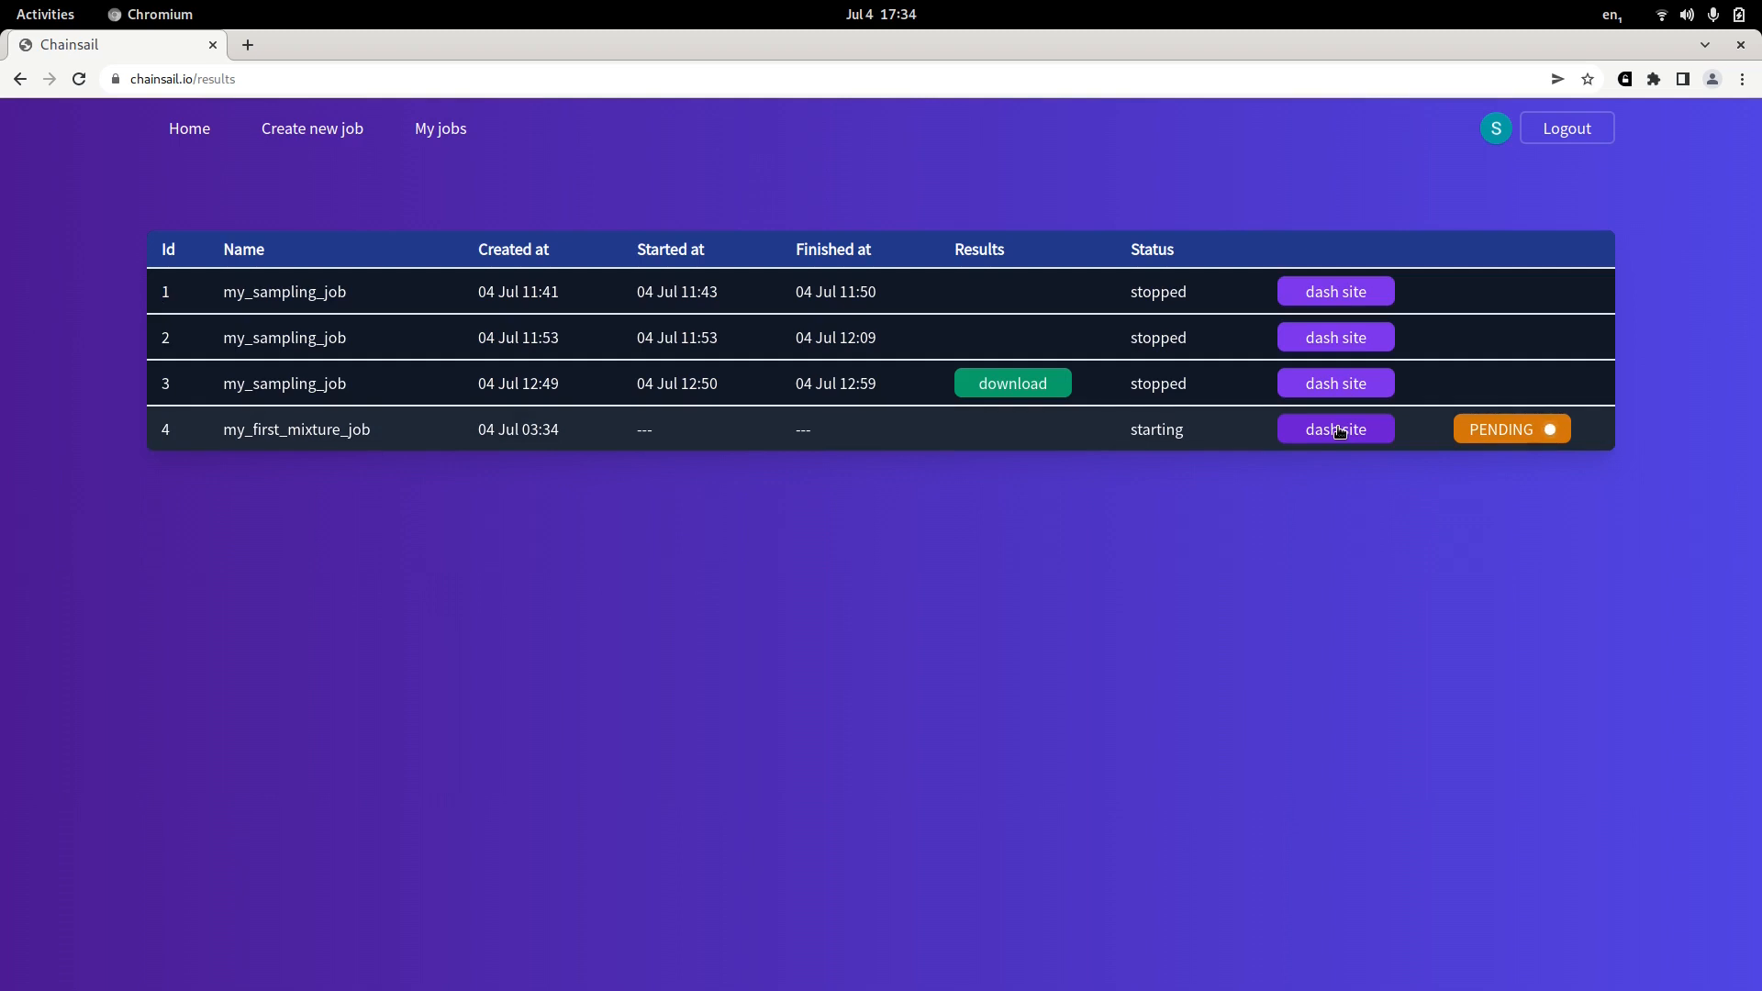
Open the monitoring dashboard for job 4, my_first_mixture_job.
left_click(1336, 429)
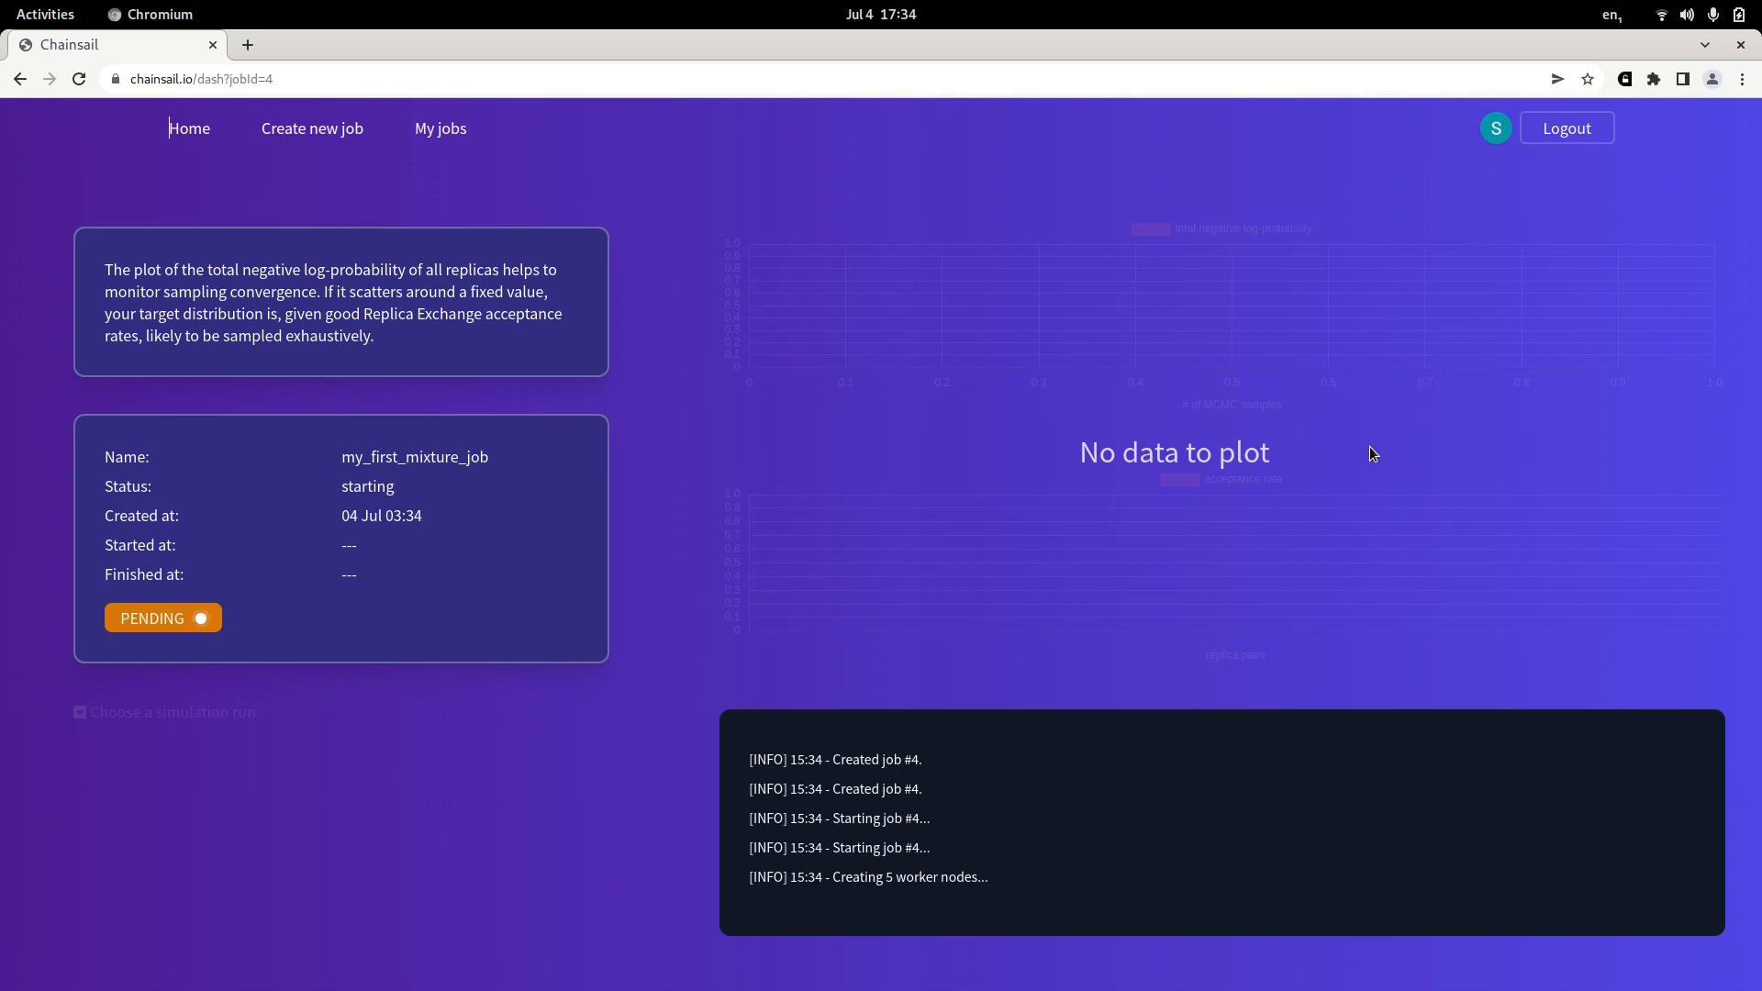
mouse_move(976, 795)
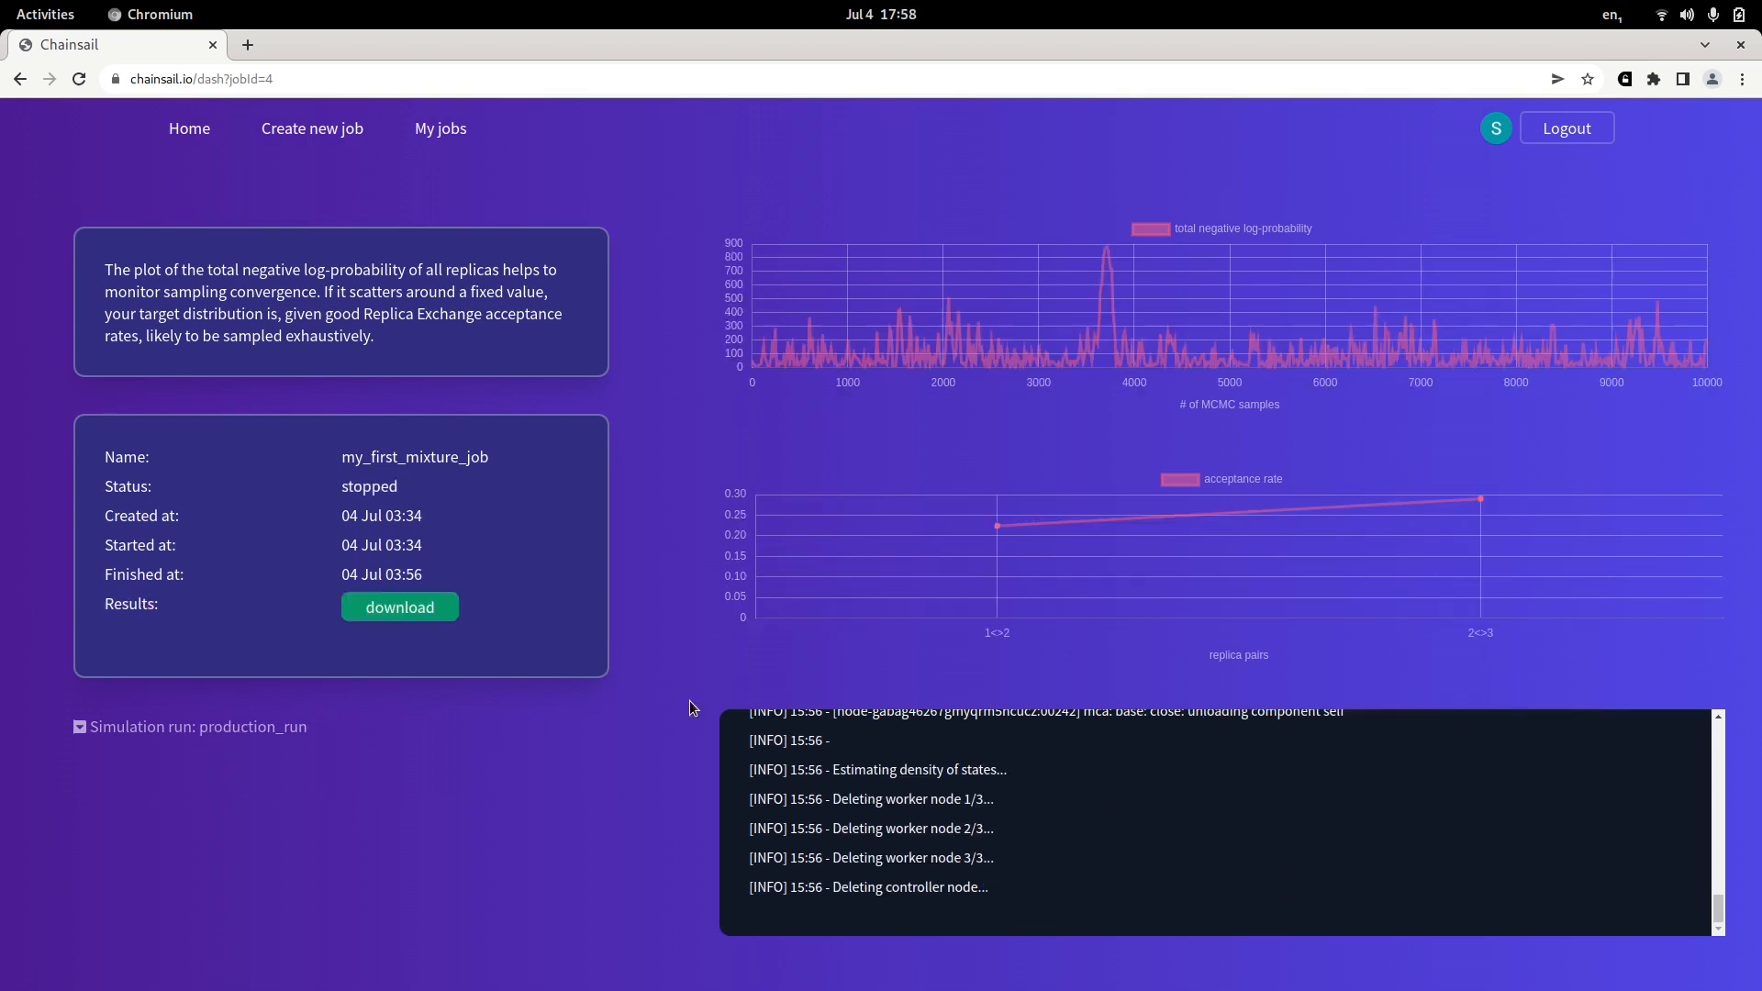
mouse_move(751, 681)
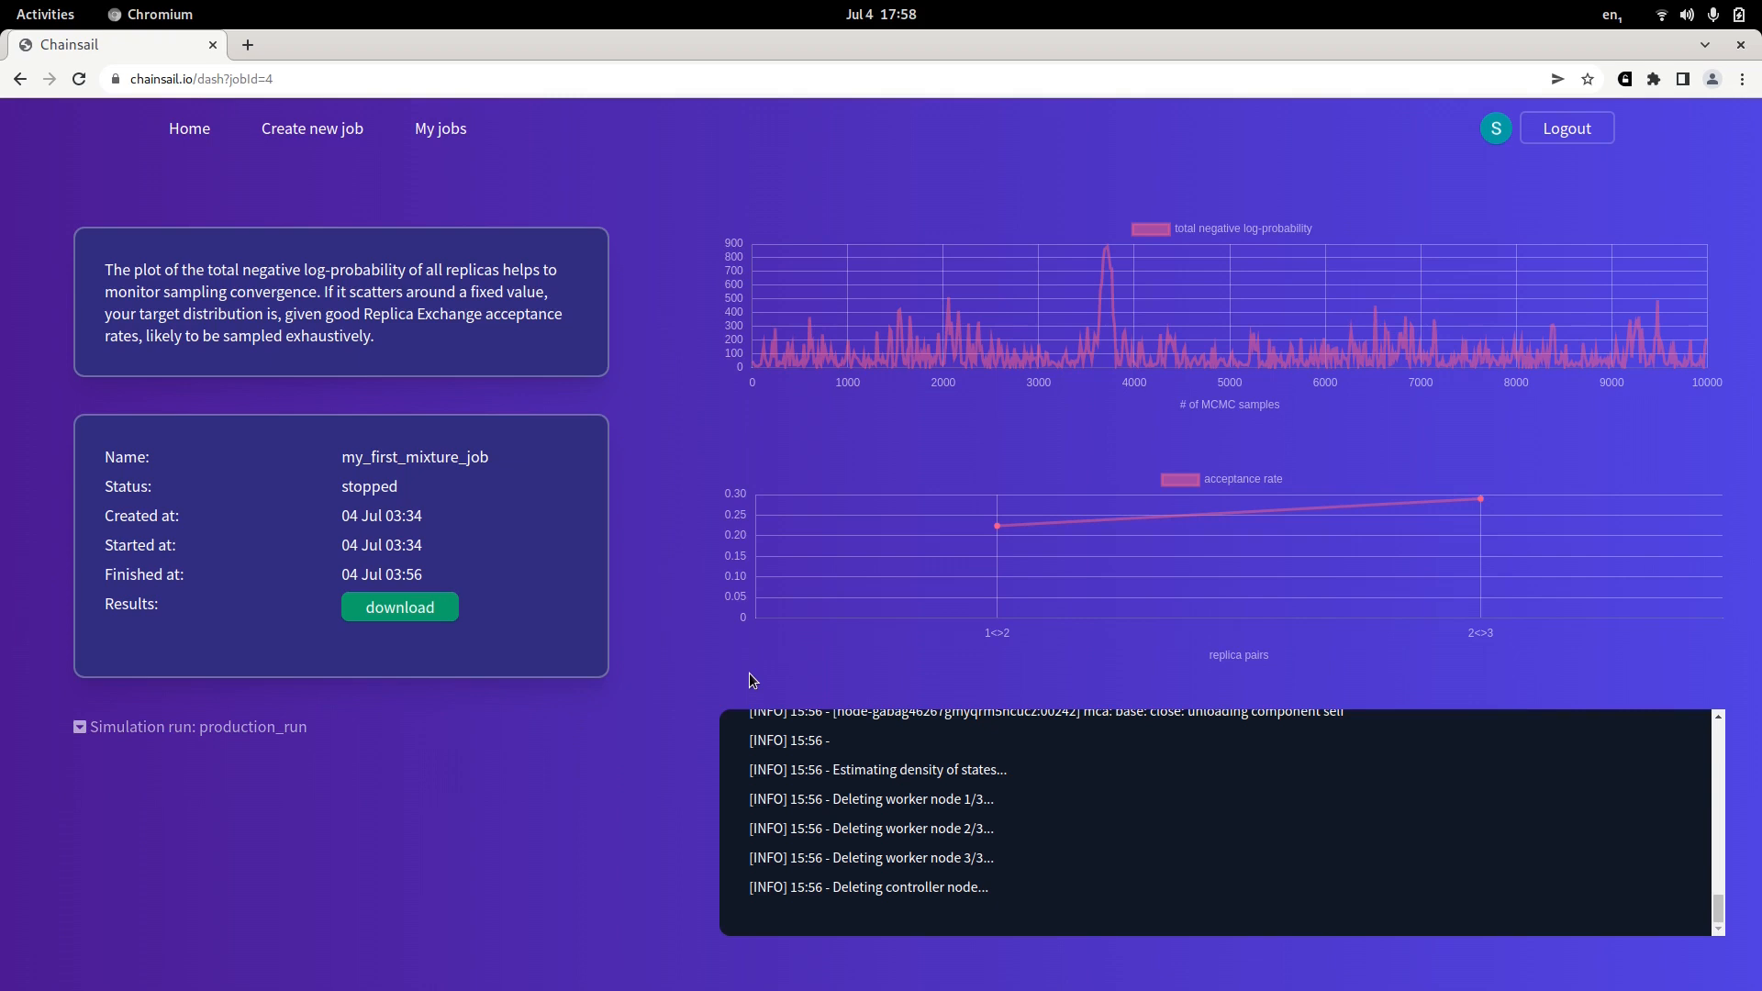
mouse_move(908, 655)
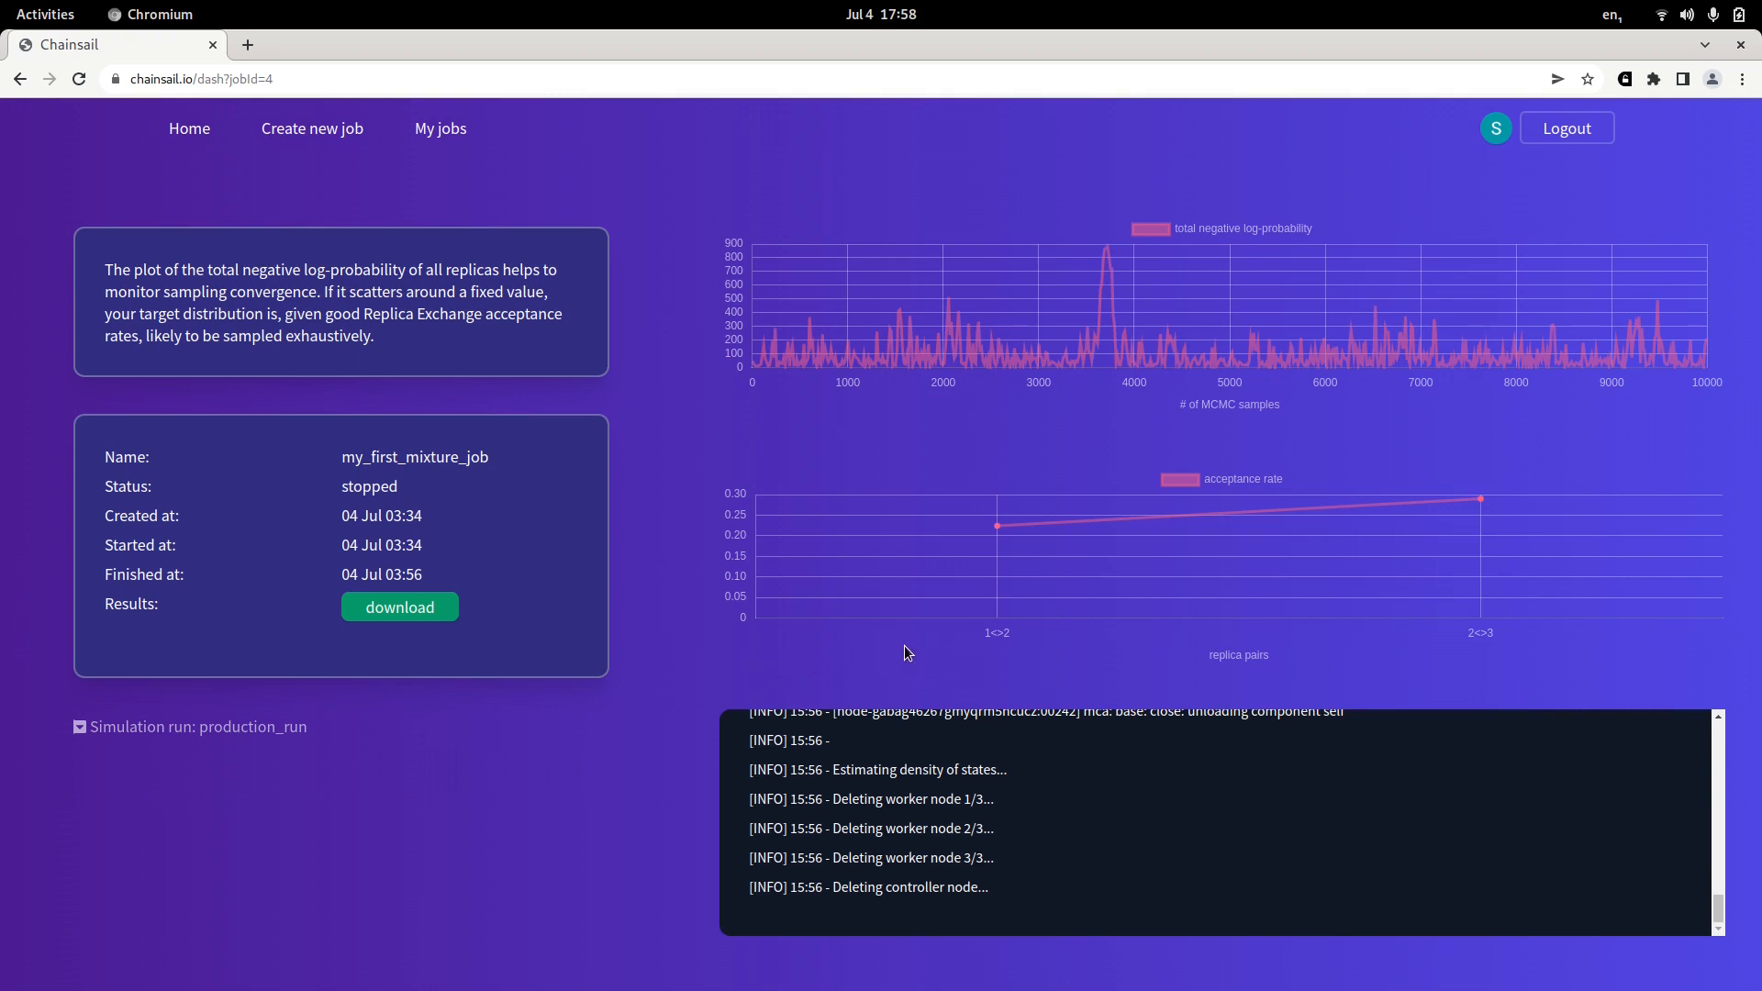
mouse_move(986, 625)
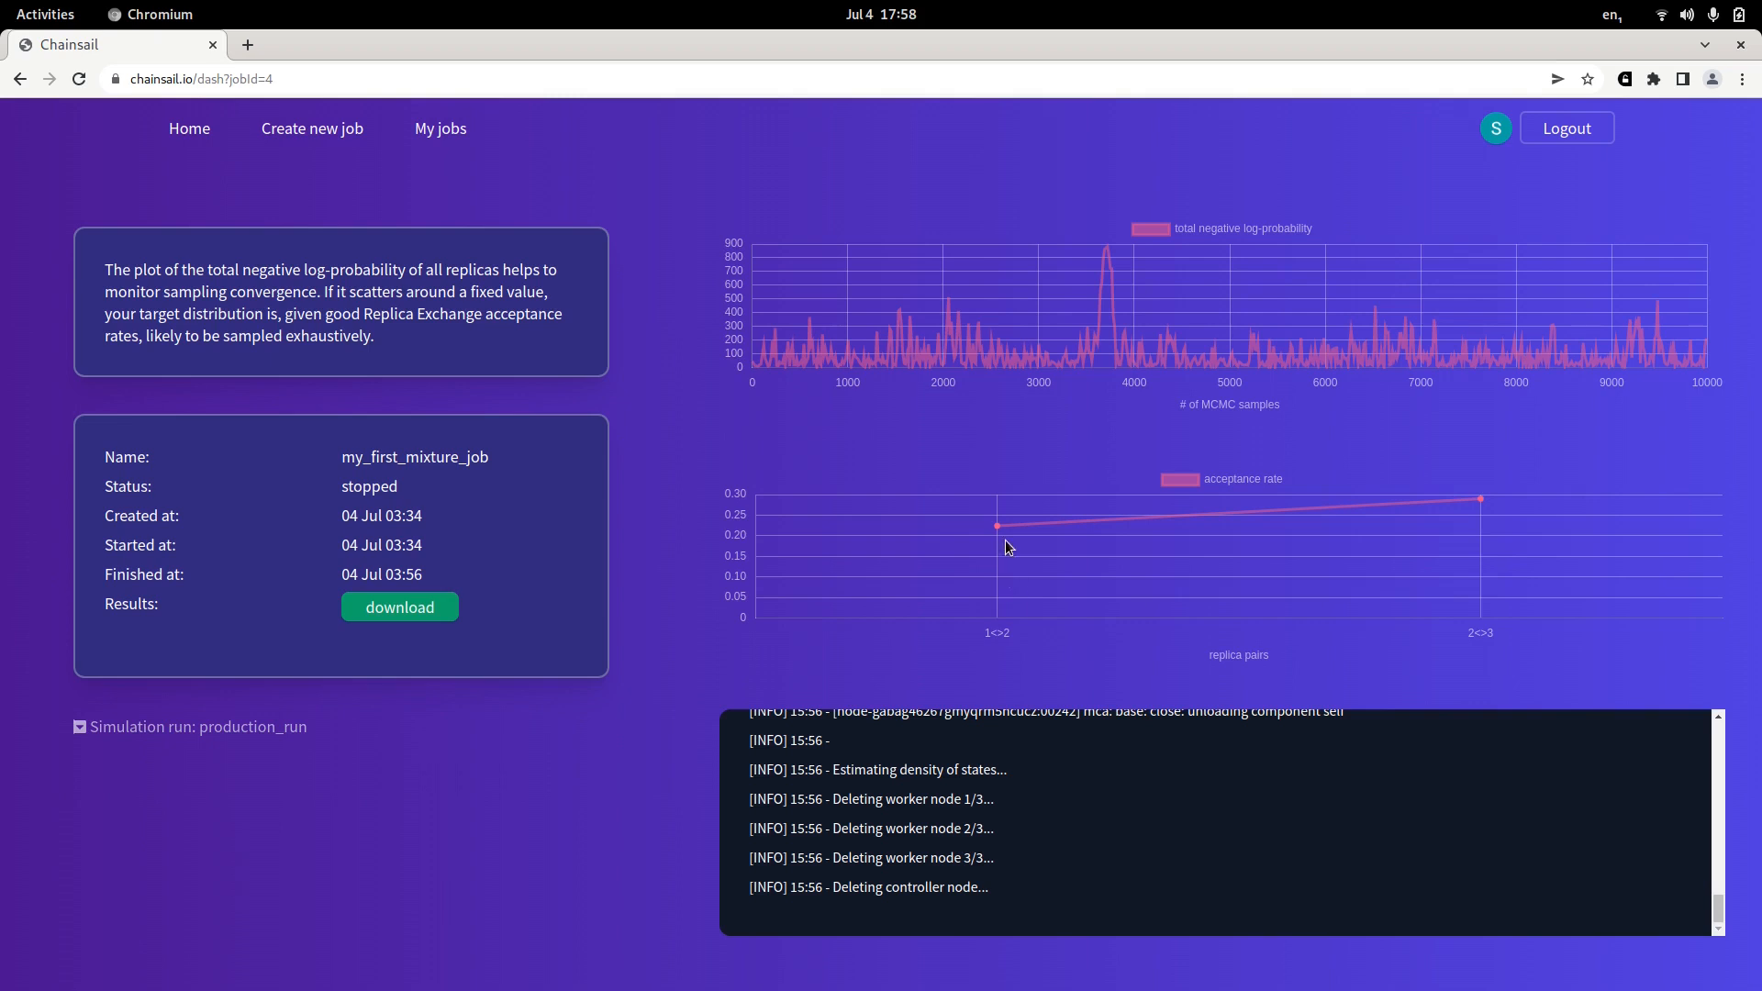
mouse_move(970, 602)
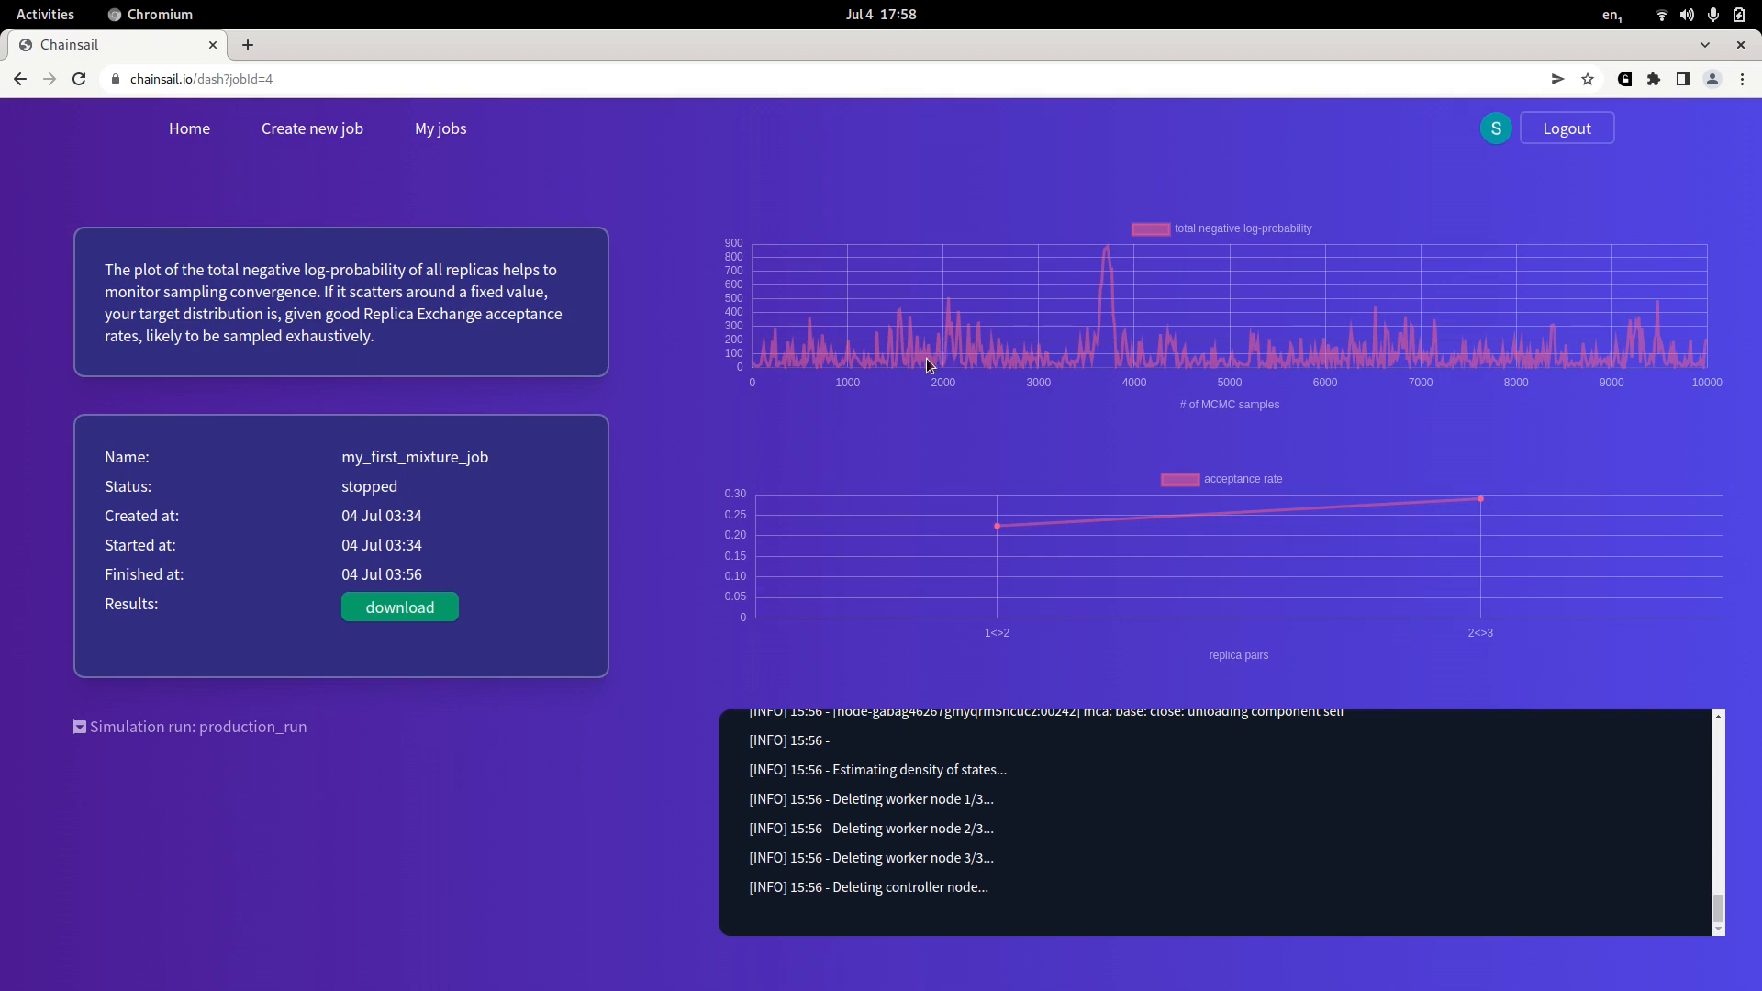
mouse_move(969, 371)
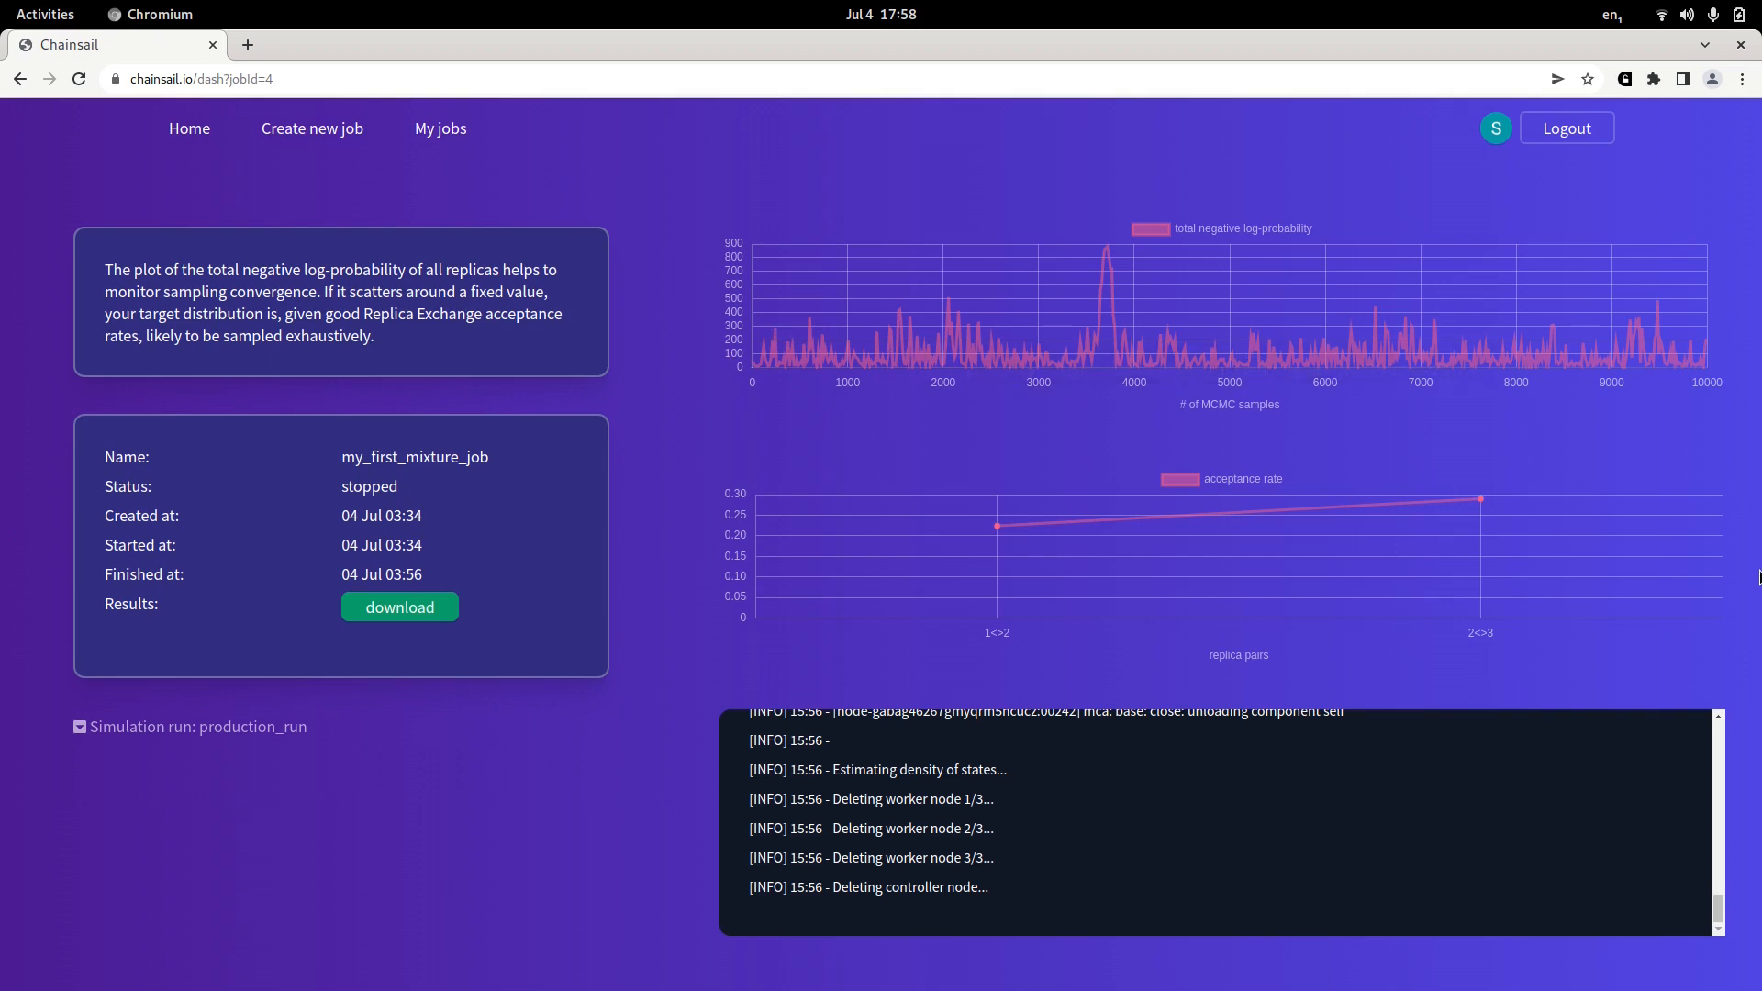
mouse_move(823, 581)
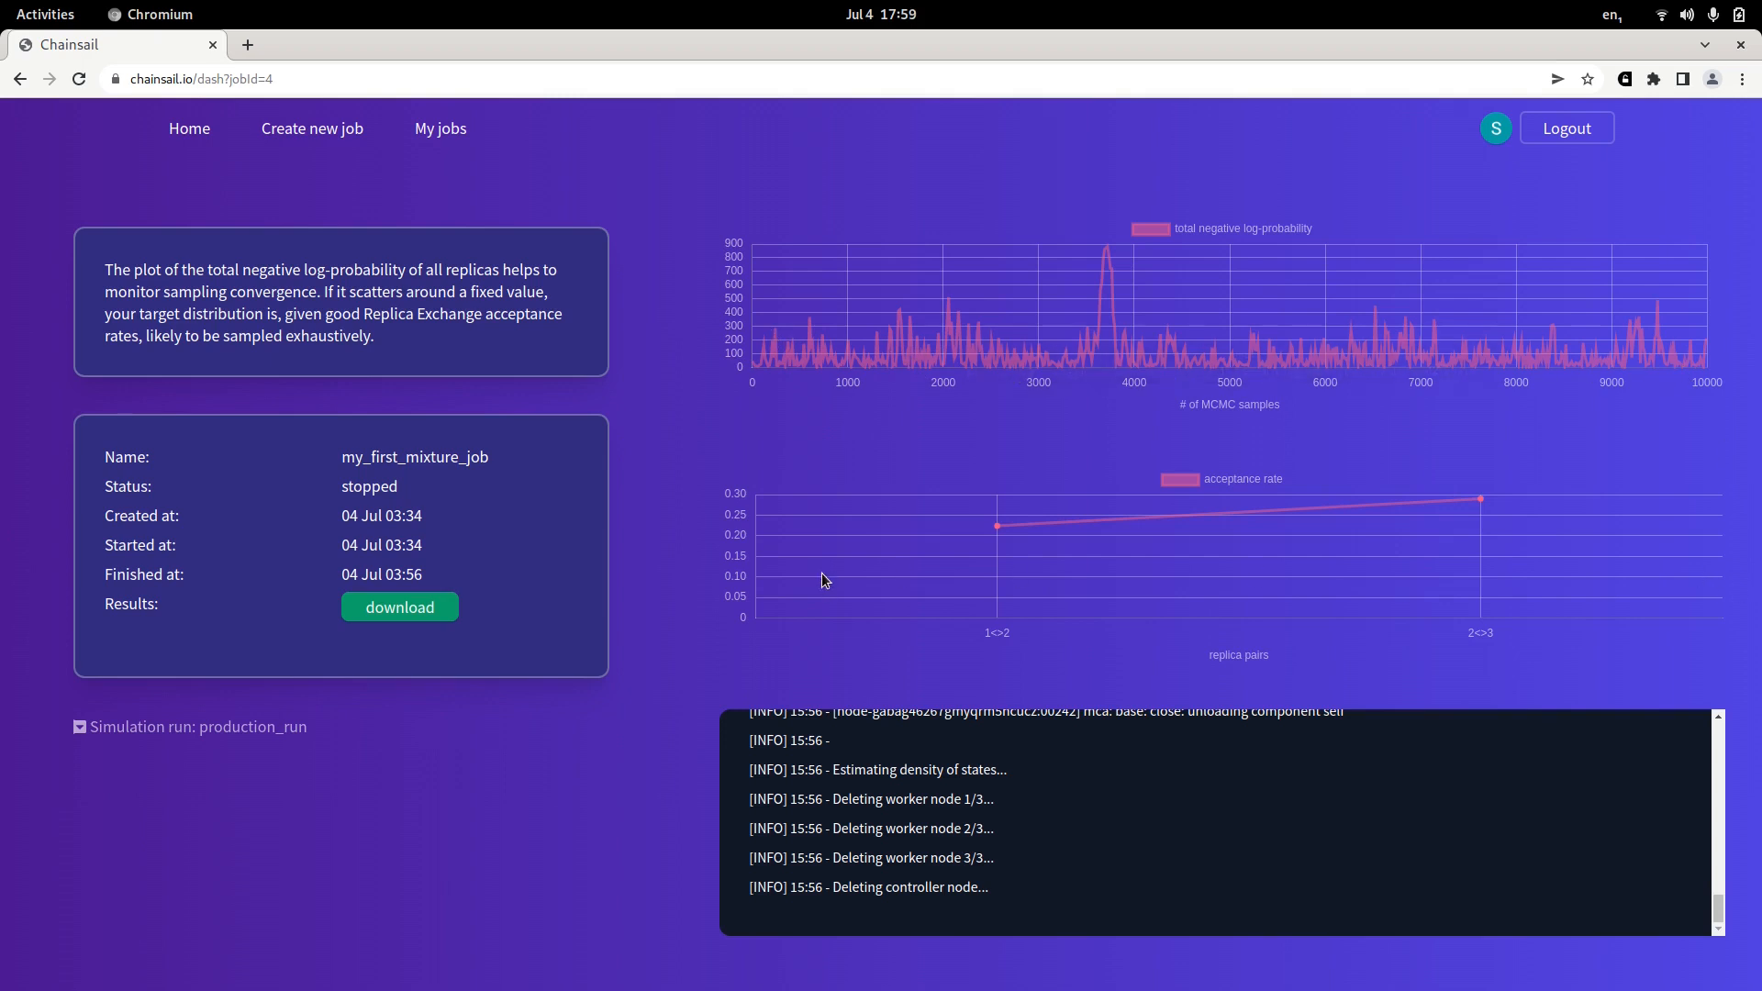
mouse_move(399, 606)
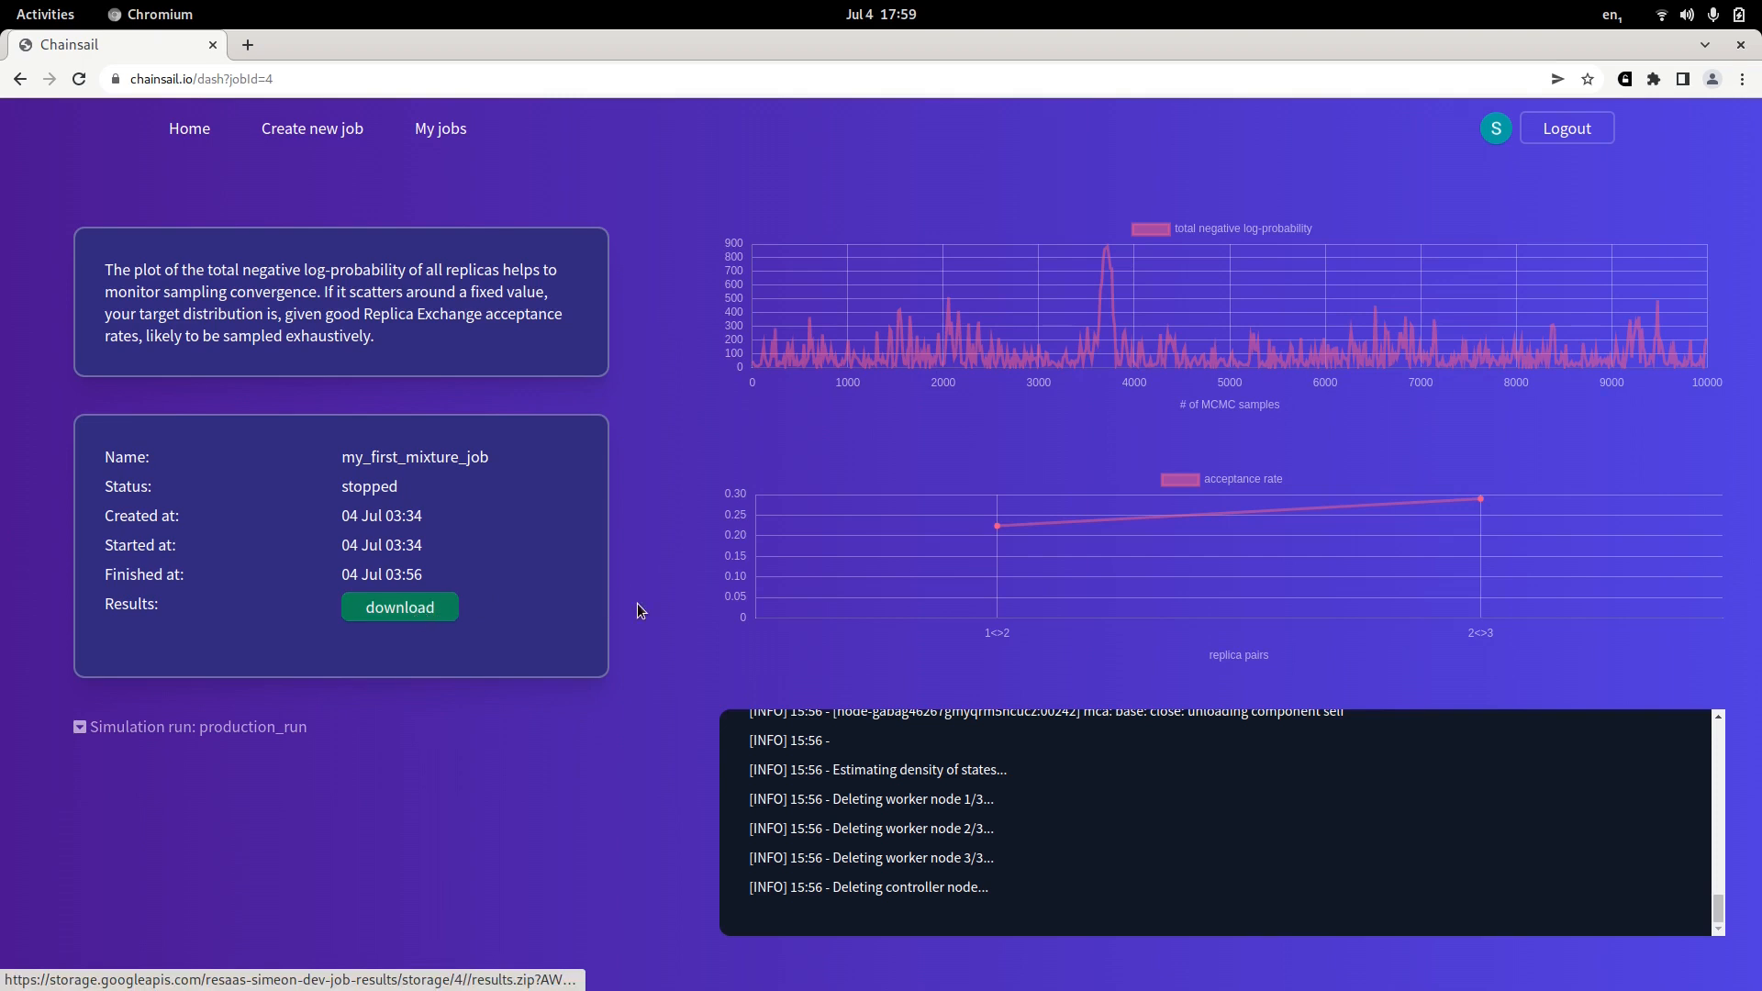
Download the finished job's results.zip archive from the dashboard.
left_click(399, 606)
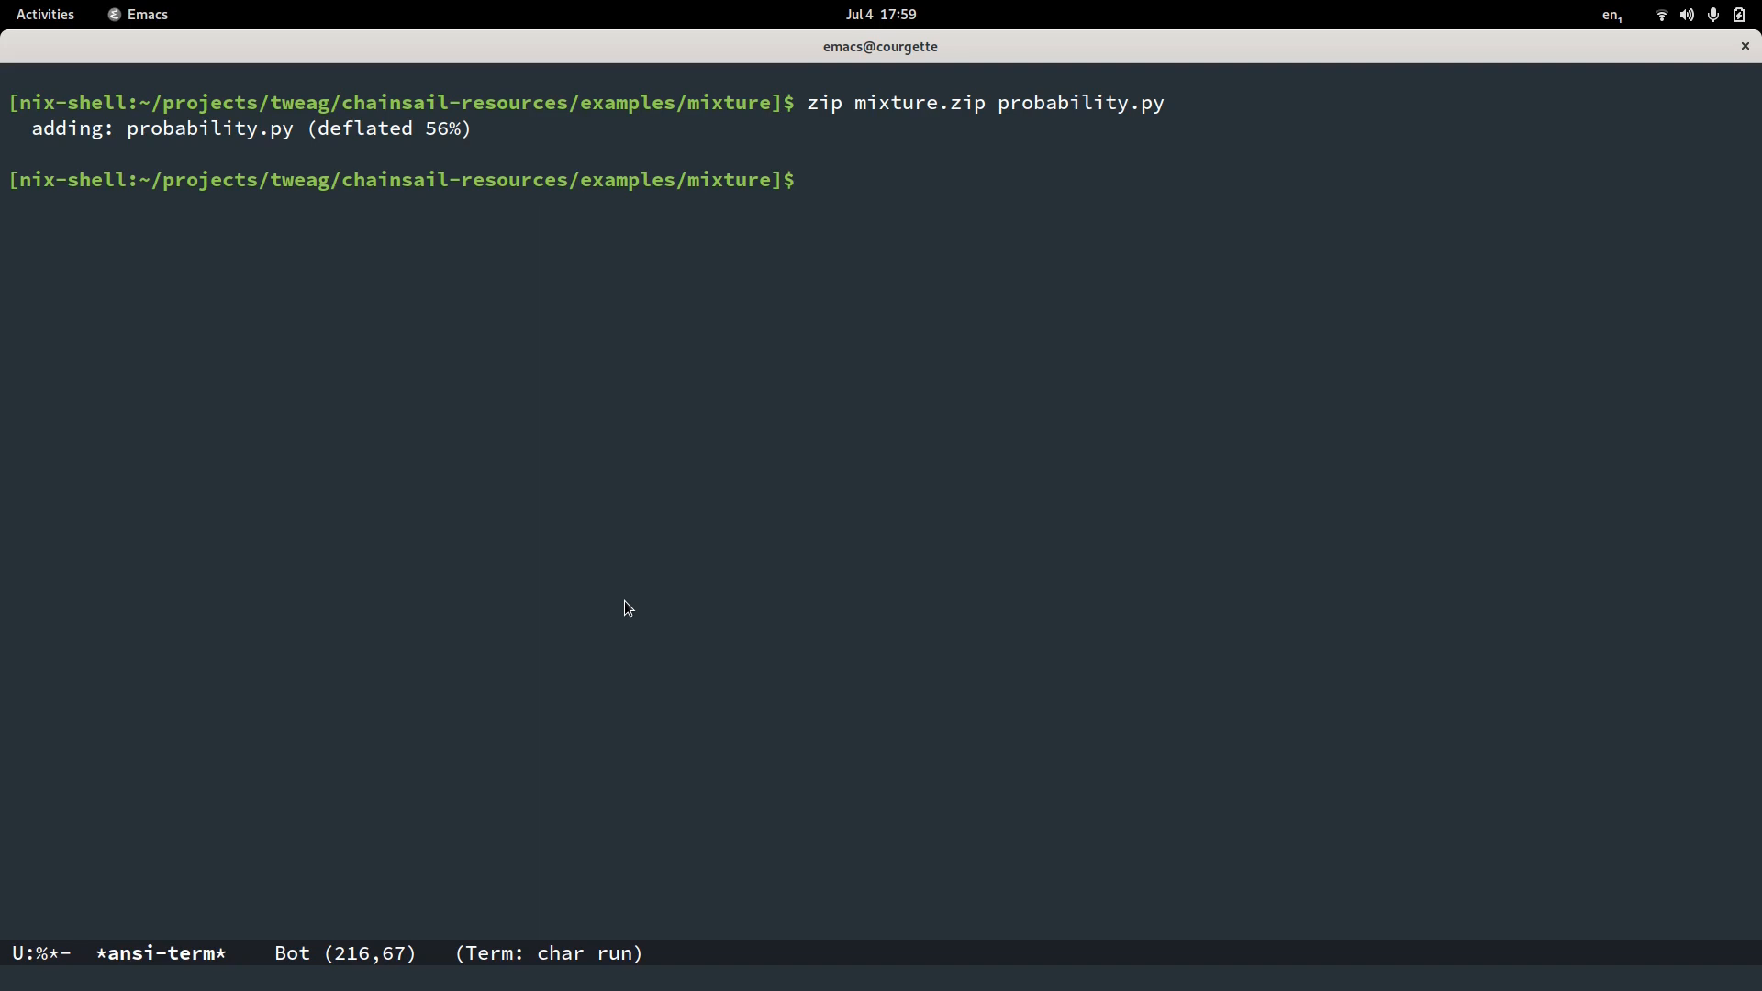
Copy ~/Downloads/results.zip into a new downloaded_results folder, unzip it, and list the contents.
type("mkdir")
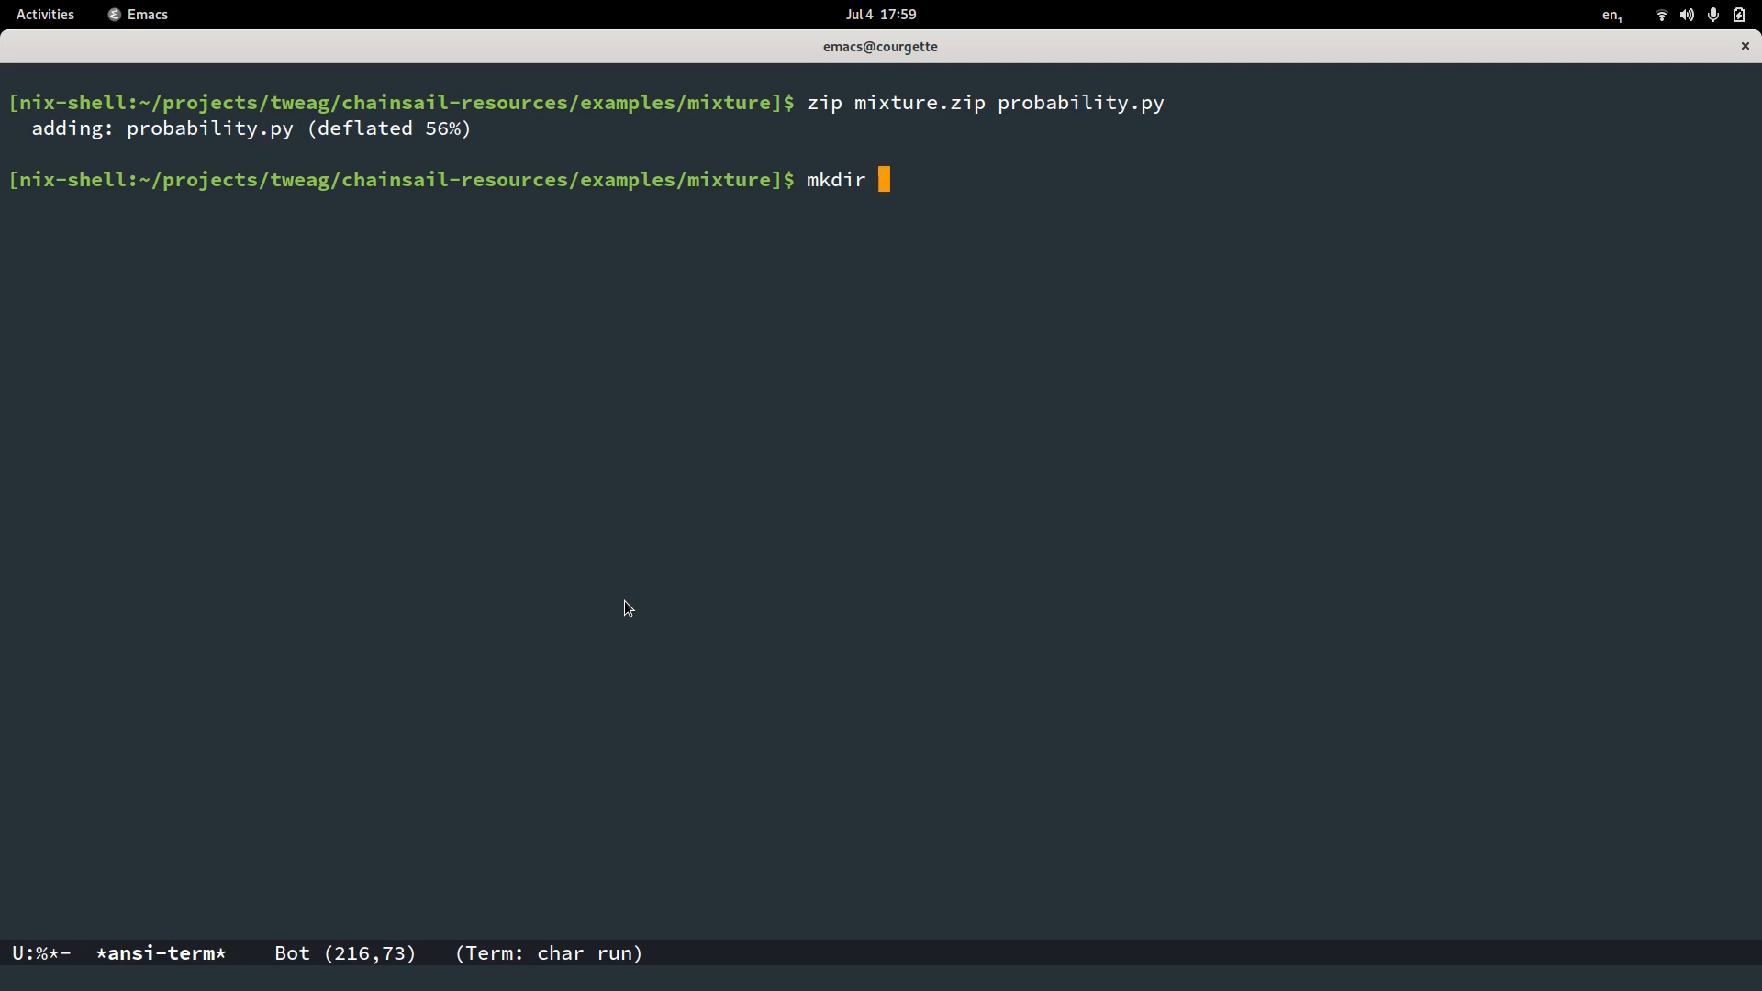
type("downloaded_results")
type("cd !$")
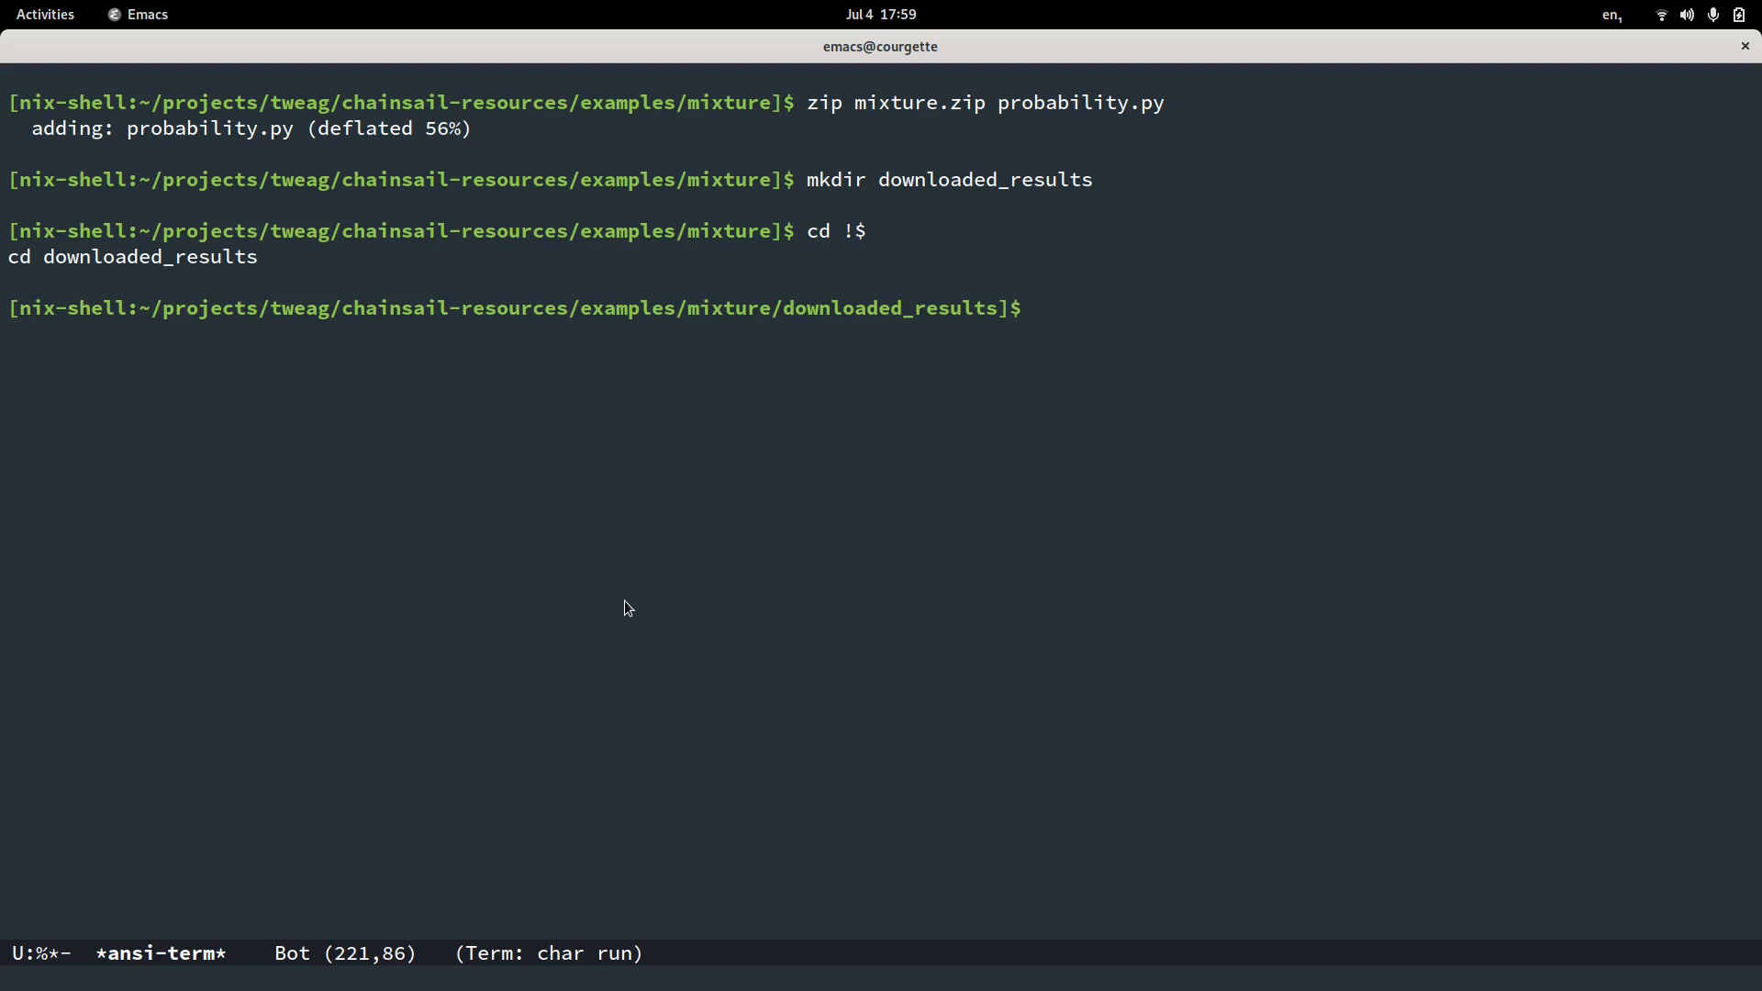
type("cp ~/")
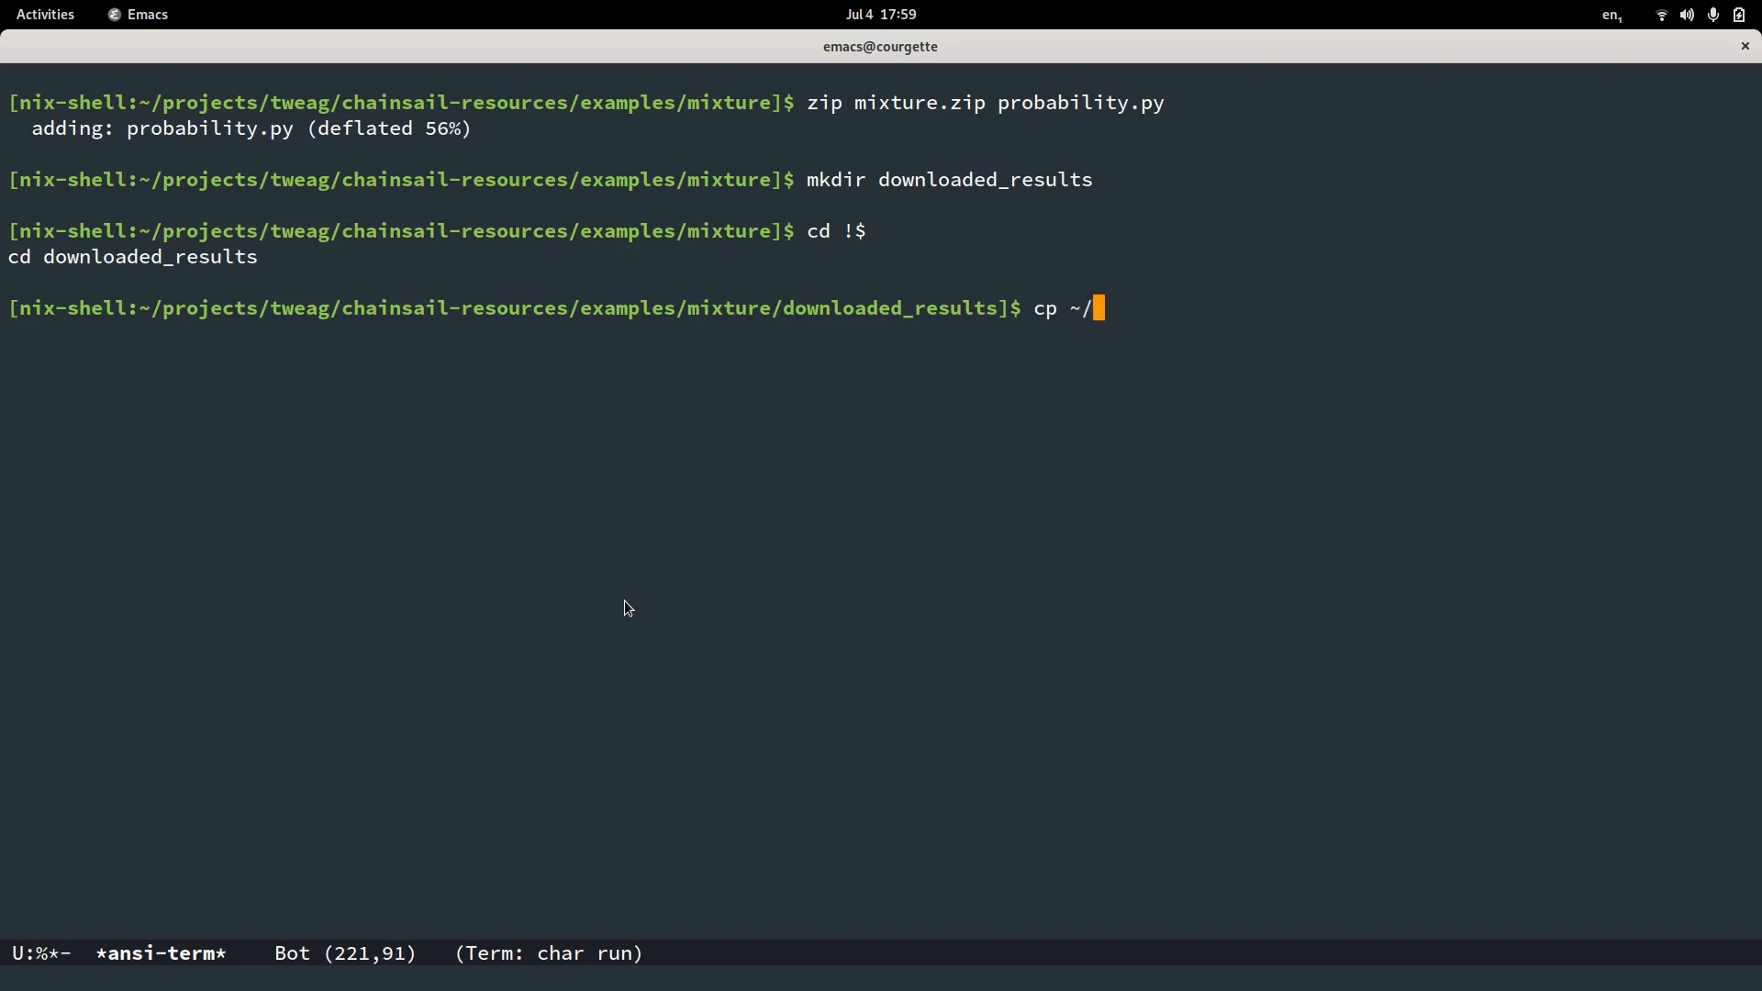
type("Downloads/")
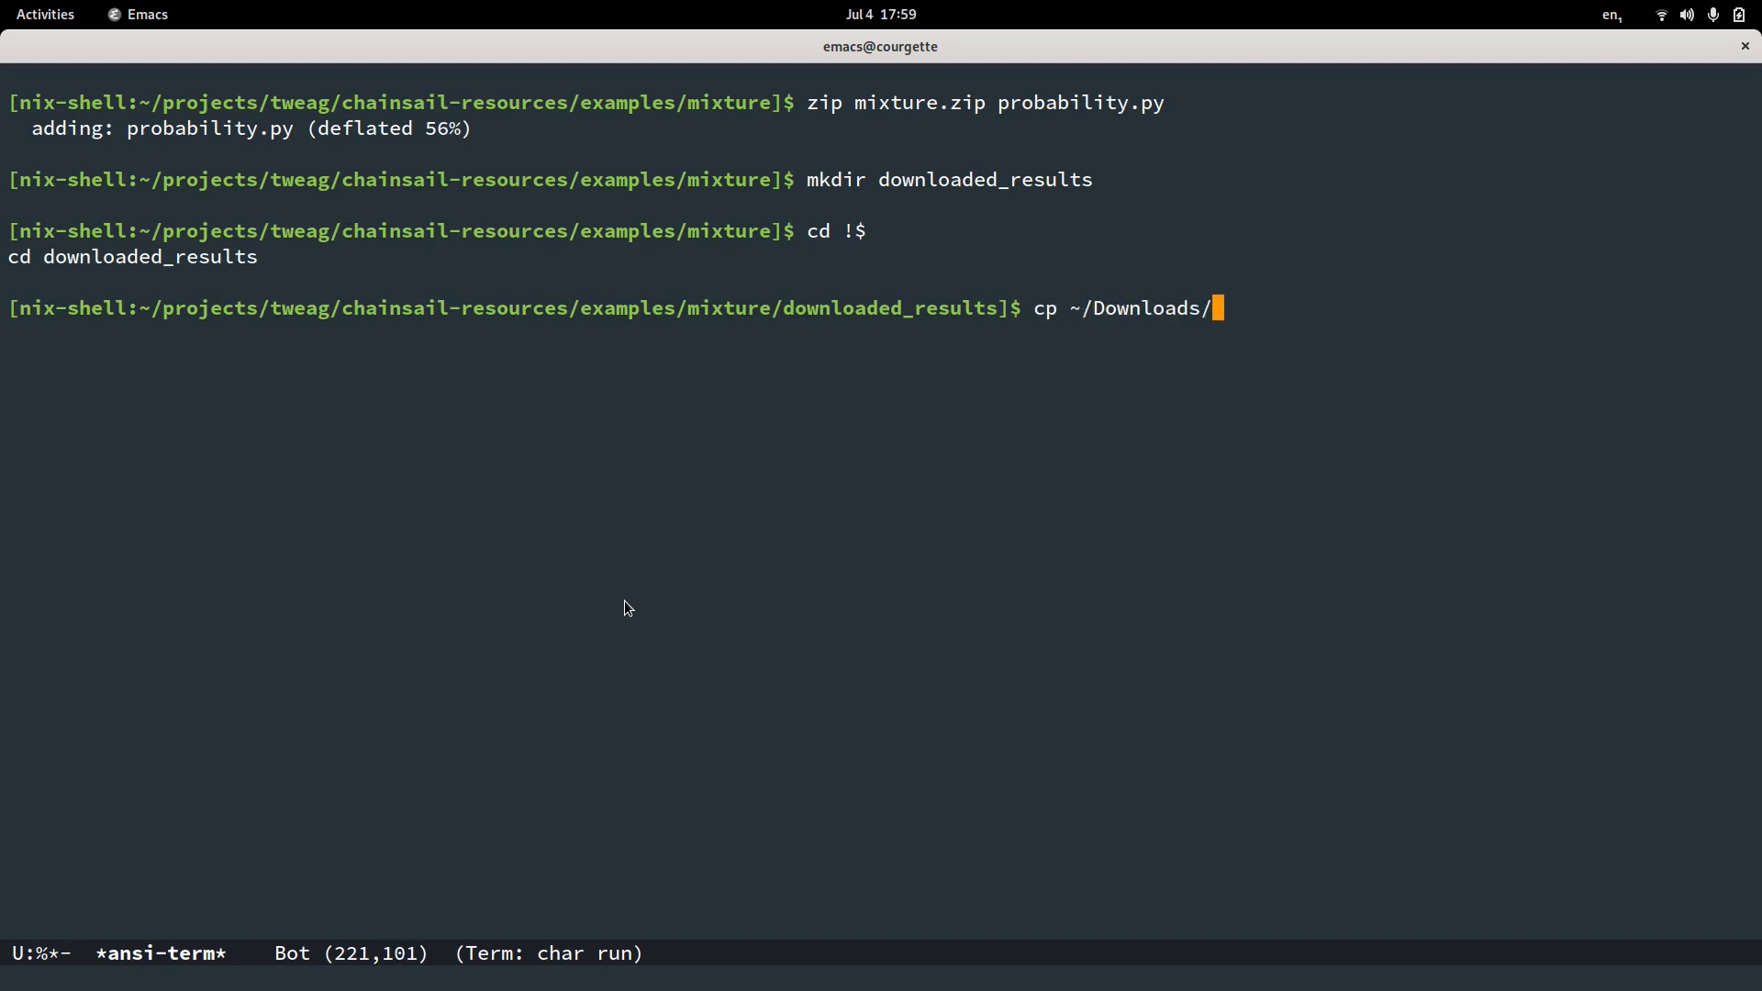
type("results.zip ./")
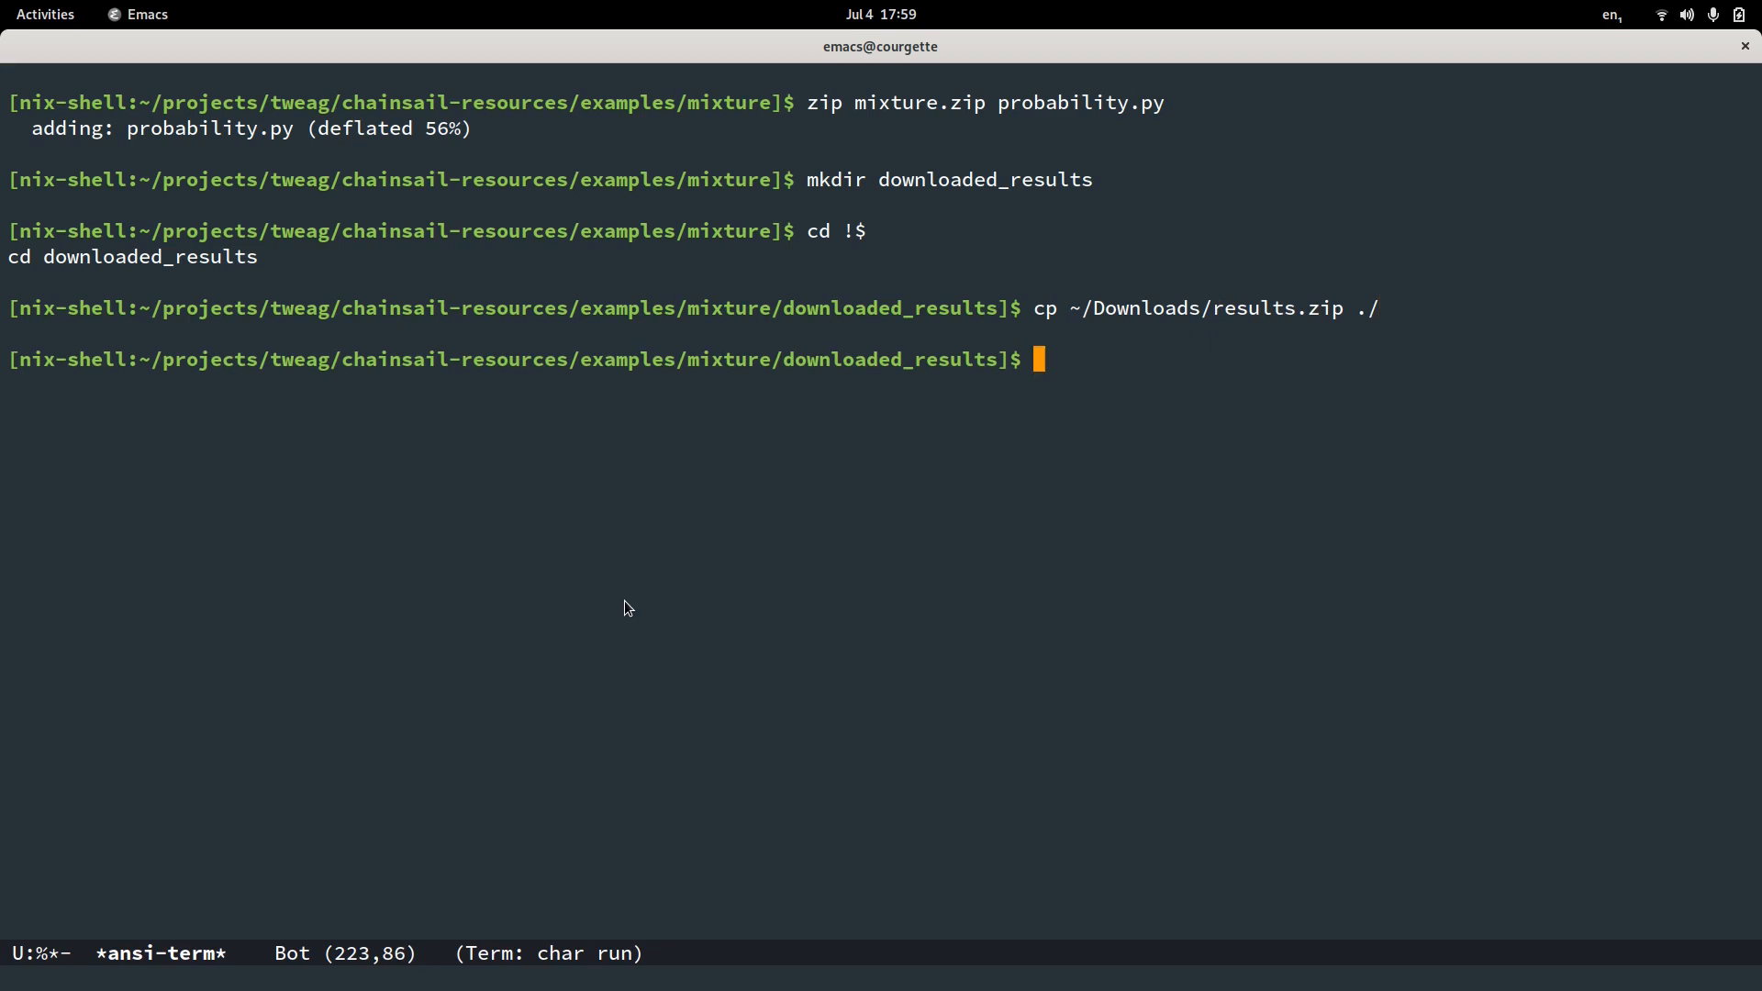
type("unzip")
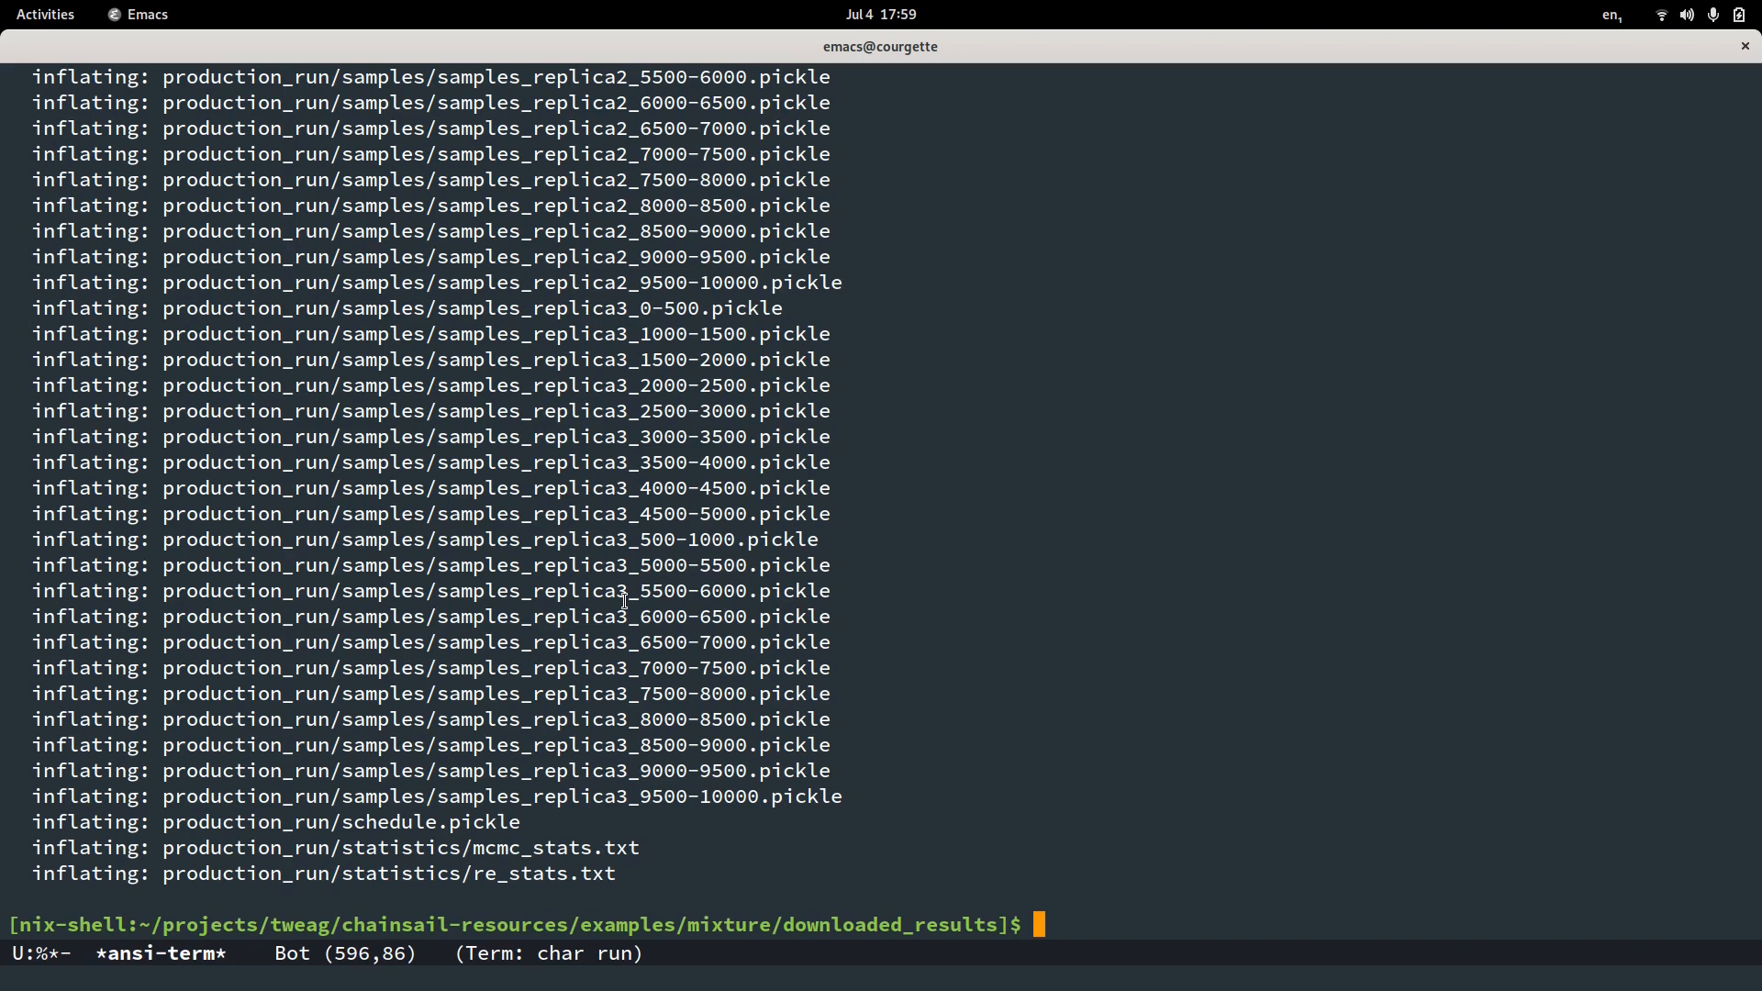
type("ls")
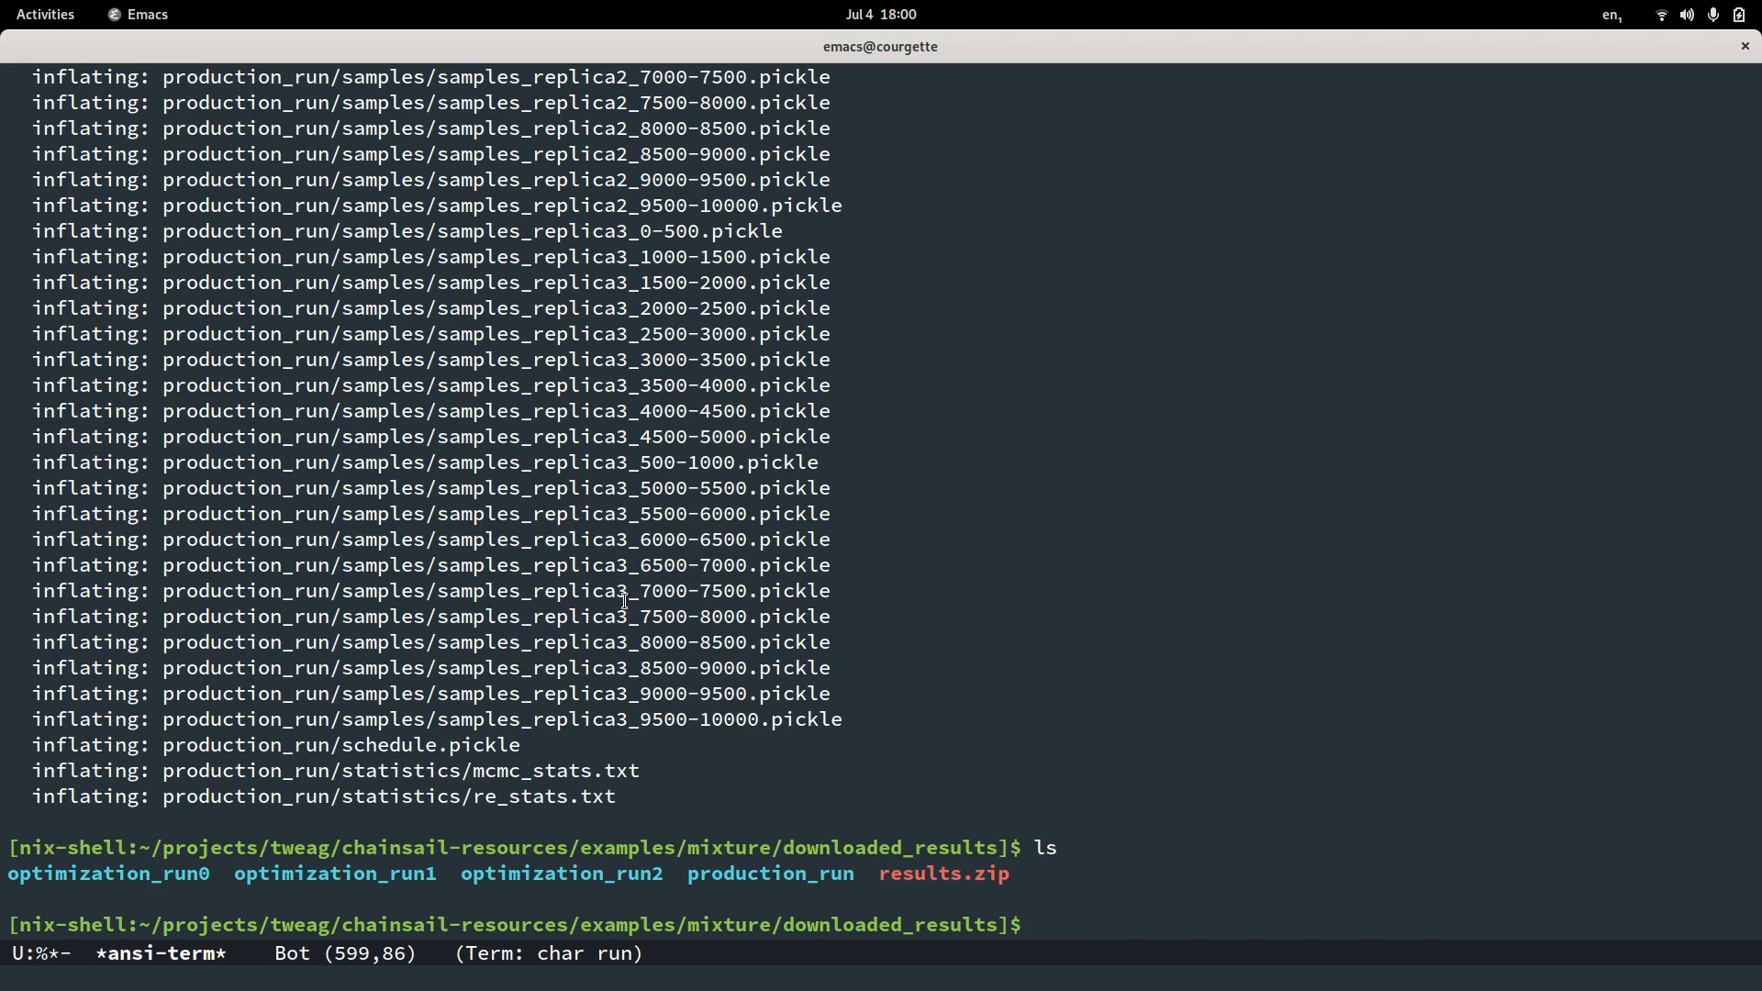
Enter production_run and list the per-replica sample files in samples/.
type("cd production_run/")
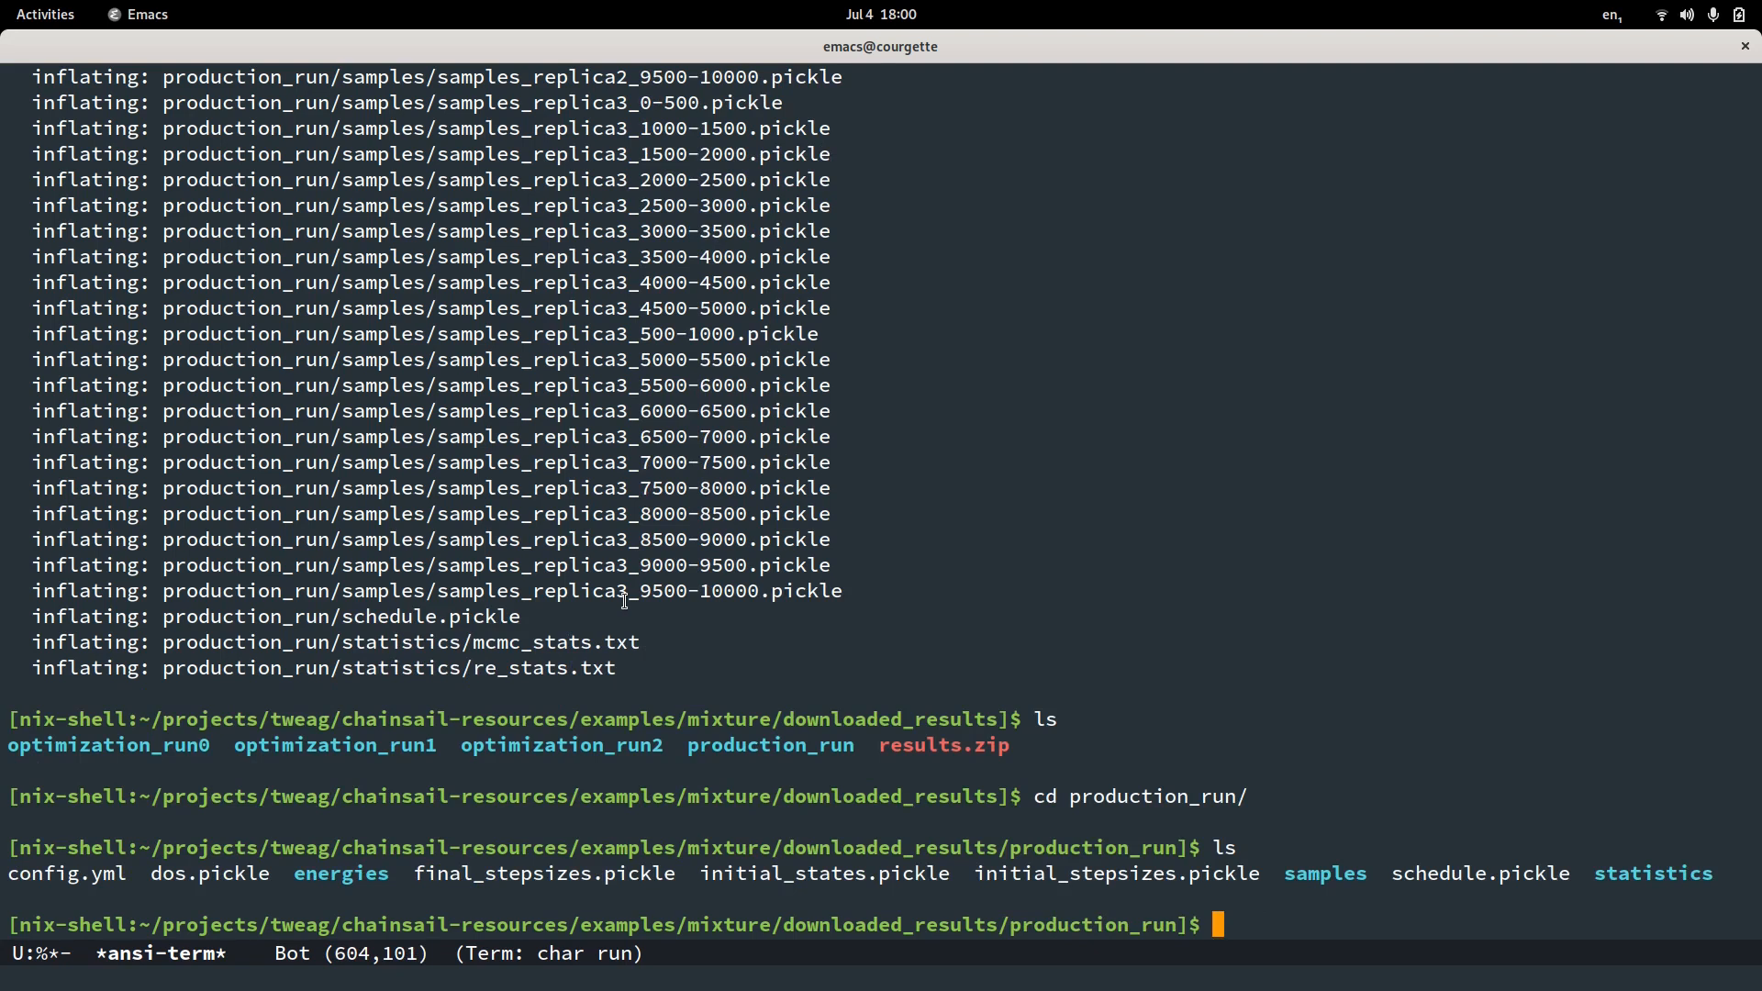
type("ls samples/")
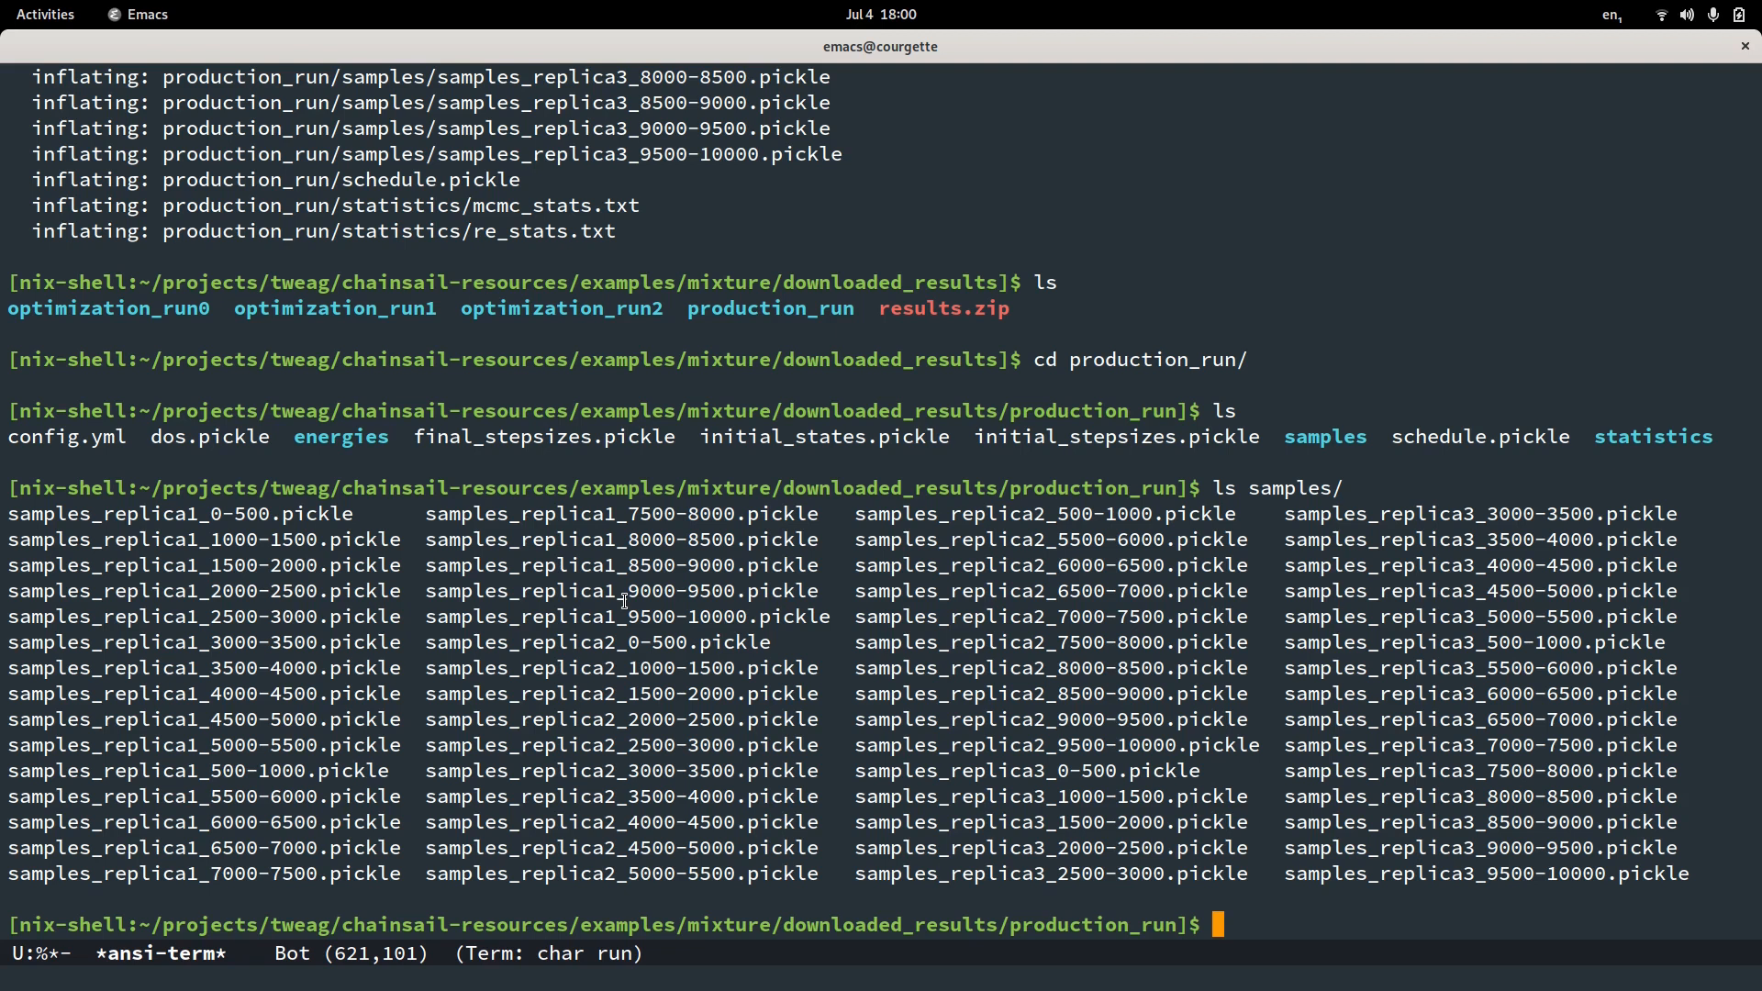
type("tai")
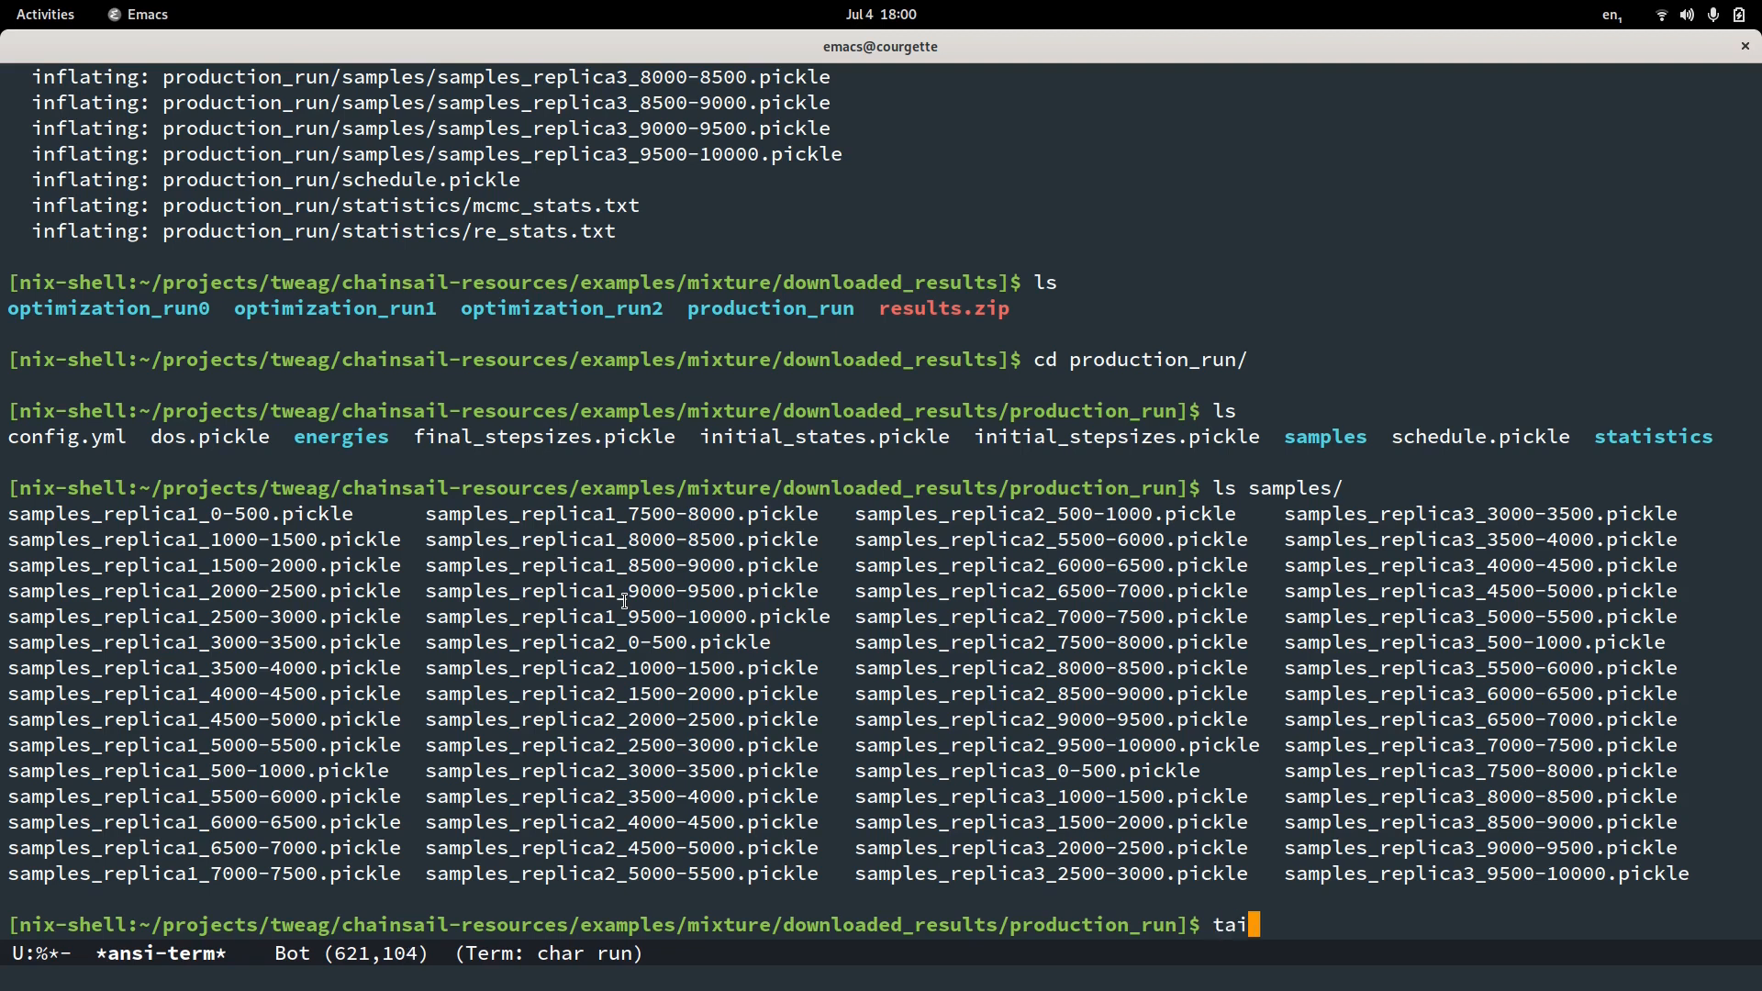
Show the last 50 lines of the statistics file, list production_run, then go up.
type("l -n")
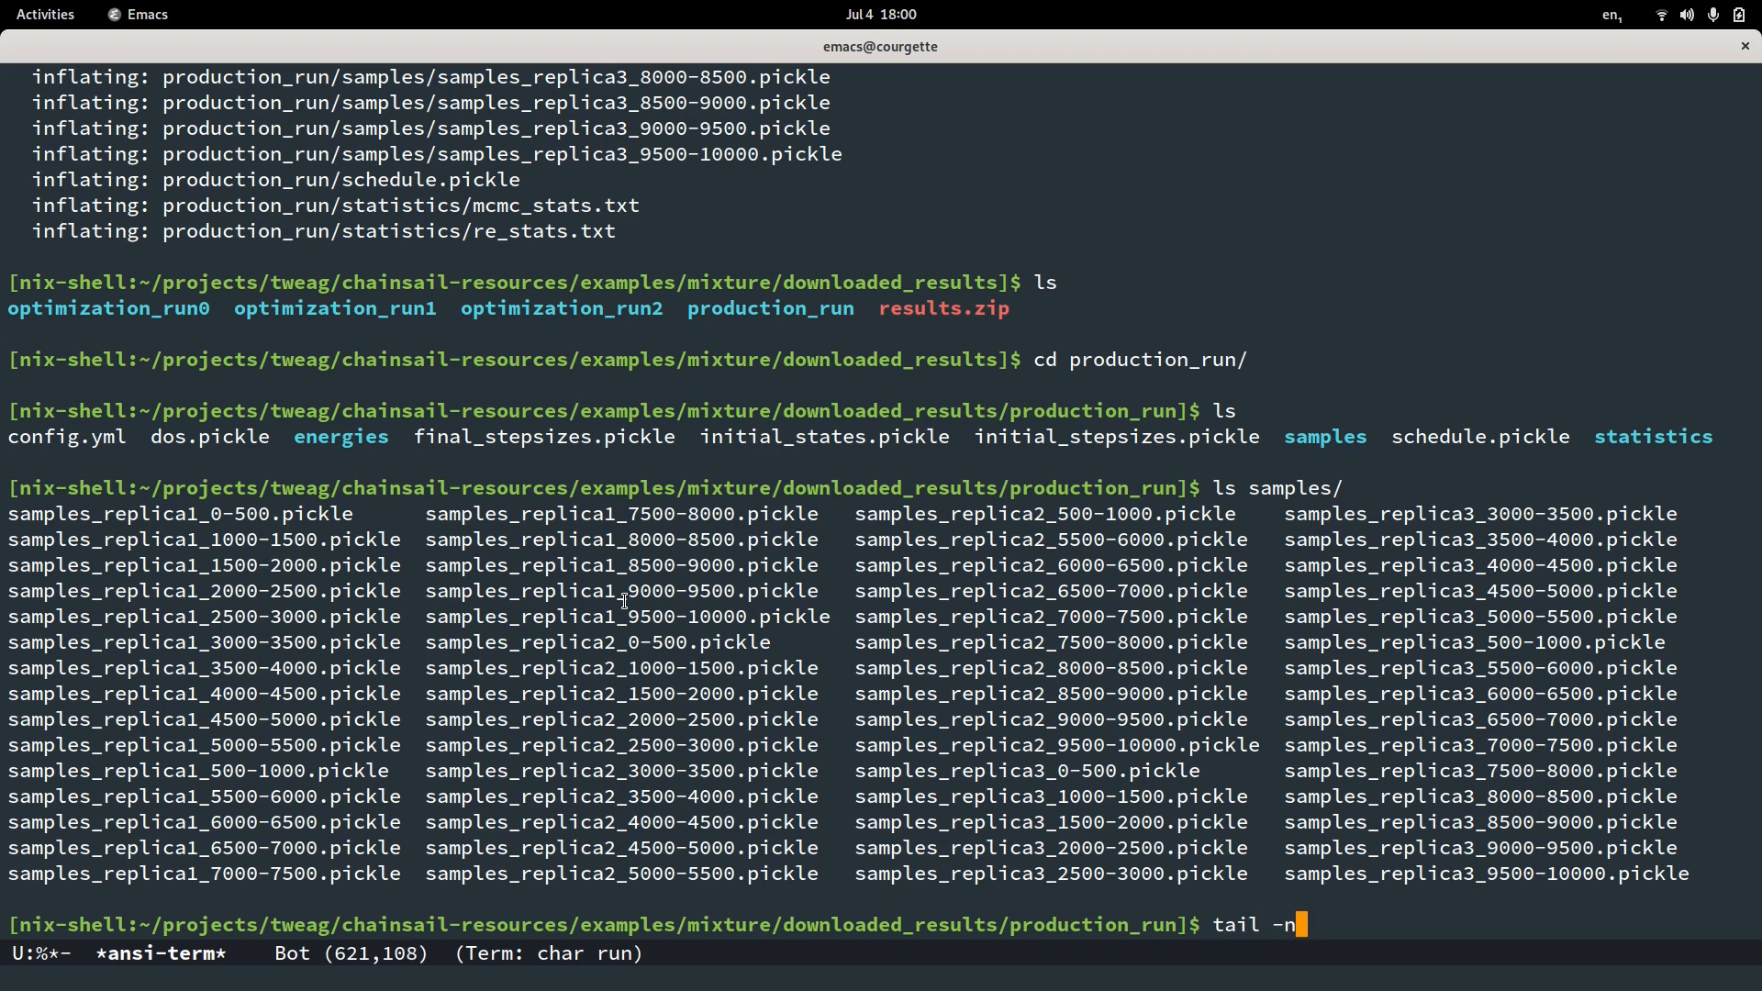
type("50 sta")
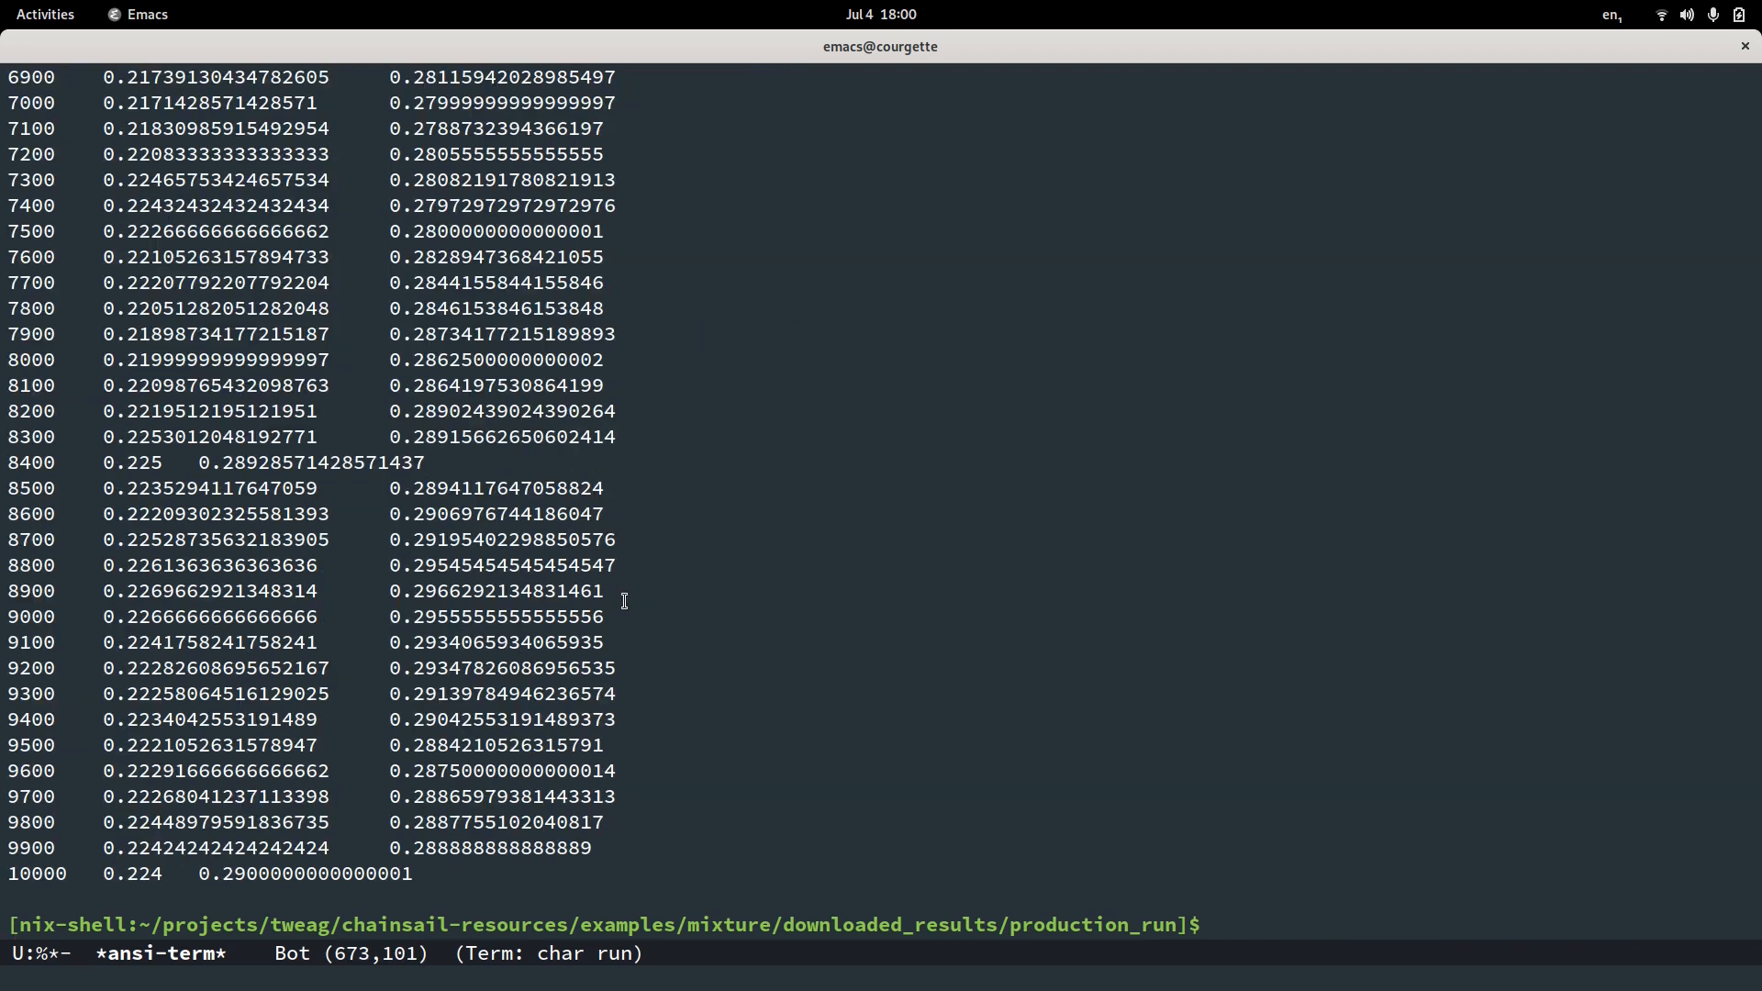
type("ls")
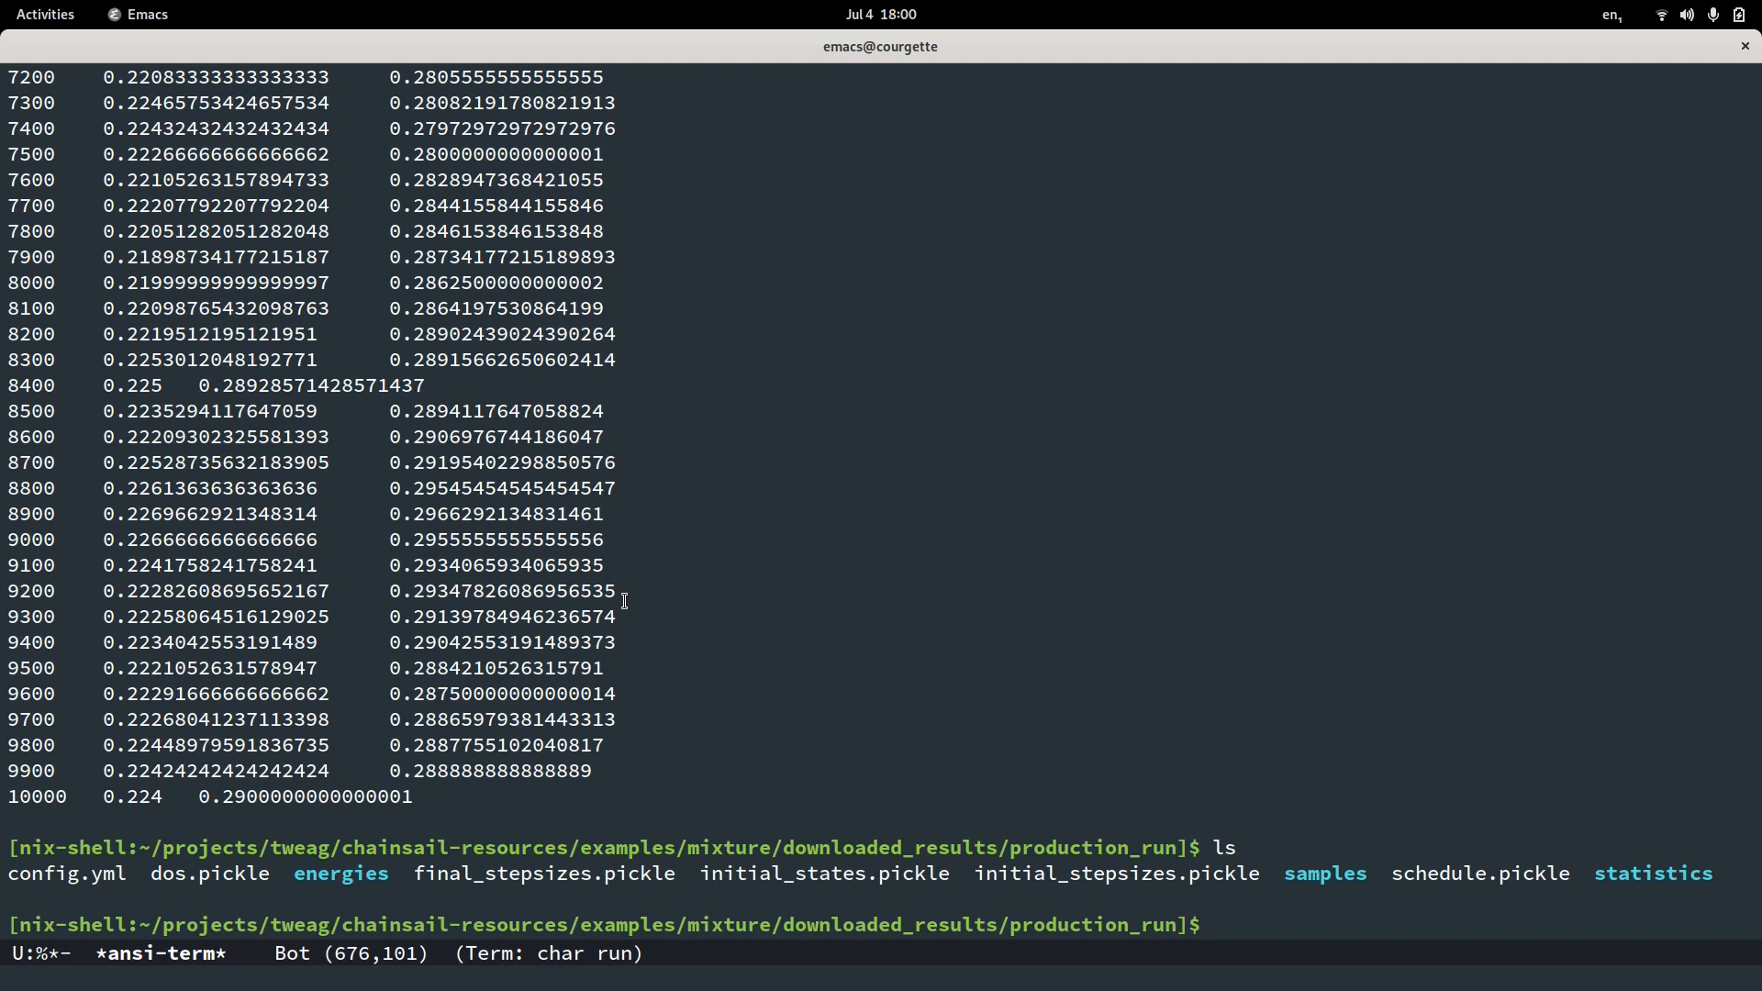
type("cd ..")
type("concatenate-samples")
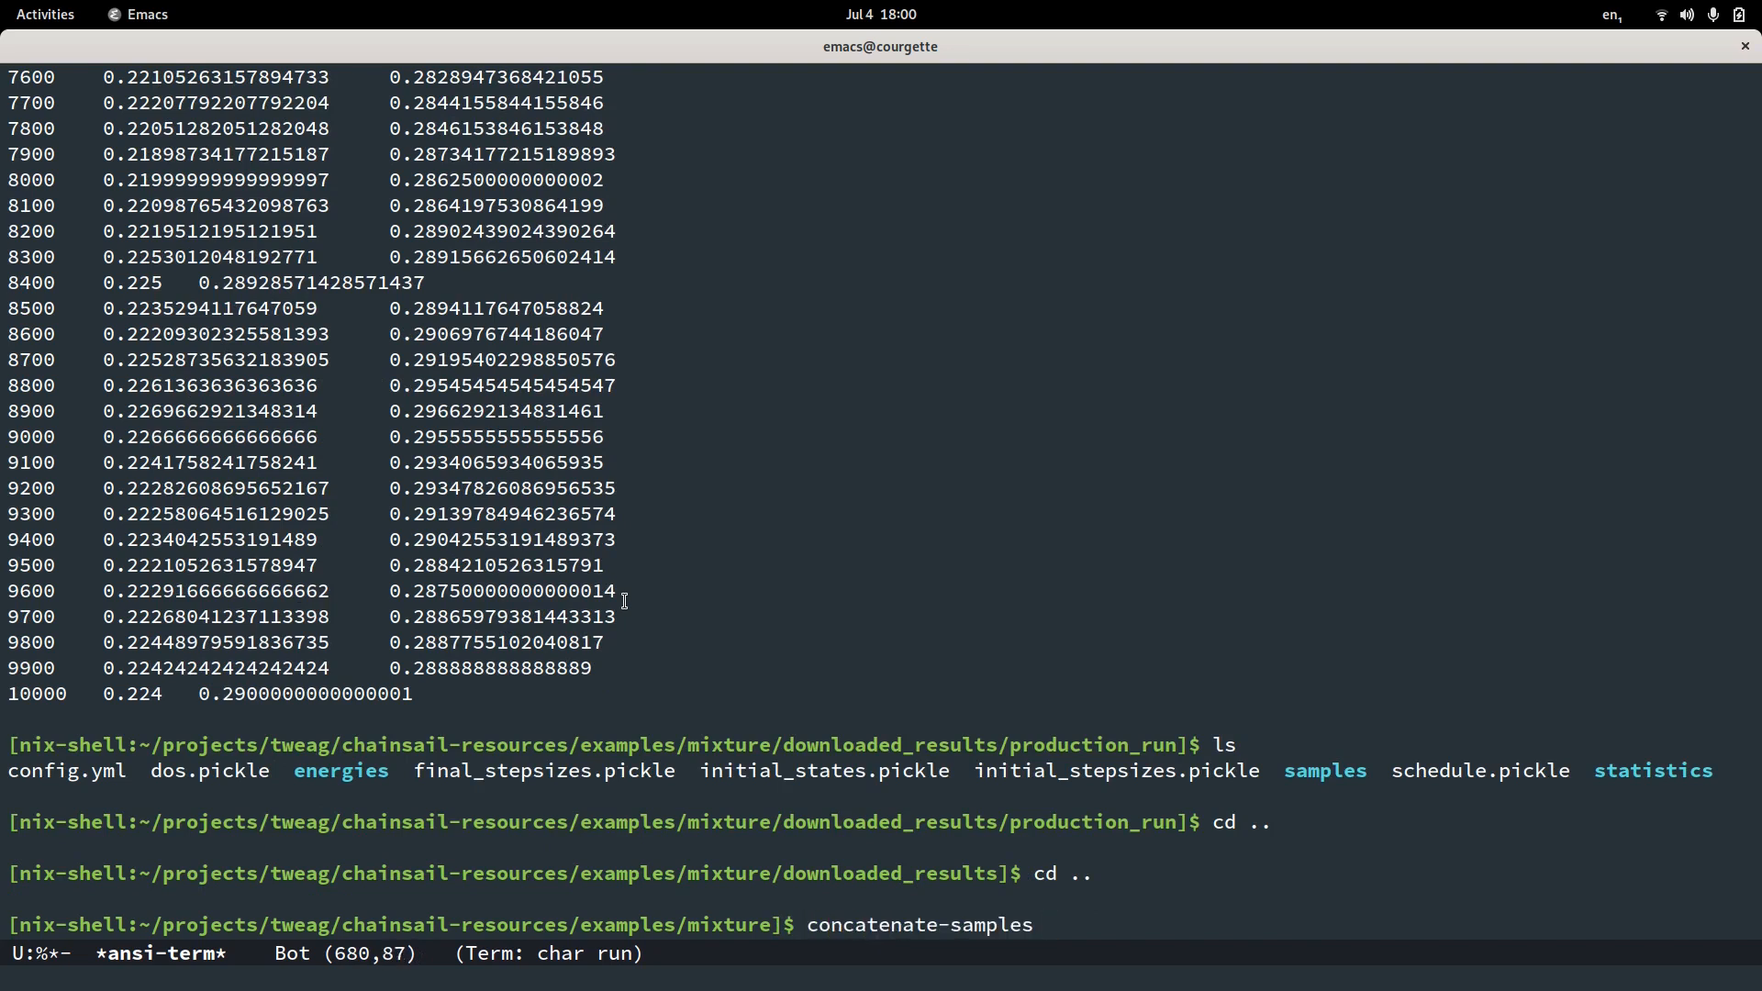
Show the concatenate-samples --help usage text.
type("--help")
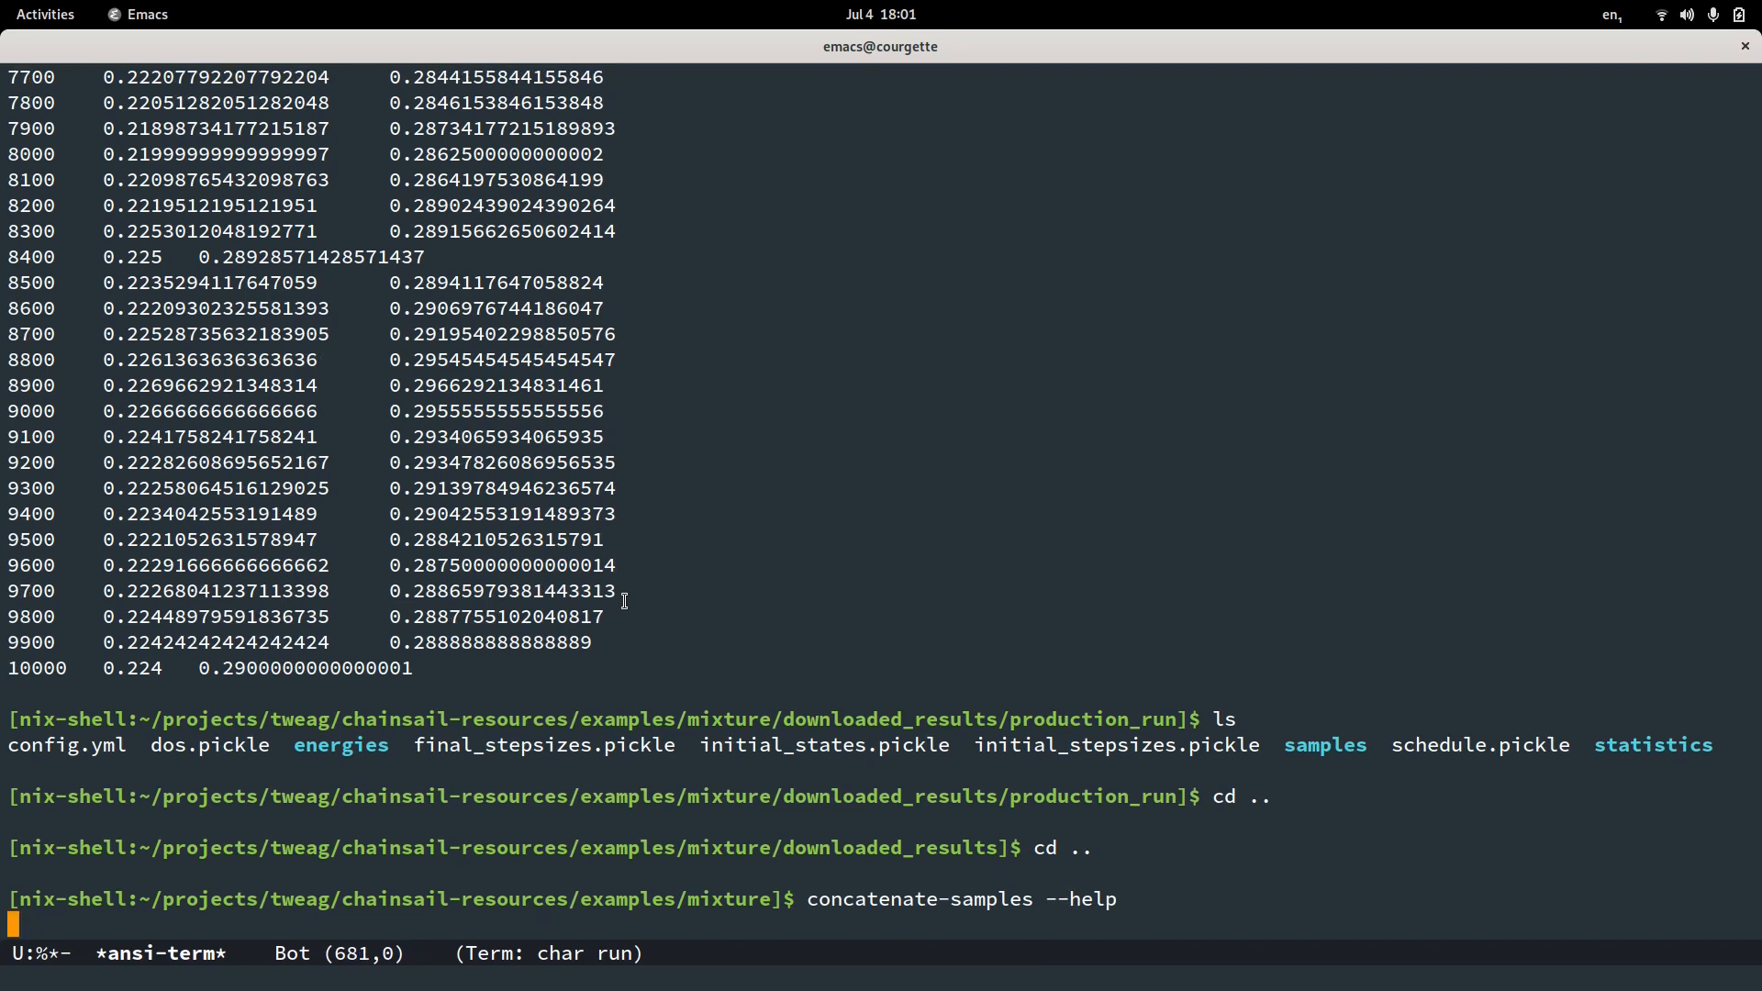
key("Return")
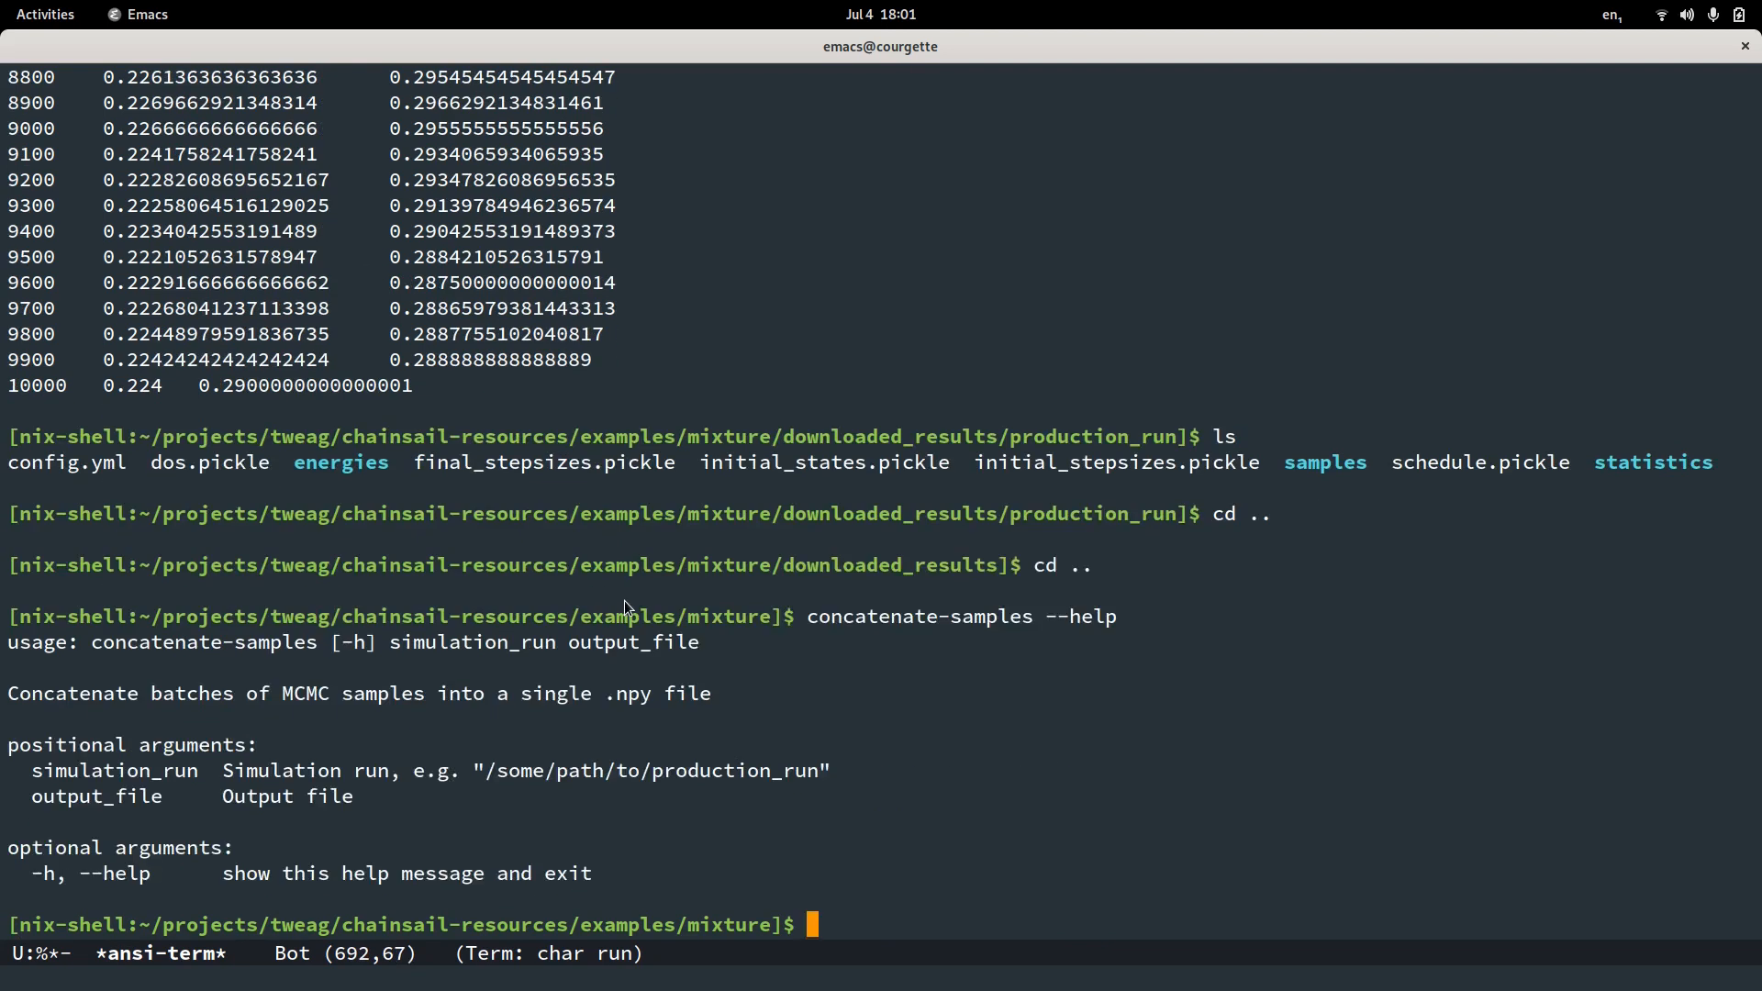
type("concatenate-samples --help")
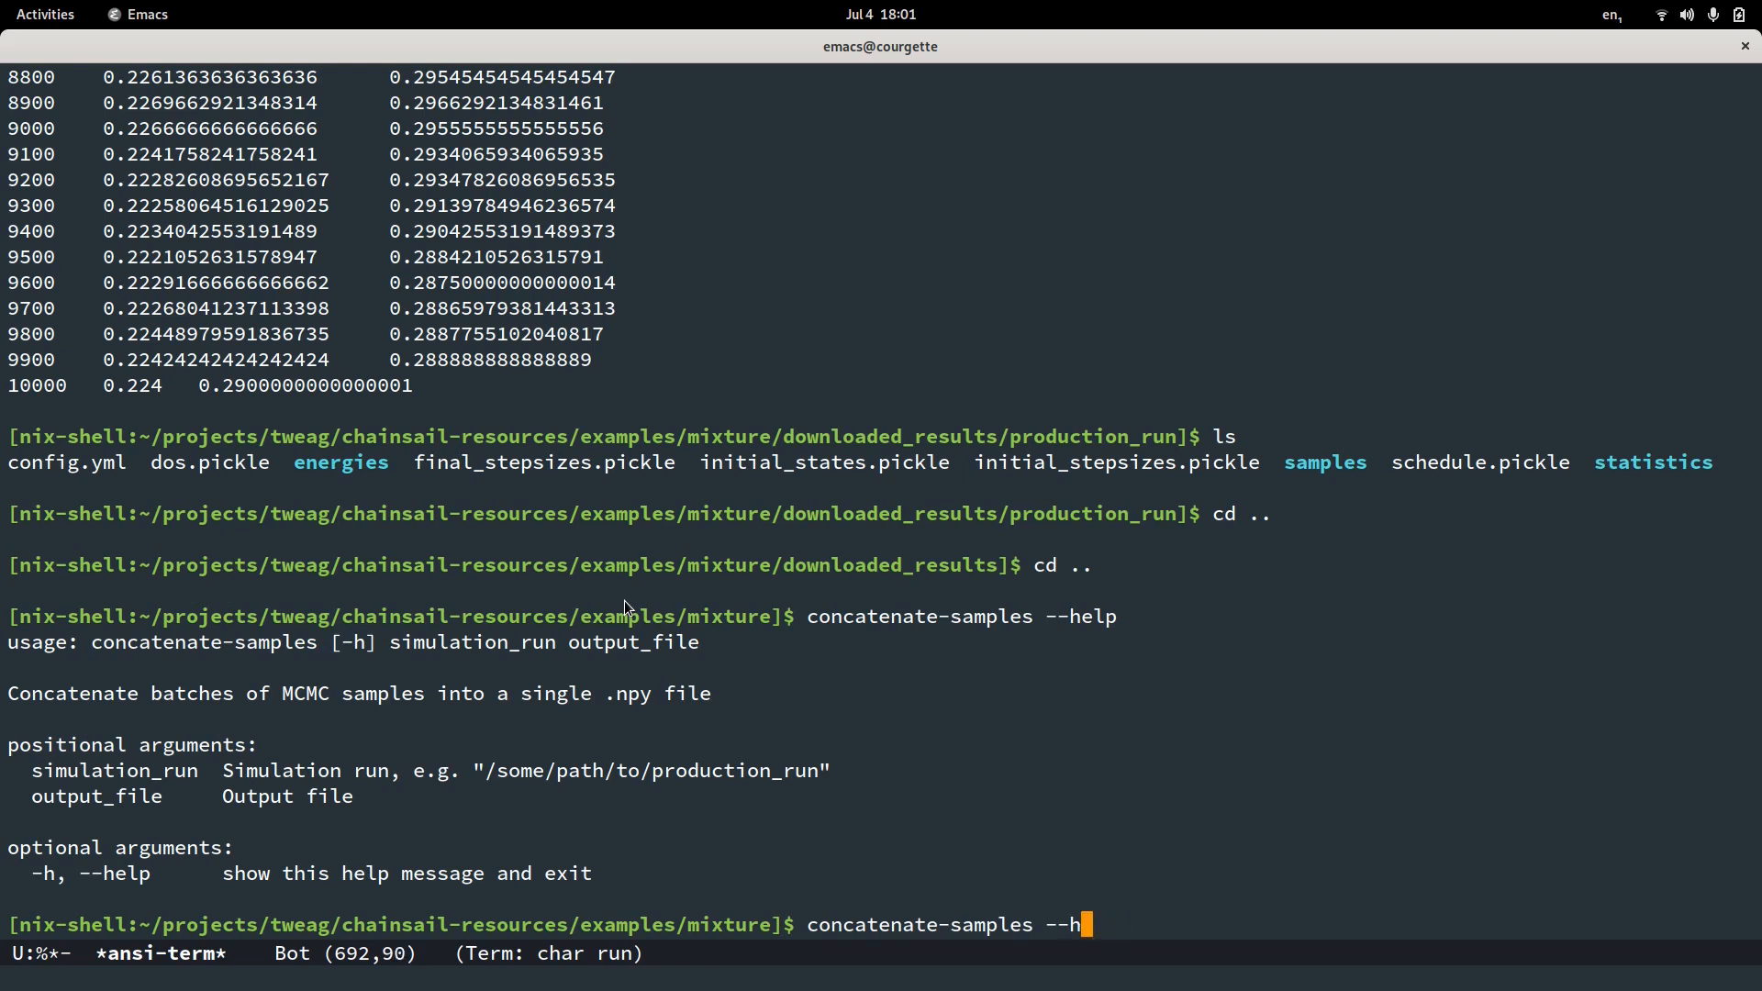
Combine downloaded_results/production_run/ samples into chainsail_samples.npy with concatenate-samples.
key("BackSpace")
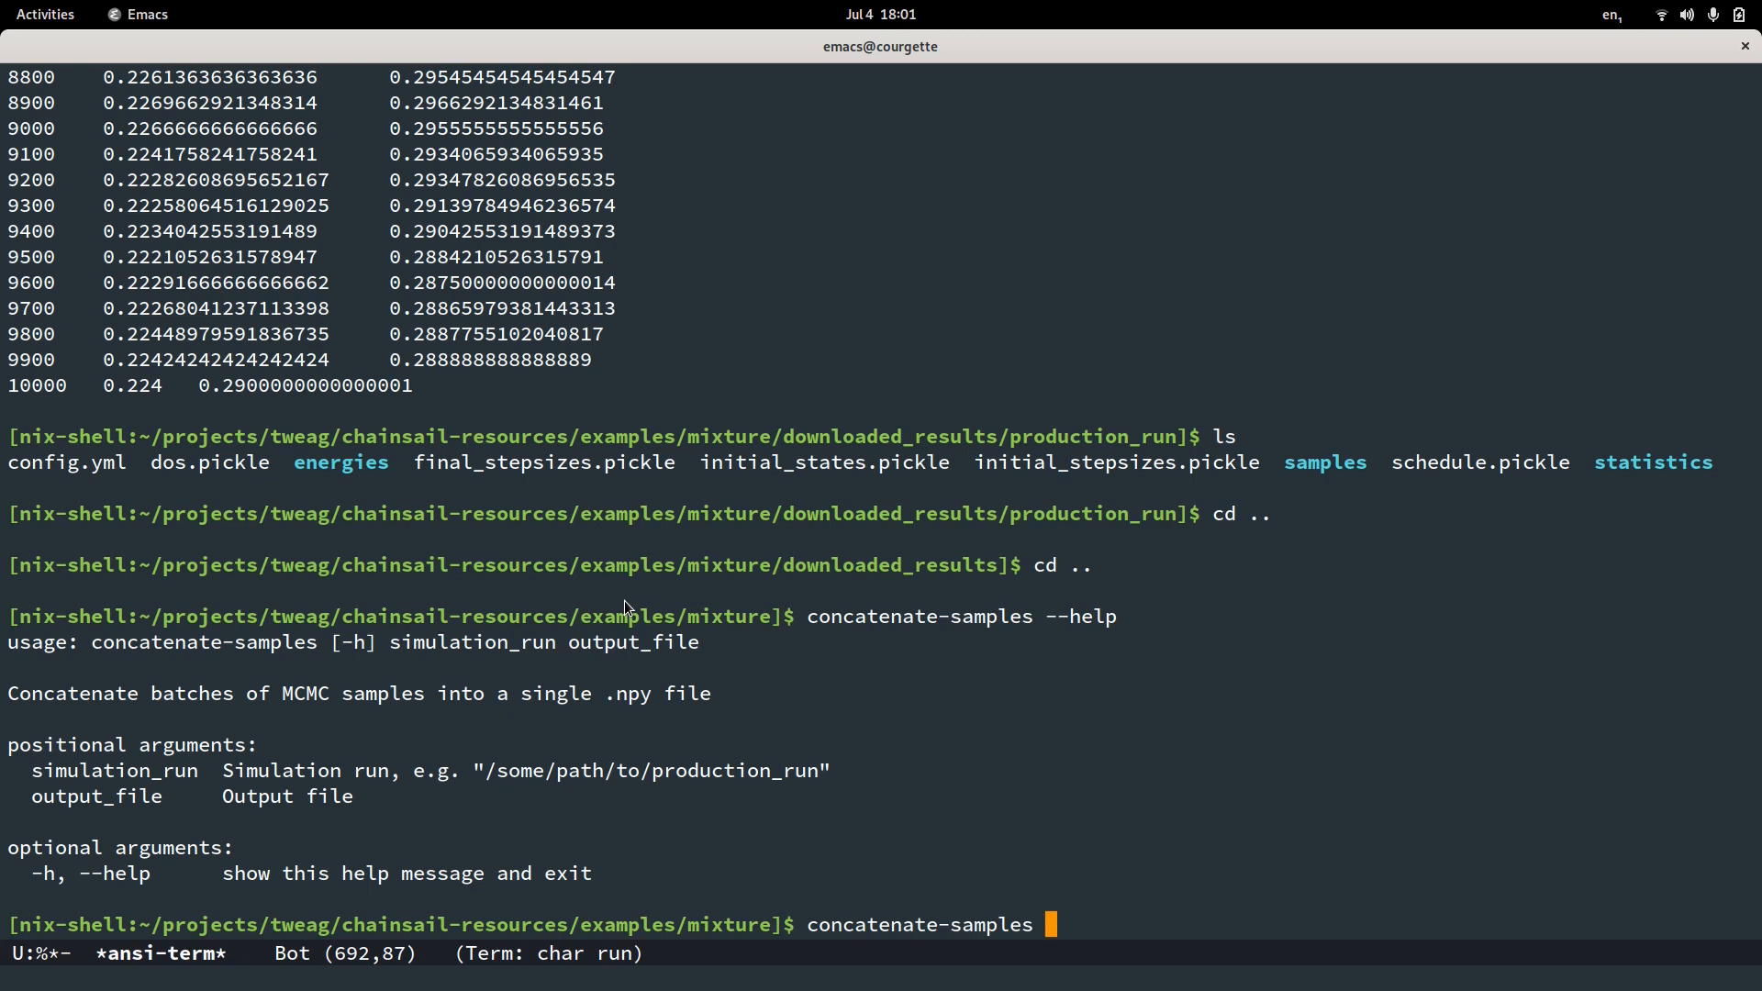
type("downloaded_results/")
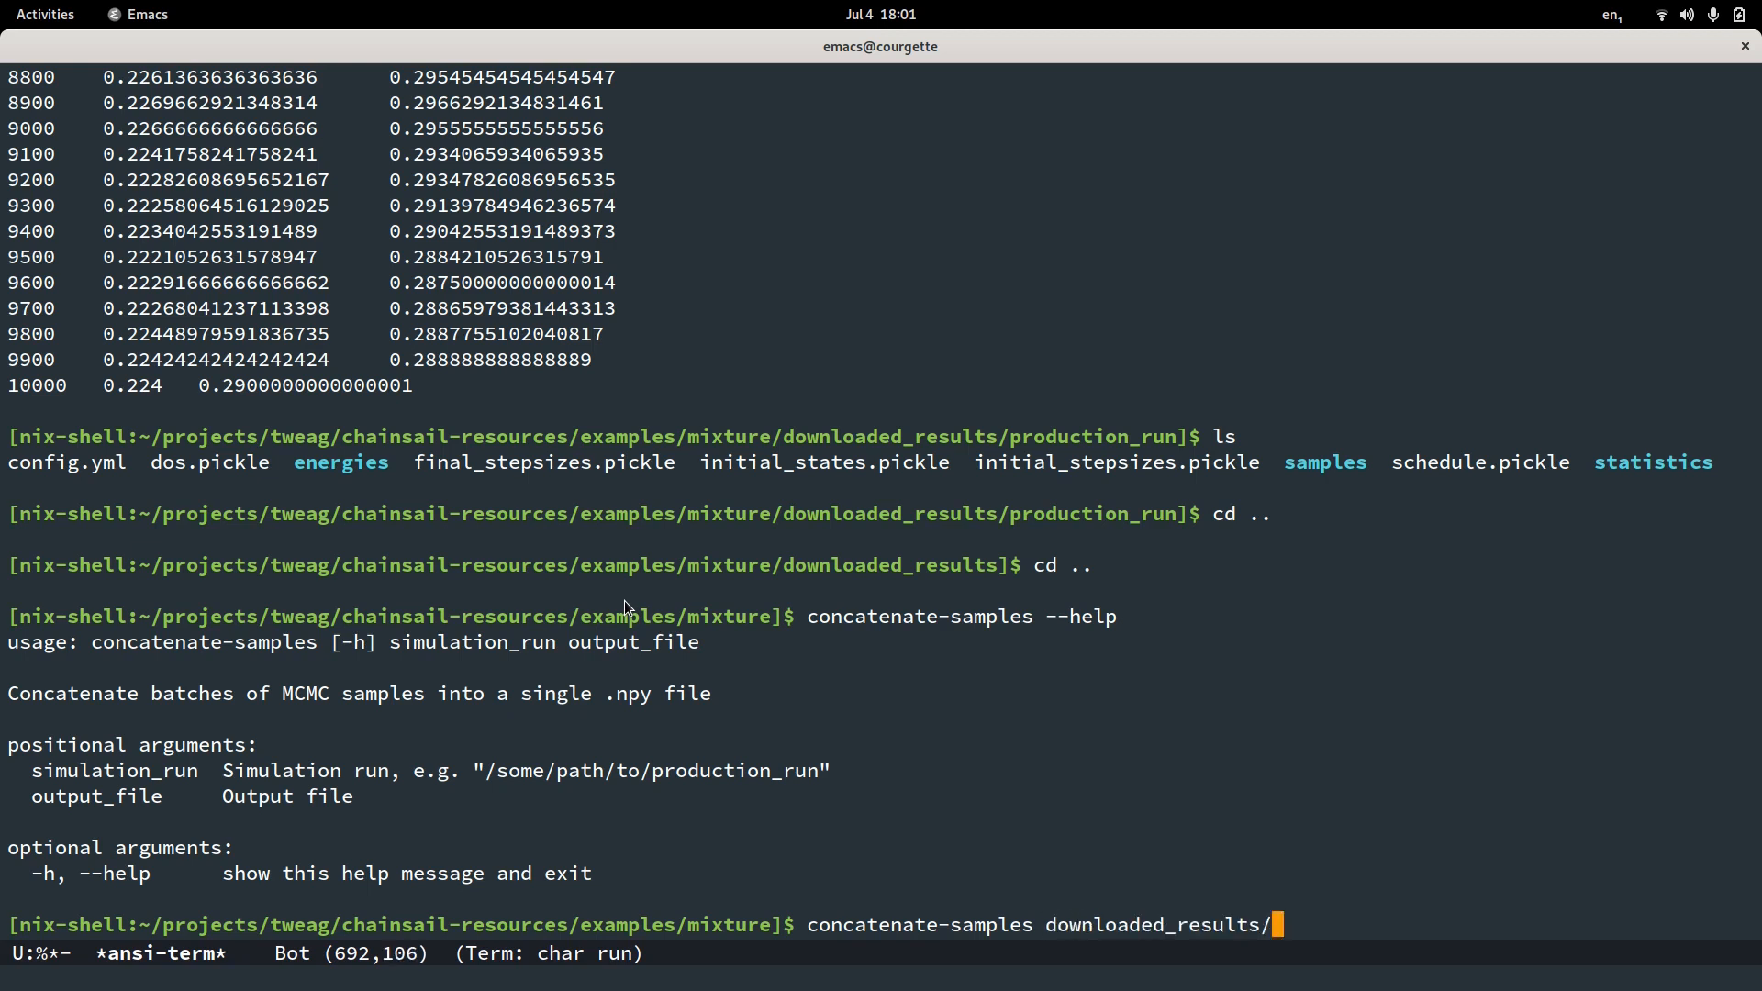
type("production_run/")
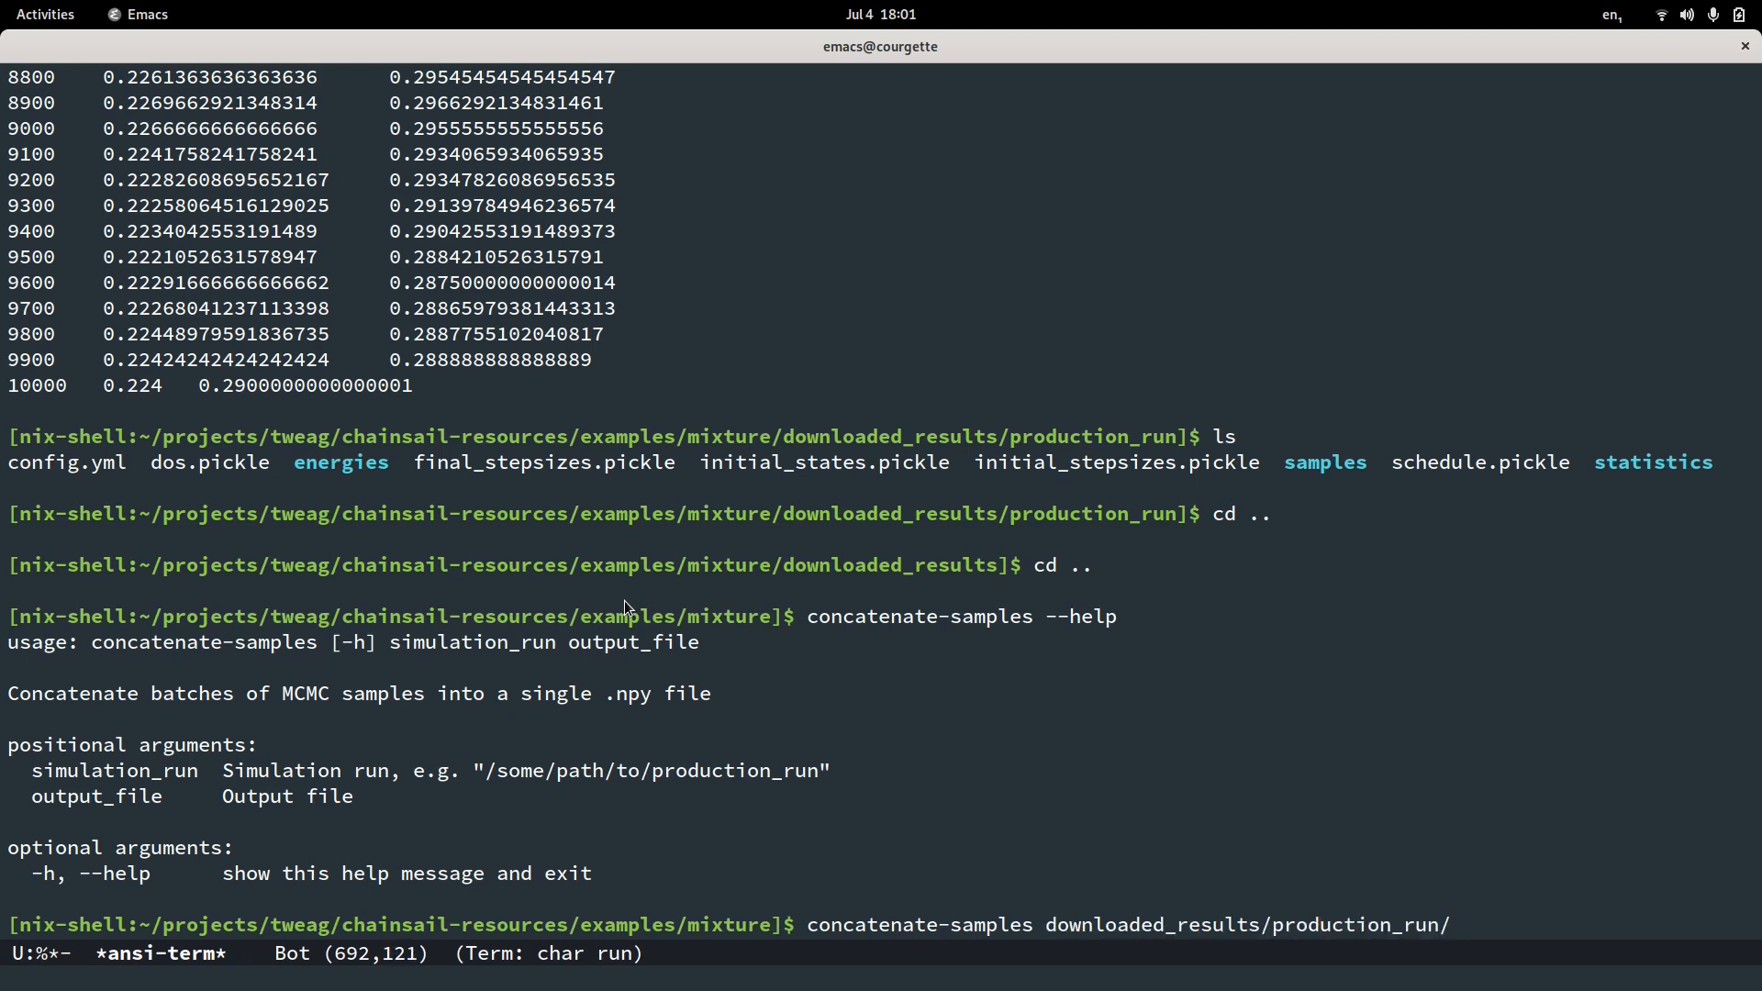
type("chainsail")
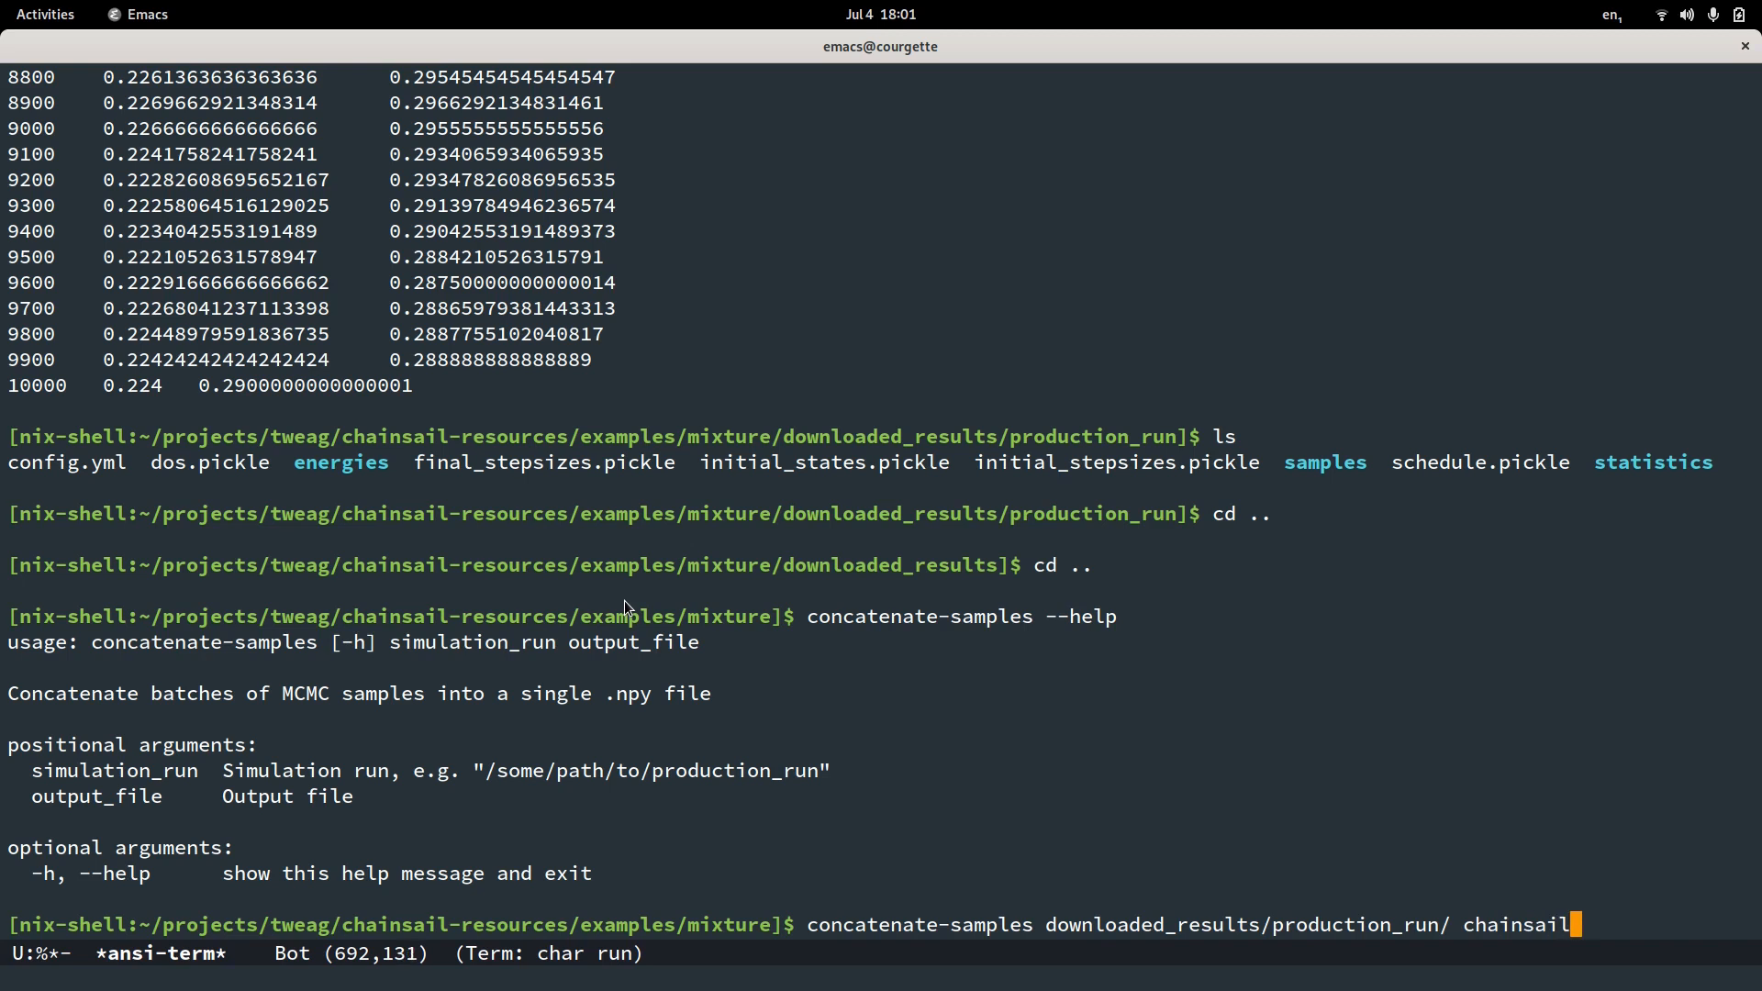
type("_samples.npy")
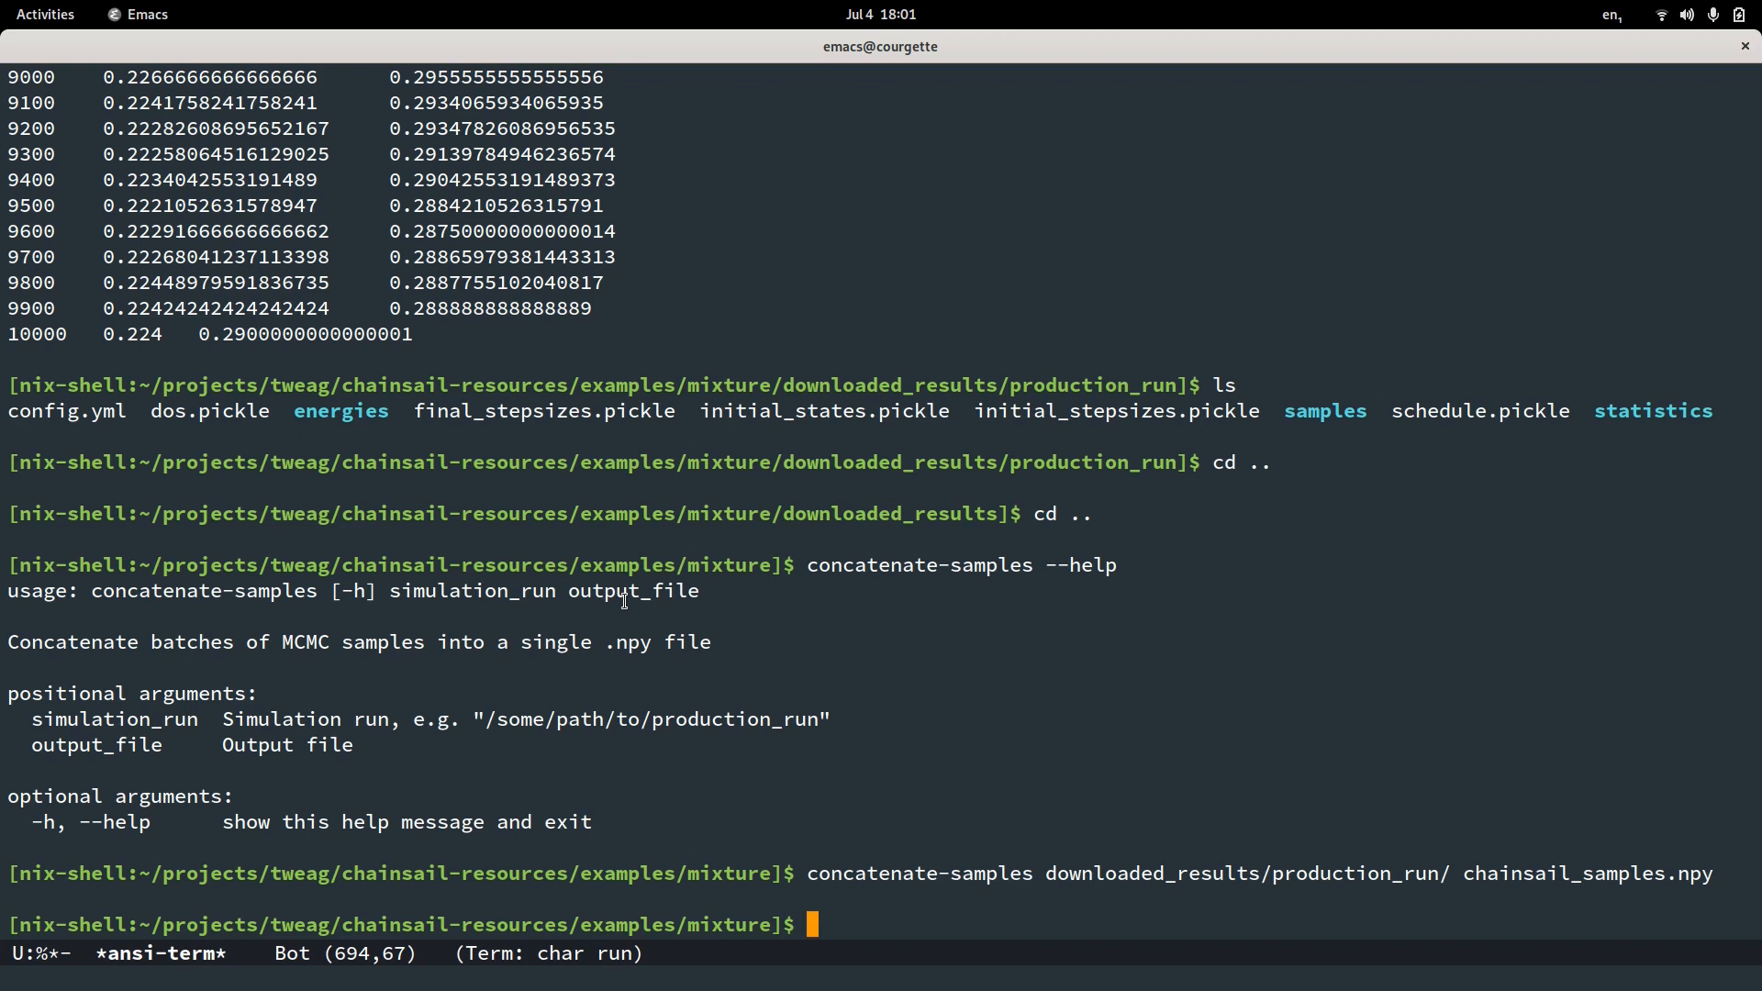
type("pyth")
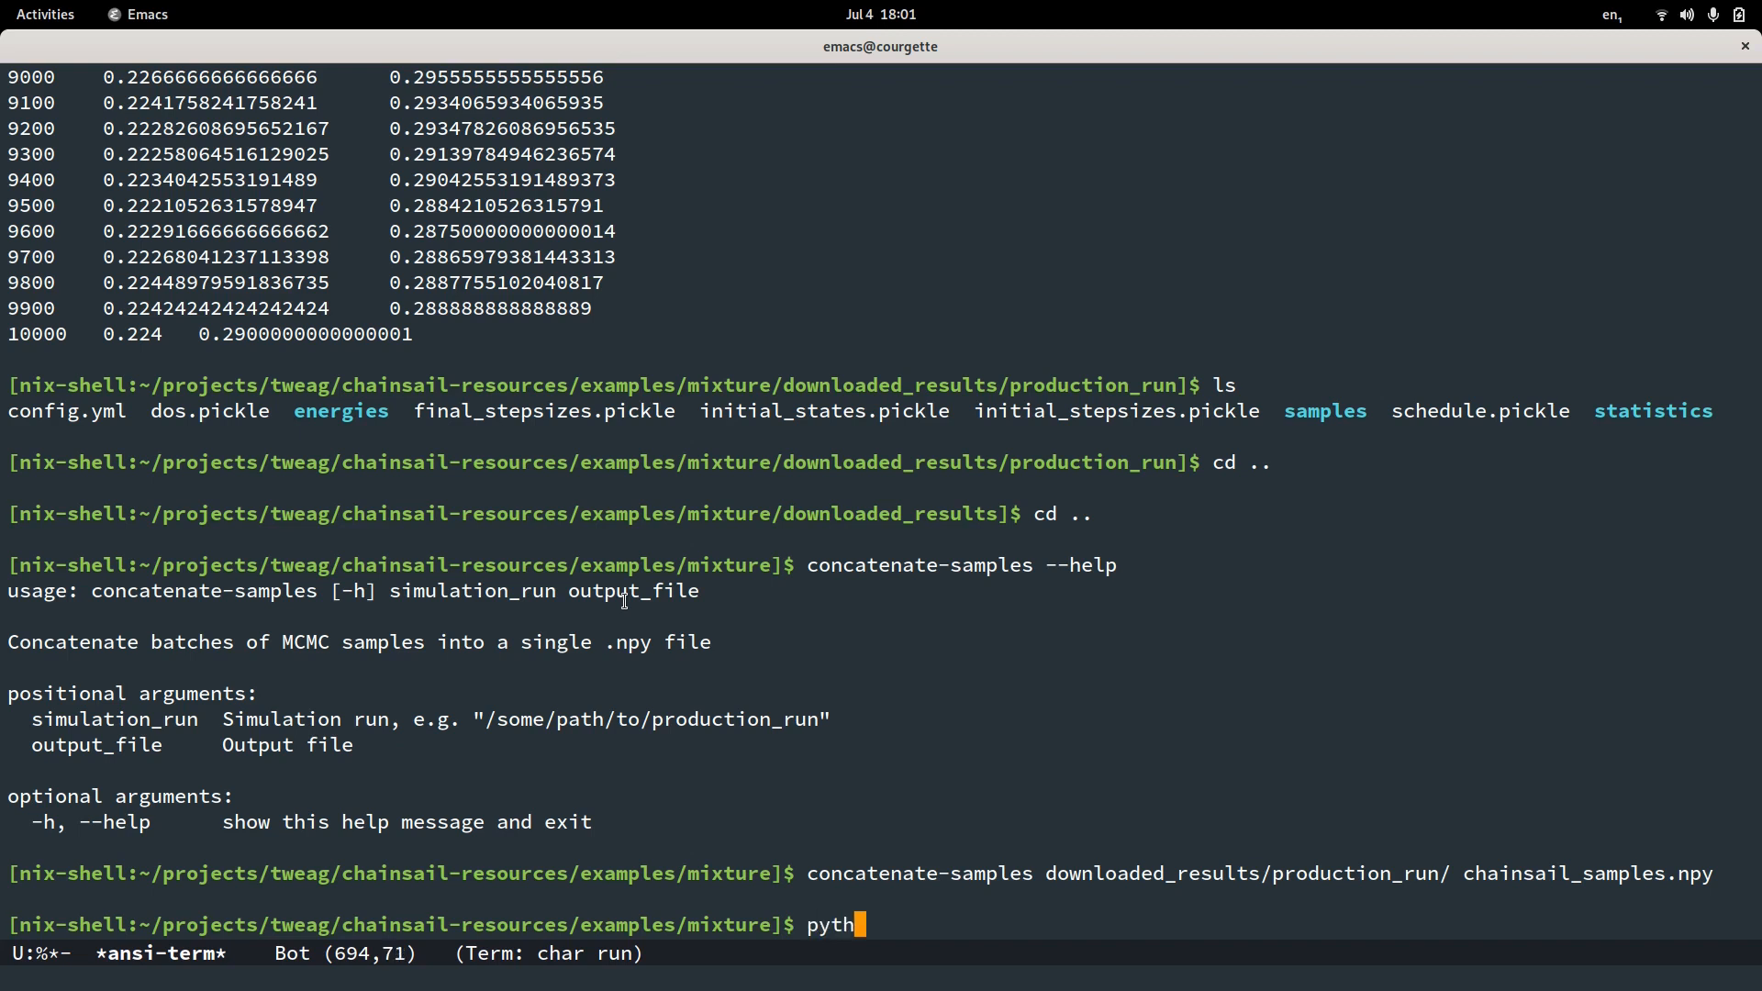
Run python compare.py on sc_samples.npy and chainsail_samples.npy.
type("on")
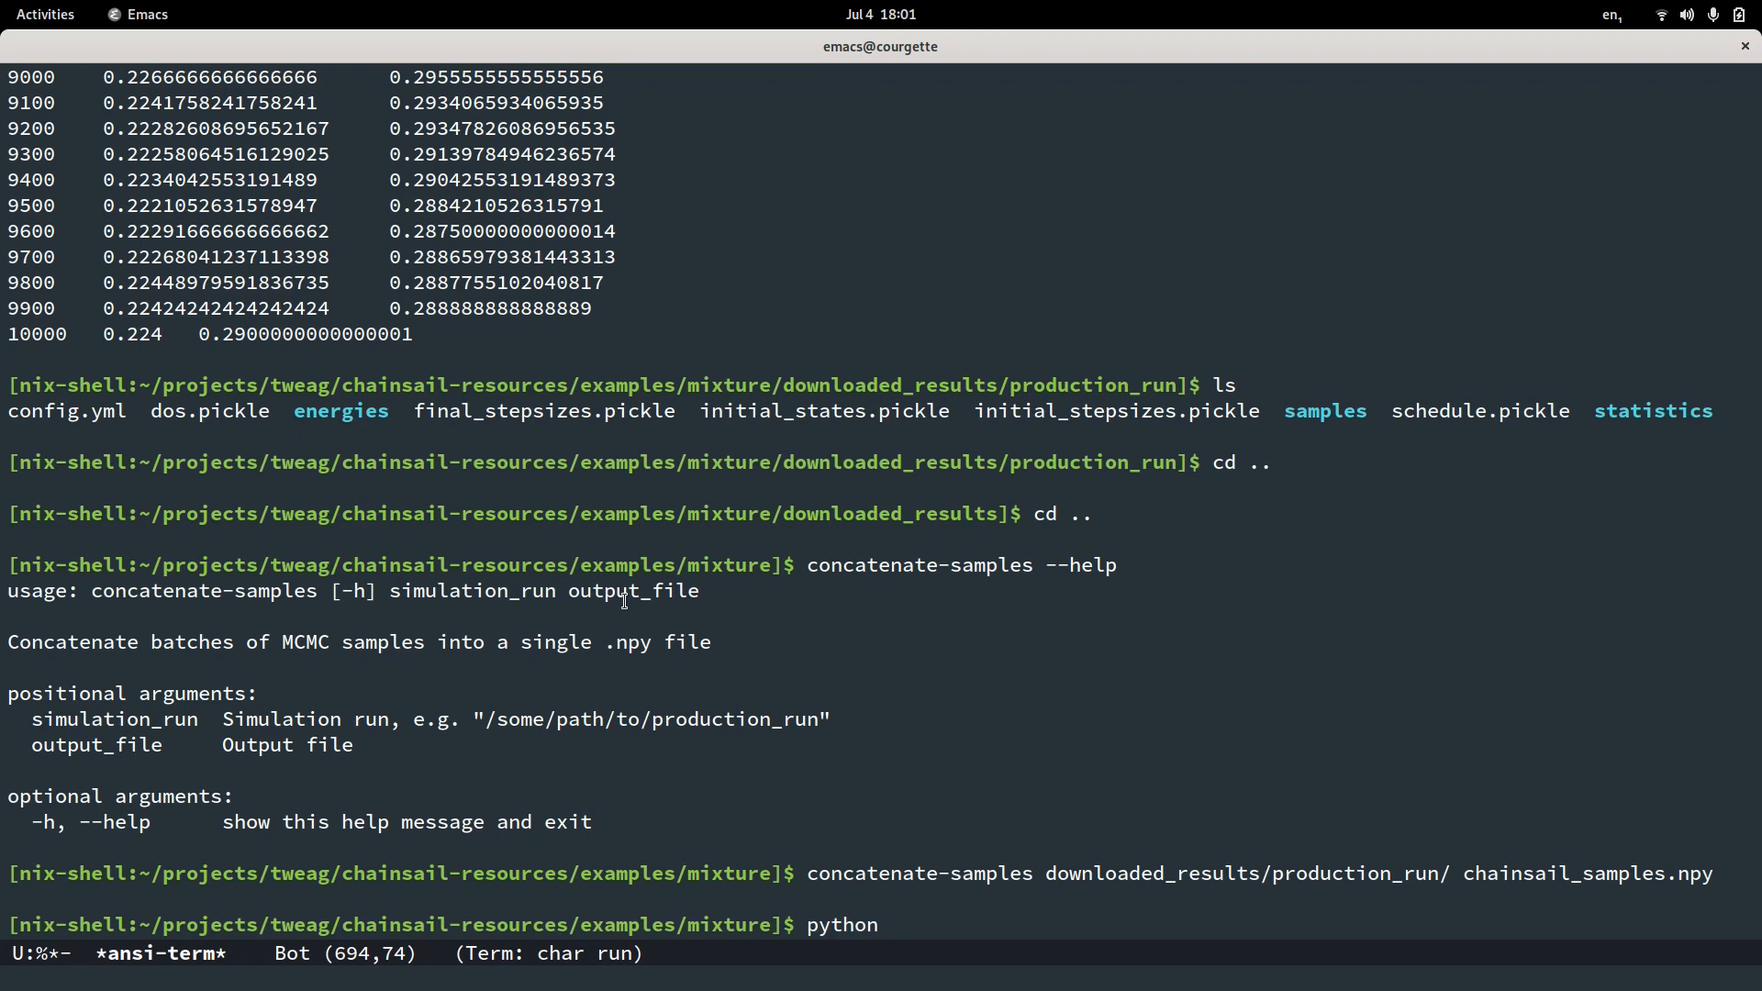
type("compare.py")
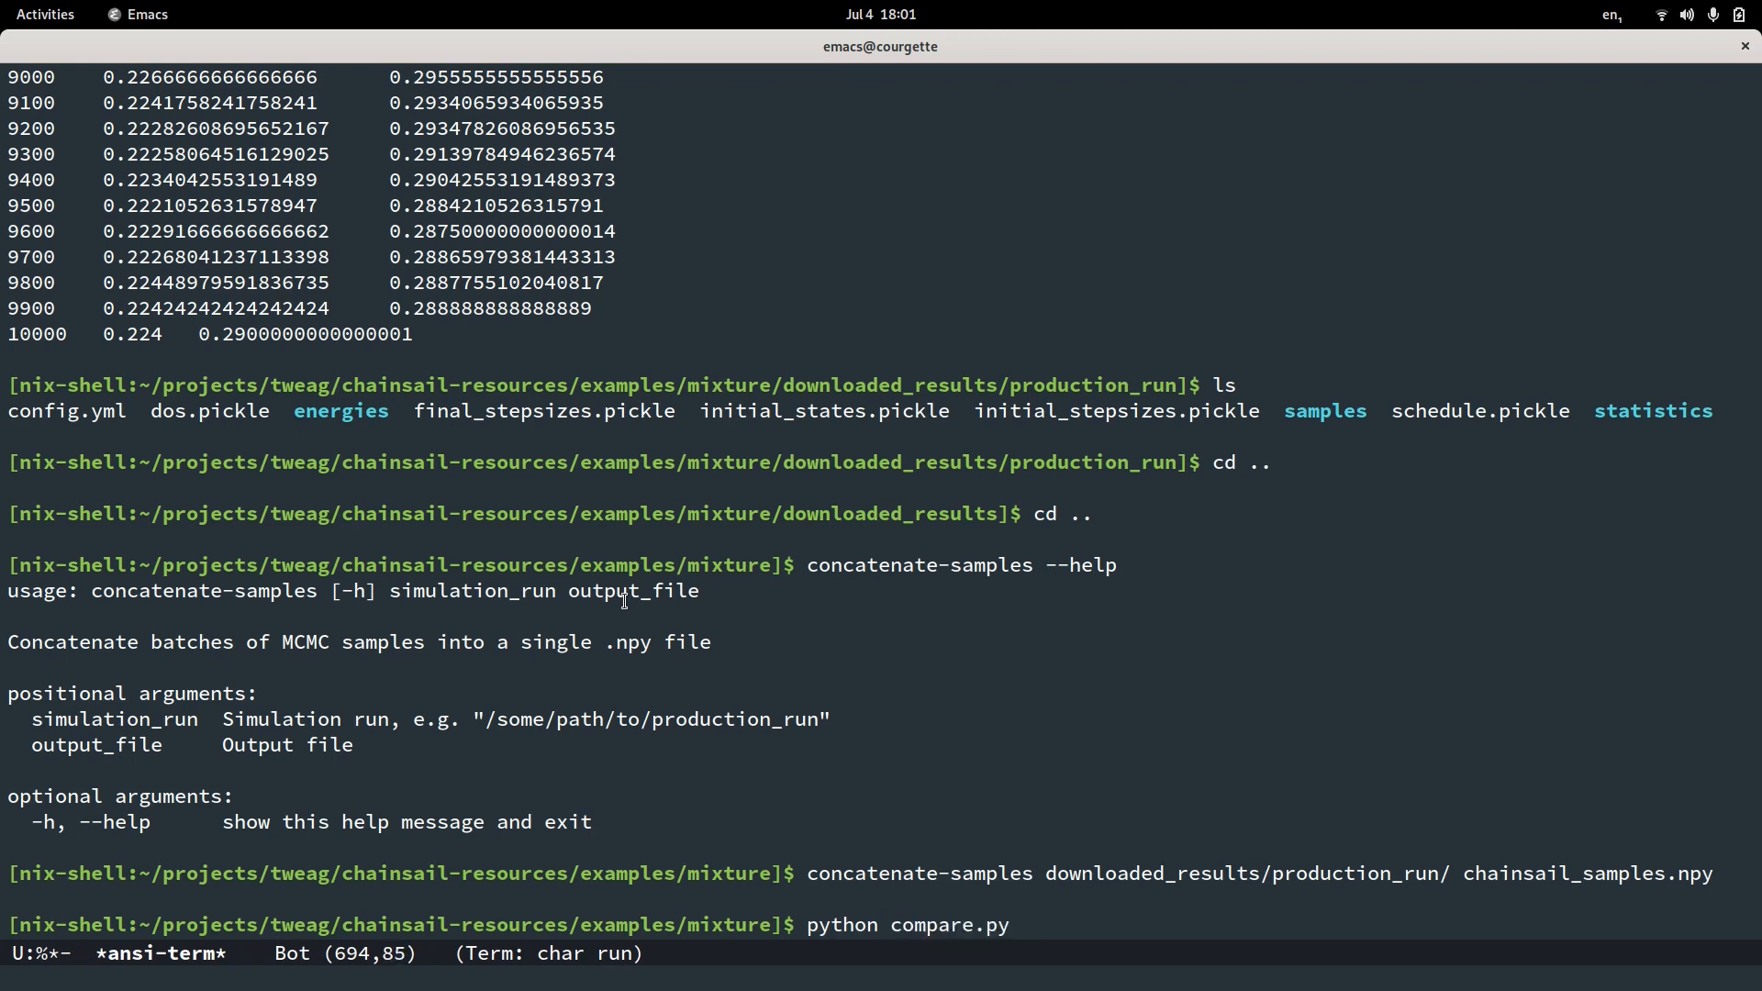
type("sc_samples.npy")
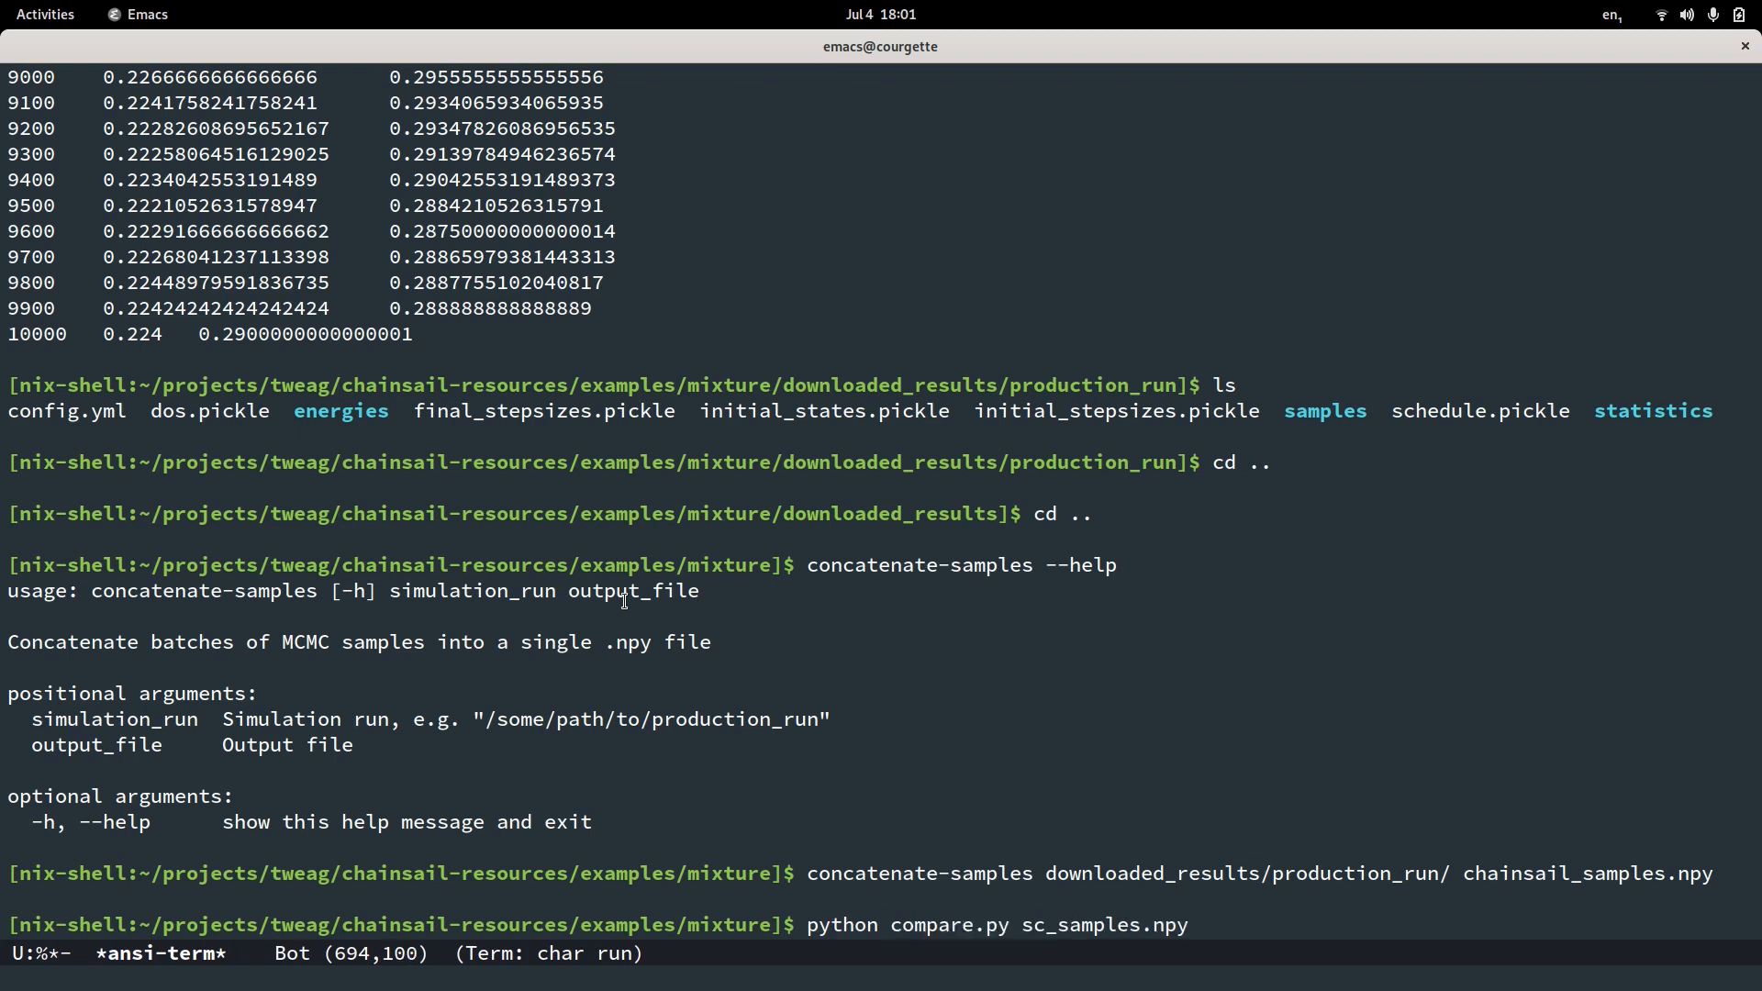
type("chainsail_samples.npy")
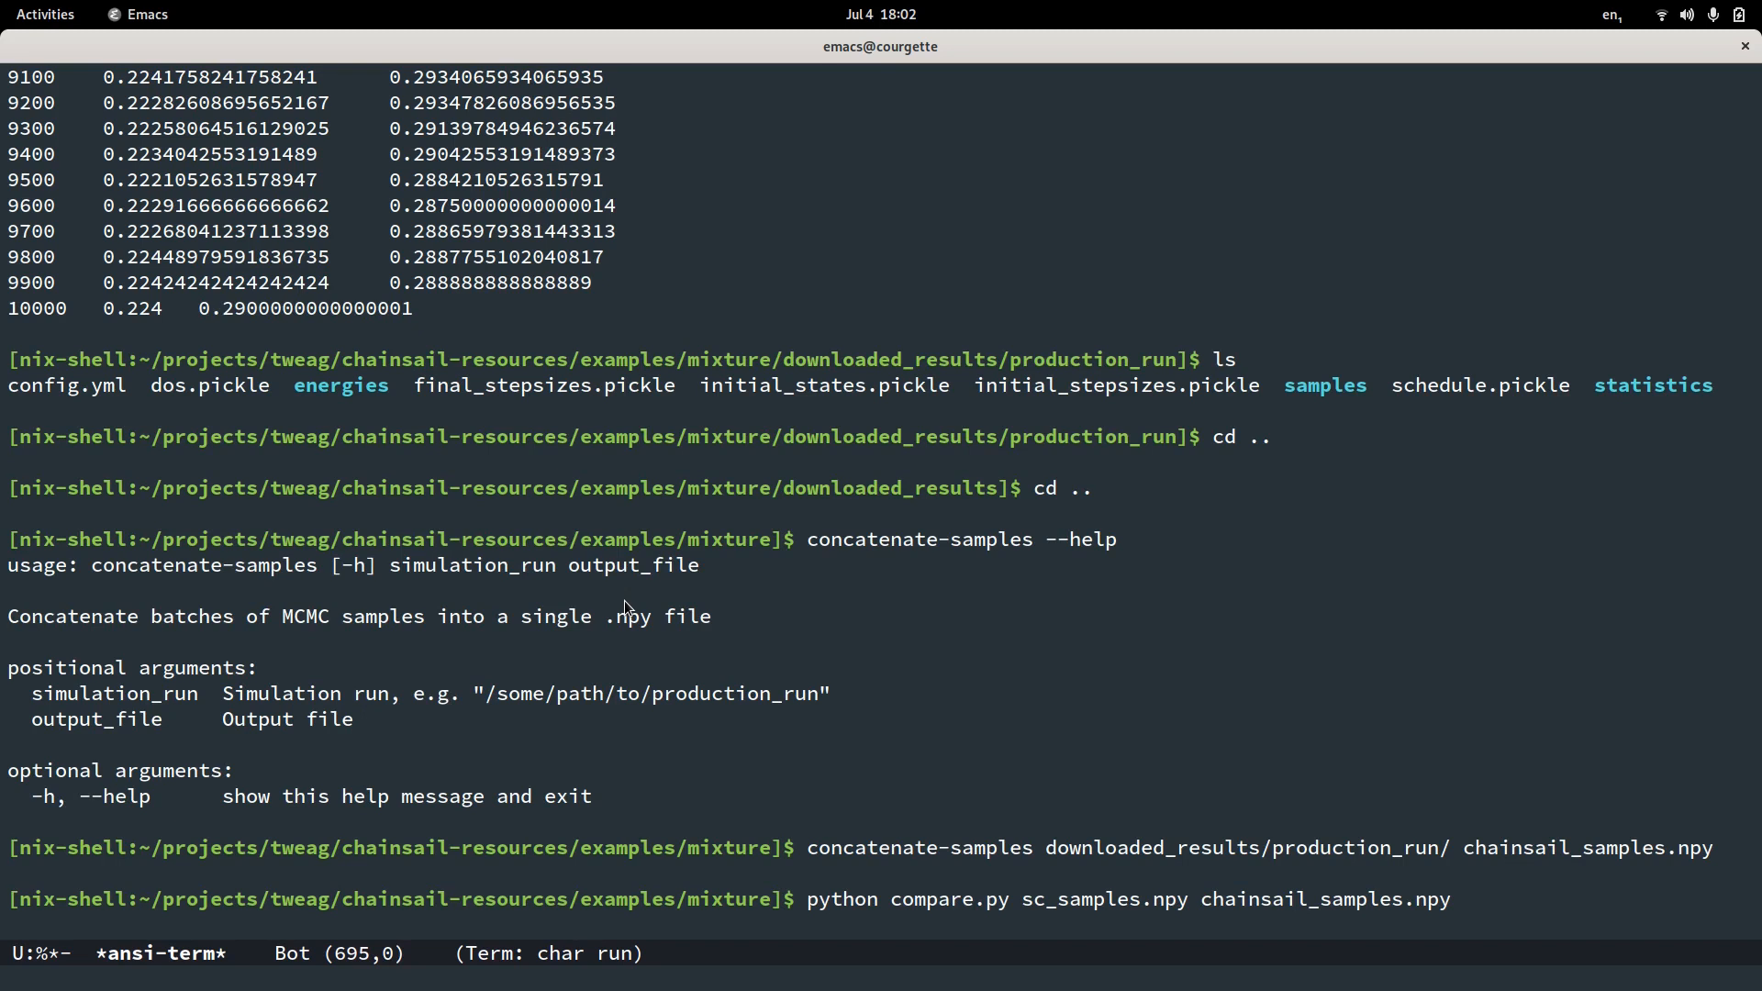
key("Return")
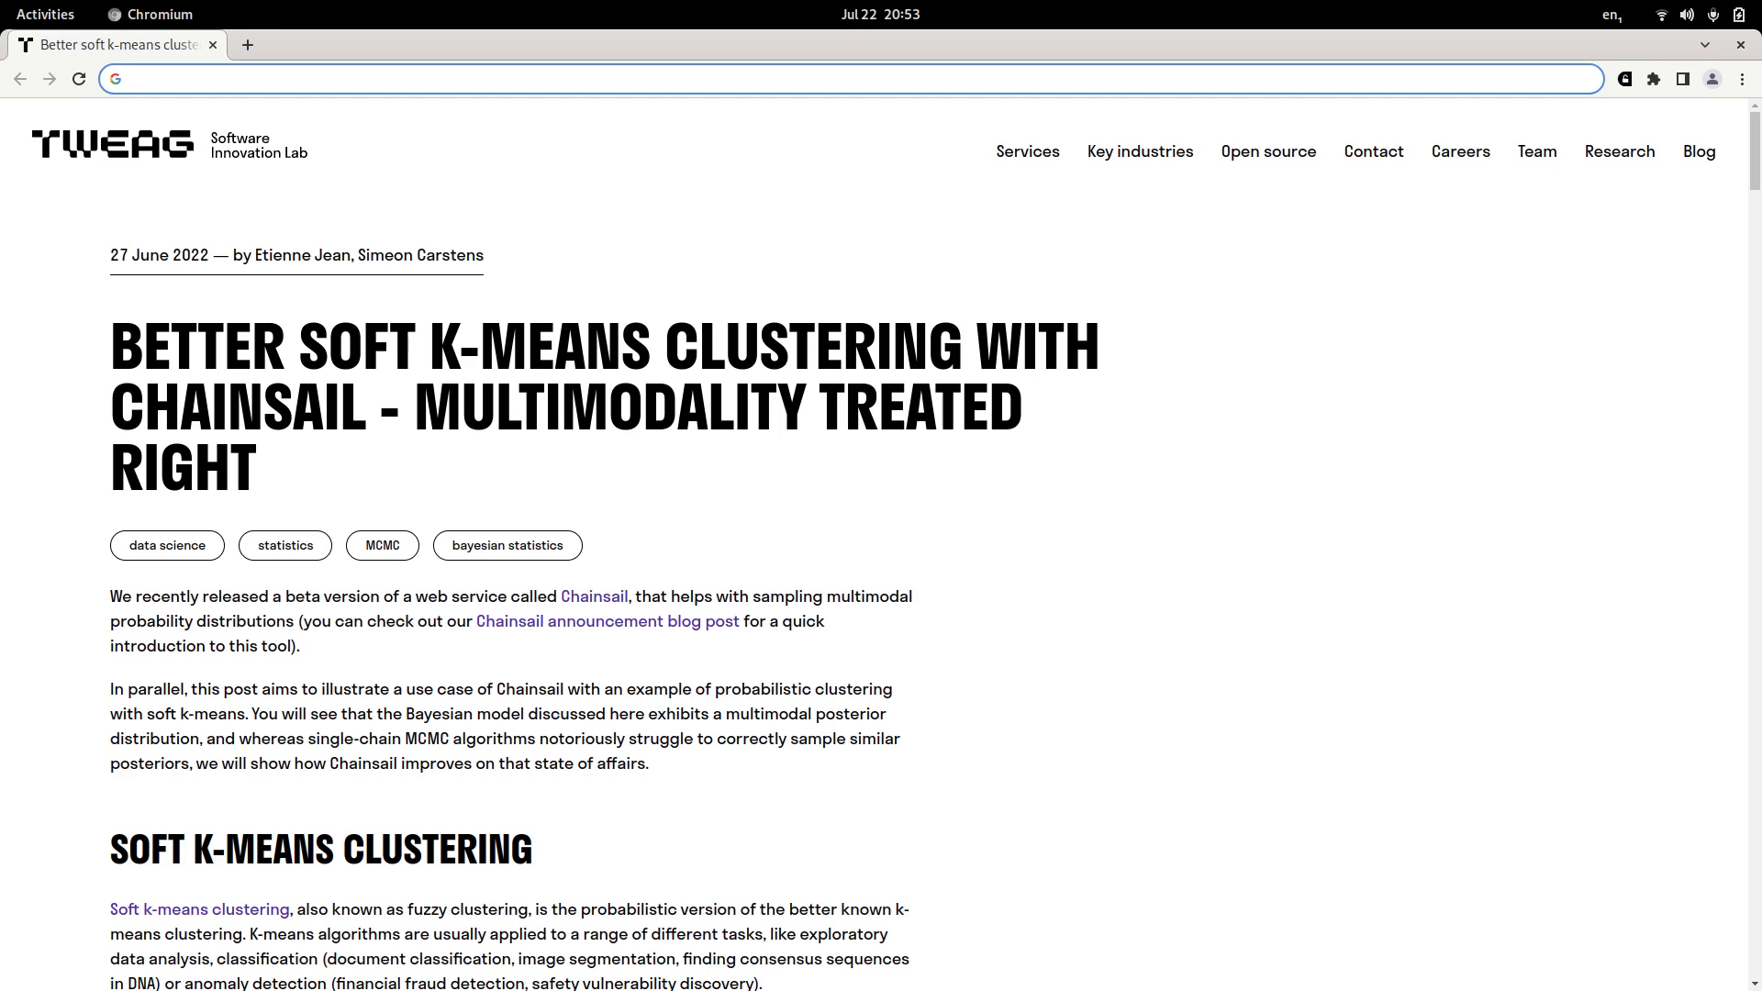
Follow the blog post's Chainsail link to chainsail.io.
left_click(594, 596)
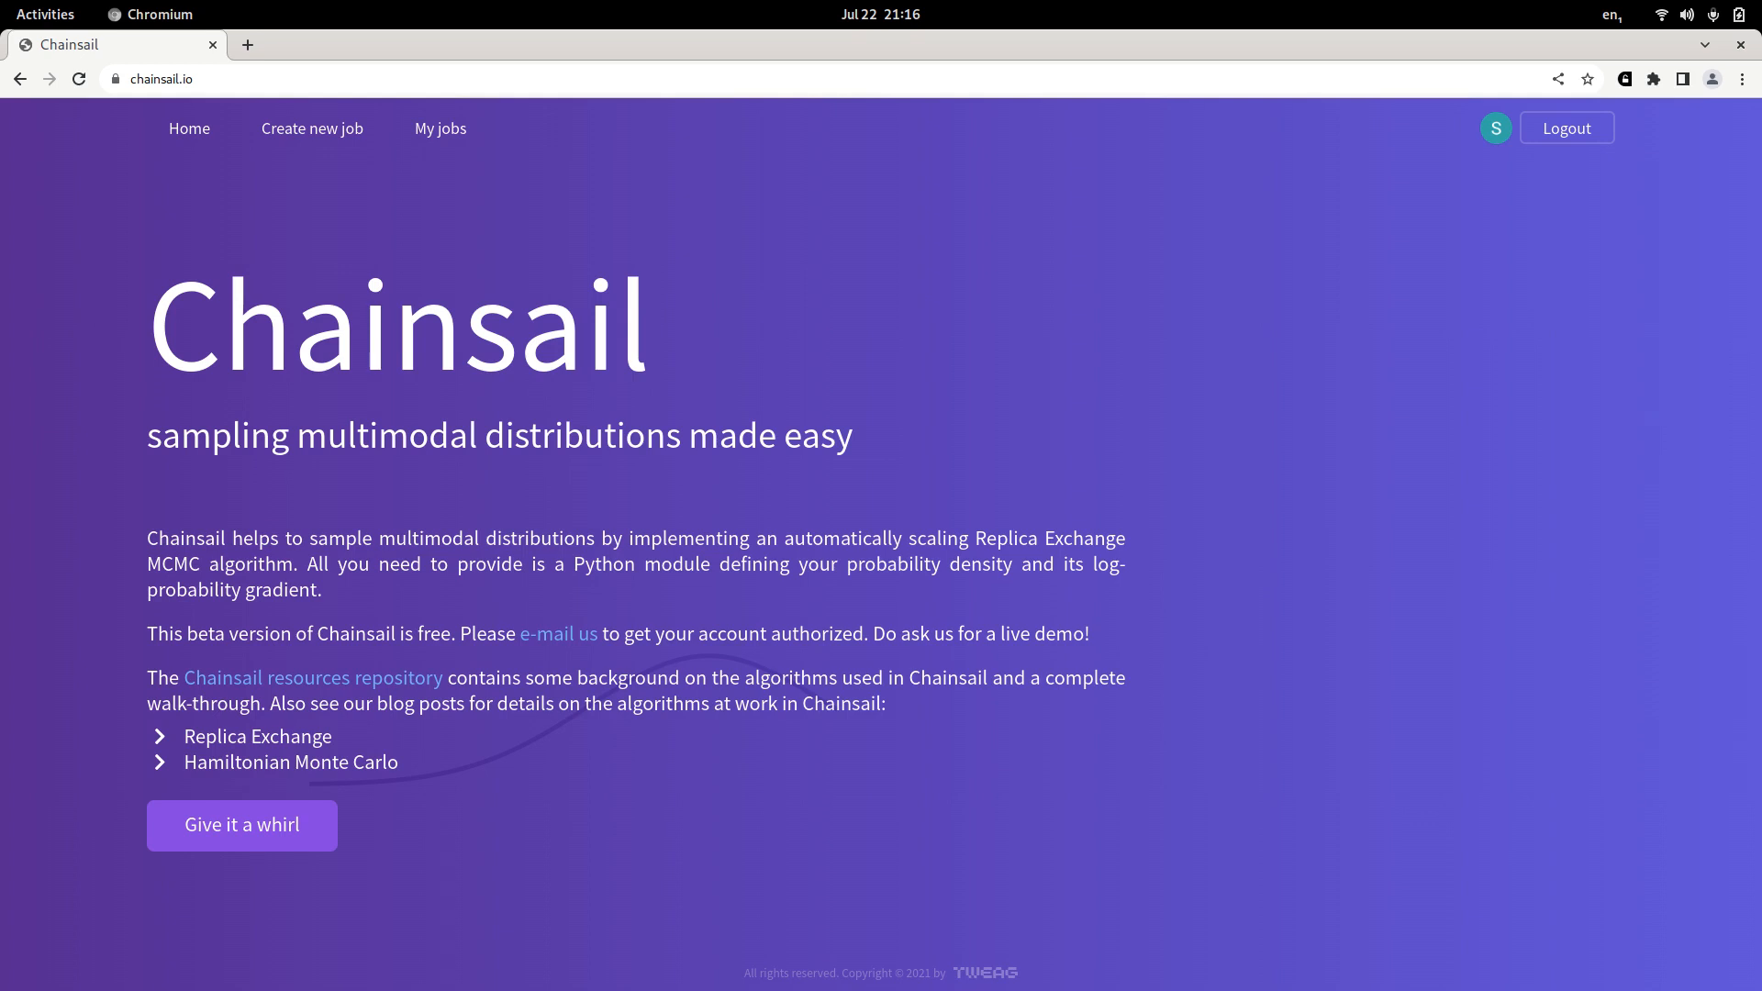